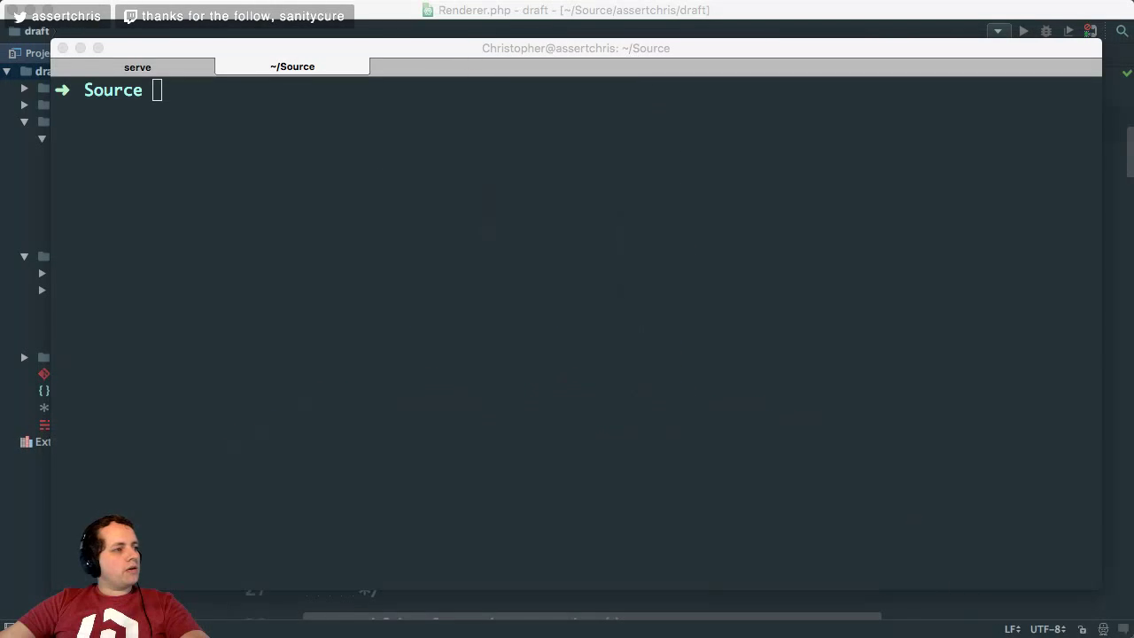
{"action": "mouse_move", "coordinate": [235, 171]}
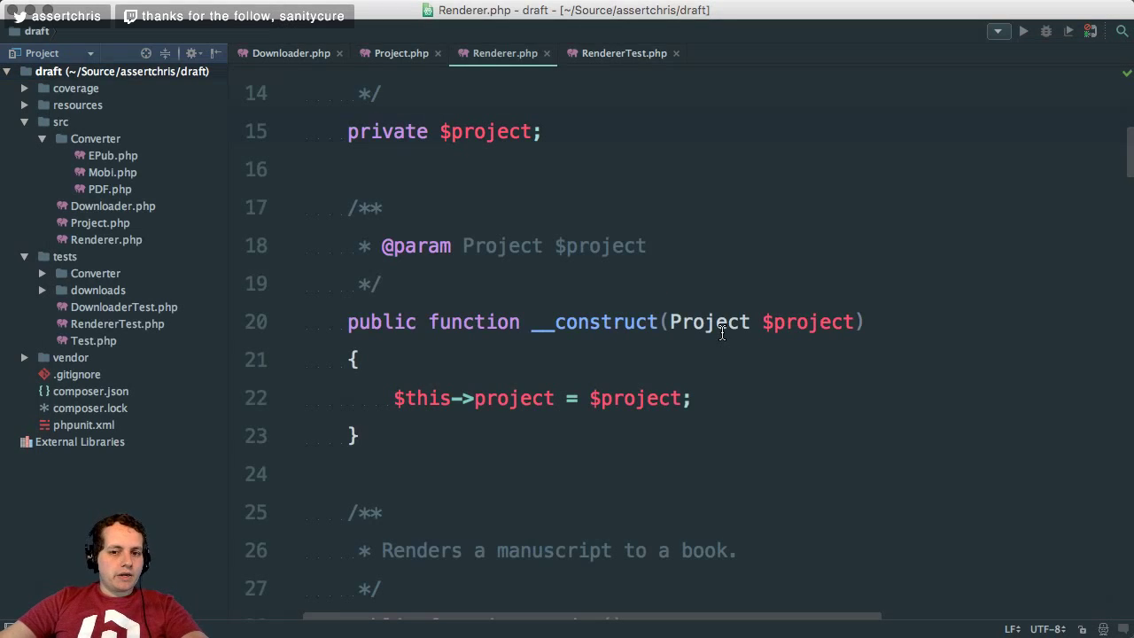
Step: Close all editor tabs and open chapter-1.md from tests/downloads/assertchris/sample/manuscript
{"action": "right_click", "coordinate": [504, 54]}
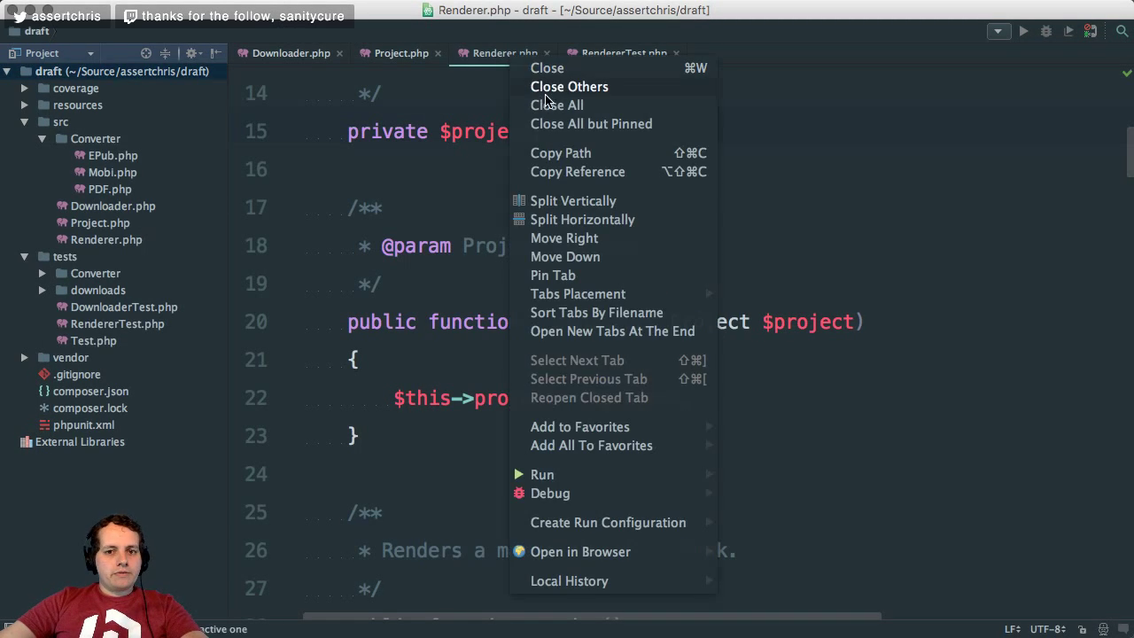
{"action": "left_click", "coordinate": [556, 104]}
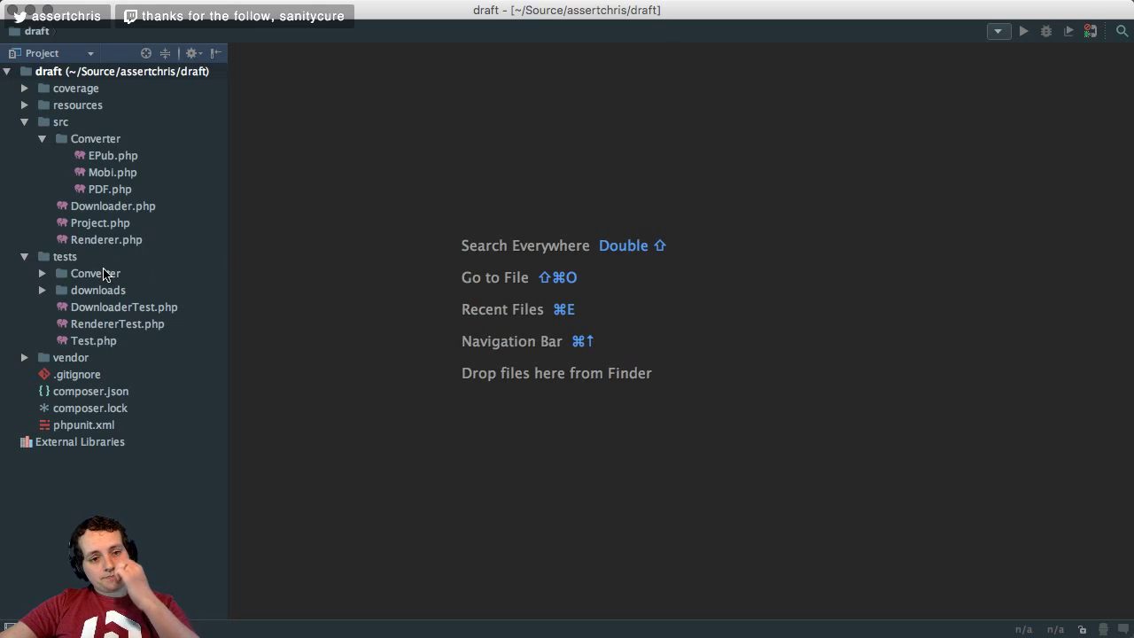
{"action": "left_click", "coordinate": [43, 290]}
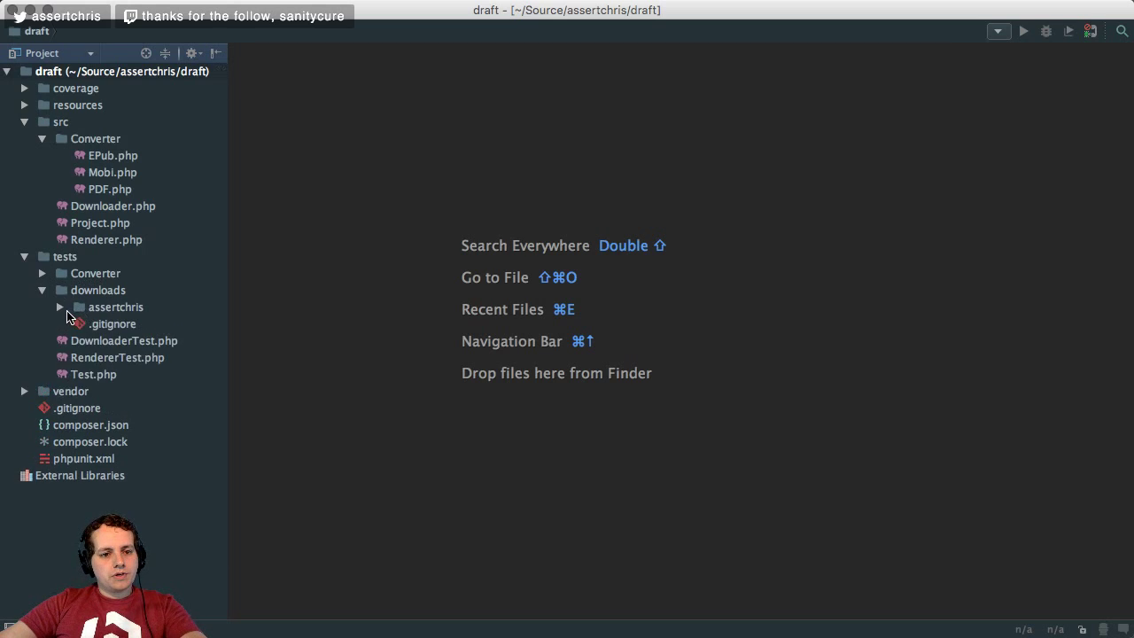
{"action": "left_click", "coordinate": [59, 306]}
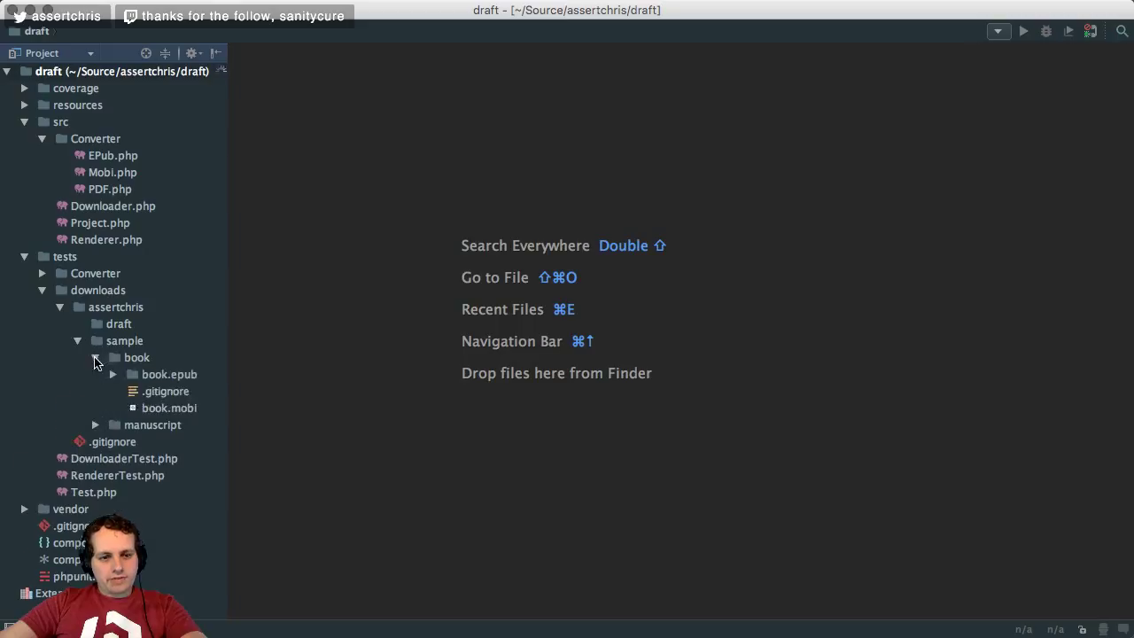
{"action": "left_click", "coordinate": [95, 424]}
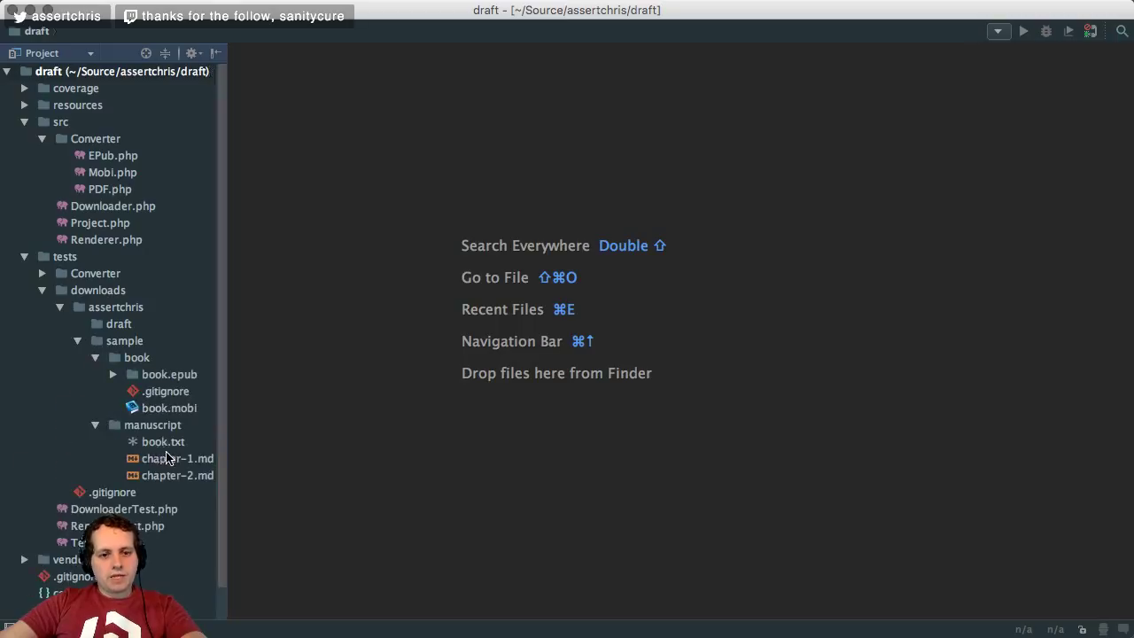
{"action": "double_click", "coordinate": [163, 441]}
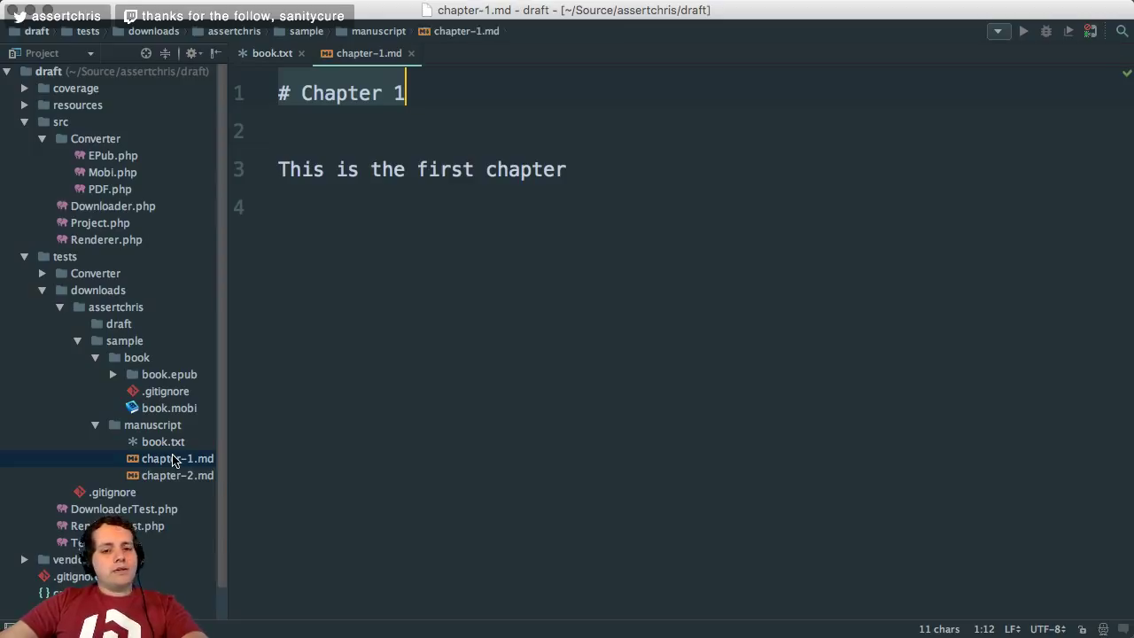
{"action": "mouse_move", "coordinate": [478, 258]}
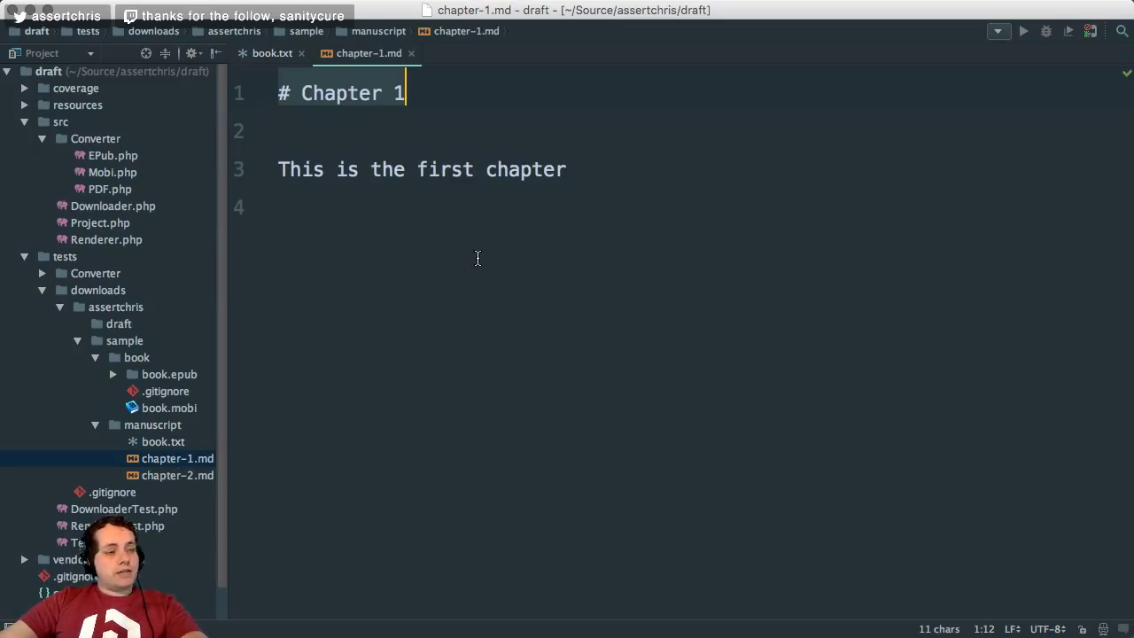
Step: Open RendererTest.php from the Project tree alongside chapter-1.md
{"action": "left_click", "coordinate": [348, 93]}
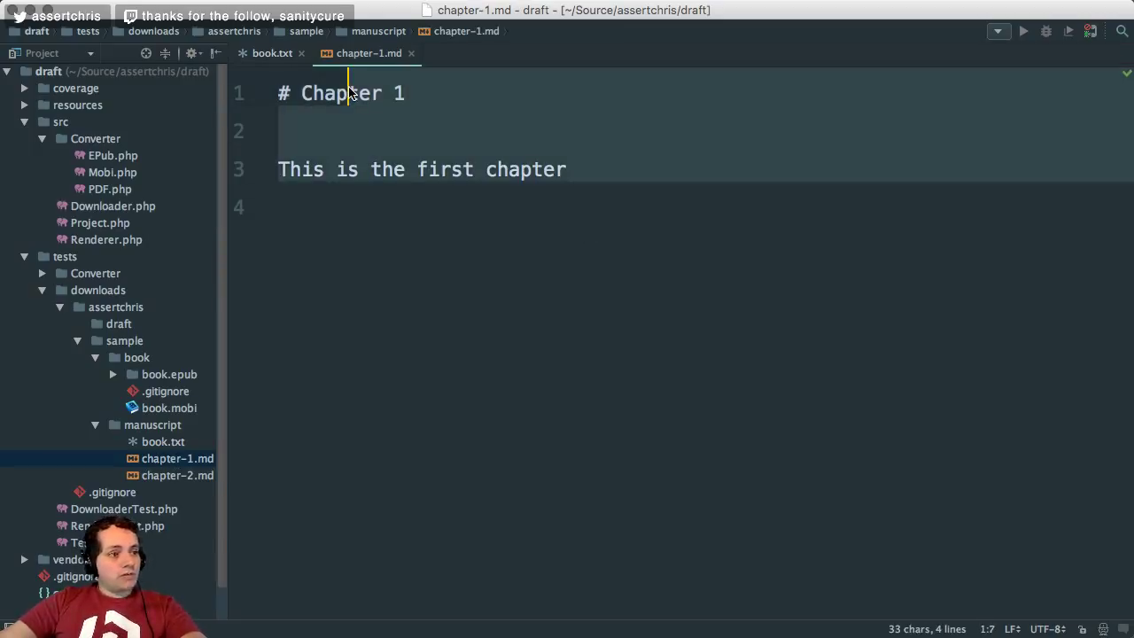
{"action": "left_click", "coordinate": [462, 169]}
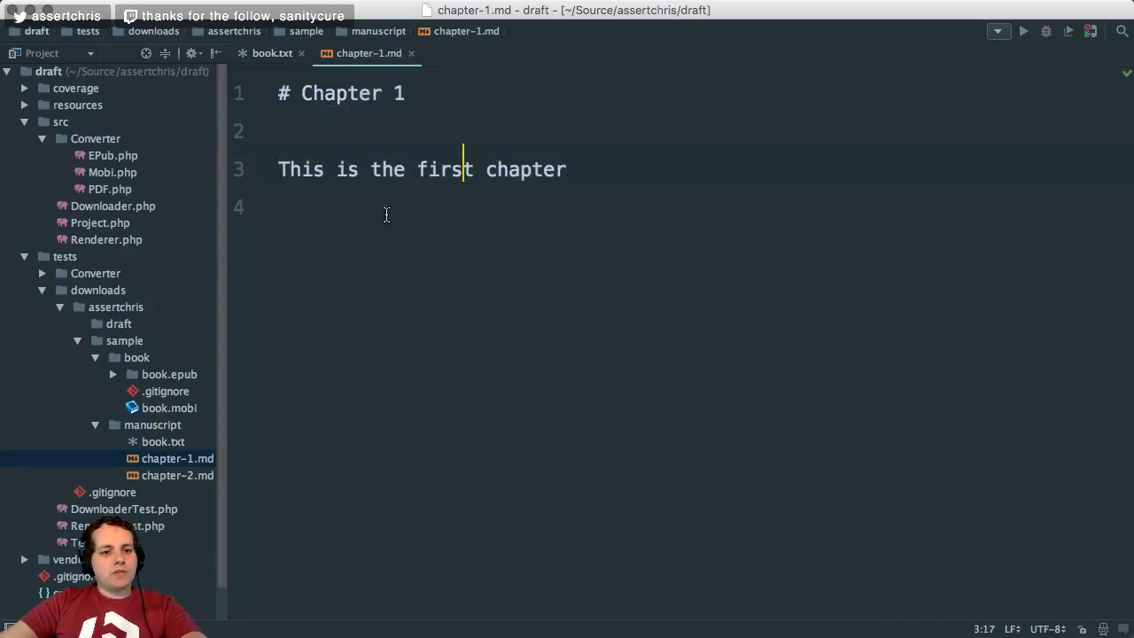
{"action": "mouse_move", "coordinate": [330, 270]}
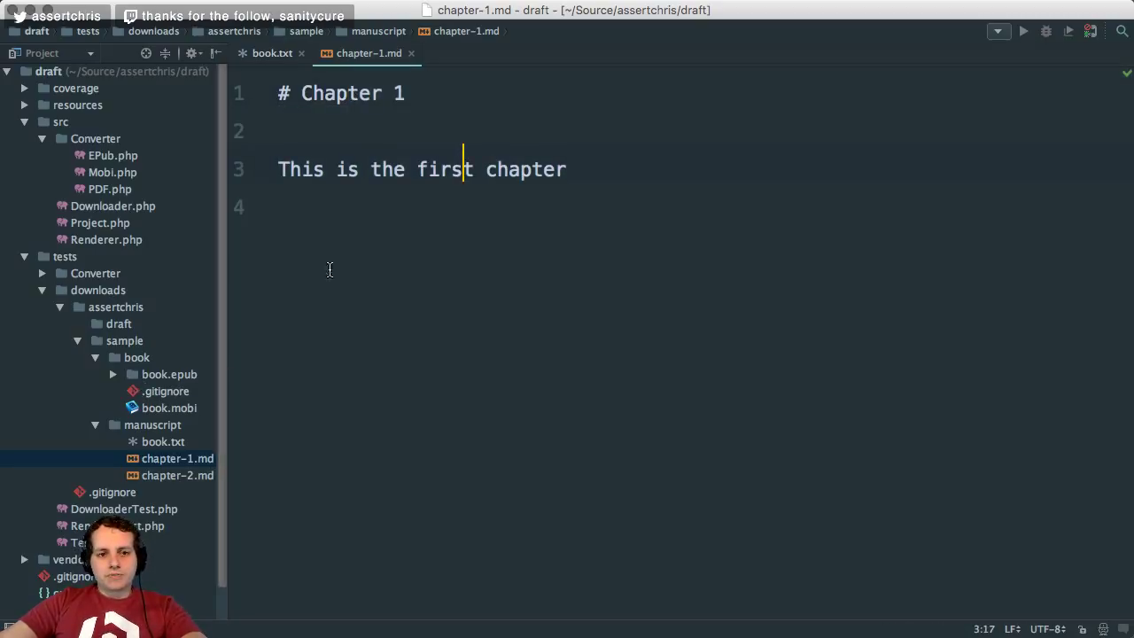
{"action": "mouse_move", "coordinate": [355, 183]}
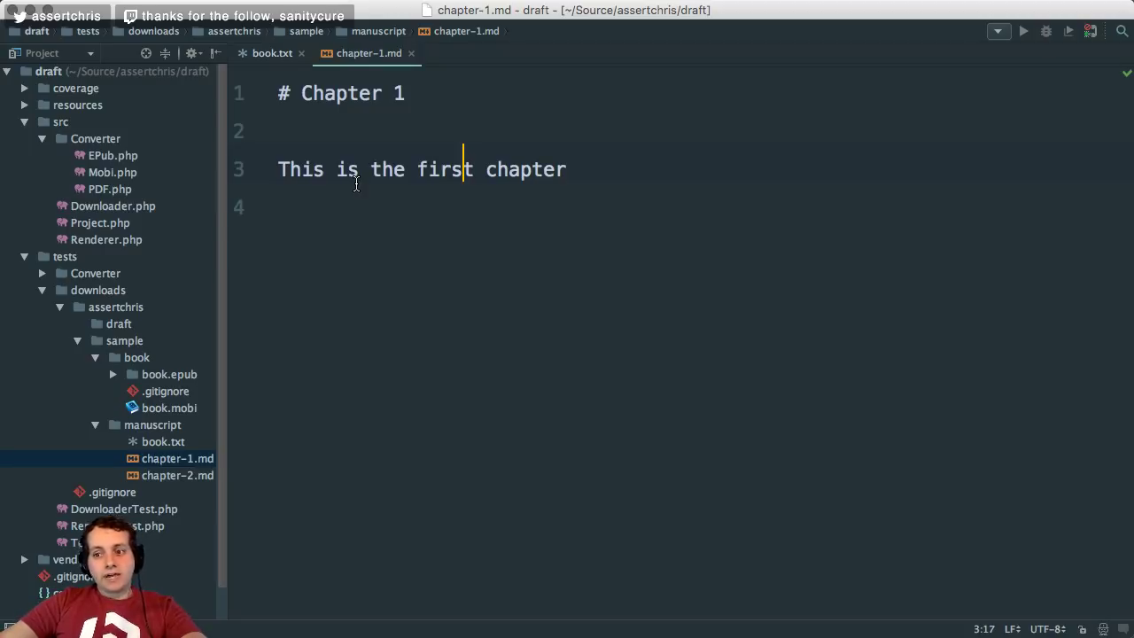
{"action": "mouse_move", "coordinate": [286, 224]}
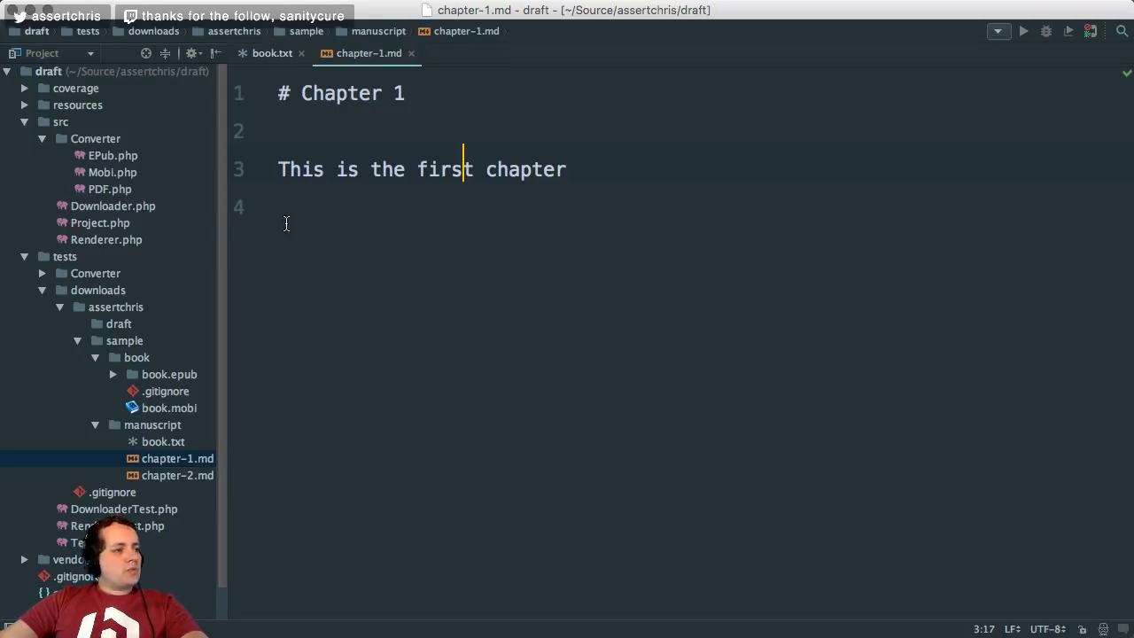
{"action": "scroll", "scroll_direction": "down", "scroll_amount": 3}
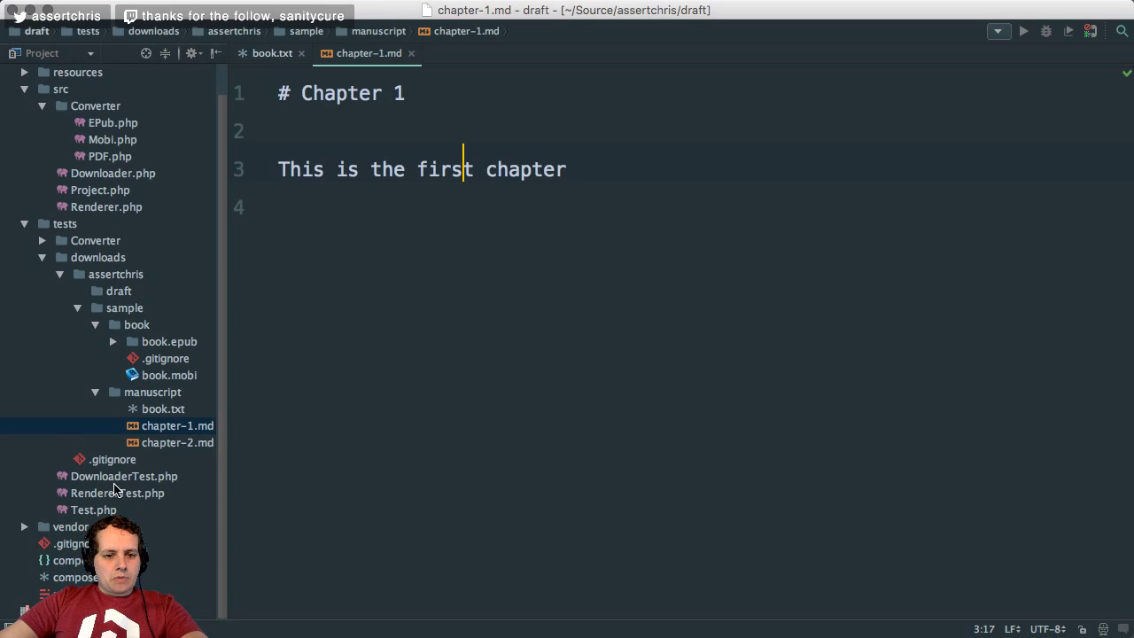
{"action": "left_click", "coordinate": [117, 493]}
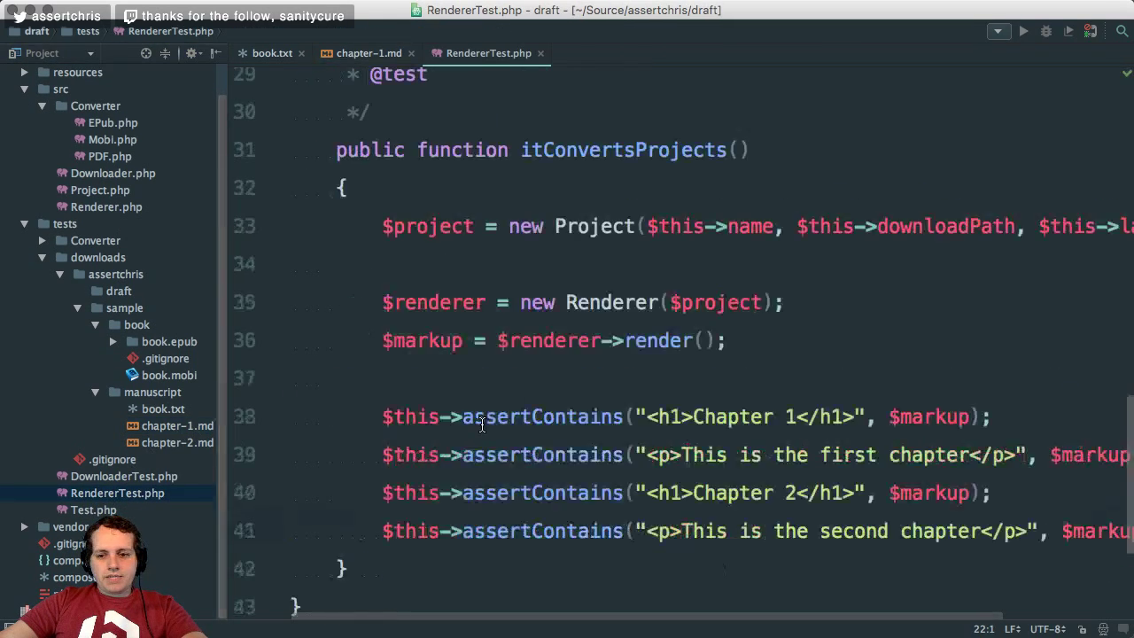
Step: Review the itConvertsProjects expectations, then open PDFTest.php from tests/Converter
{"action": "scroll", "scroll_direction": "up", "scroll_amount": 3}
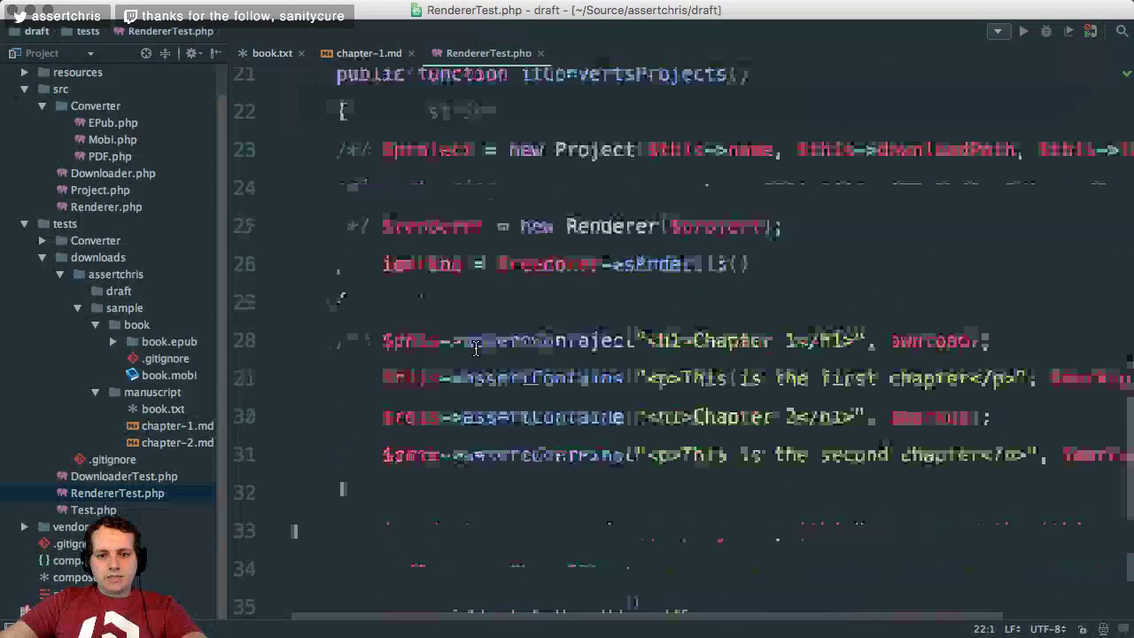
{"action": "scroll", "scroll_direction": "up", "scroll_amount": 3}
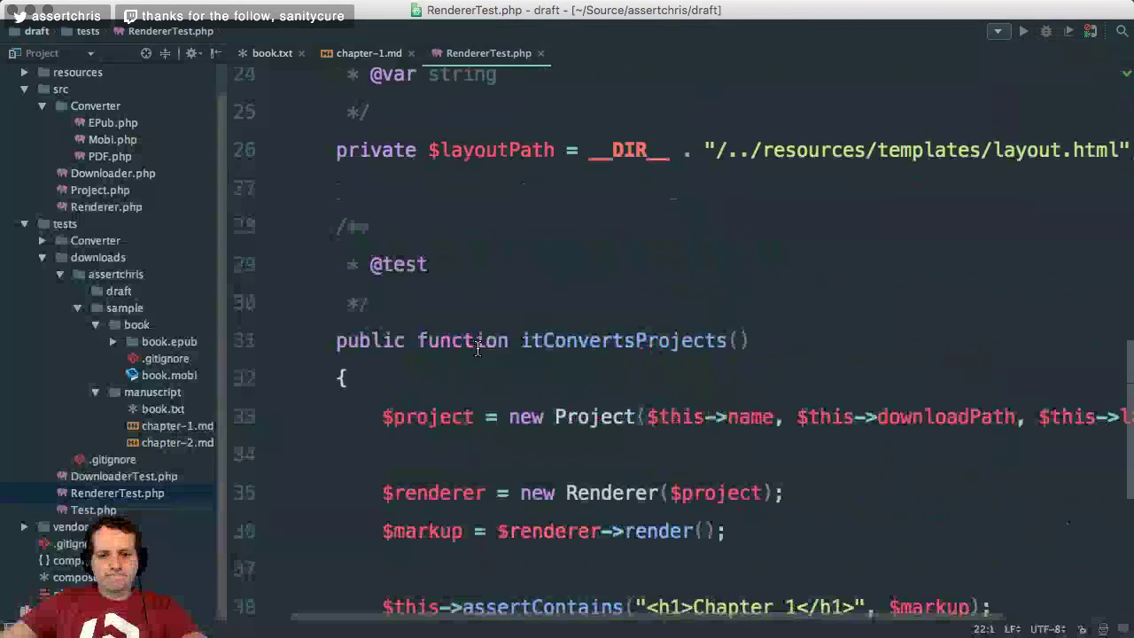
{"action": "scroll", "scroll_direction": "down", "scroll_amount": 3}
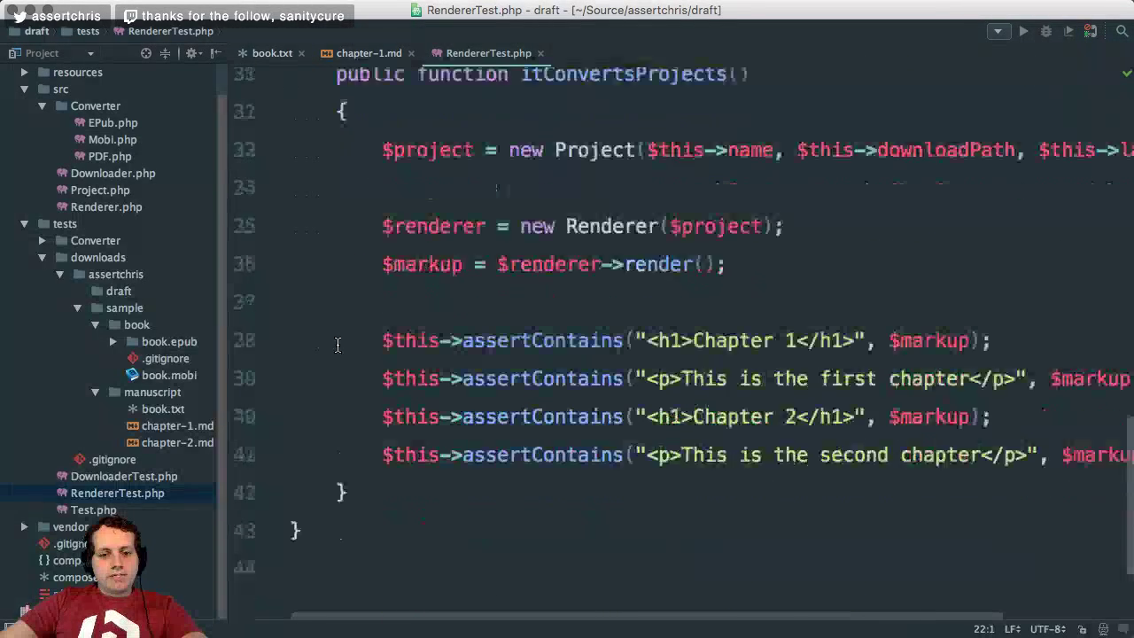
{"action": "scroll", "scroll_direction": "up", "scroll_amount": 3}
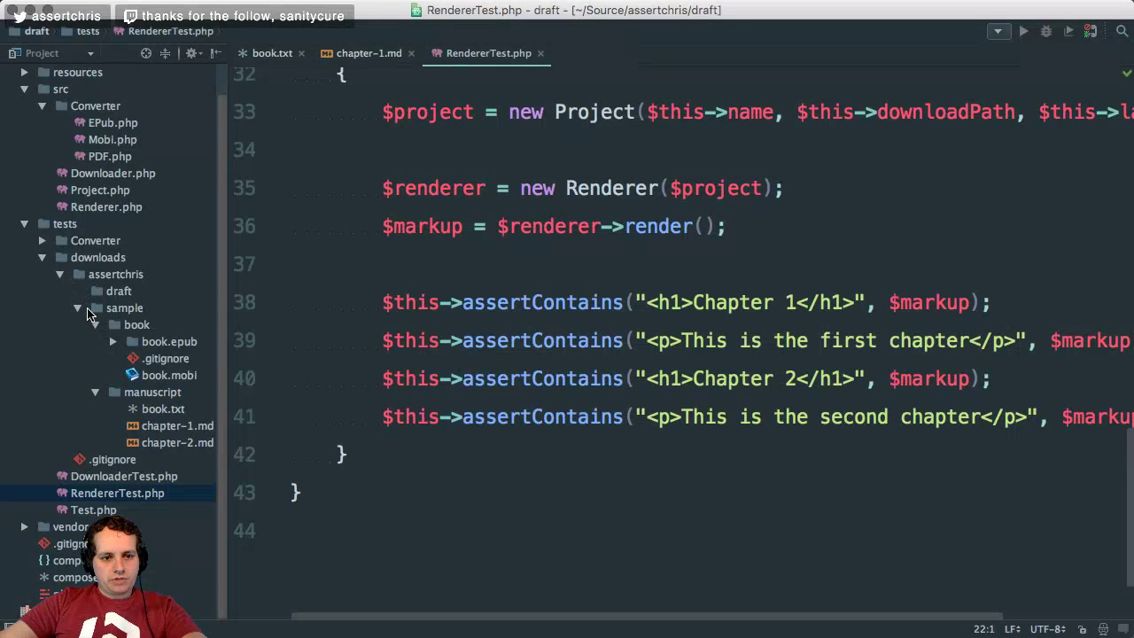
{"action": "left_click", "coordinate": [43, 240]}
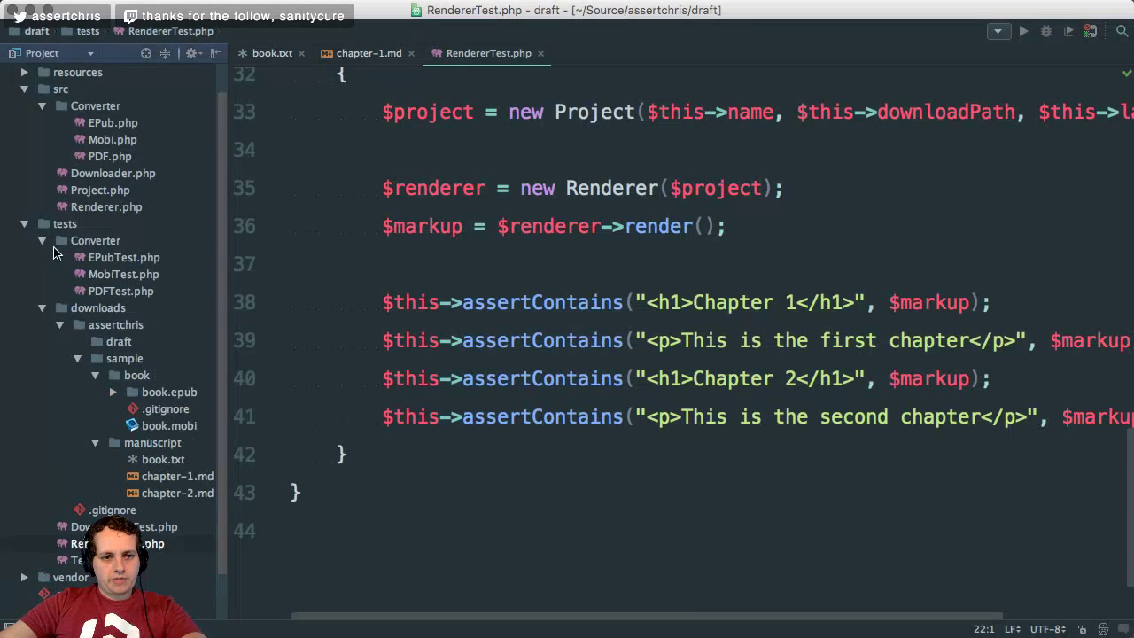
{"action": "left_click", "coordinate": [121, 290]}
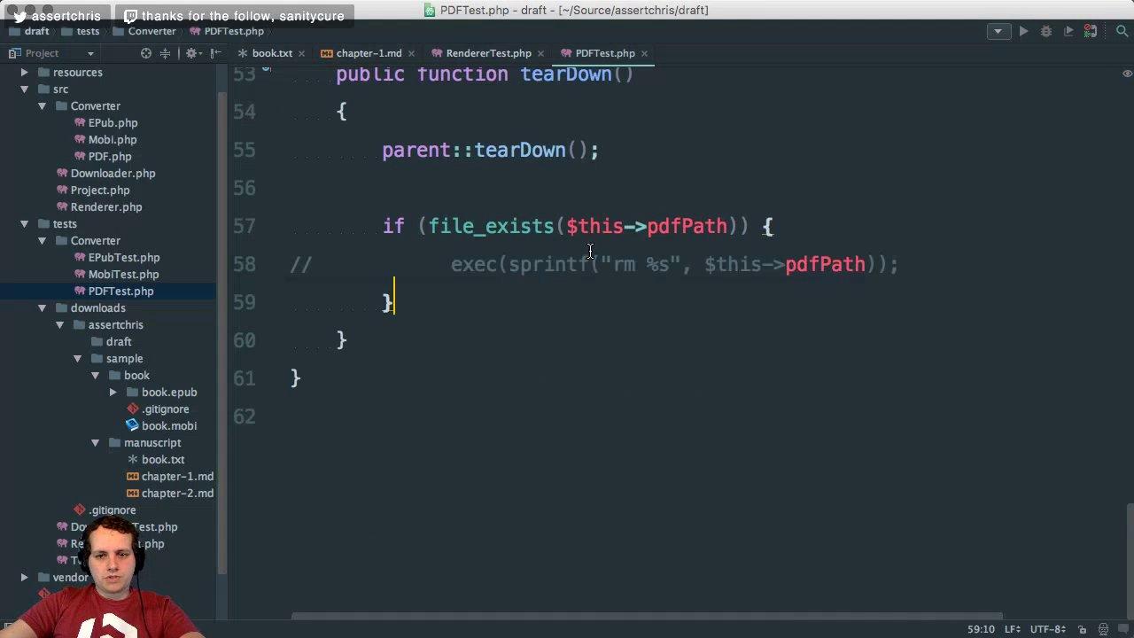
Step: Uncomment the exec rm line in PDFTest::tearDown and open Renderer.php
{"action": "scroll", "scroll_direction": "up", "scroll_amount": 3}
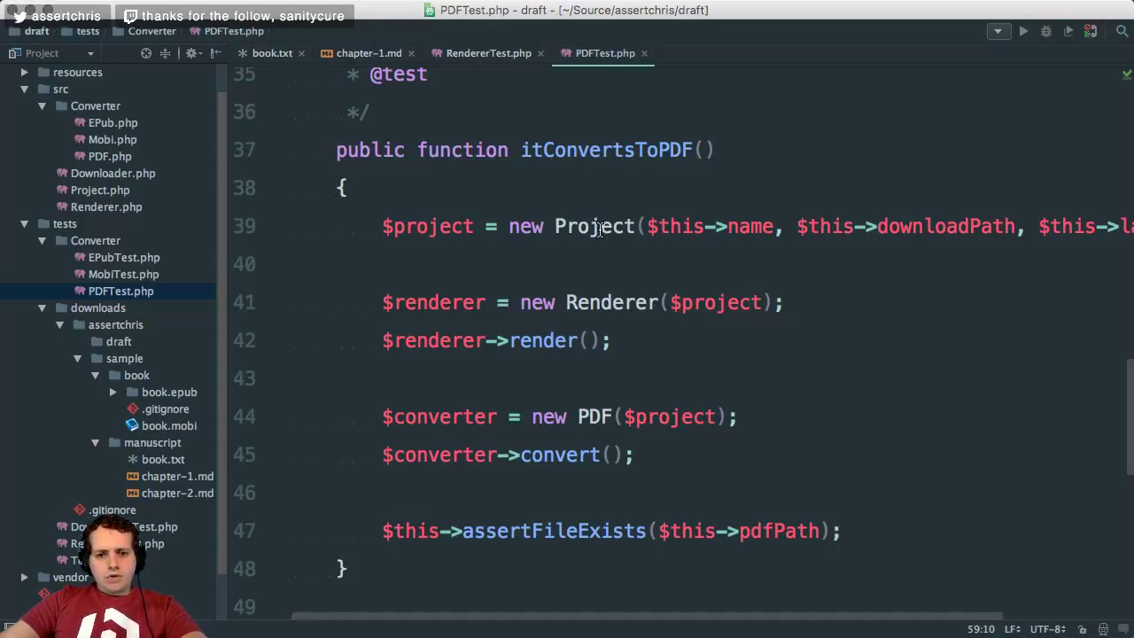
{"action": "mouse_move", "coordinate": [561, 378]}
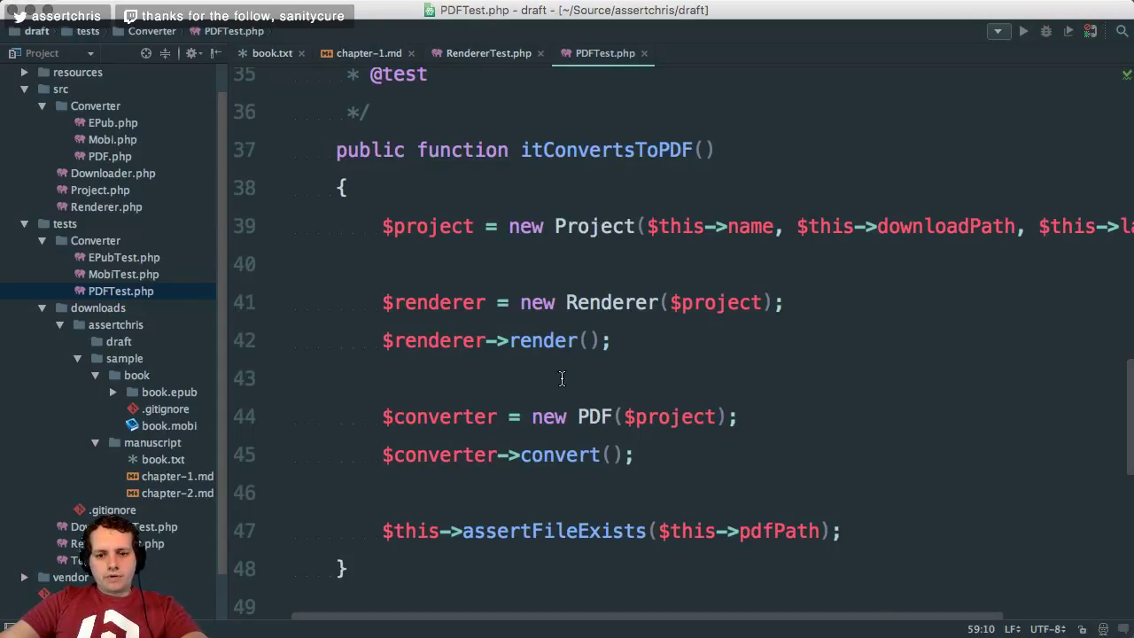
{"action": "scroll", "scroll_direction": "down", "scroll_amount": 3}
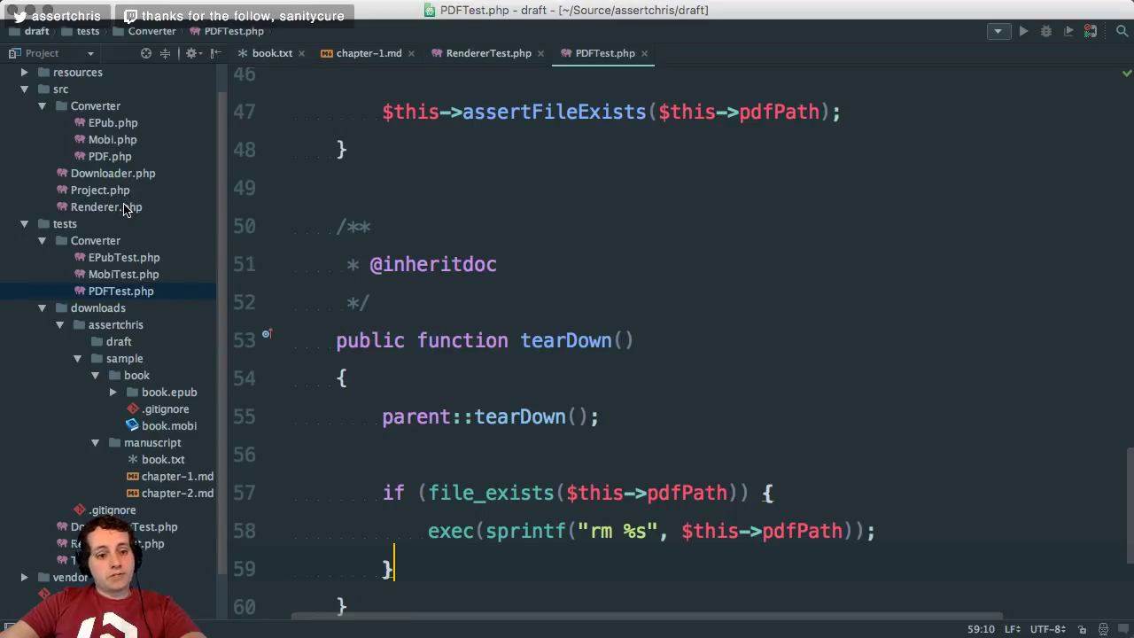
{"action": "left_click", "coordinate": [106, 207]}
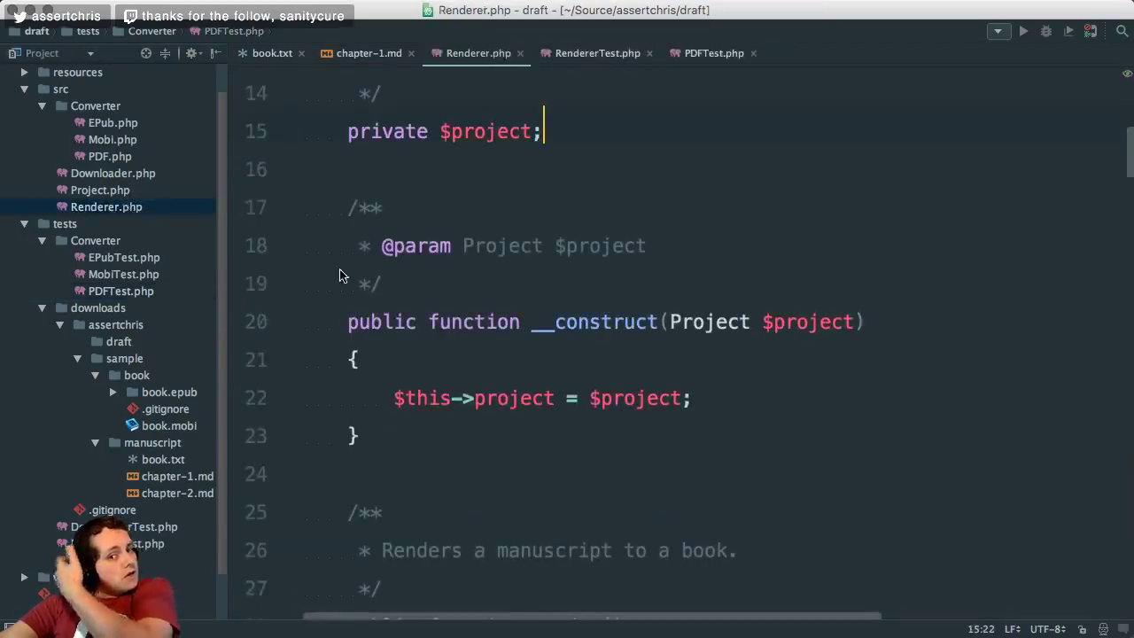
Step: Select the getCombinedMarkup return block in Renderer.php, then return to PDFTest.php
{"action": "scroll", "scroll_direction": "down", "scroll_amount": 3}
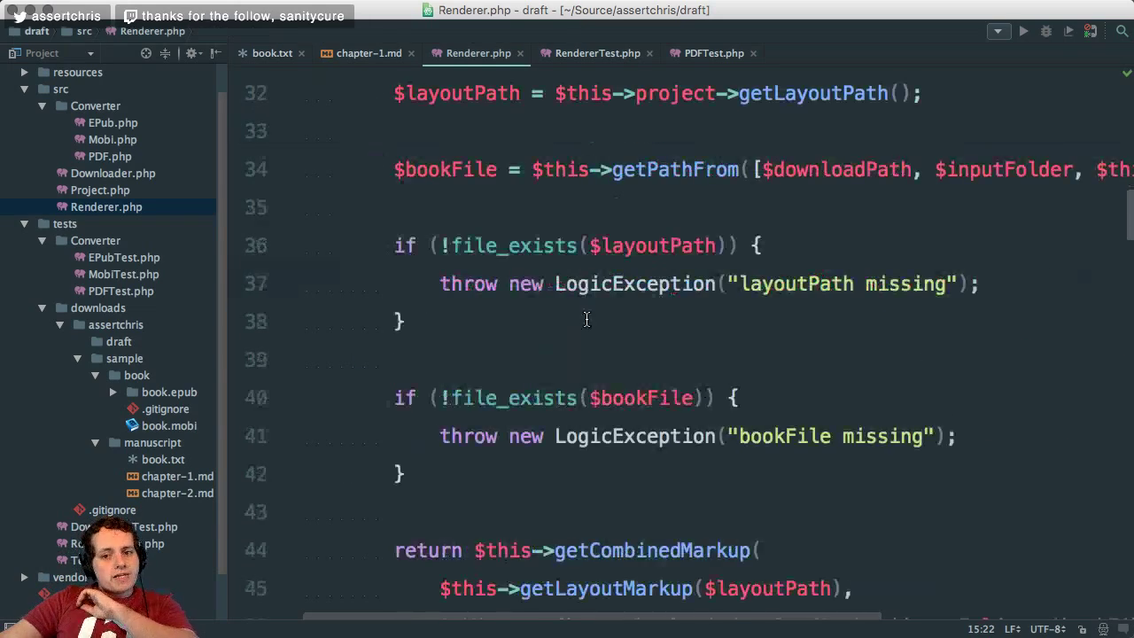
{"action": "scroll", "scroll_direction": "down", "scroll_amount": 3}
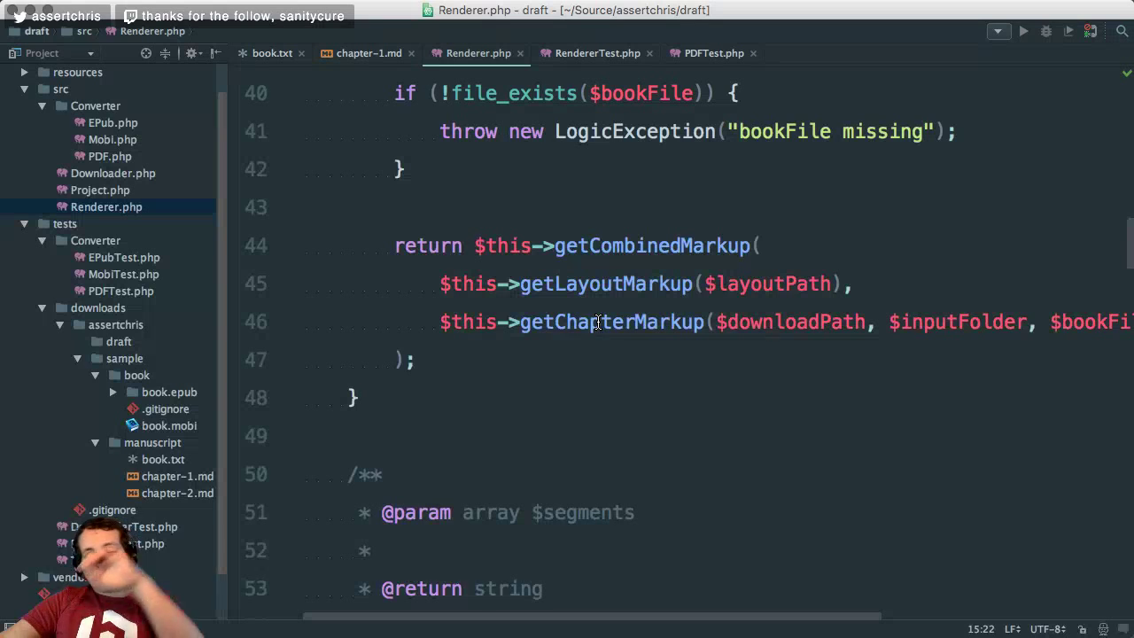
{"action": "left_click", "coordinate": [397, 245]}
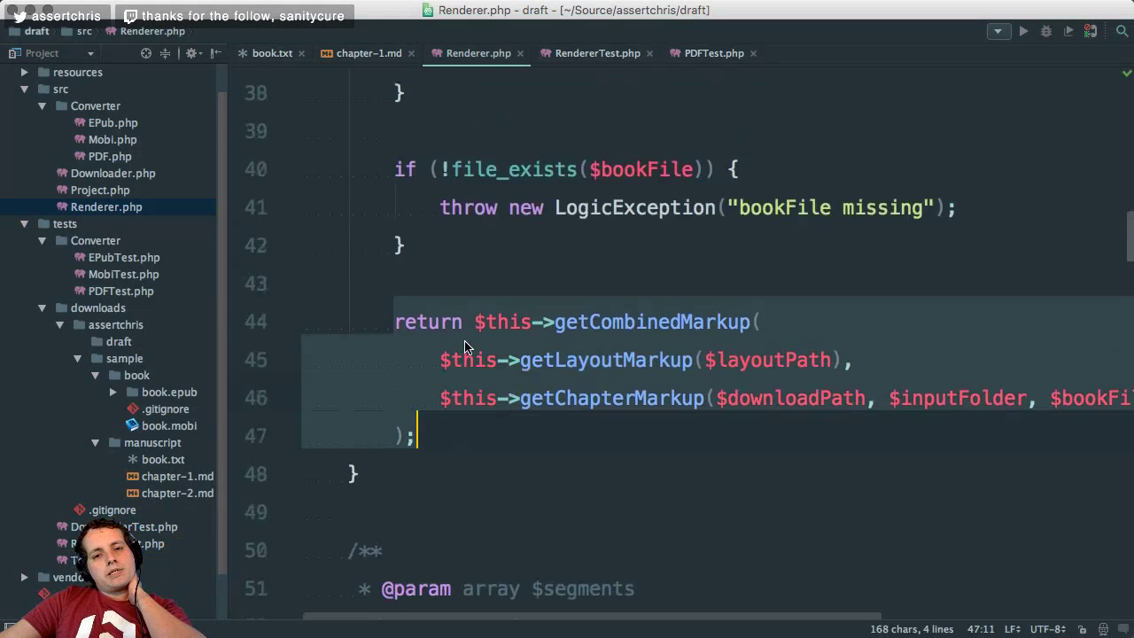
{"action": "scroll", "scroll_direction": "up", "scroll_amount": 3}
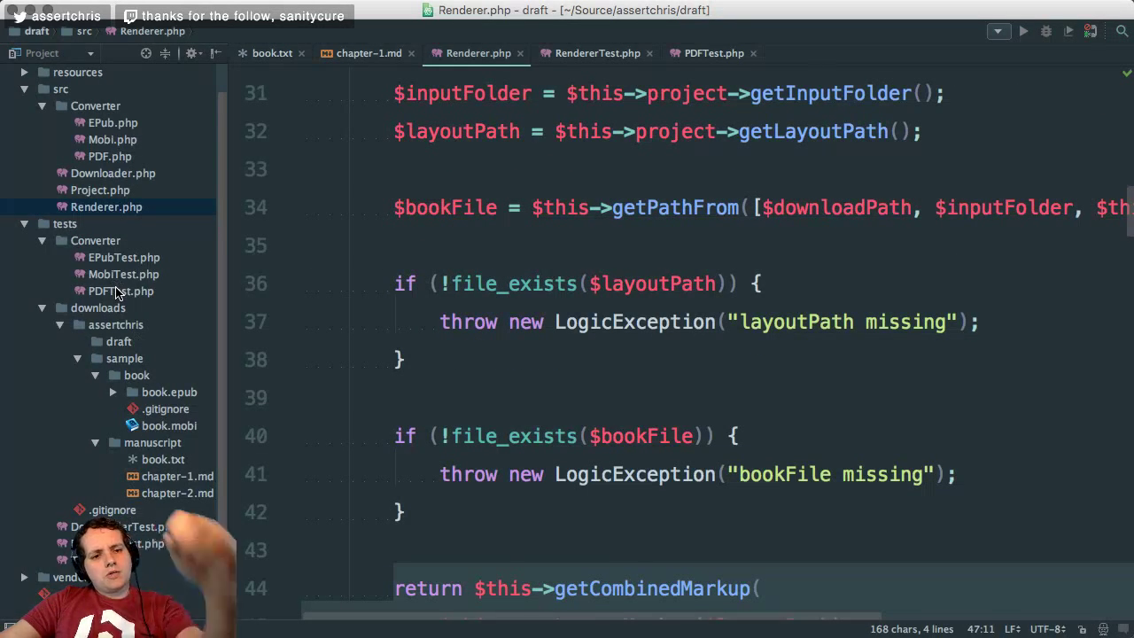
{"action": "left_click", "coordinate": [120, 290]}
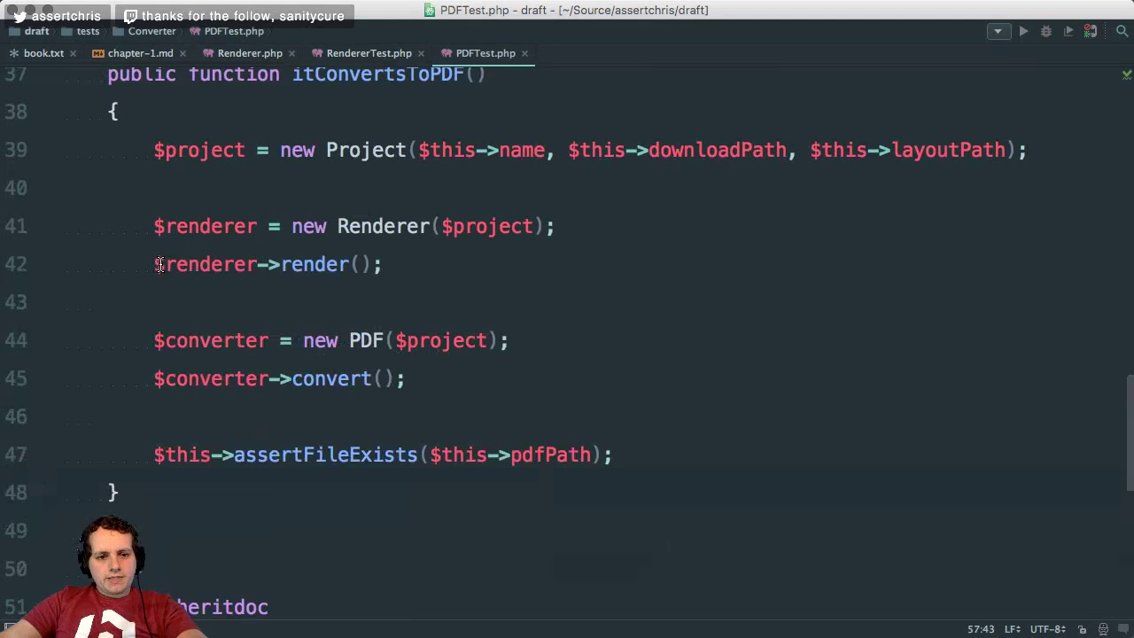
Step: Assign $renderer->render() to $rendered in PDFTest's itConvertsToPDF
{"action": "type", "text": "$rendered ="}
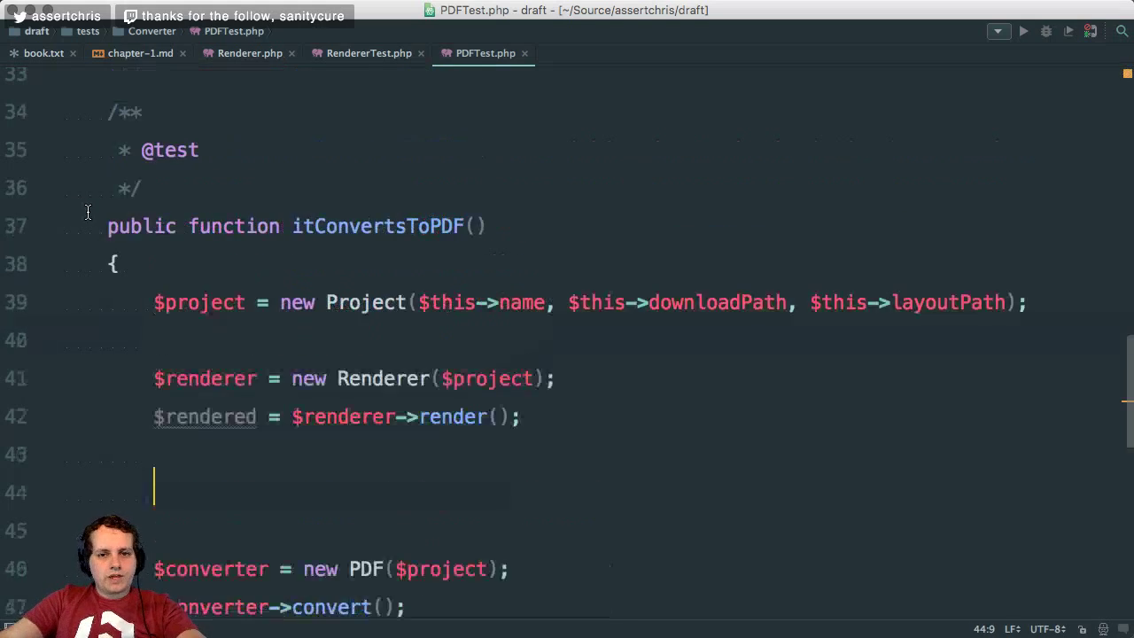
{"action": "scroll", "scroll_direction": "up", "scroll_amount": 3}
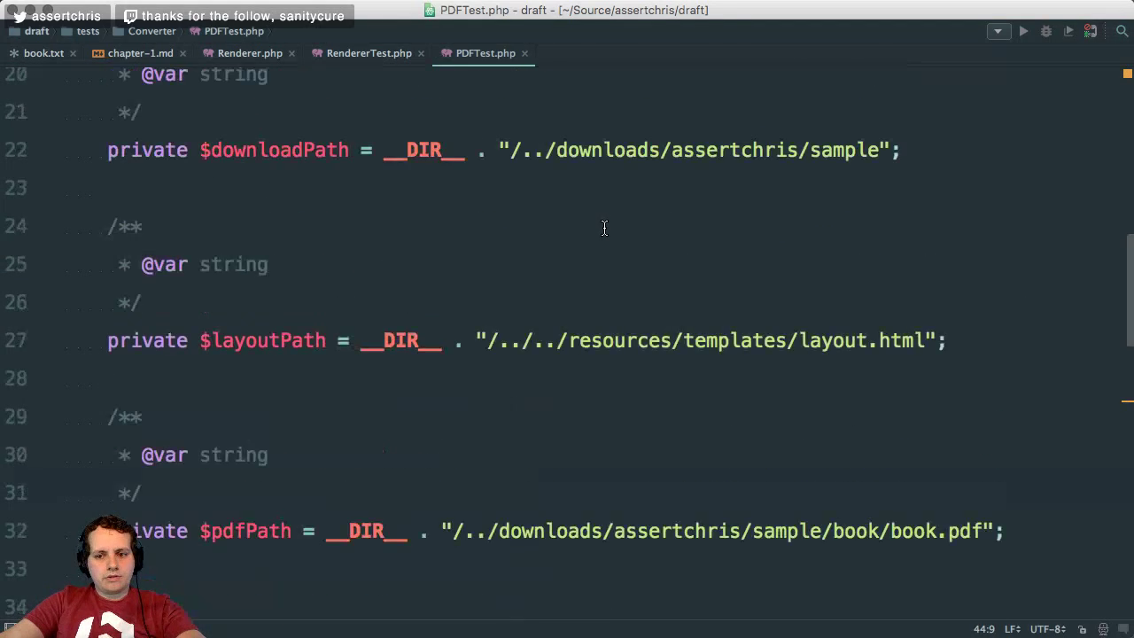
{"action": "scroll", "scroll_direction": "up", "scroll_amount": 3}
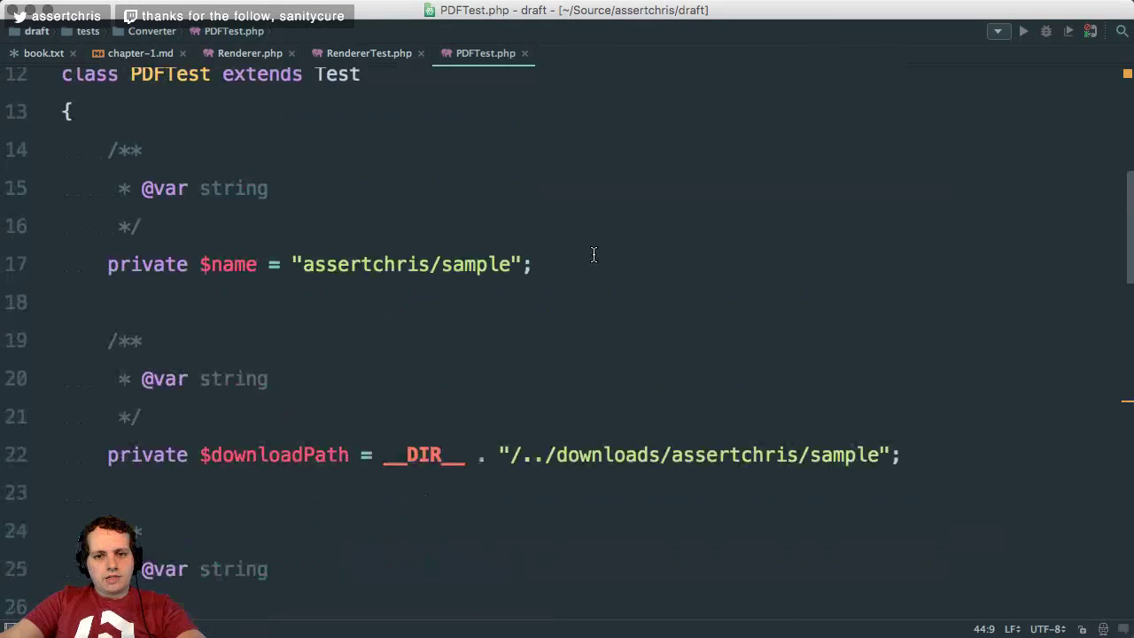
{"action": "scroll", "scroll_direction": "down", "scroll_amount": 3}
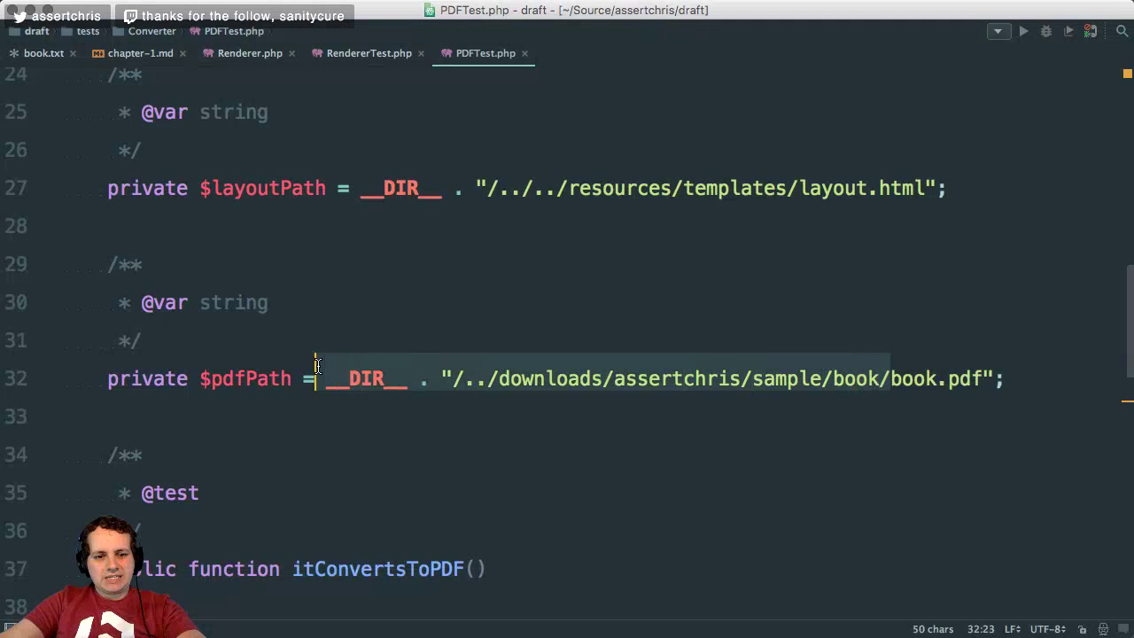
{"action": "scroll", "scroll_direction": "down", "scroll_amount": 3}
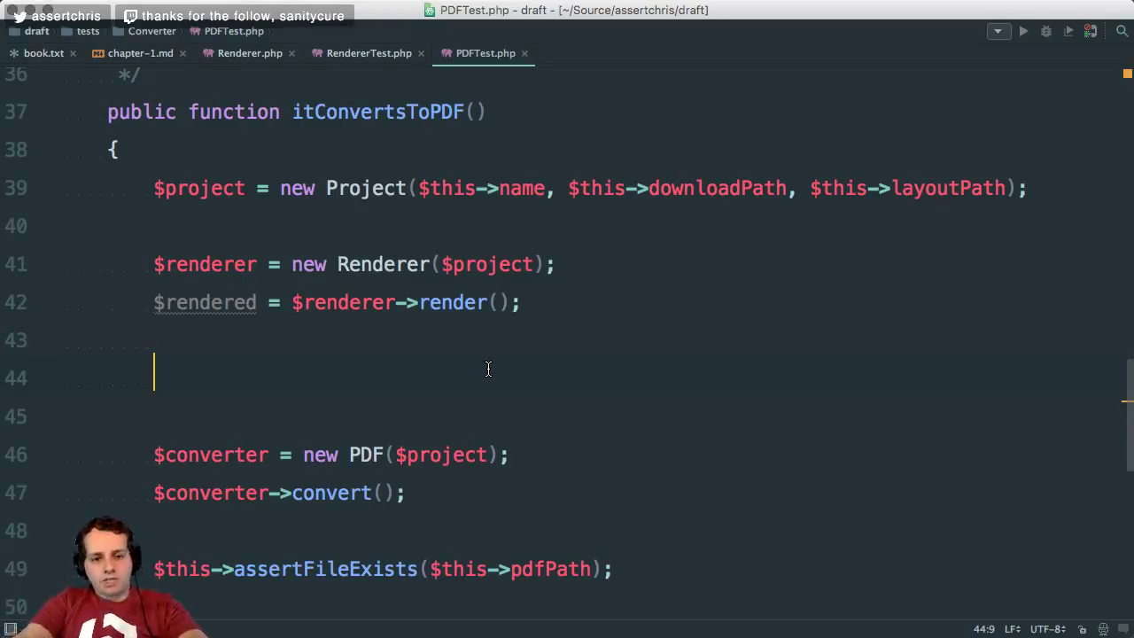
Step: Add file_put_contents writing $rendered to ../downloads/assertchris/sample/book/book.html
{"action": "type", "text": "file_put_contents(__DIR__ . \"/../downloads/assertchris/sample/book/"}
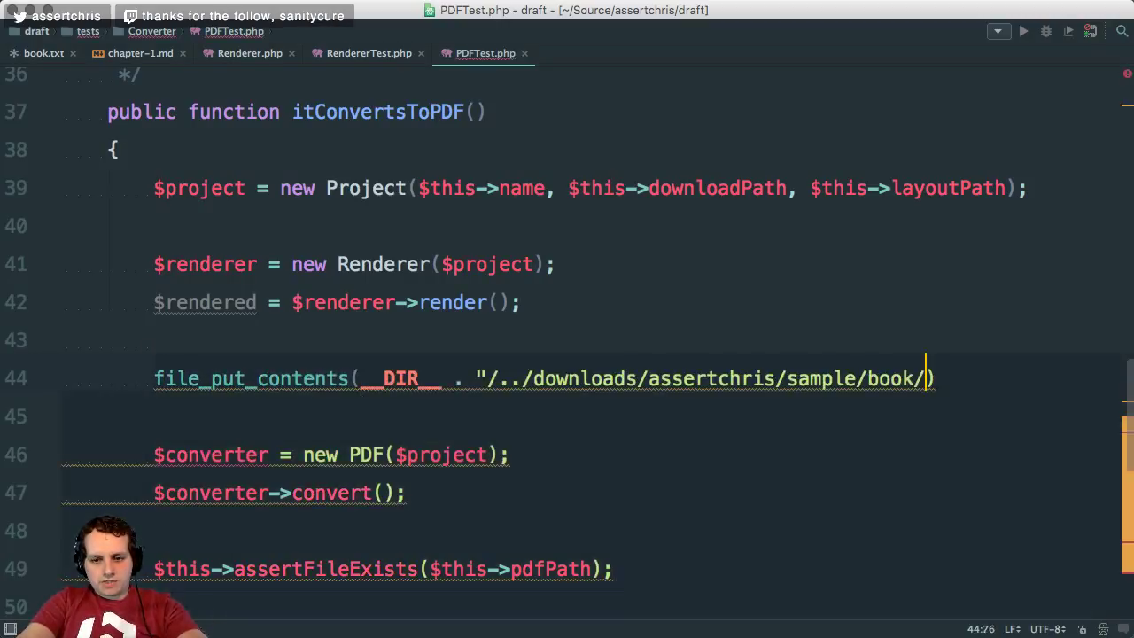
{"action": "type", "text": "book.html\""}
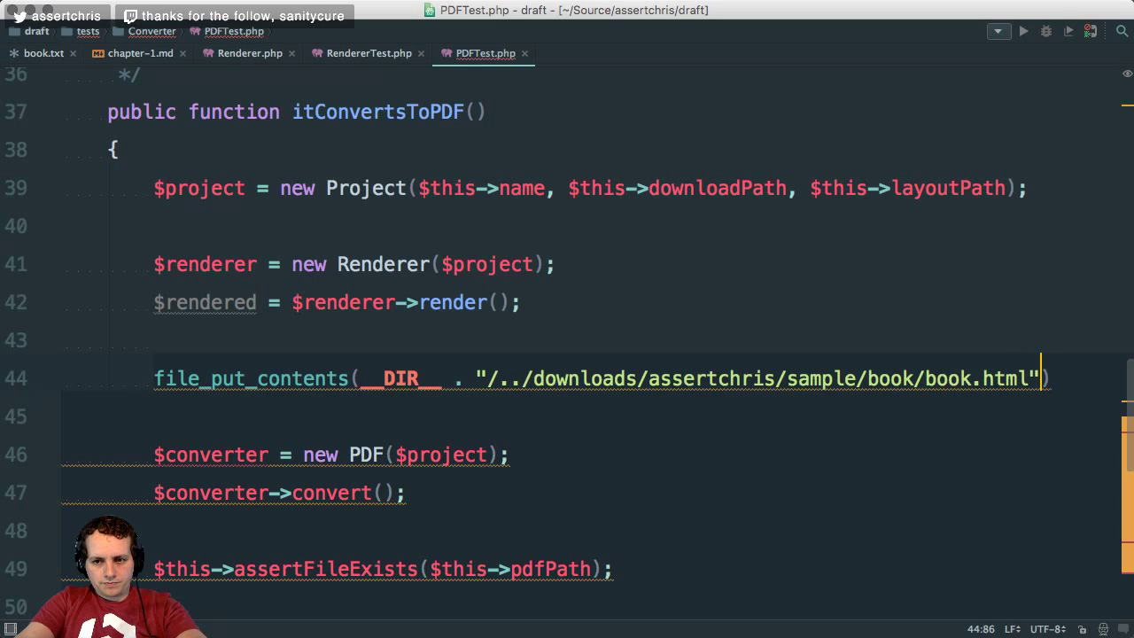
{"action": "type", "text": ", $rendered"}
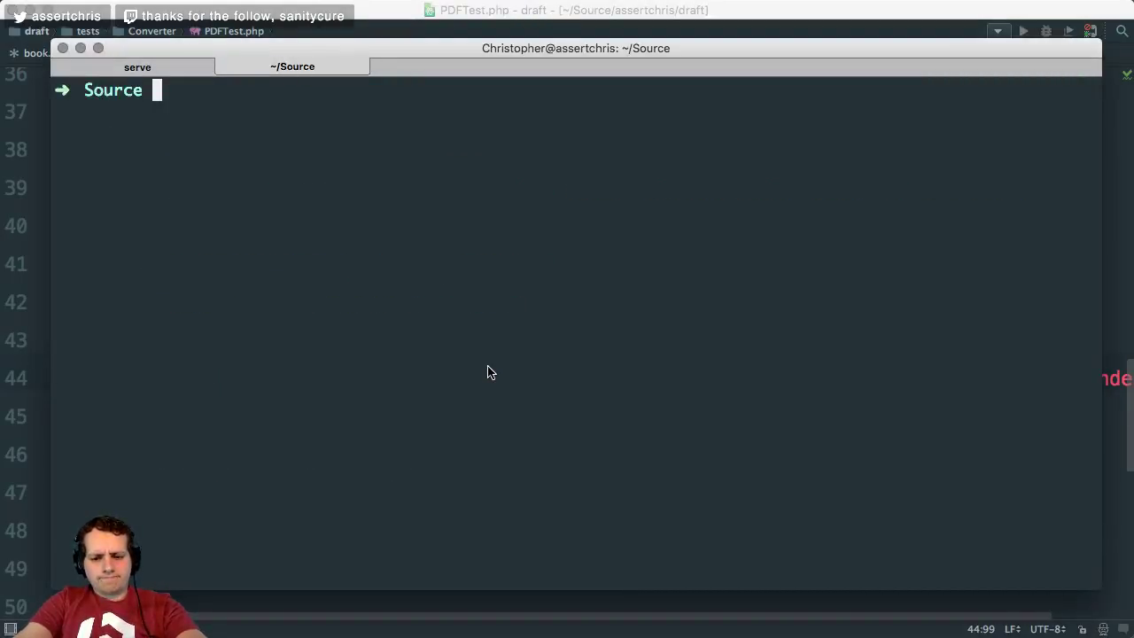
Step: From assertchris/draft, run vendor/bin/phpunit tests/Converter/PDFTest.php, passing one test and assertion
{"action": "type", "text": "cd assertchris/draft/"}
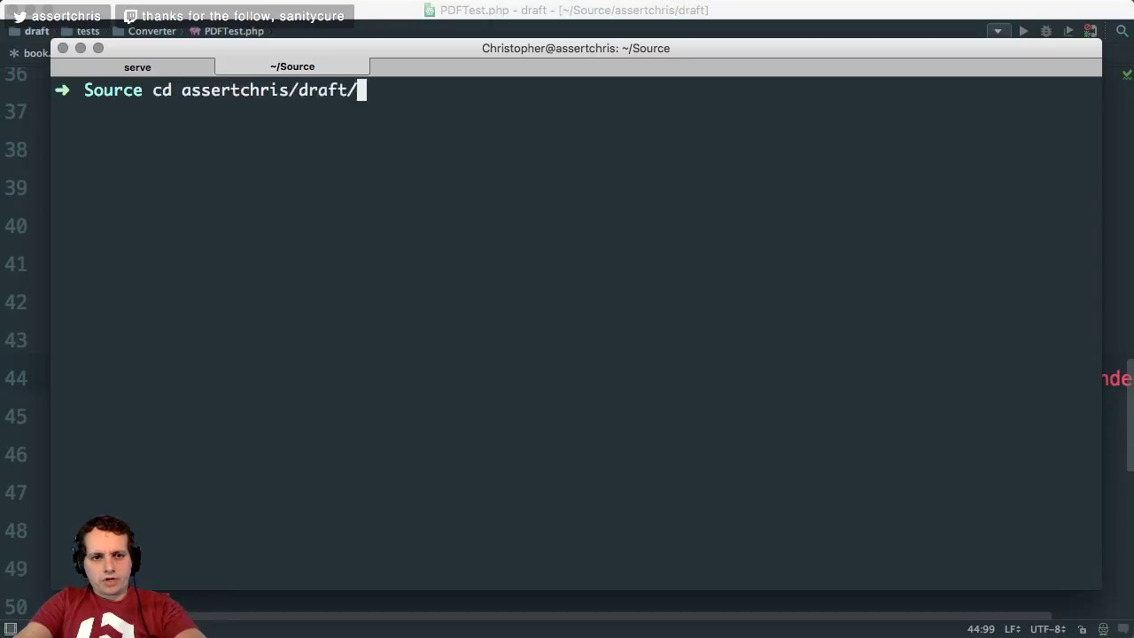
{"action": "key", "text": "Return"}
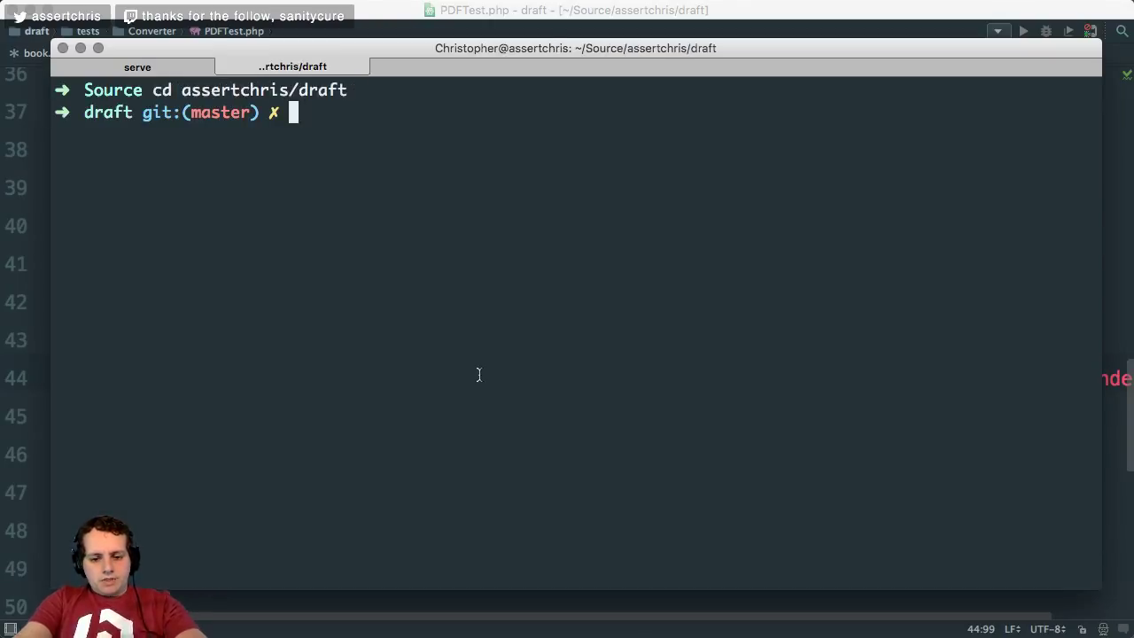
{"action": "type", "text": "vendor/bin/p"}
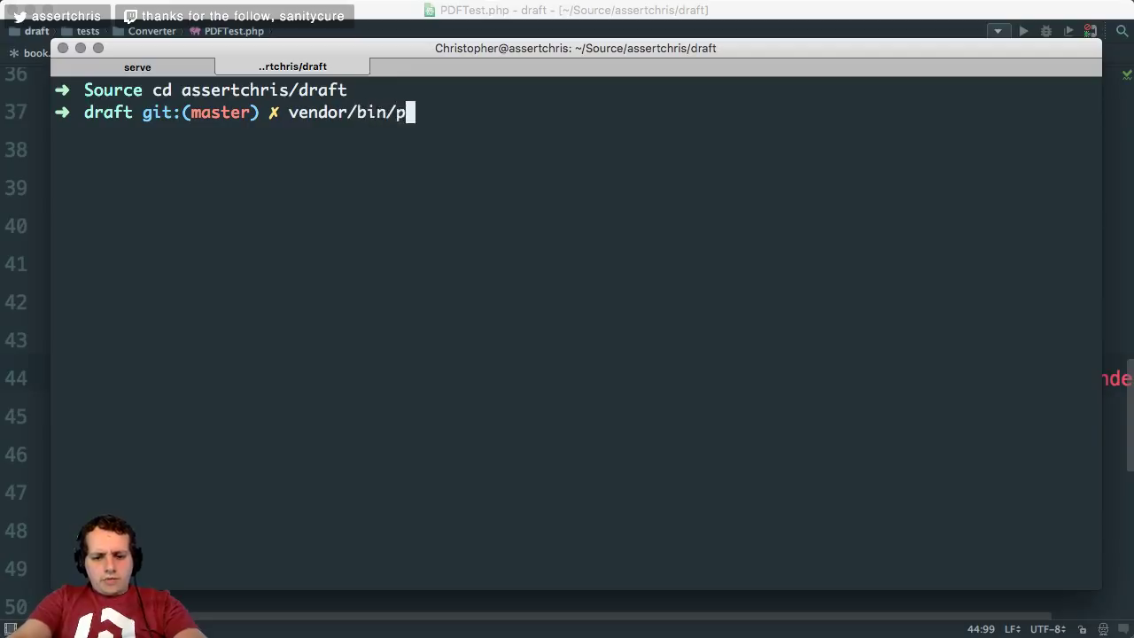
{"action": "type", "text": "hpunit"}
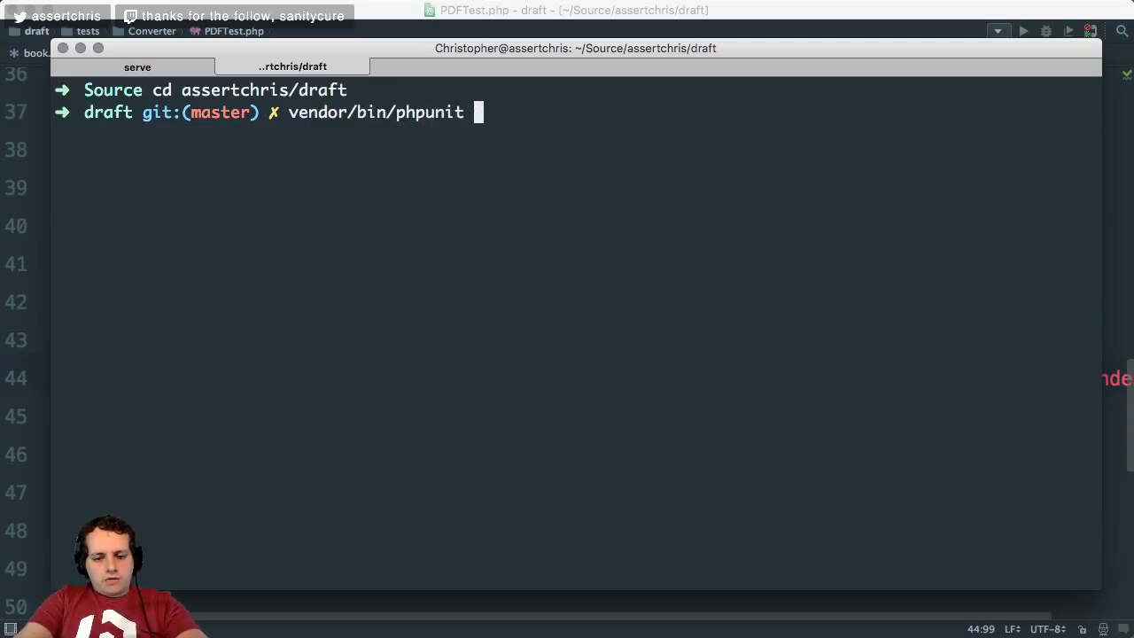
{"action": "type", "text": "tests/Con"}
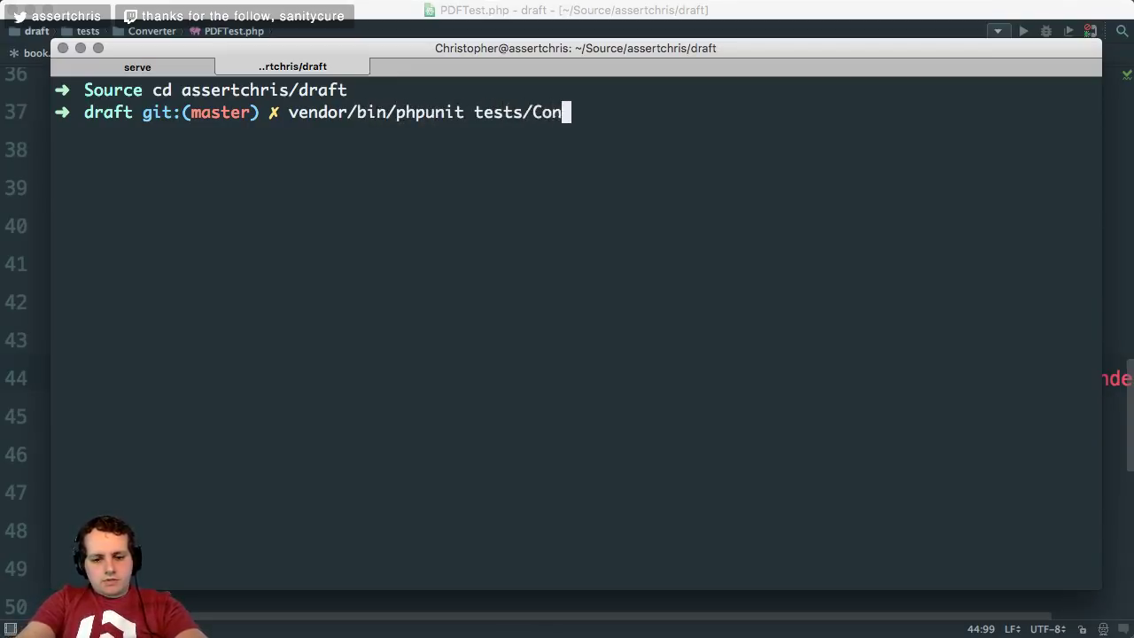
{"action": "type", "text": "verter/PDFC"}
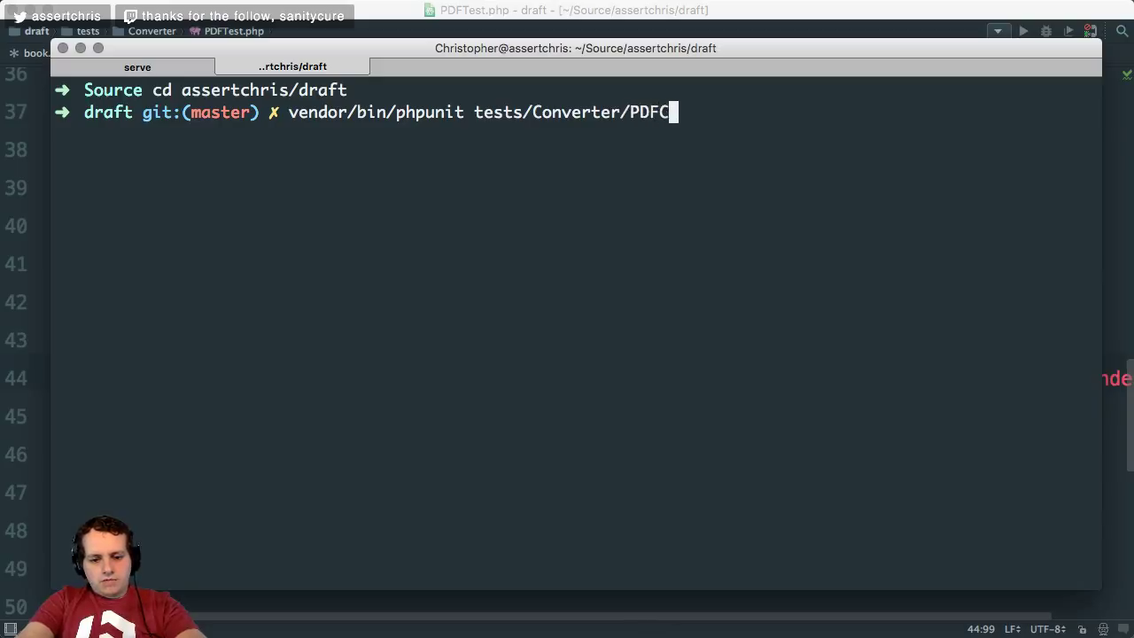
{"action": "type", "text": "o"}
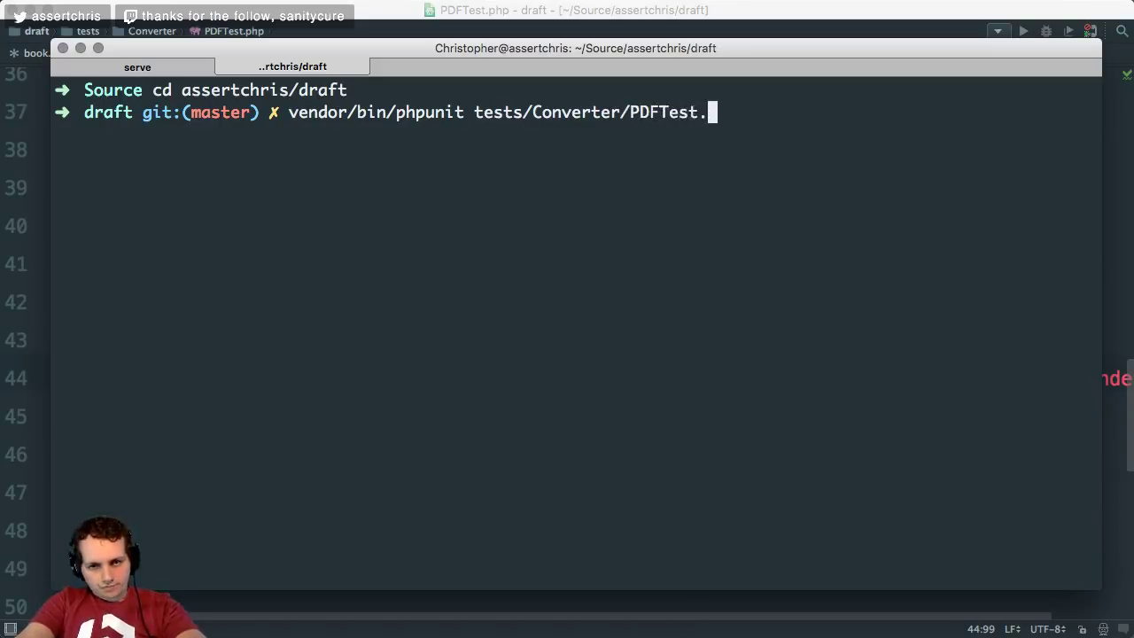
{"action": "key", "text": "Return"}
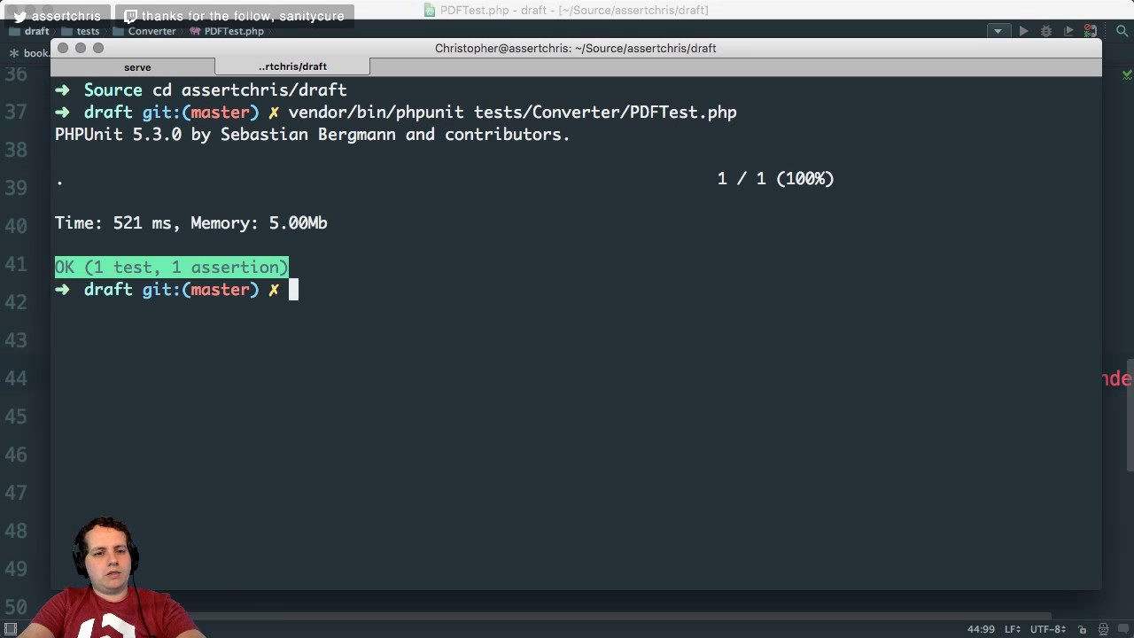
{"action": "left_click", "coordinate": [482, 53]}
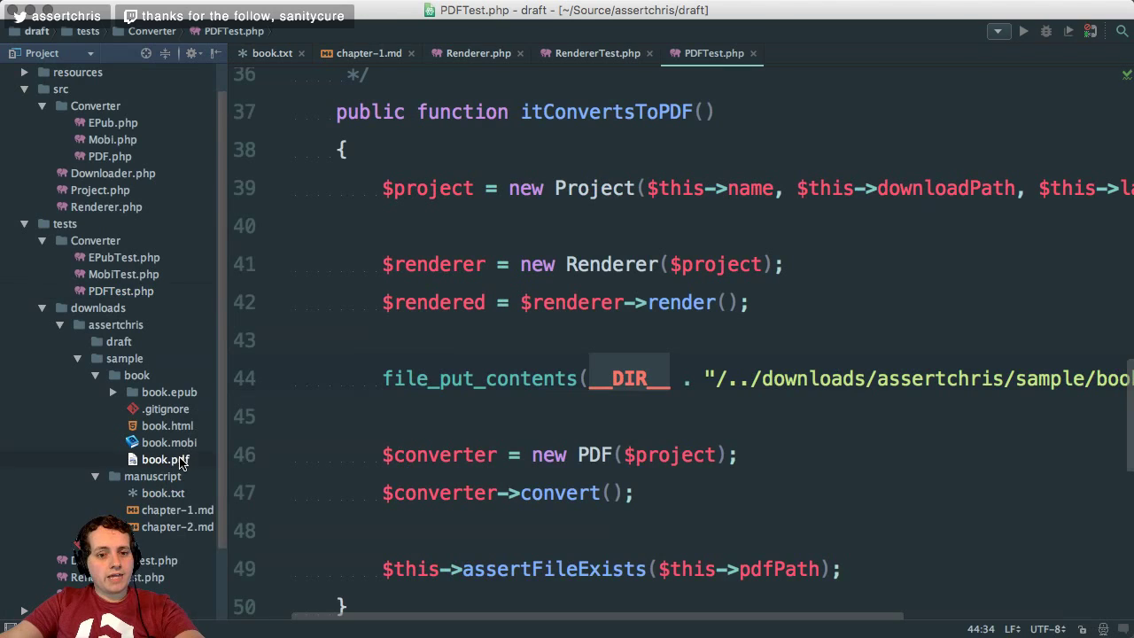
Step: Reveal the generated book.pdf in Finder and open it in Preview
{"action": "right_click", "coordinate": [165, 459]}
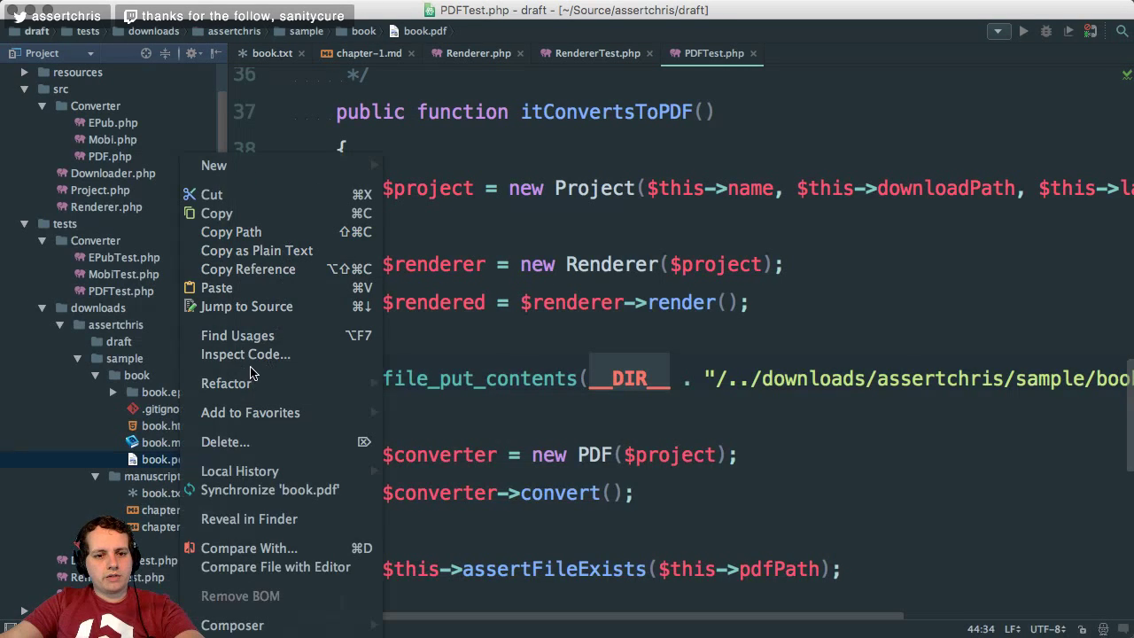
{"action": "mouse_move", "coordinate": [239, 471]}
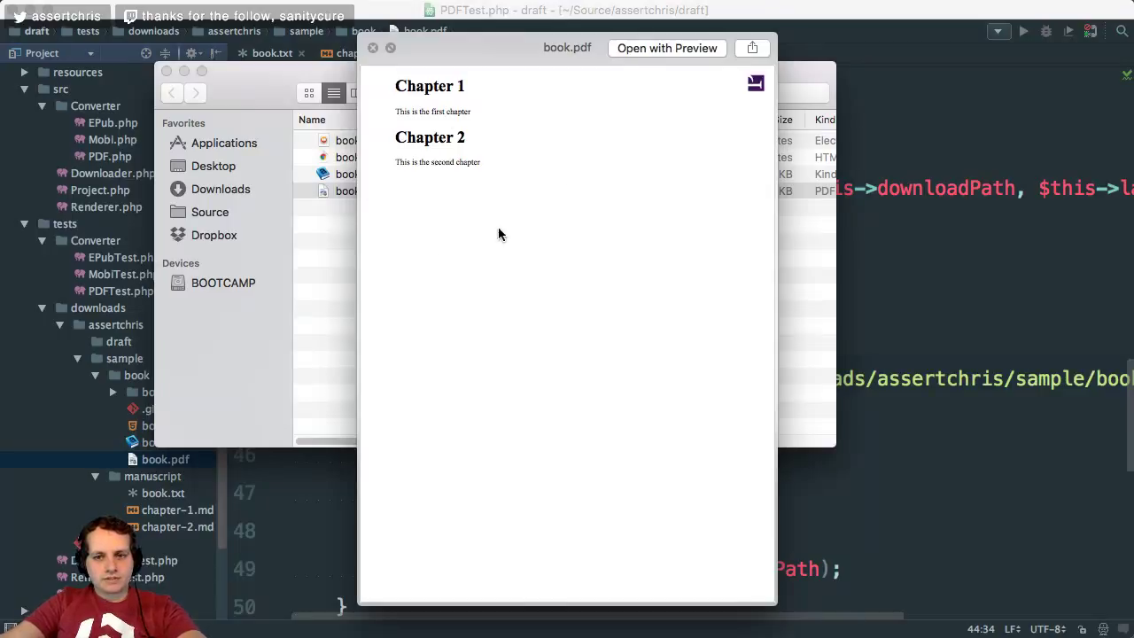
{"action": "mouse_move", "coordinate": [276, 182]}
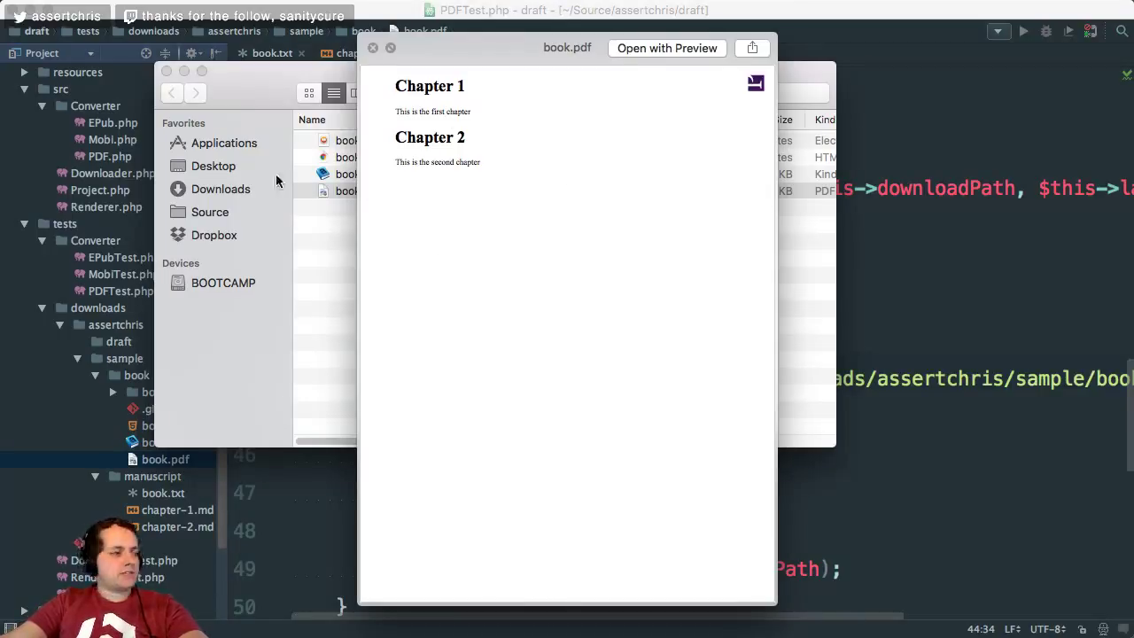
{"action": "mouse_move", "coordinate": [541, 263]}
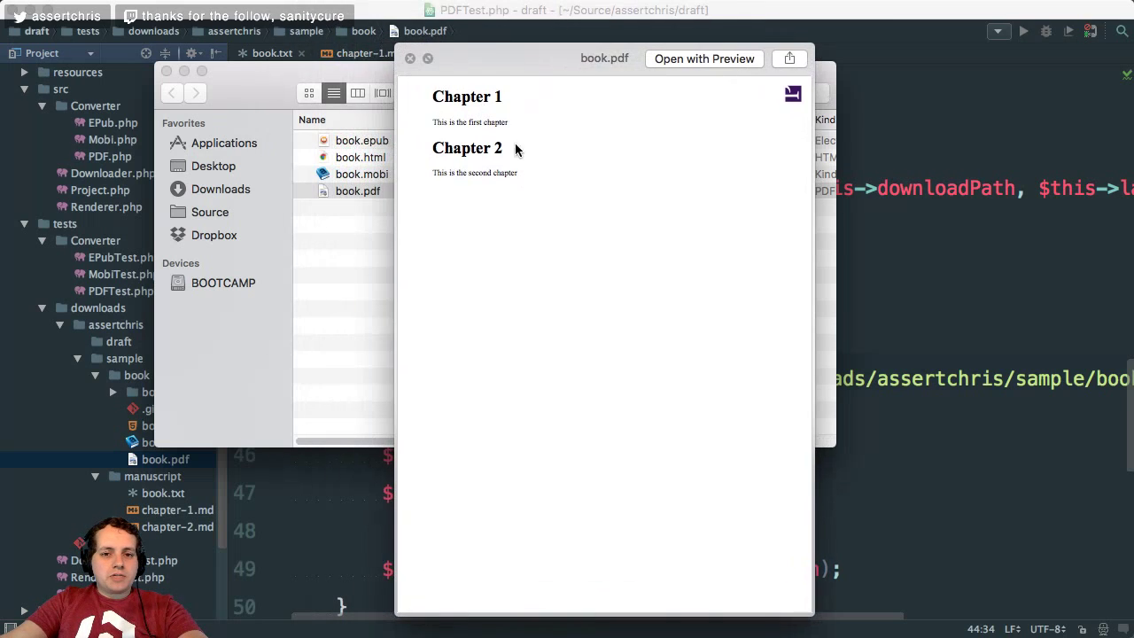
{"action": "left_click", "coordinate": [703, 59]}
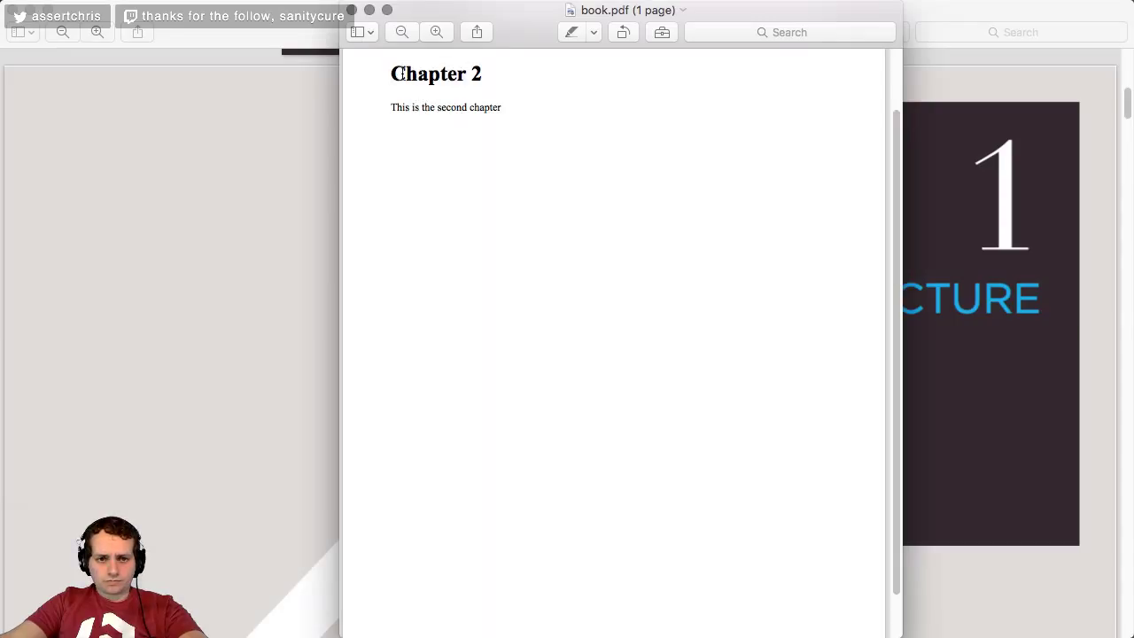
{"action": "scroll", "scroll_direction": "up", "scroll_amount": 3}
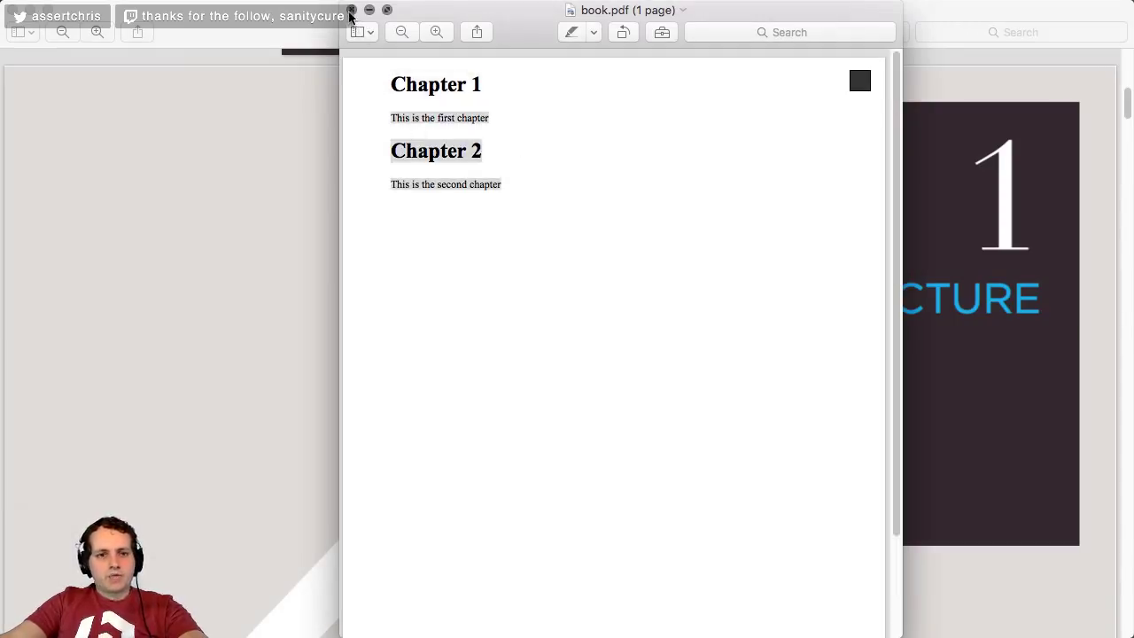
{"action": "left_click", "coordinate": [352, 10]}
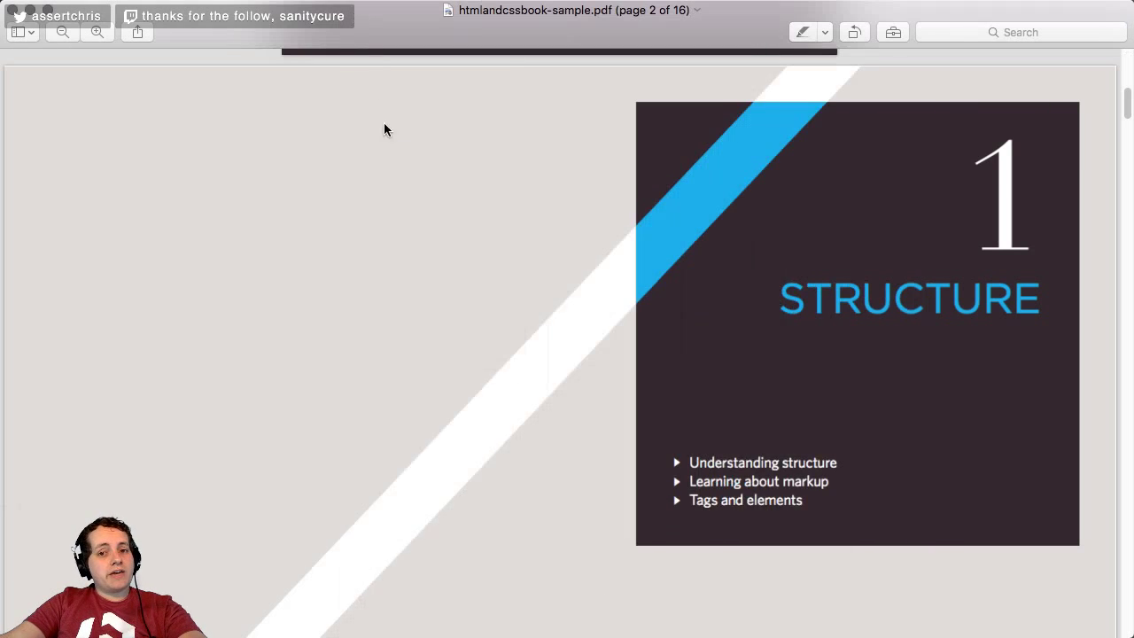
{"action": "scroll", "scroll_direction": "up", "scroll_amount": 3}
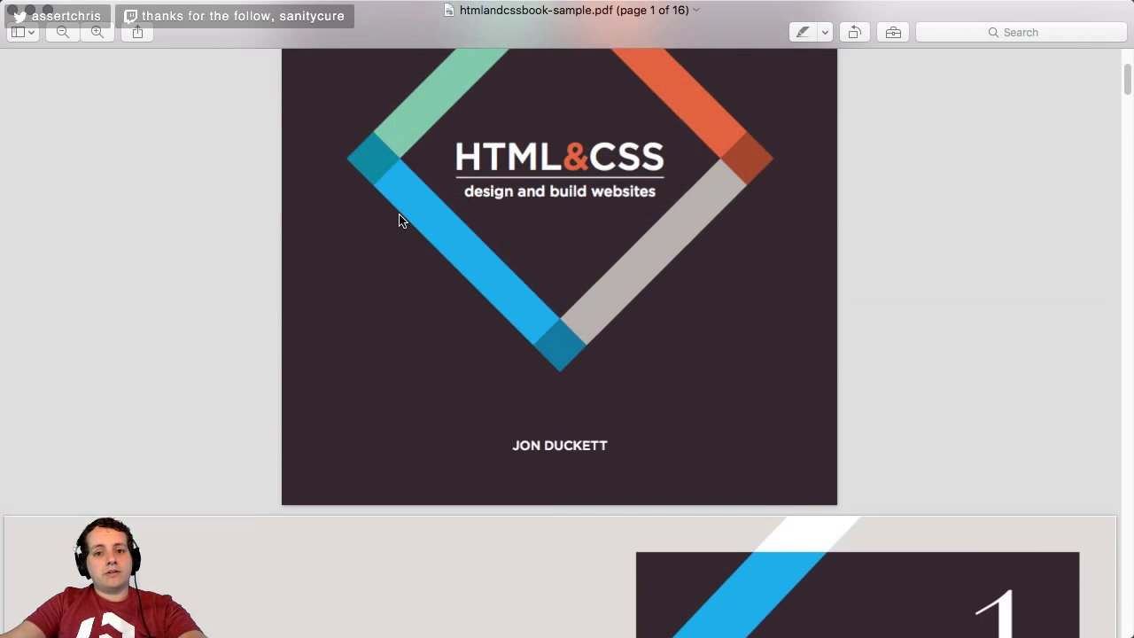
{"action": "scroll", "scroll_direction": "up", "scroll_amount": 3}
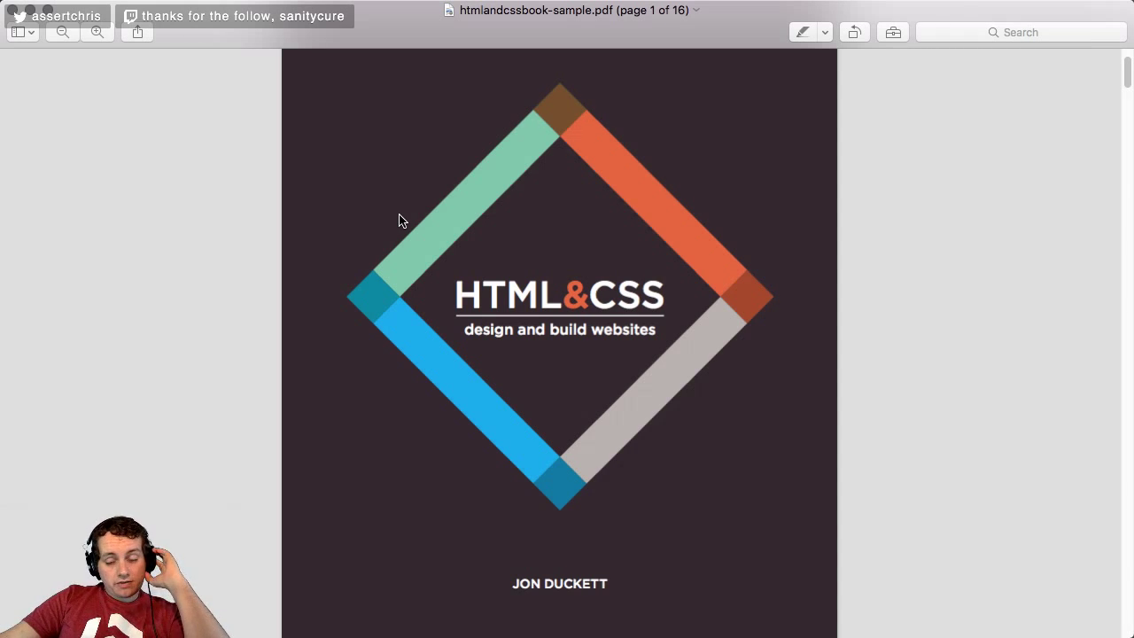
{"action": "mouse_move", "coordinate": [583, 225]}
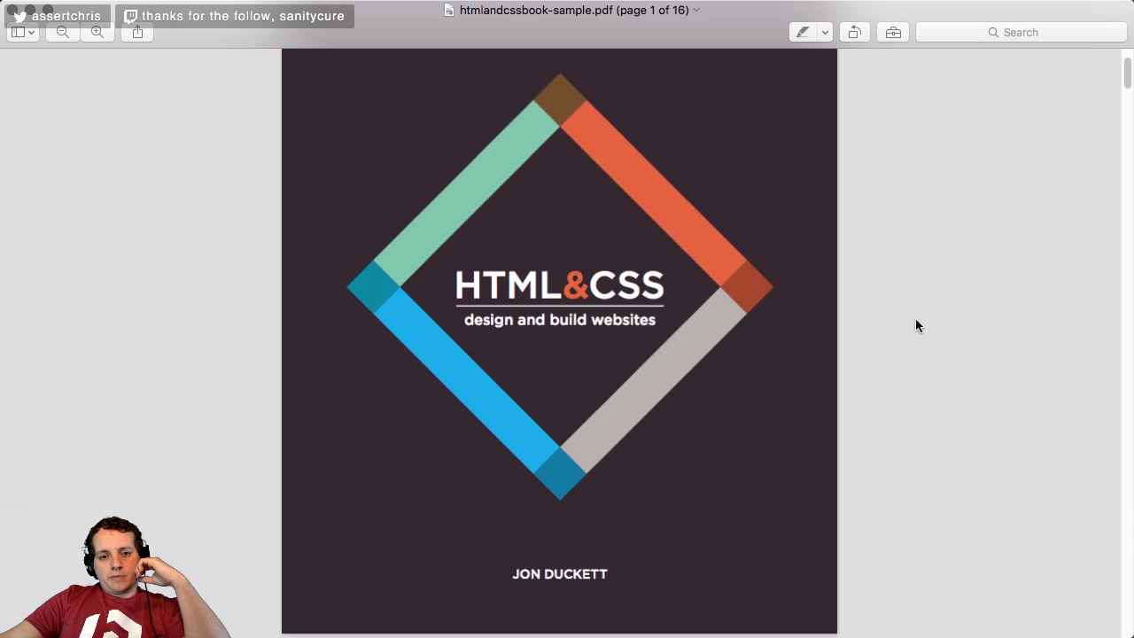
{"action": "scroll", "scroll_direction": "down", "scroll_amount": 3}
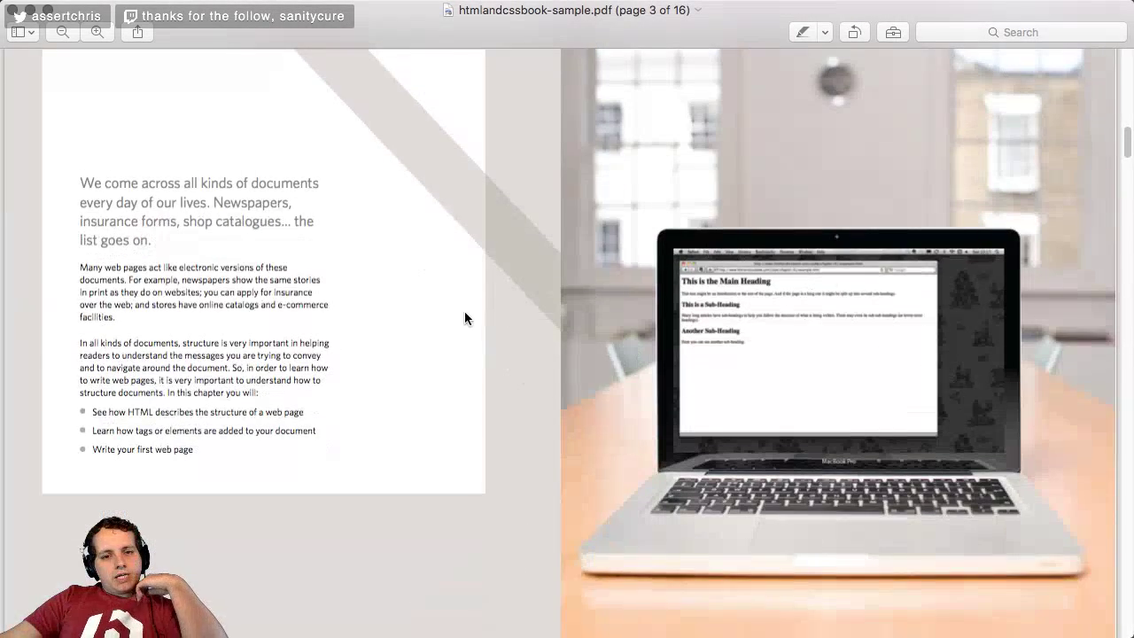
{"action": "scroll", "scroll_direction": "down", "scroll_amount": 3}
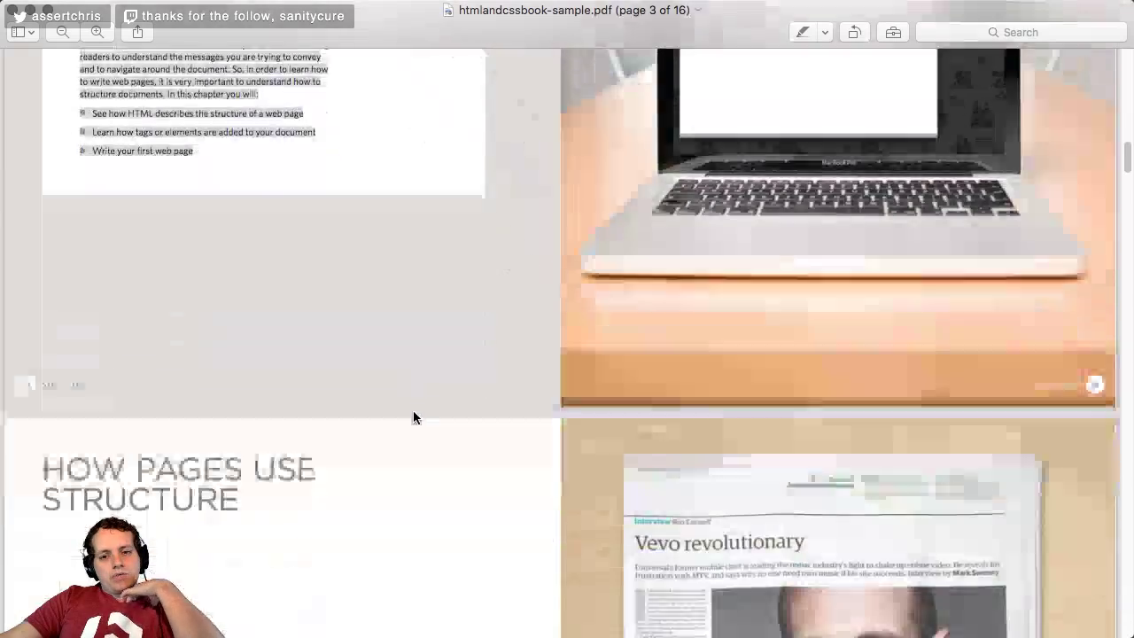
{"action": "scroll", "scroll_direction": "down", "scroll_amount": 3}
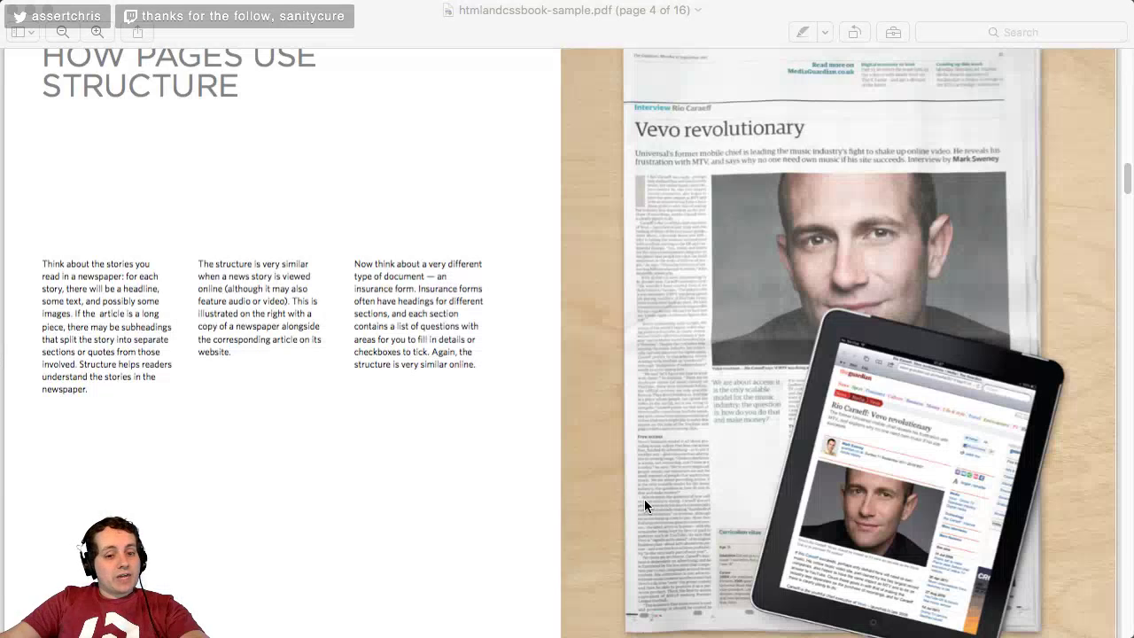
{"action": "scroll", "scroll_direction": "up", "scroll_amount": 3}
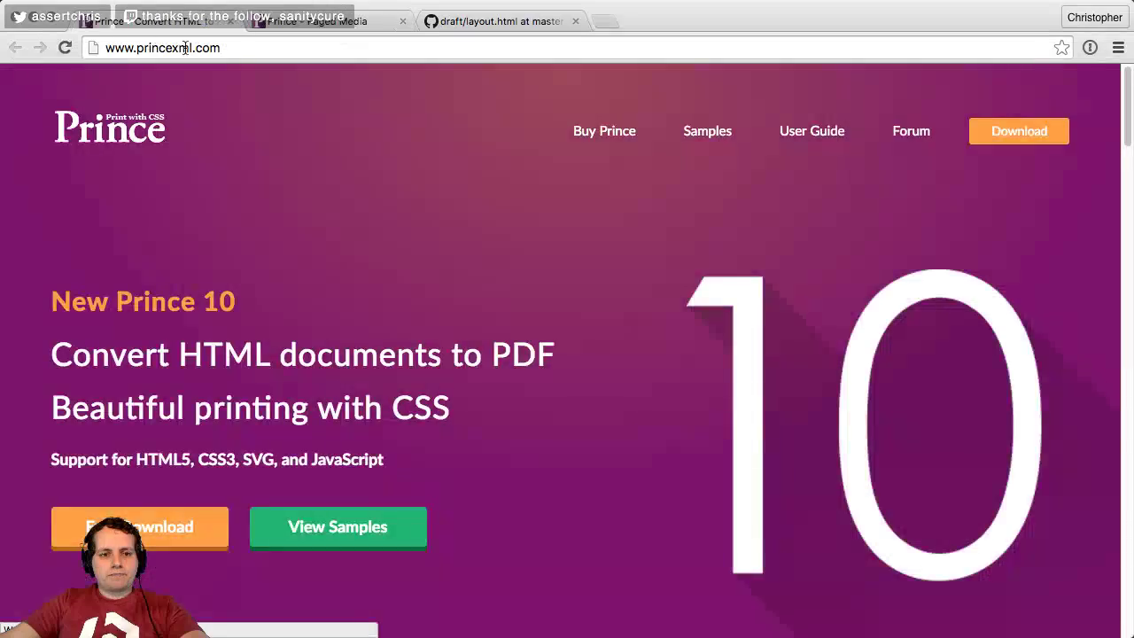
Step: Browse princexml.com and the Prince 10 User Guide's Paged Media chapter
{"action": "scroll", "scroll_direction": "down", "scroll_amount": 3}
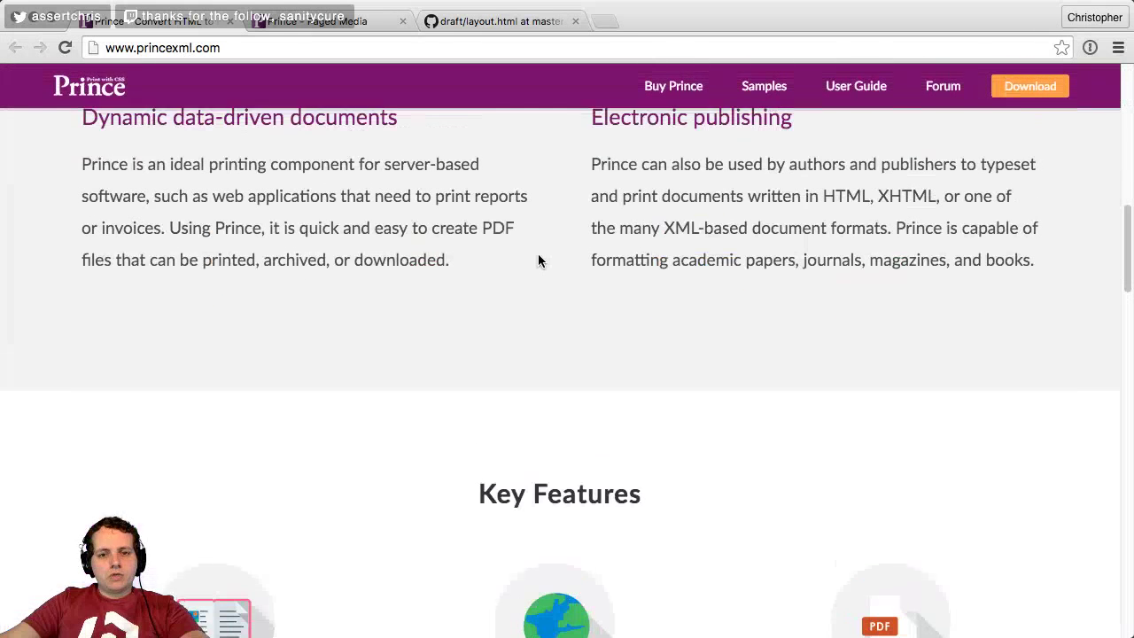
{"action": "scroll", "scroll_direction": "up", "scroll_amount": 3}
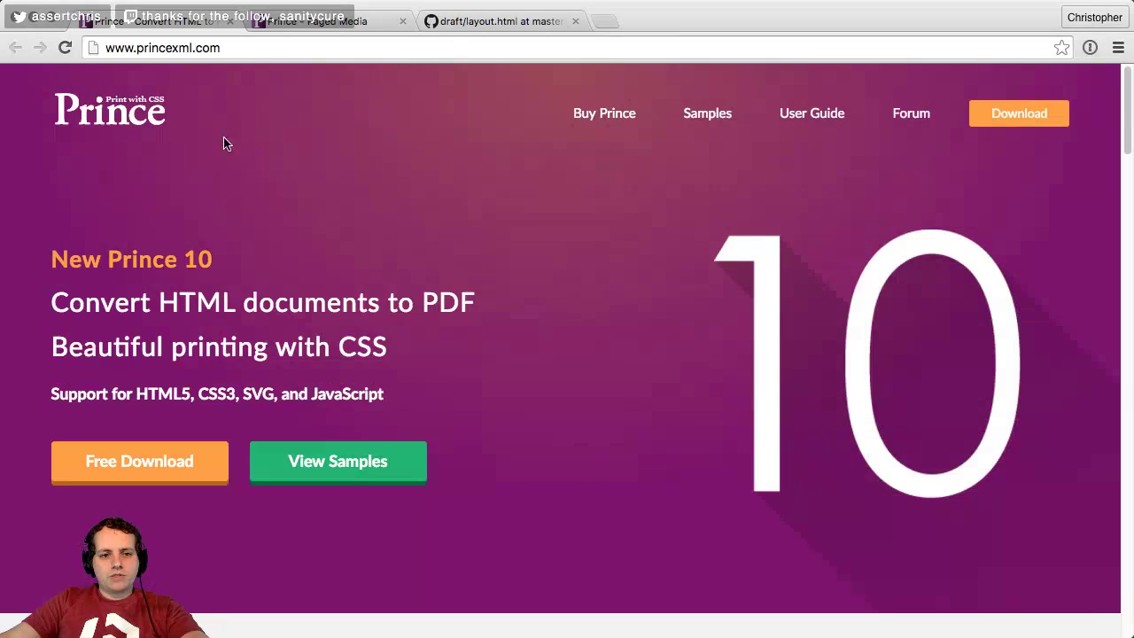
{"action": "scroll", "scroll_direction": "down", "scroll_amount": 3}
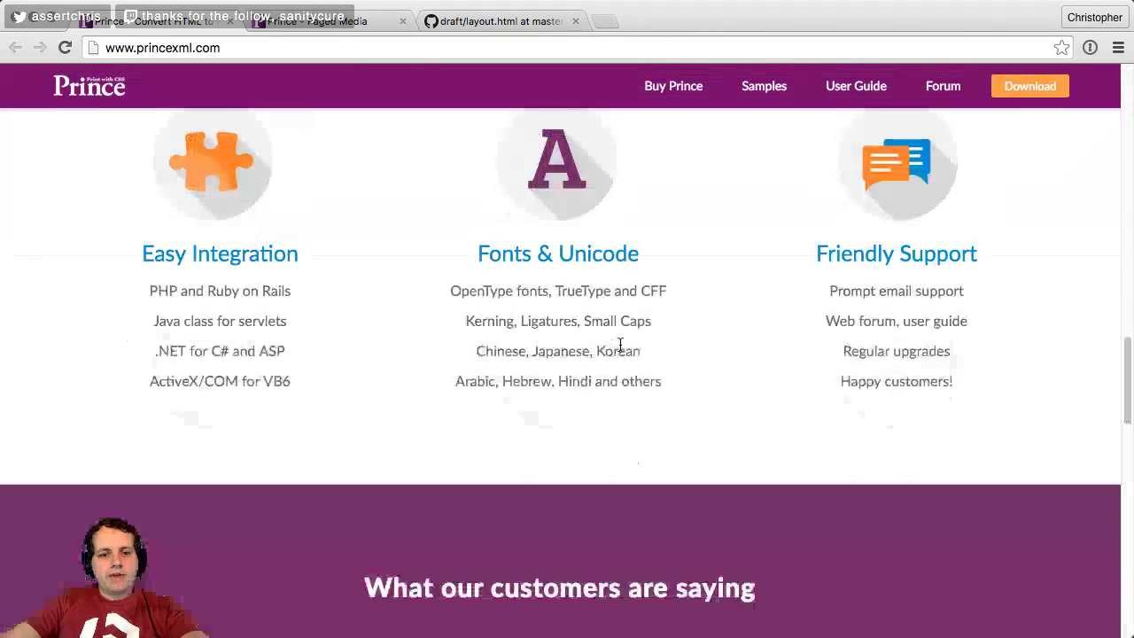
{"action": "scroll", "scroll_direction": "down", "scroll_amount": 3}
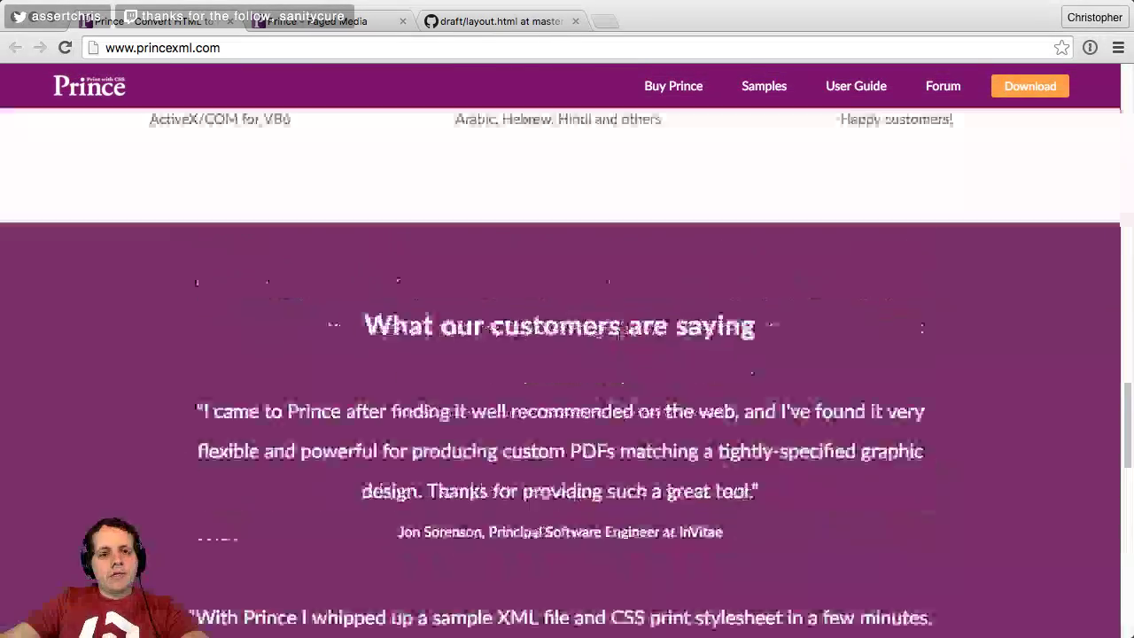
{"action": "scroll", "scroll_direction": "up", "scroll_amount": 3}
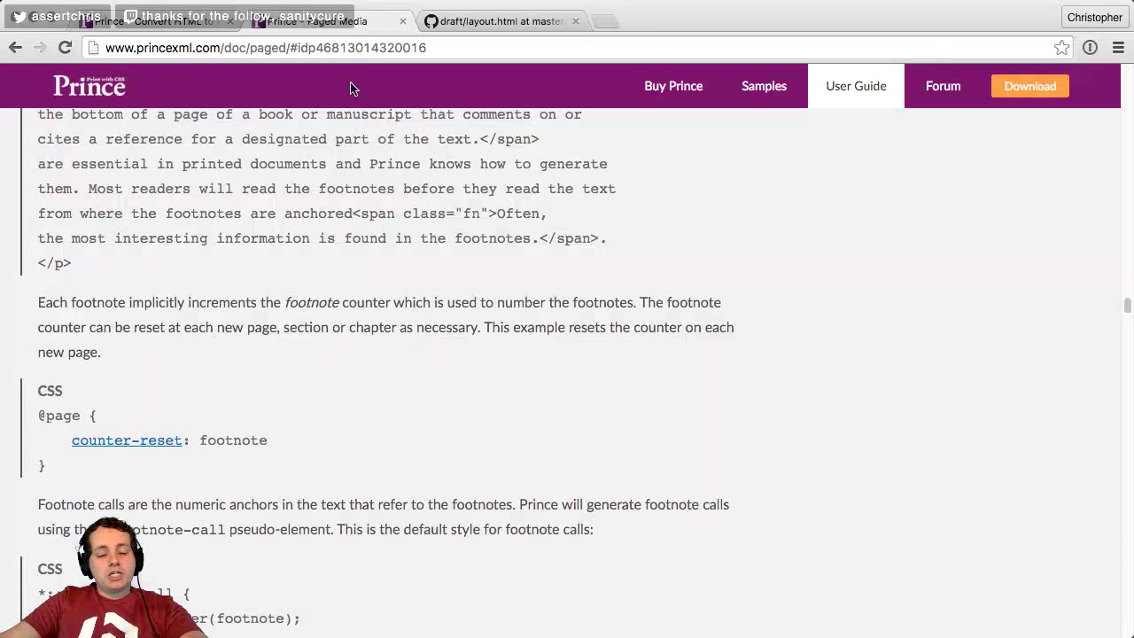
{"action": "scroll", "scroll_direction": "down", "scroll_amount": 3}
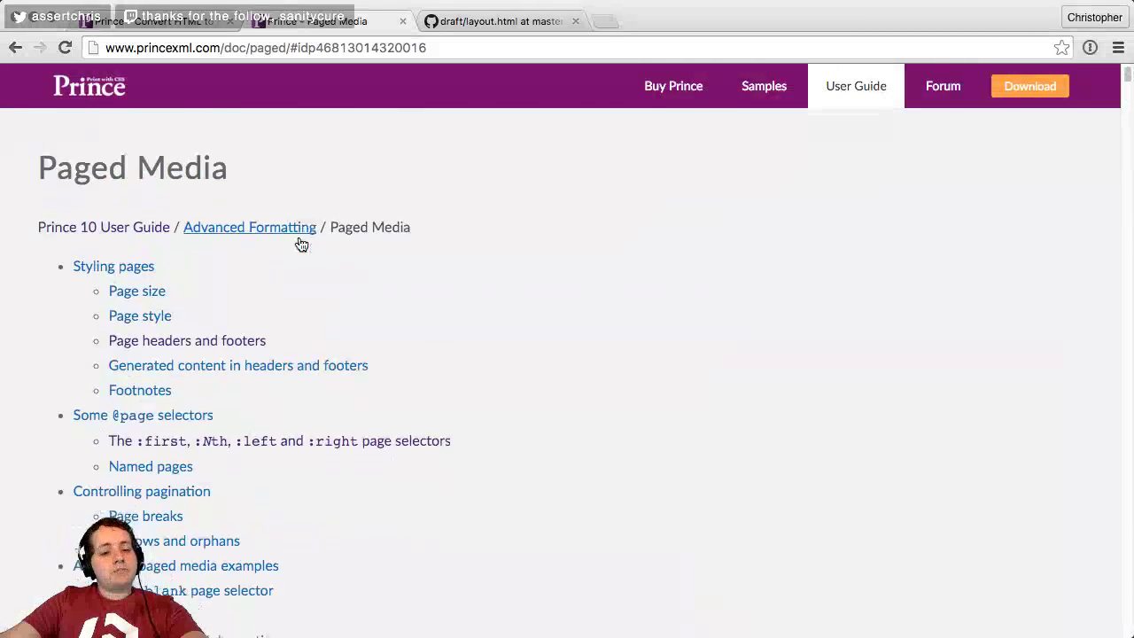
{"action": "scroll", "scroll_direction": "down", "scroll_amount": 3}
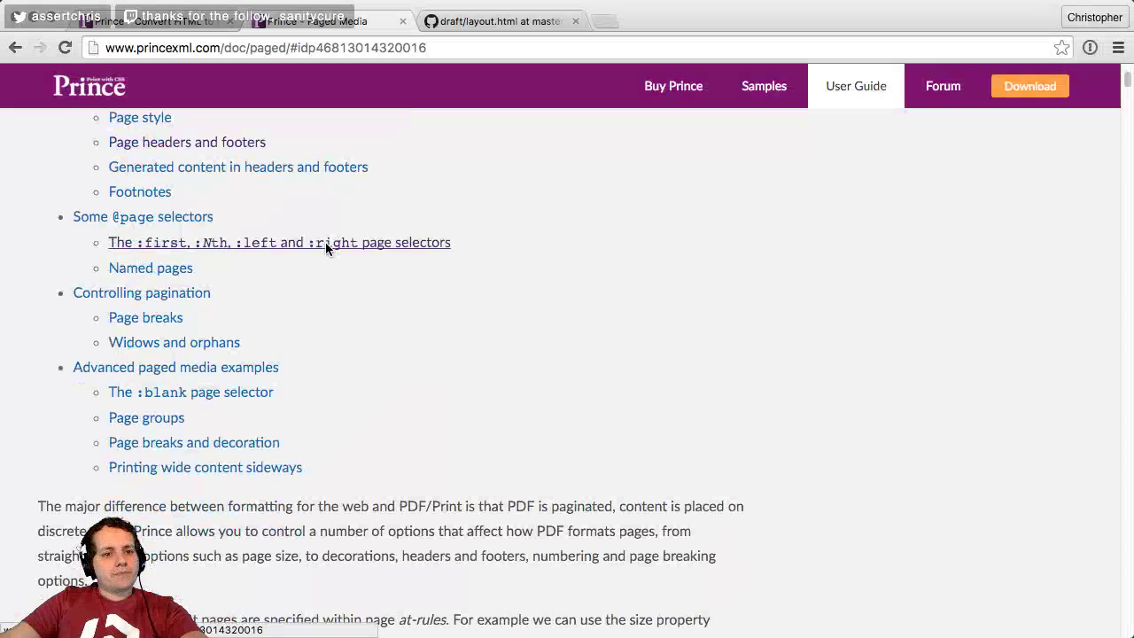
{"action": "mouse_move", "coordinate": [459, 311]}
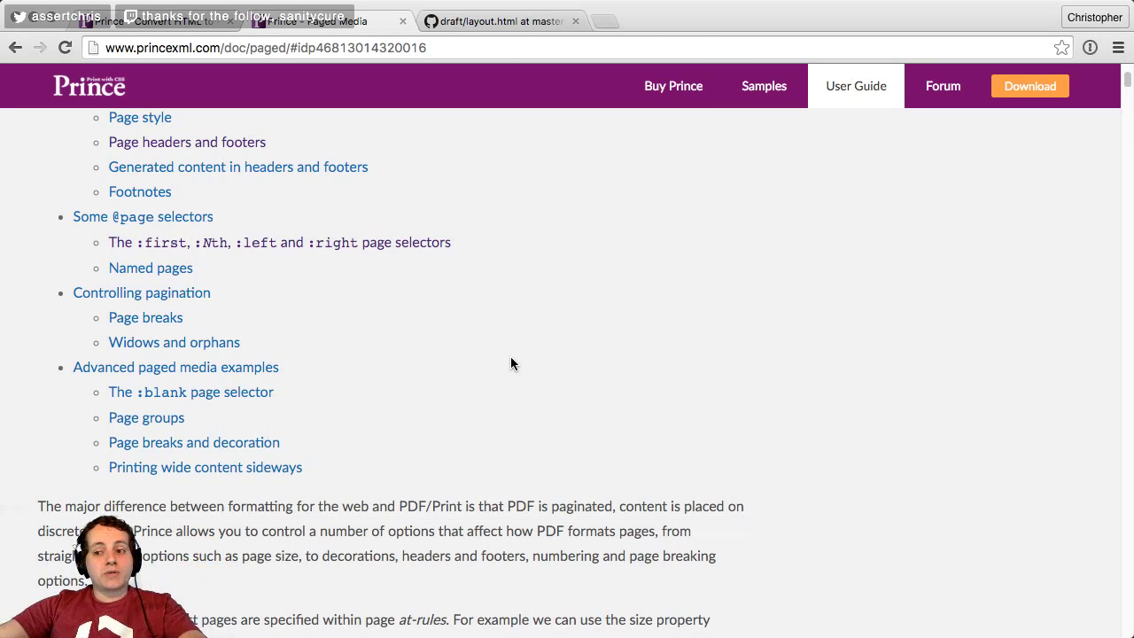
{"action": "mouse_move", "coordinate": [642, 354]}
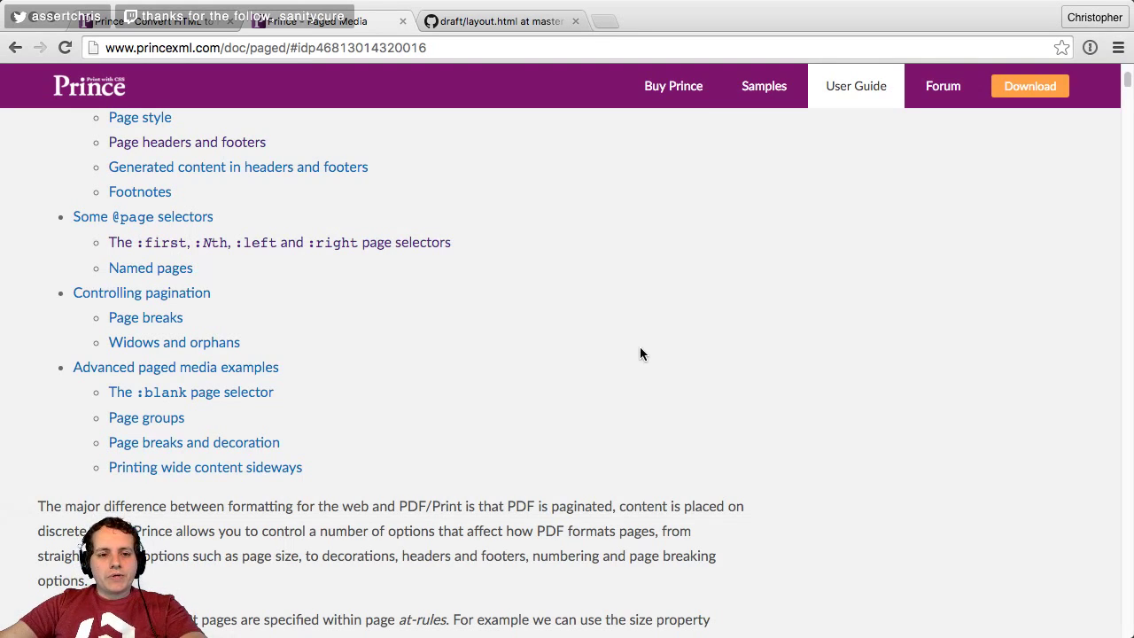
{"action": "scroll", "scroll_direction": "up", "scroll_amount": 3}
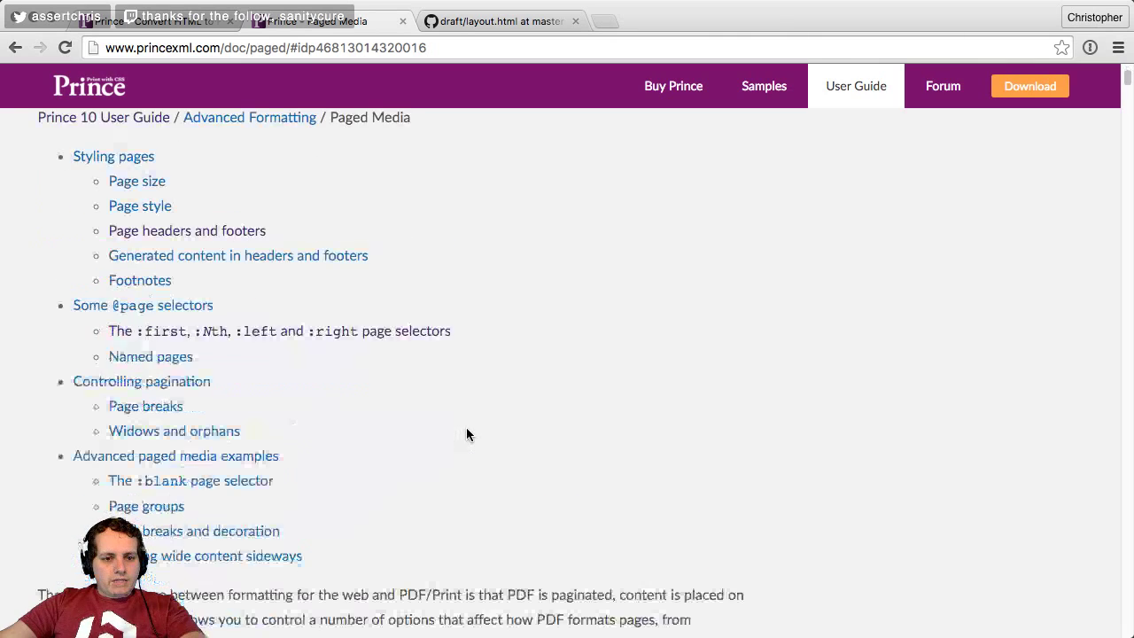
{"action": "scroll", "scroll_direction": "down", "scroll_amount": 3}
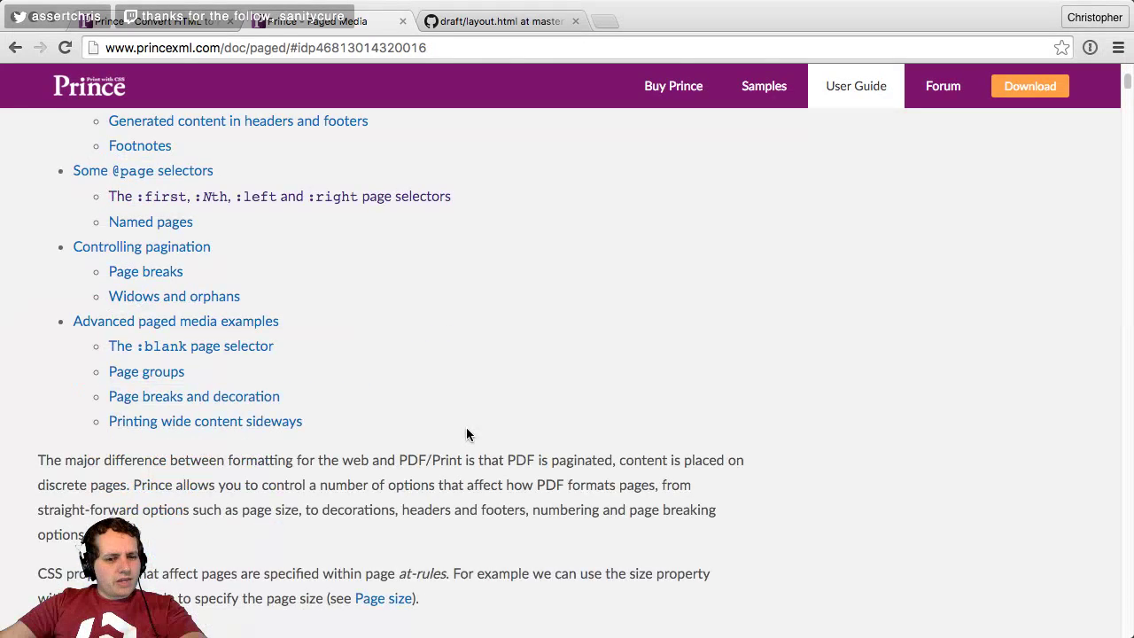
{"action": "scroll", "scroll_direction": "up", "scroll_amount": 3}
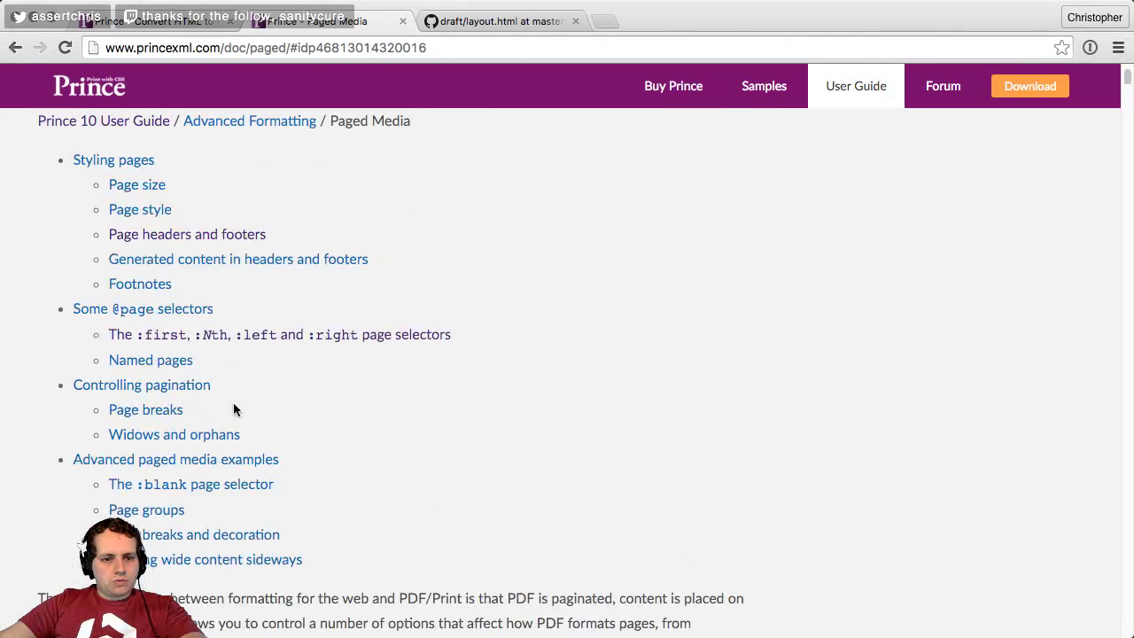
{"action": "left_click", "coordinate": [145, 410]}
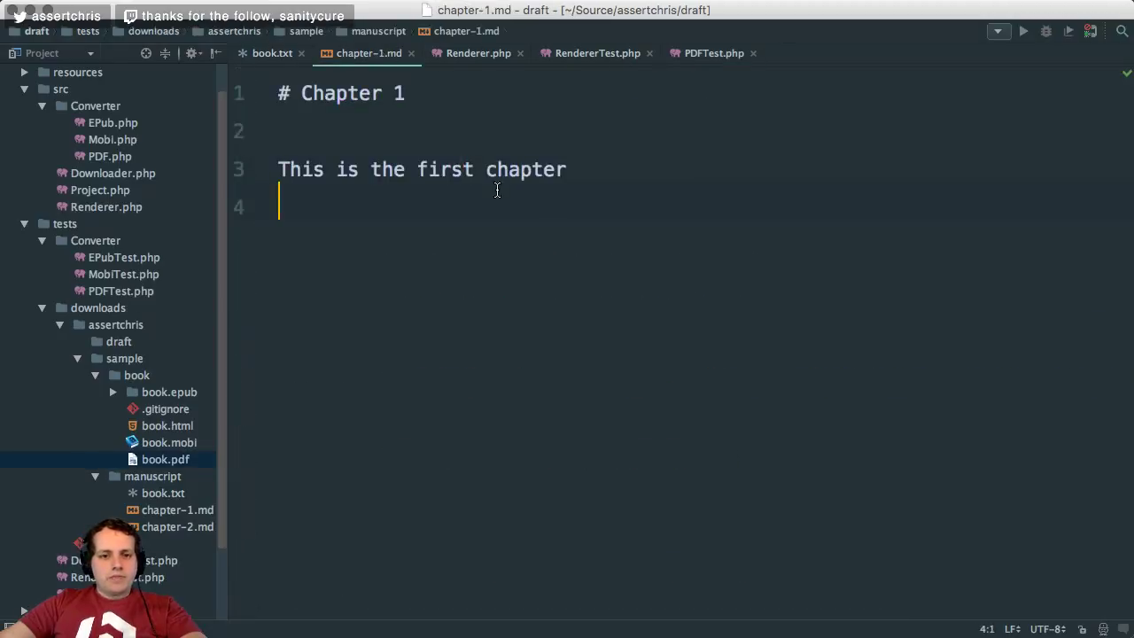
{"action": "mouse_move", "coordinate": [520, 187]}
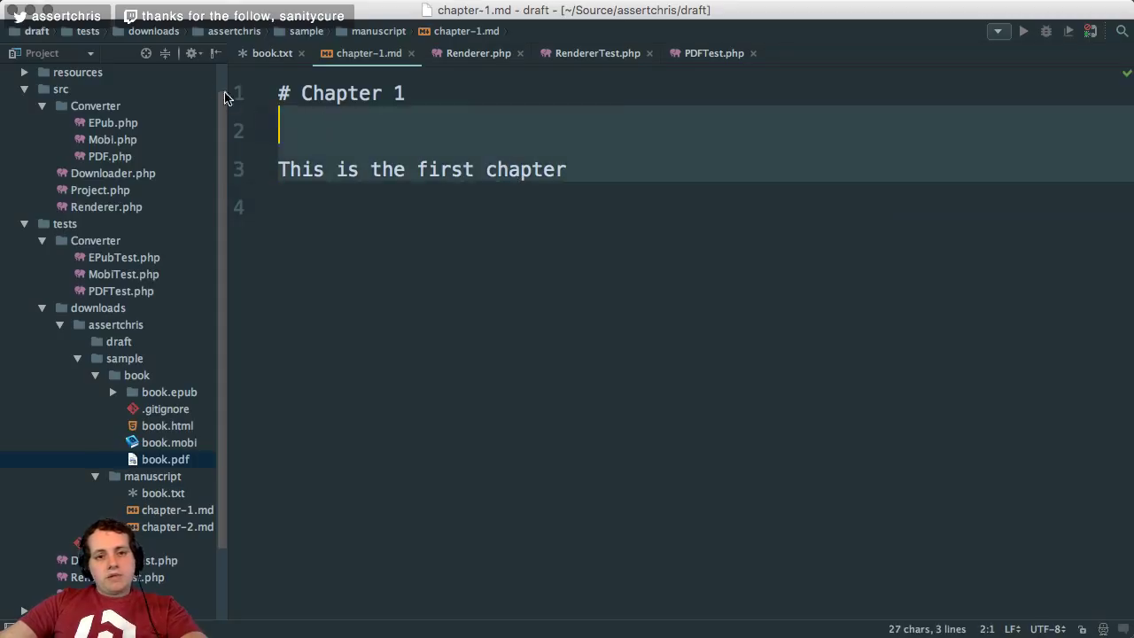
Step: Check chapter order in book.txt, return to chapter-1.md, and reveal resources/templates
{"action": "left_click", "coordinate": [271, 53]}
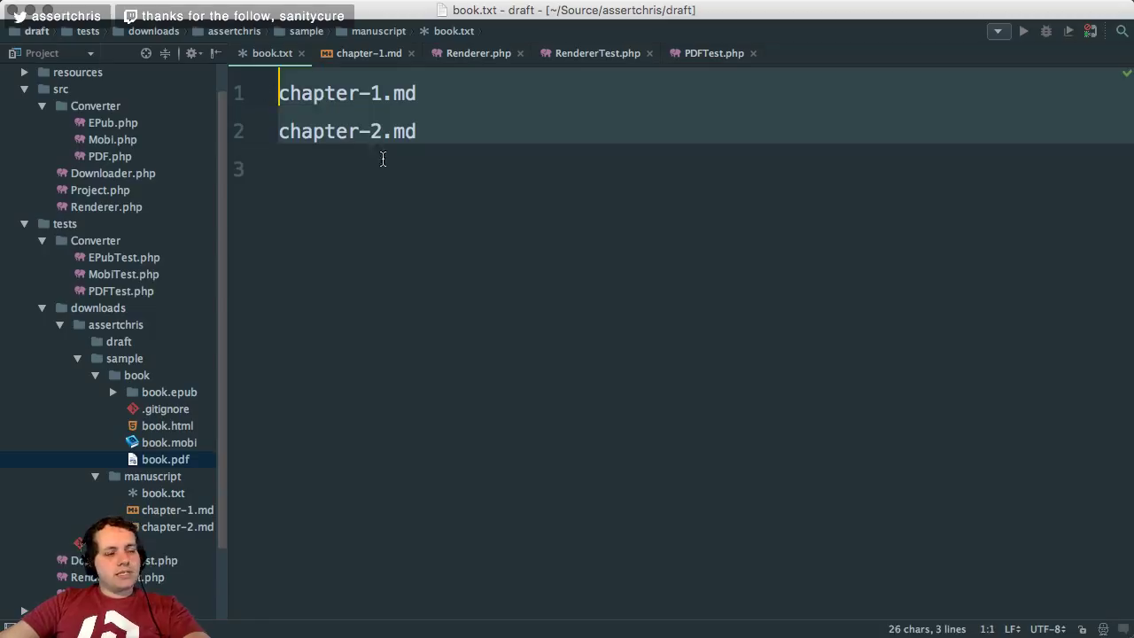
{"action": "left_click", "coordinate": [367, 53]}
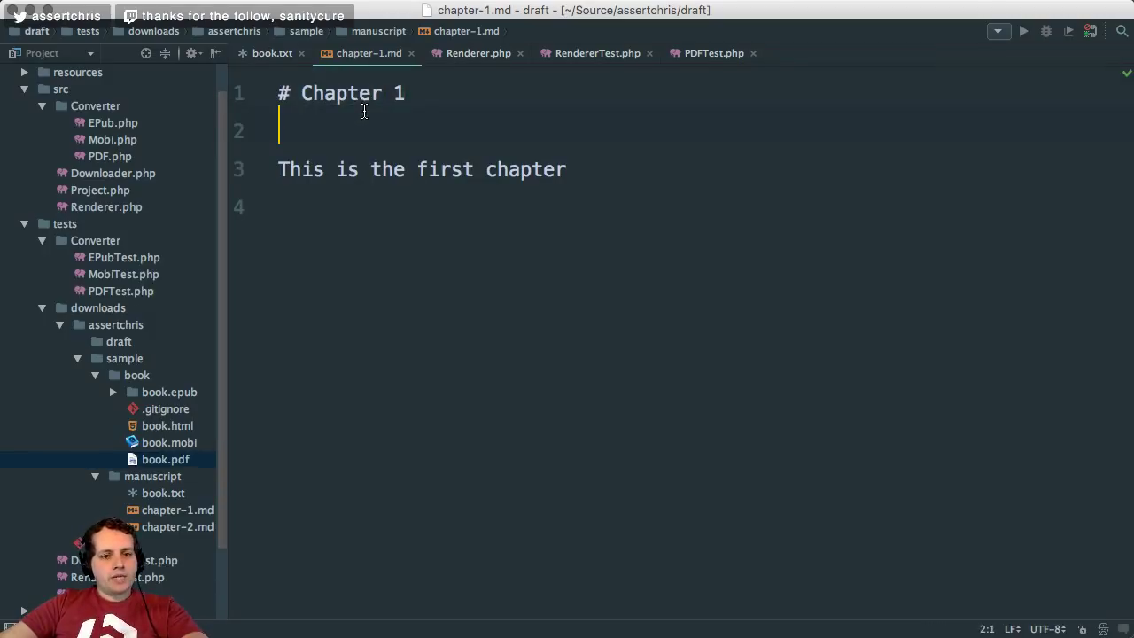
{"action": "scroll", "scroll_direction": "down", "scroll_amount": 3}
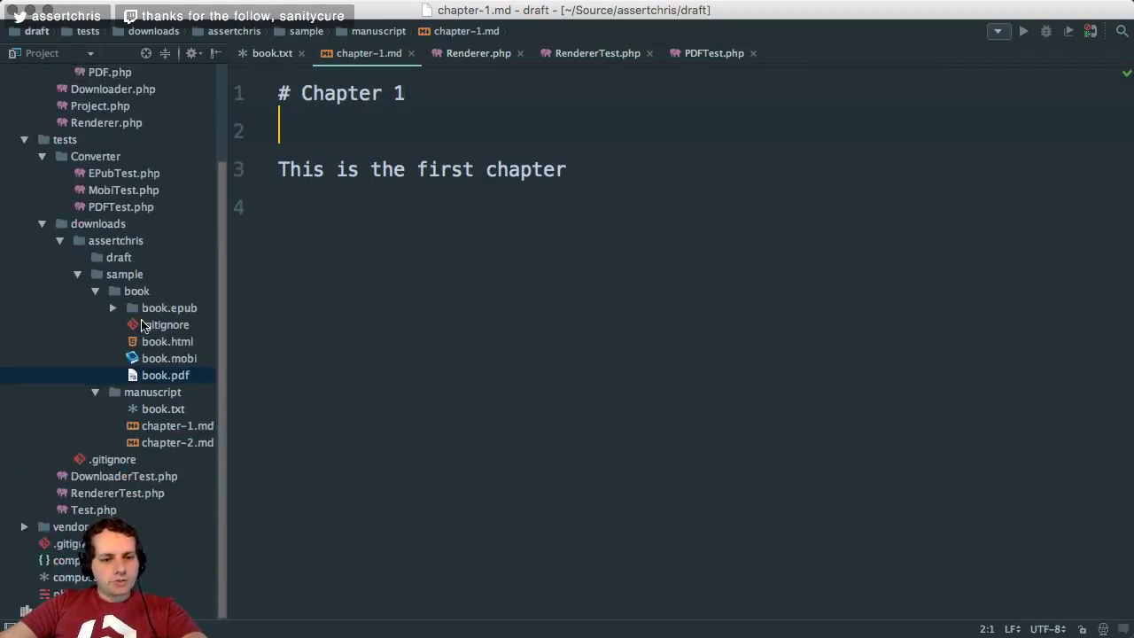
{"action": "scroll", "scroll_direction": "up", "scroll_amount": 3}
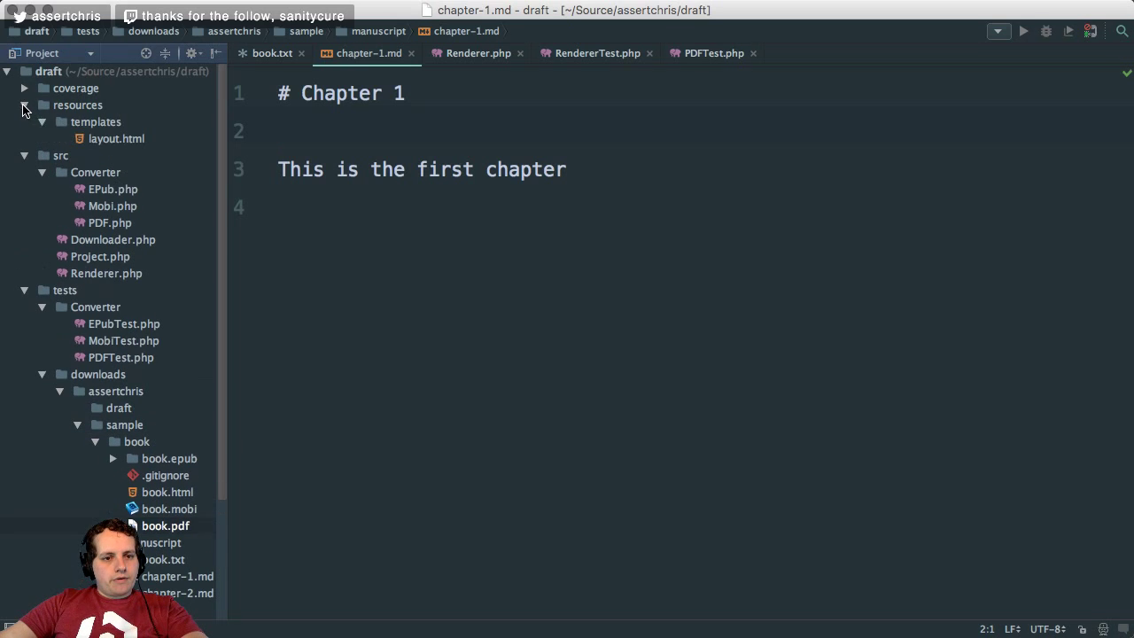
Step: In layout.html, delete title="override_css" and add h1 { page-break-before: always; }
{"action": "left_click", "coordinate": [116, 139]}
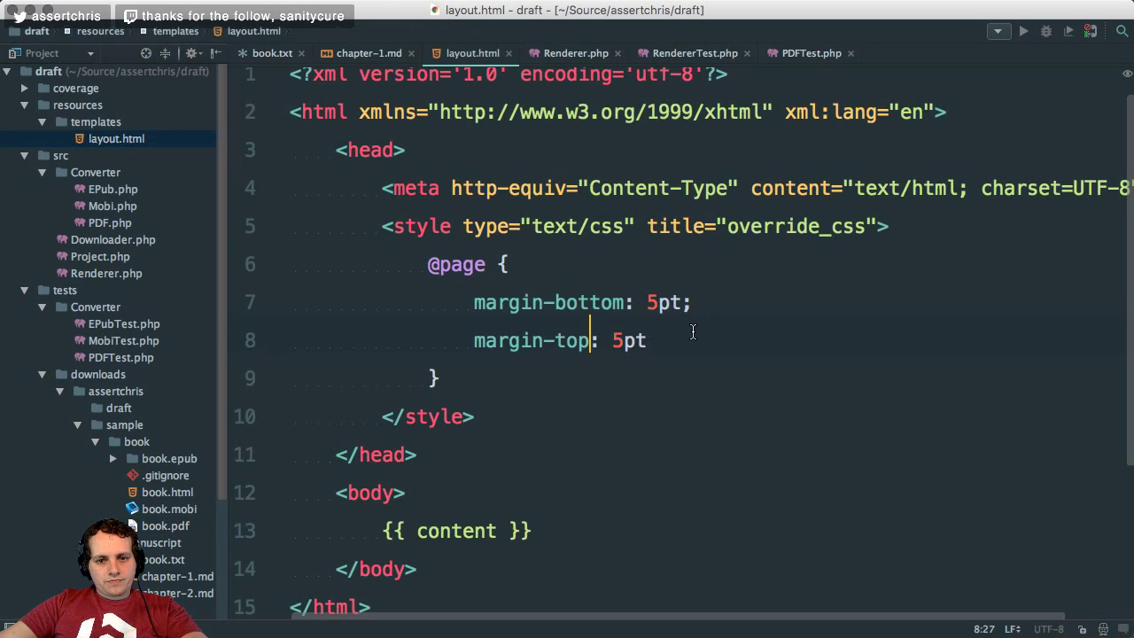
{"action": "left_click", "coordinate": [556, 302]}
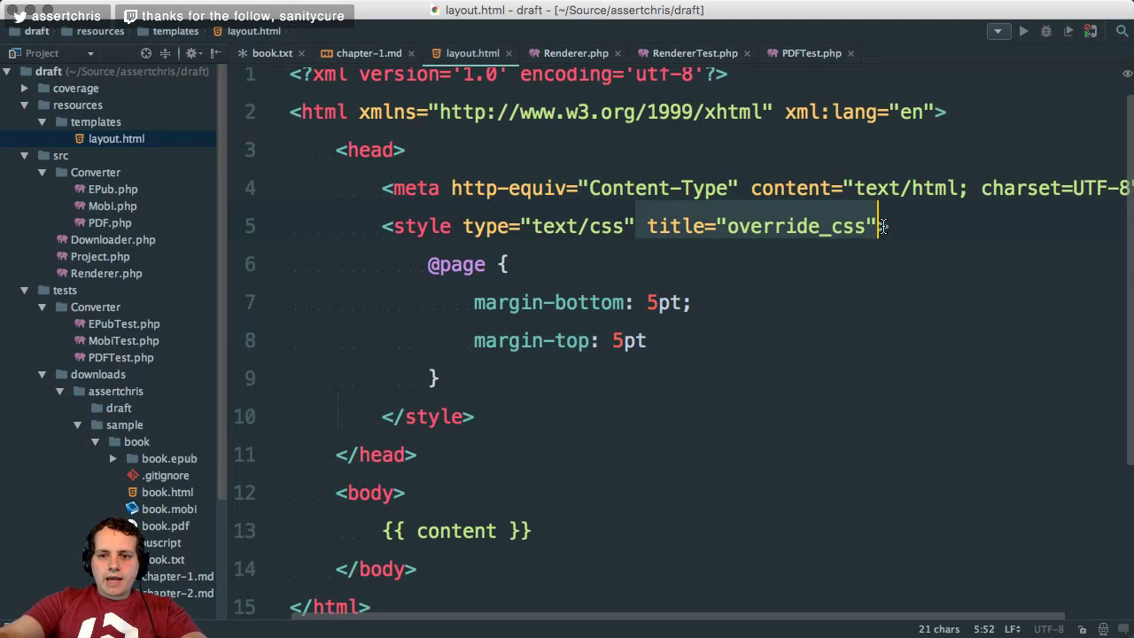
{"action": "key", "text": "BackSpace"}
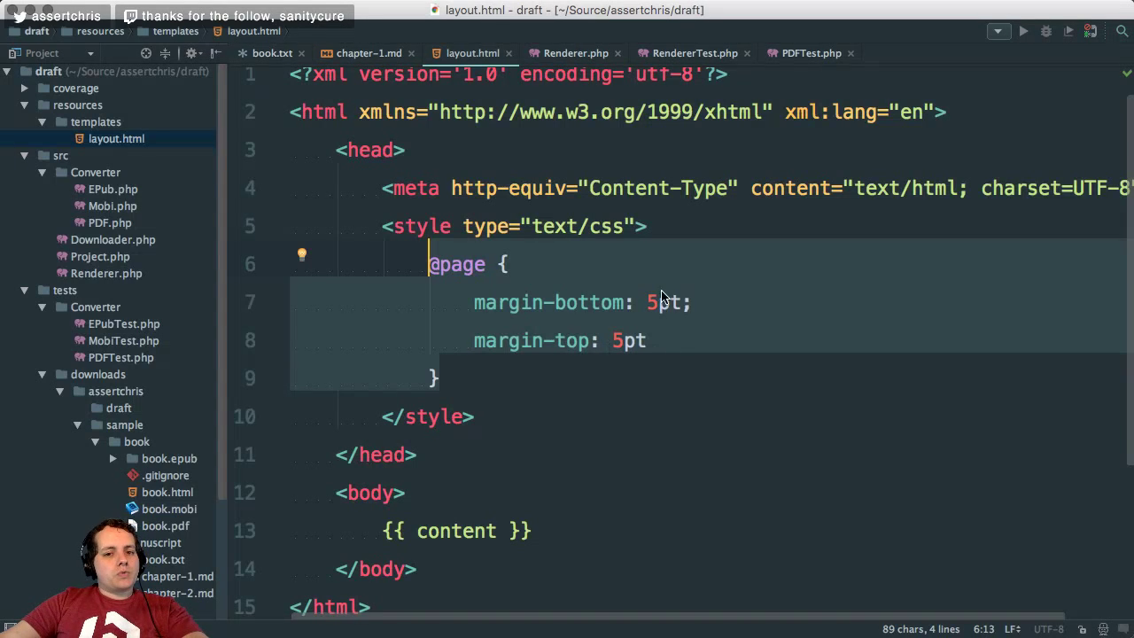
{"action": "left_click", "coordinate": [438, 378]}
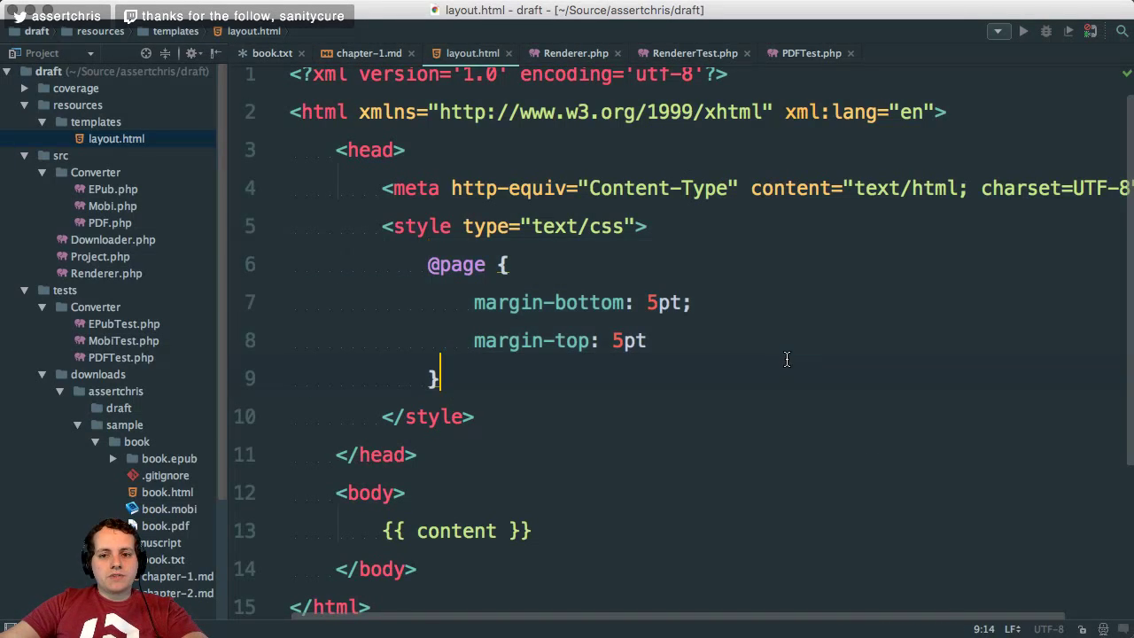
{"action": "mouse_move", "coordinate": [614, 385]}
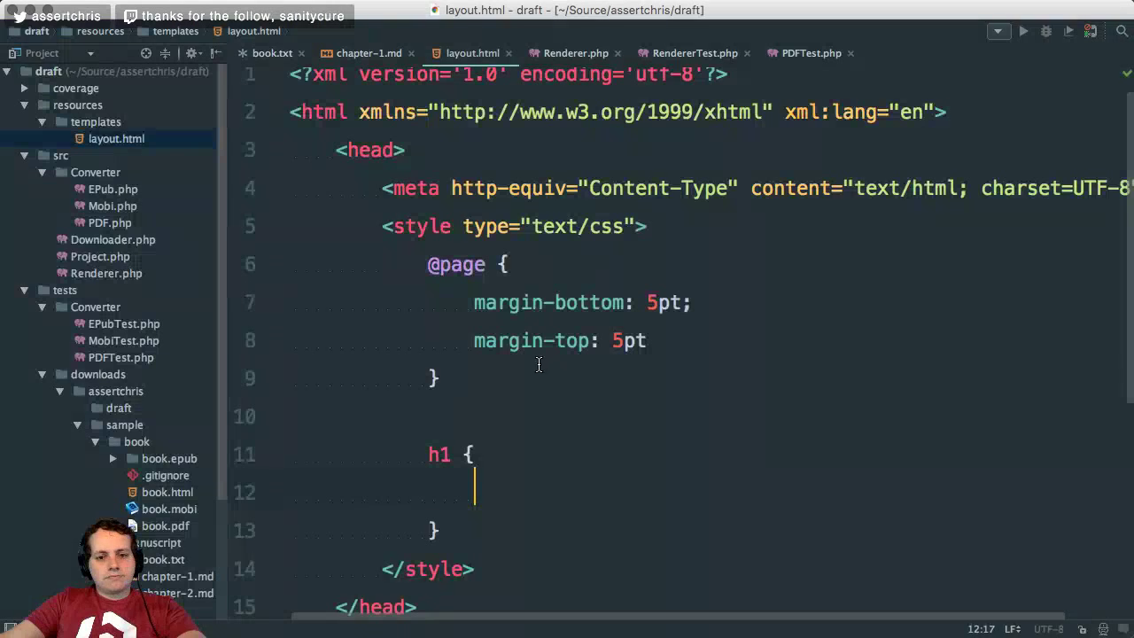
{"action": "type", "text": "page-break-before: always;"}
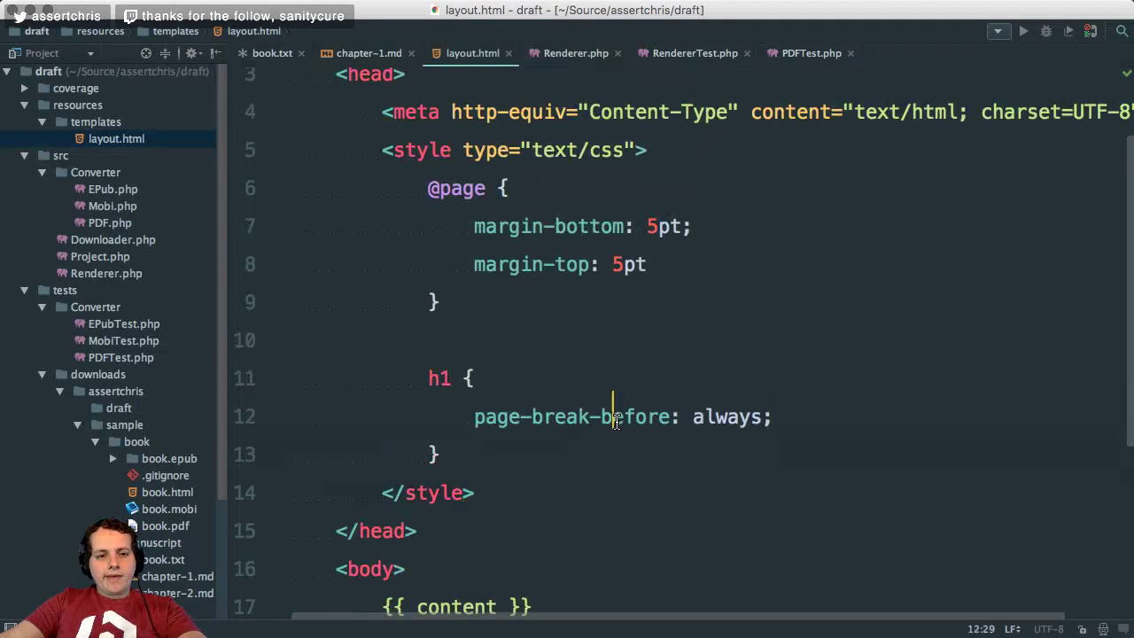
{"action": "mouse_move", "coordinate": [532, 234]}
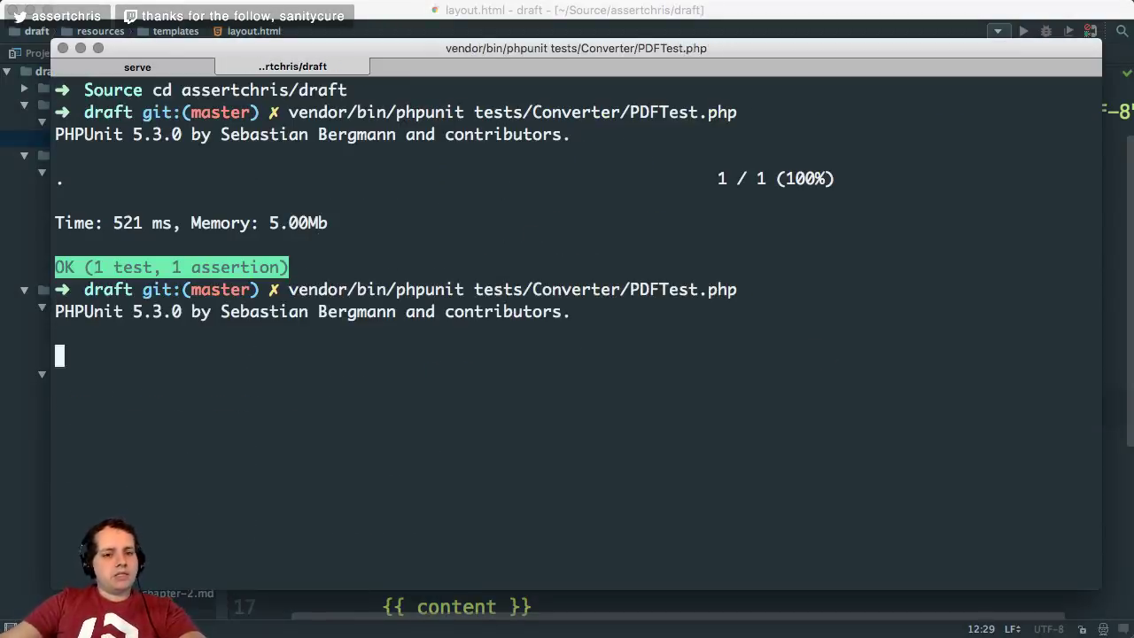
Step: Rerun PDFTest.php with phpunit and open the regenerated two-page book.pdf
{"action": "type", "text": "open"}
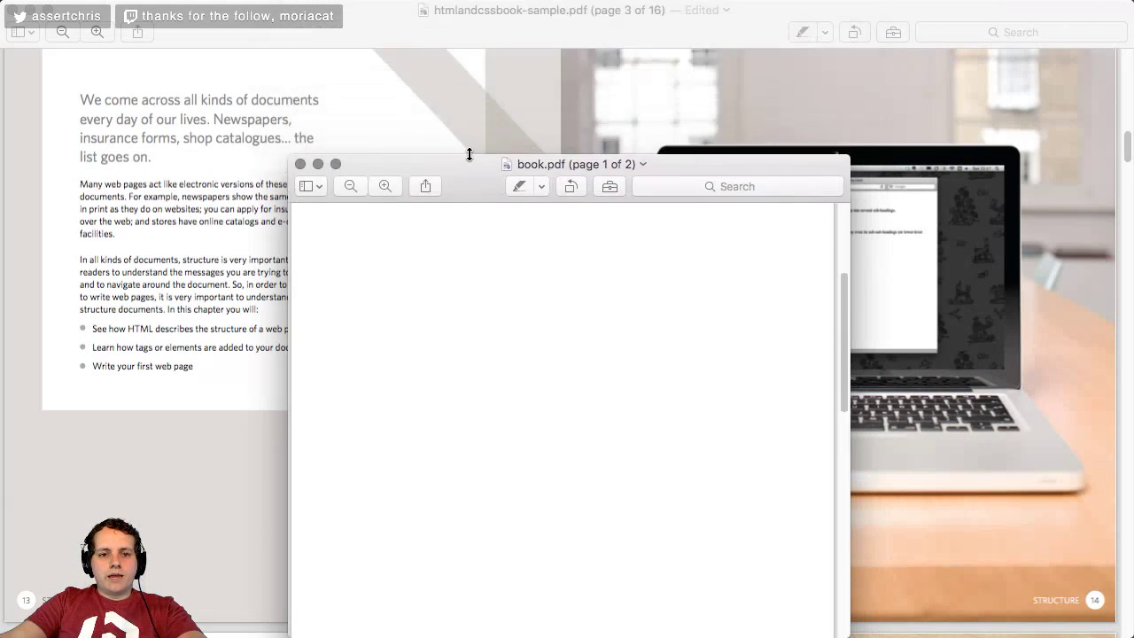
{"action": "left_click_drag", "start_coordinate": [576, 164], "coordinate": [578, 42]}
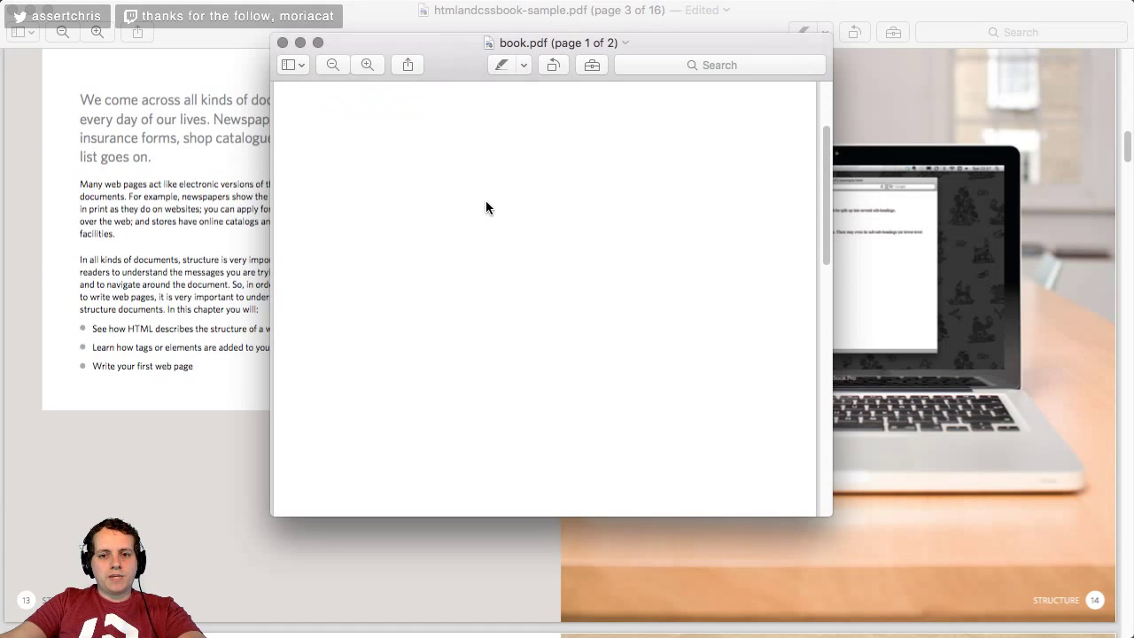
{"action": "scroll", "scroll_direction": "down", "scroll_amount": 3}
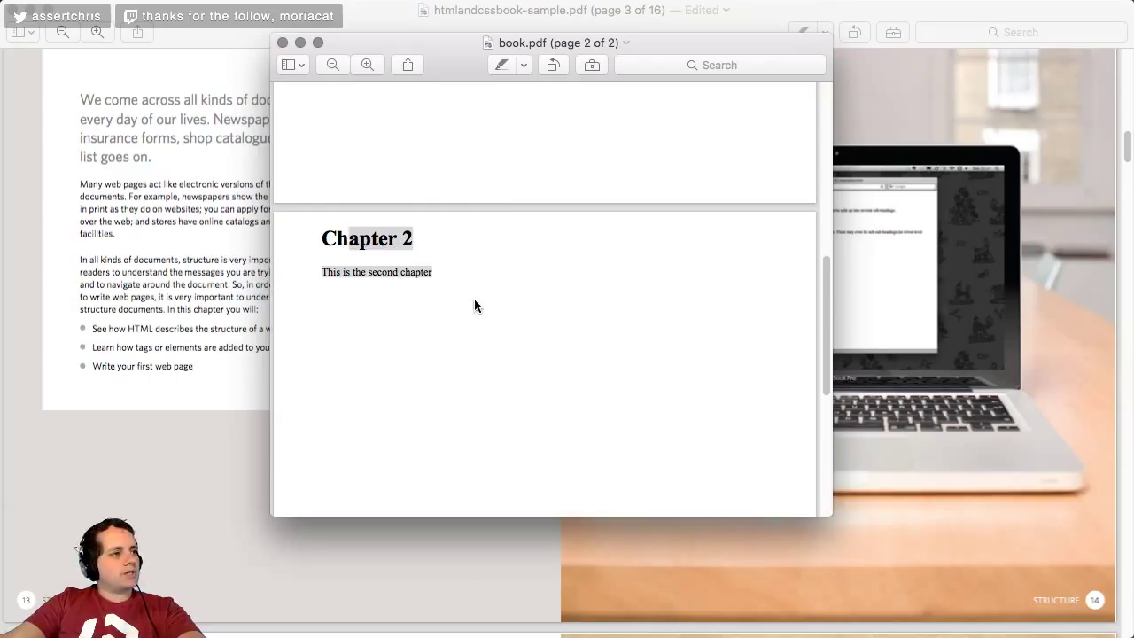
{"action": "scroll", "scroll_direction": "up", "scroll_amount": 3}
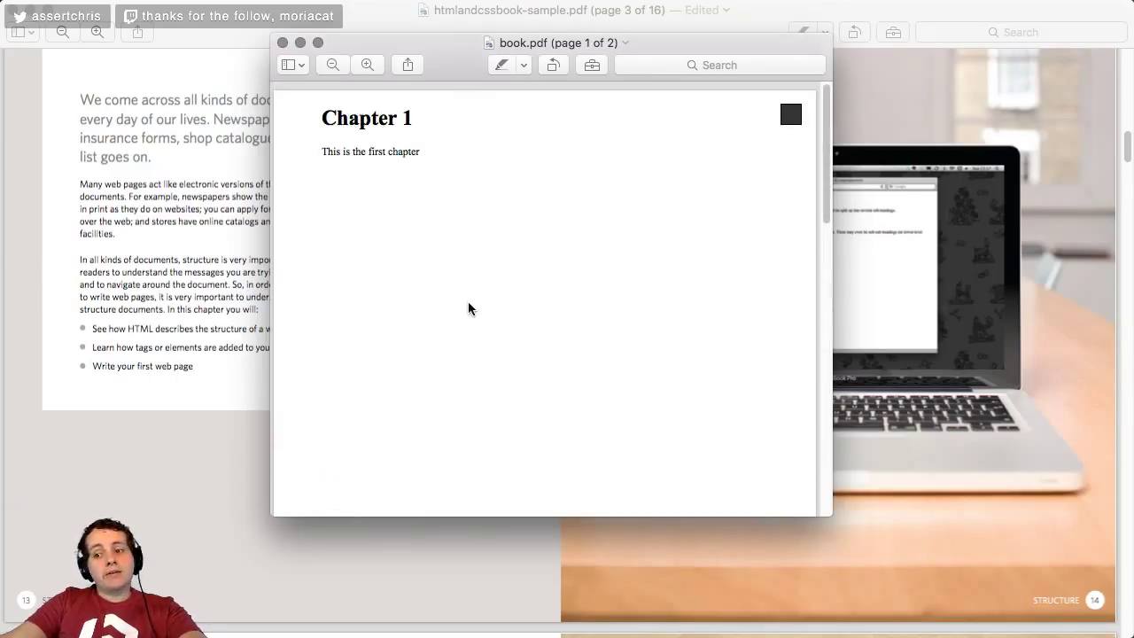
{"action": "mouse_move", "coordinate": [472, 270]}
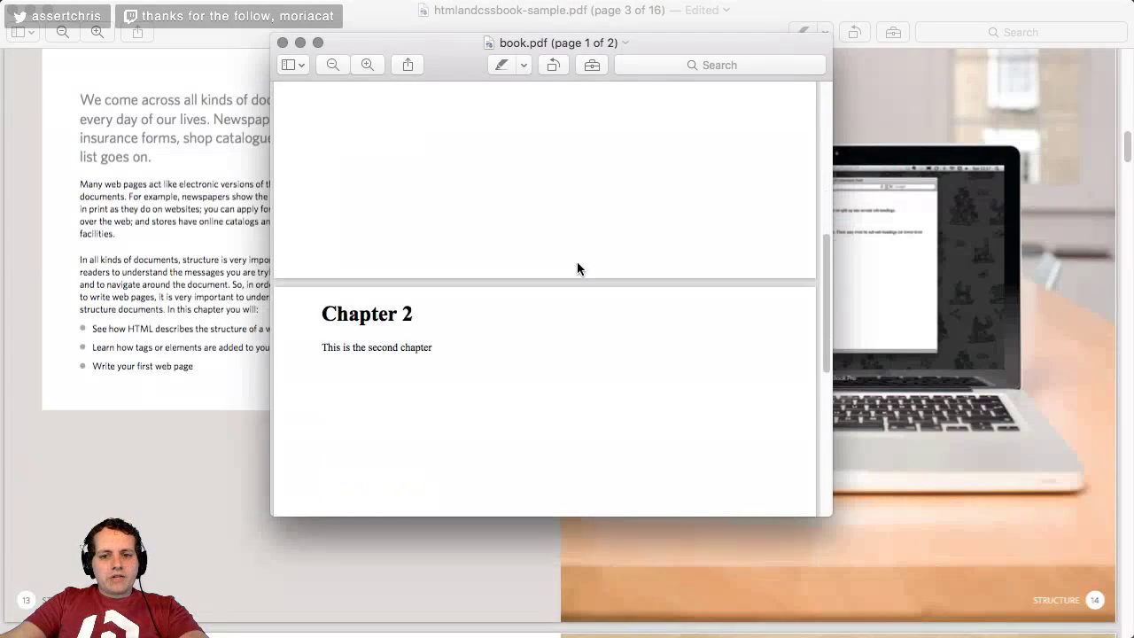
{"action": "scroll", "scroll_direction": "up", "scroll_amount": 3}
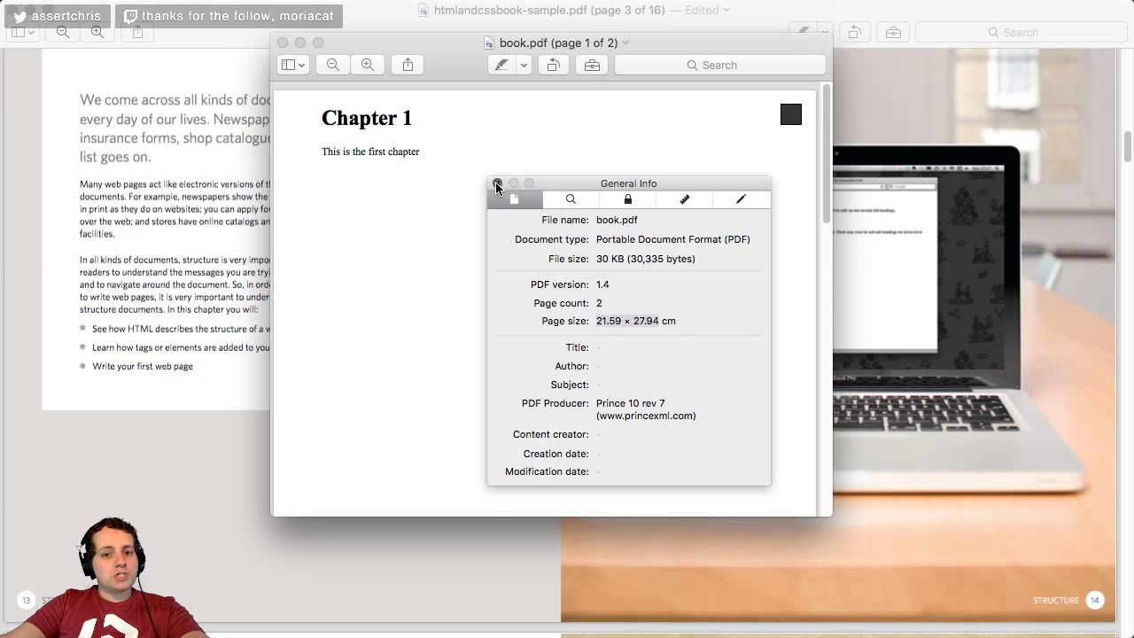
{"action": "left_click", "coordinate": [497, 184]}
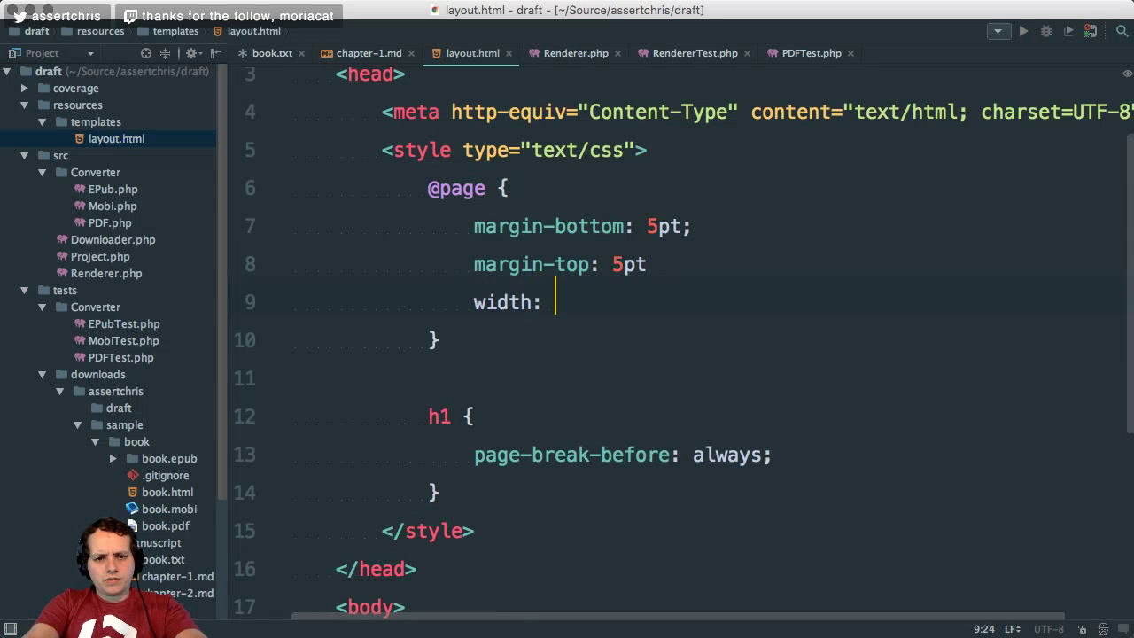
{"action": "type", "text": "6"}
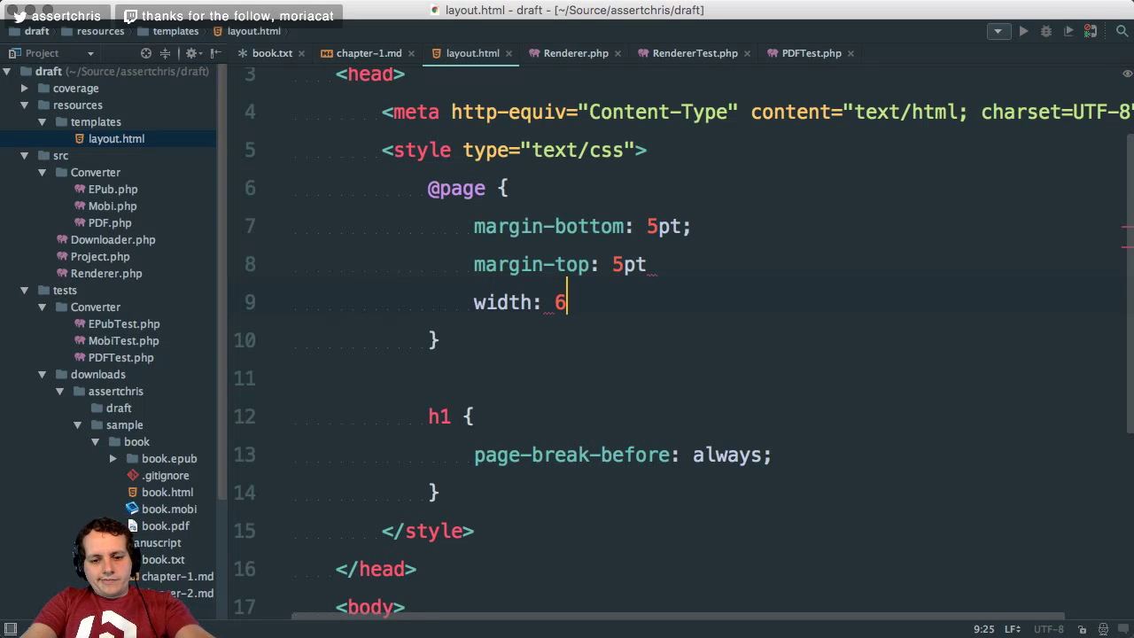
{"action": "type", "text": "in;"}
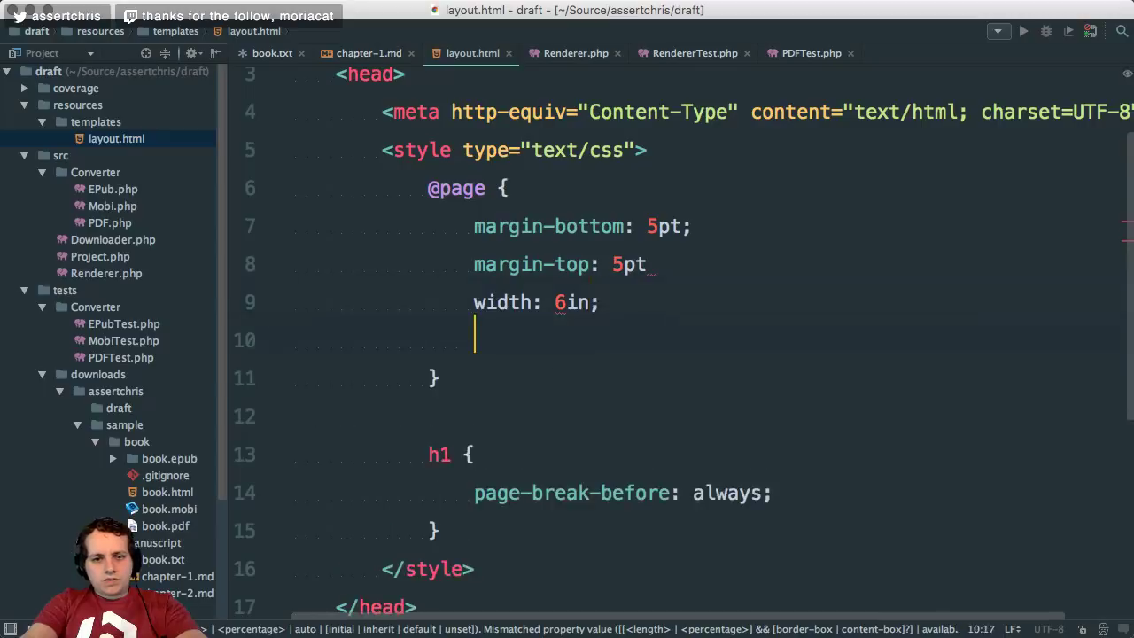
{"action": "type", "text": "height:"}
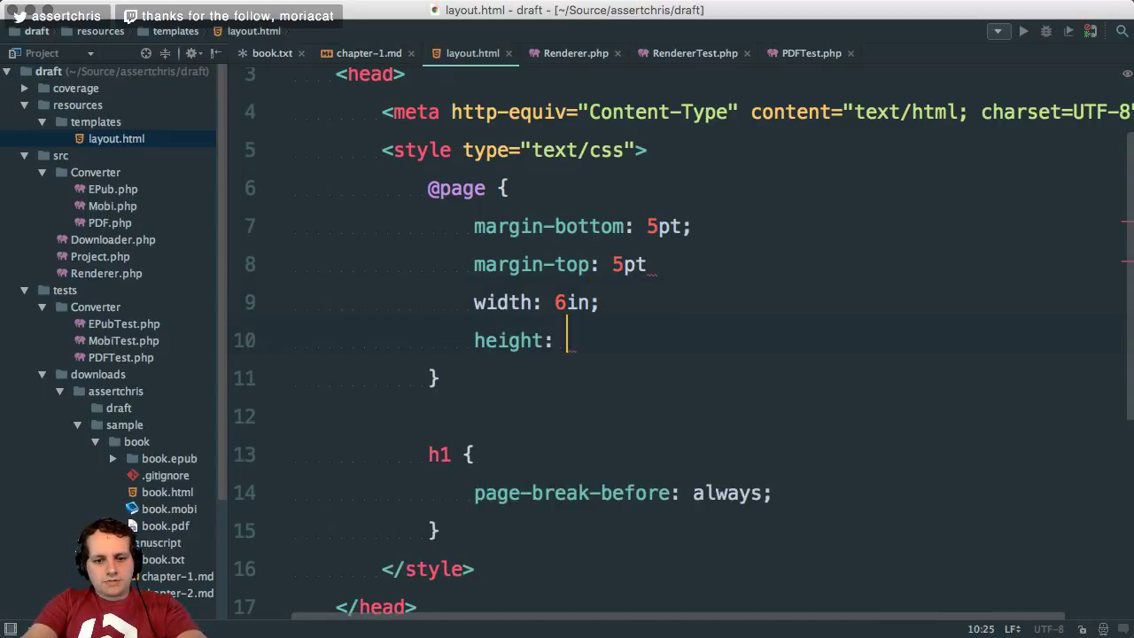
{"action": "type", "text": "9i"}
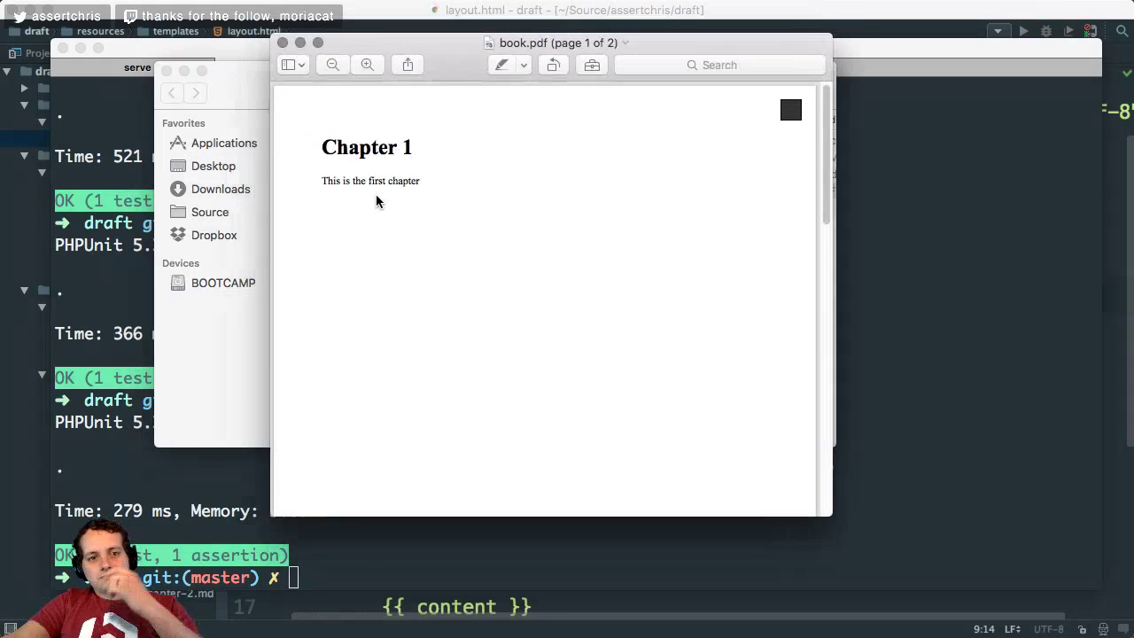
{"action": "scroll", "scroll_direction": "down", "scroll_amount": 3}
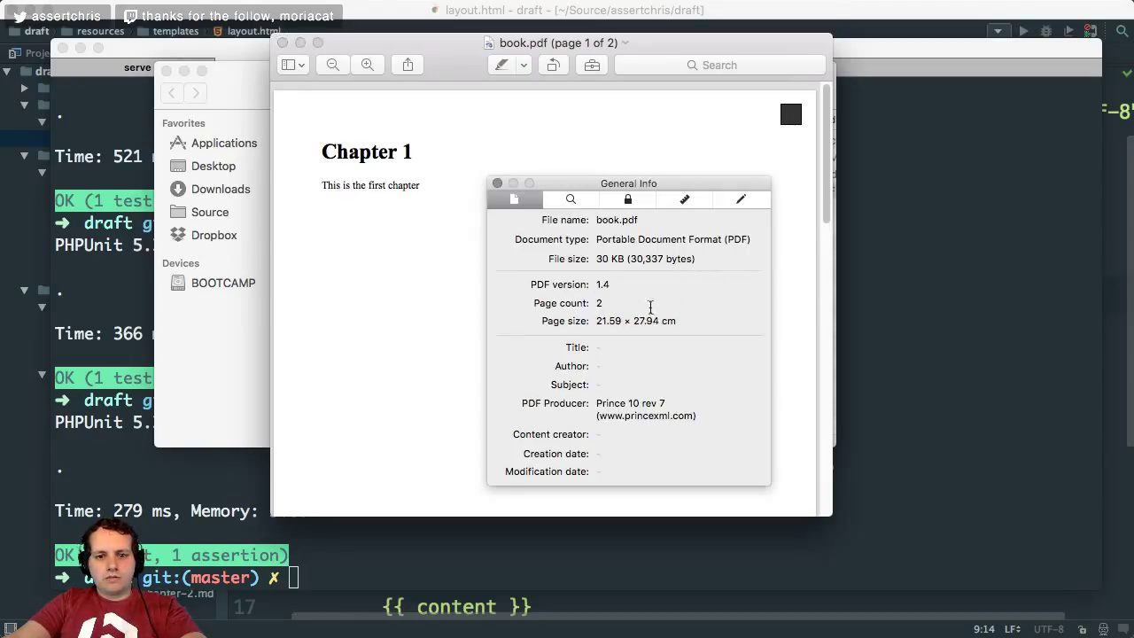
{"action": "mouse_move", "coordinate": [695, 323]}
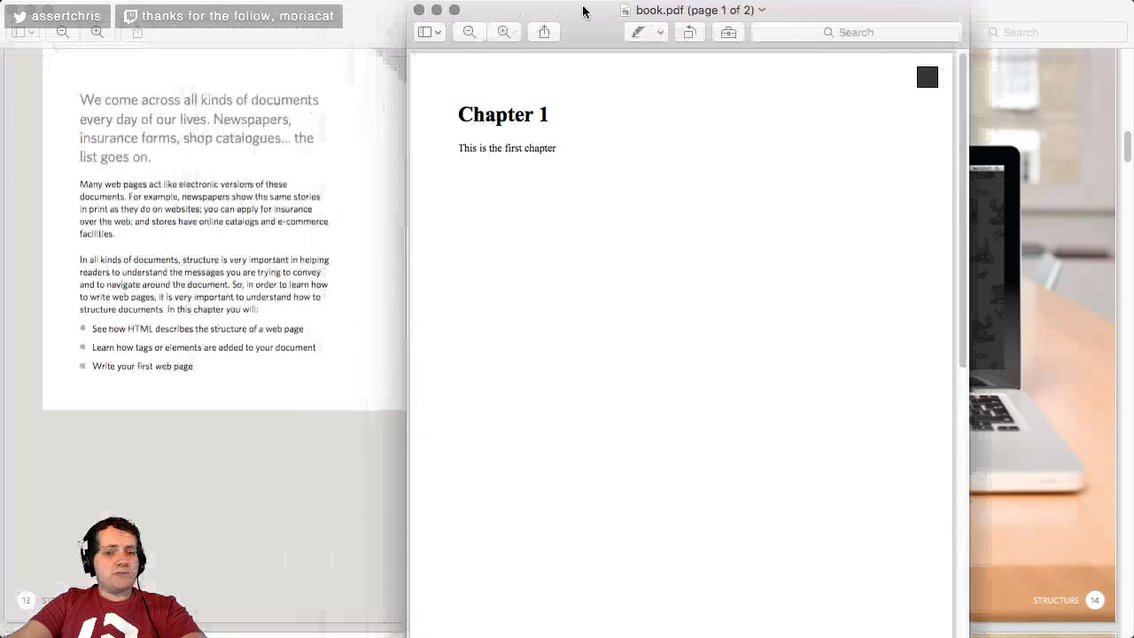
{"action": "scroll", "scroll_direction": "down", "scroll_amount": 3}
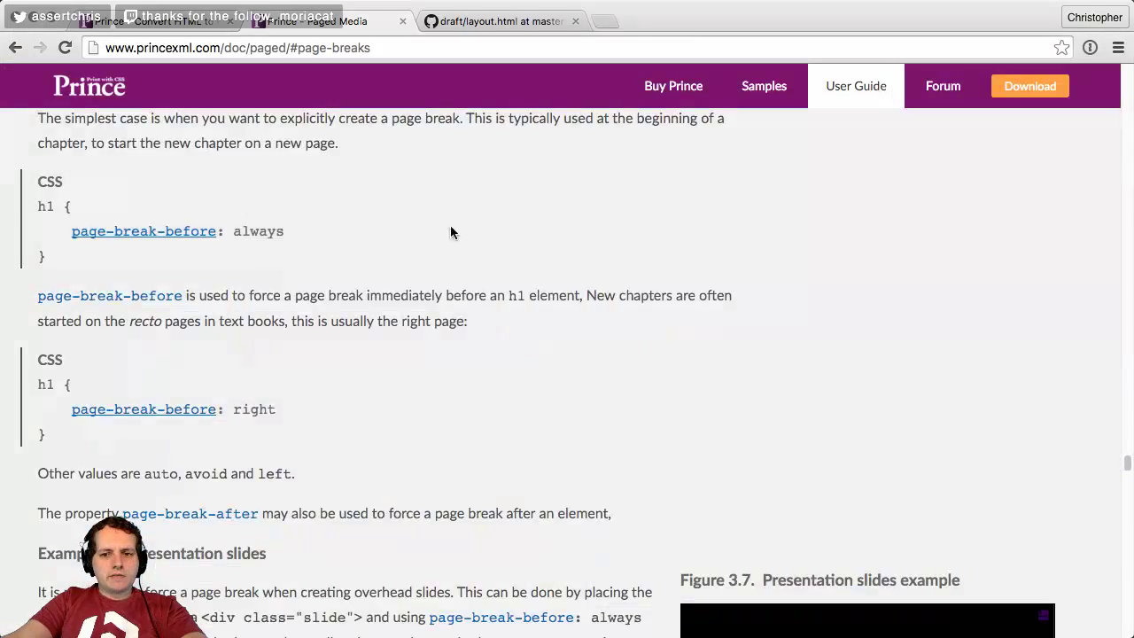
Step: Scroll the Prince Paged Media guide back to its contents and follow the Page size link
{"action": "scroll", "scroll_direction": "down", "scroll_amount": 3}
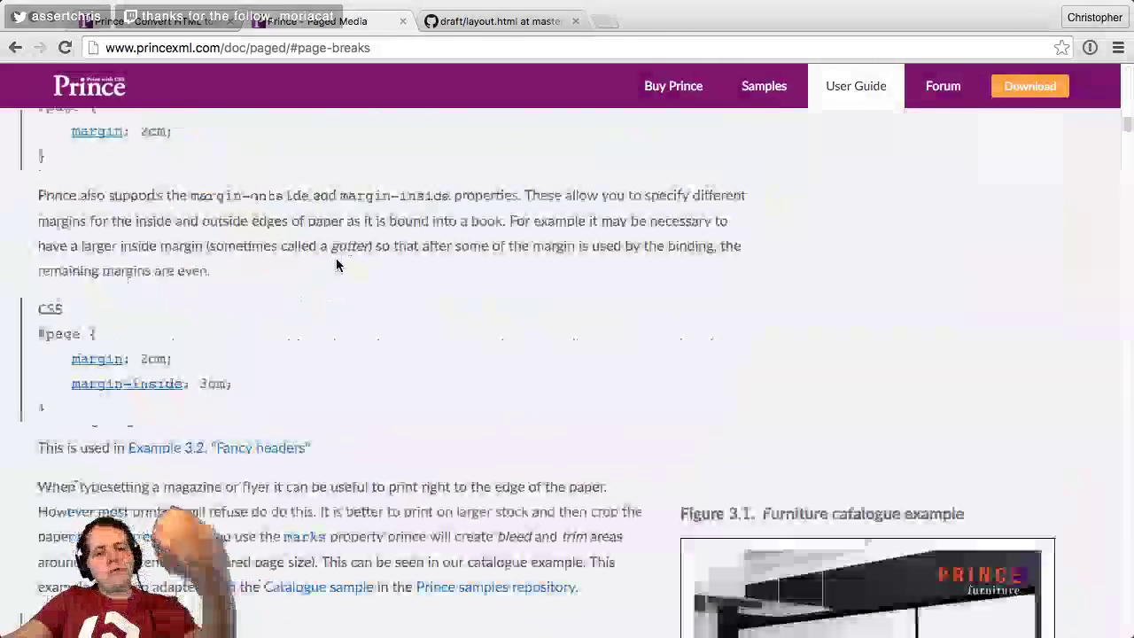
{"action": "scroll", "scroll_direction": "down", "scroll_amount": 3}
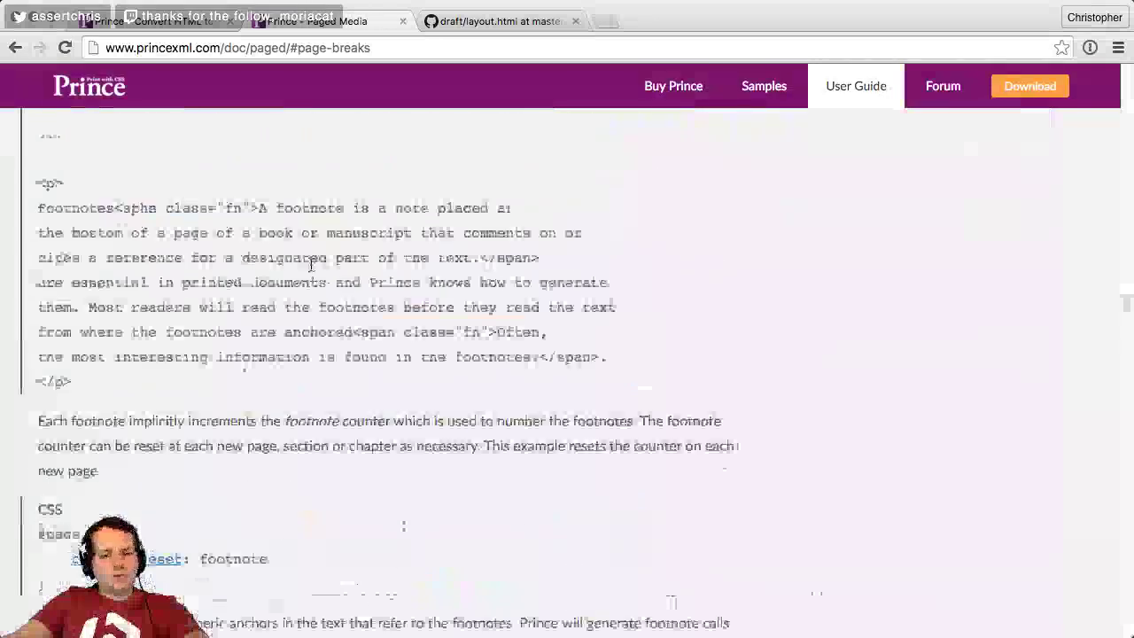
{"action": "scroll", "scroll_direction": "up", "scroll_amount": 3}
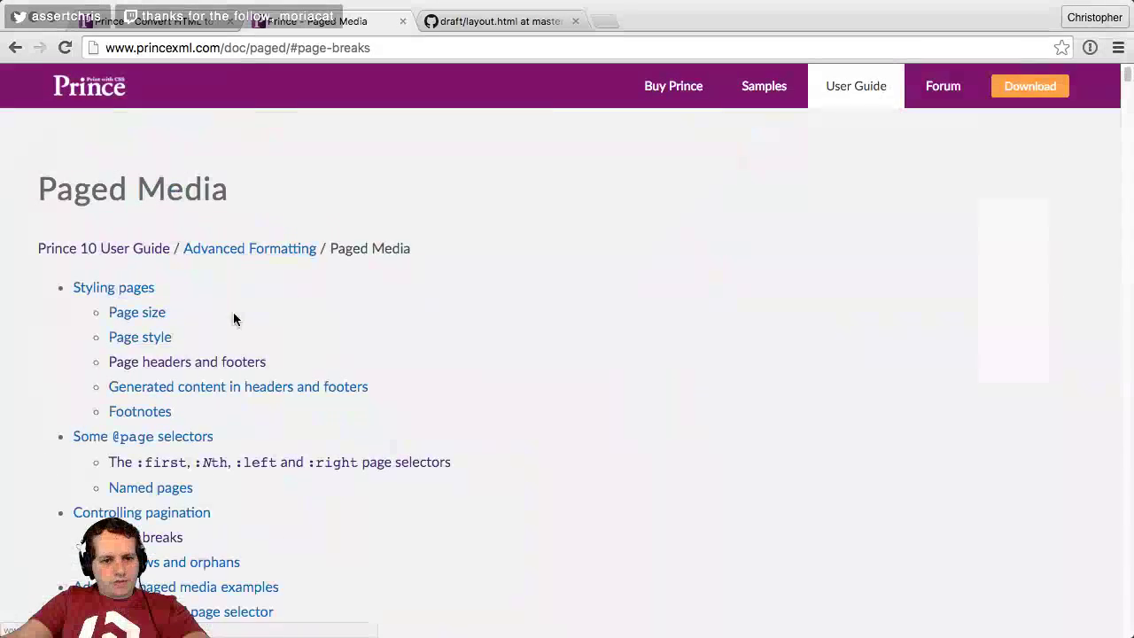
{"action": "left_click", "coordinate": [137, 312]}
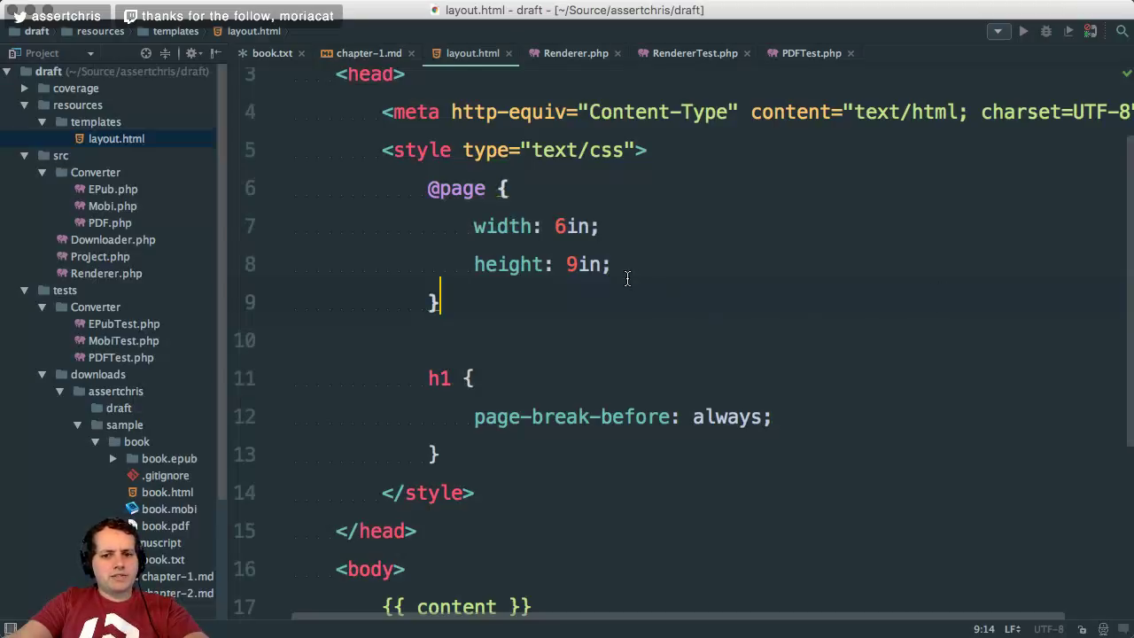
{"action": "left_click", "coordinate": [508, 188]}
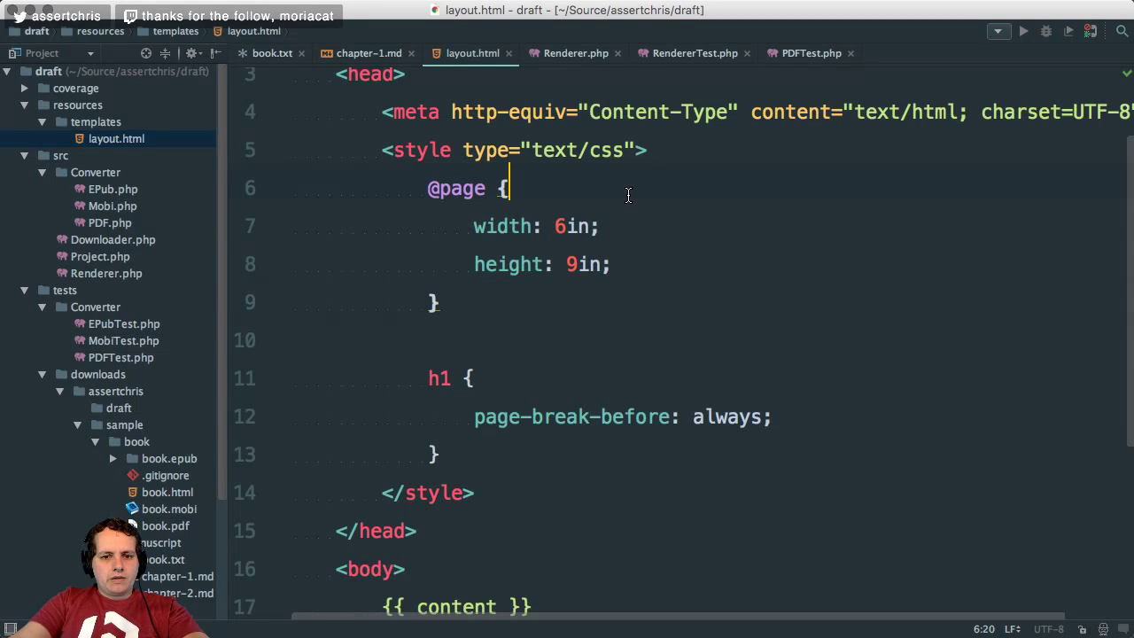
{"action": "type", "text": "size: 30cm 40cm;"}
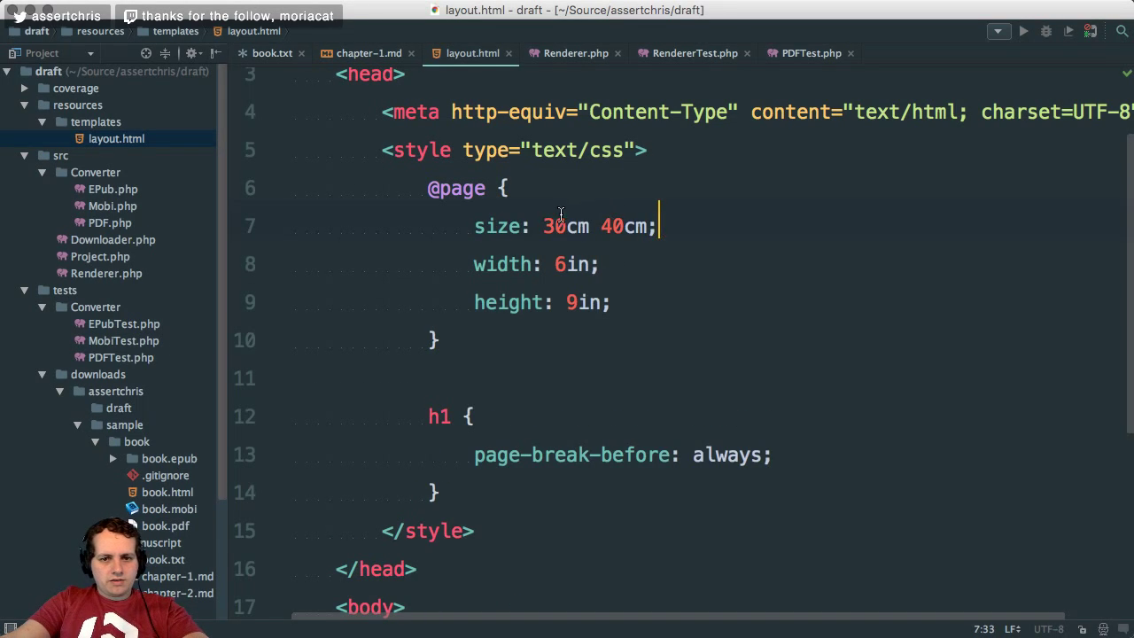
{"action": "key", "text": "Backspace"}
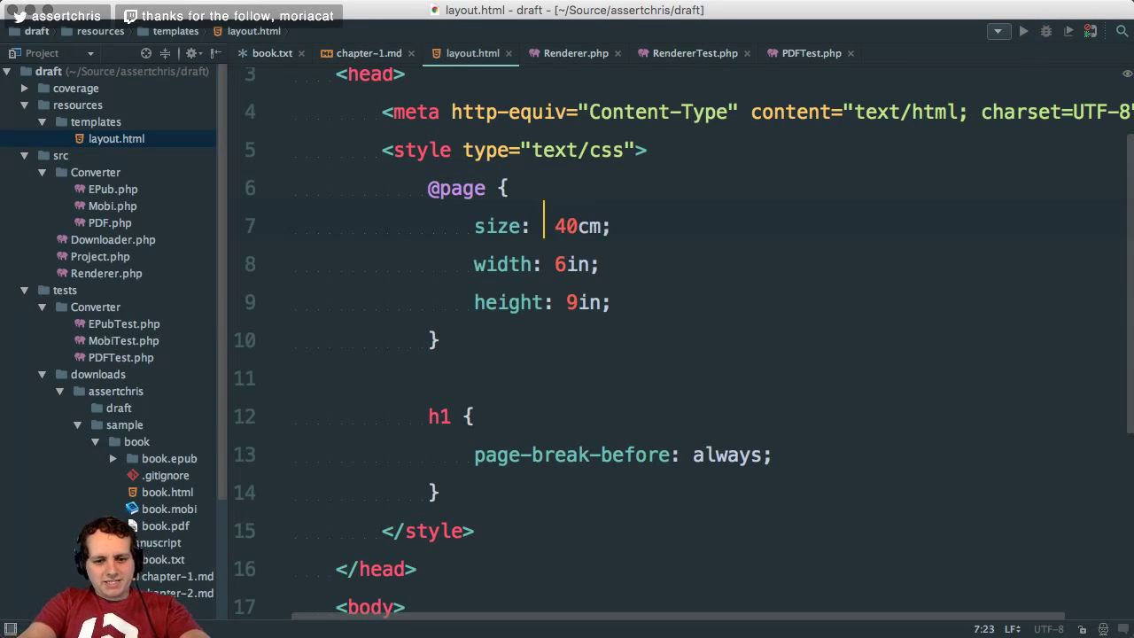
{"action": "type", "text": "6in"}
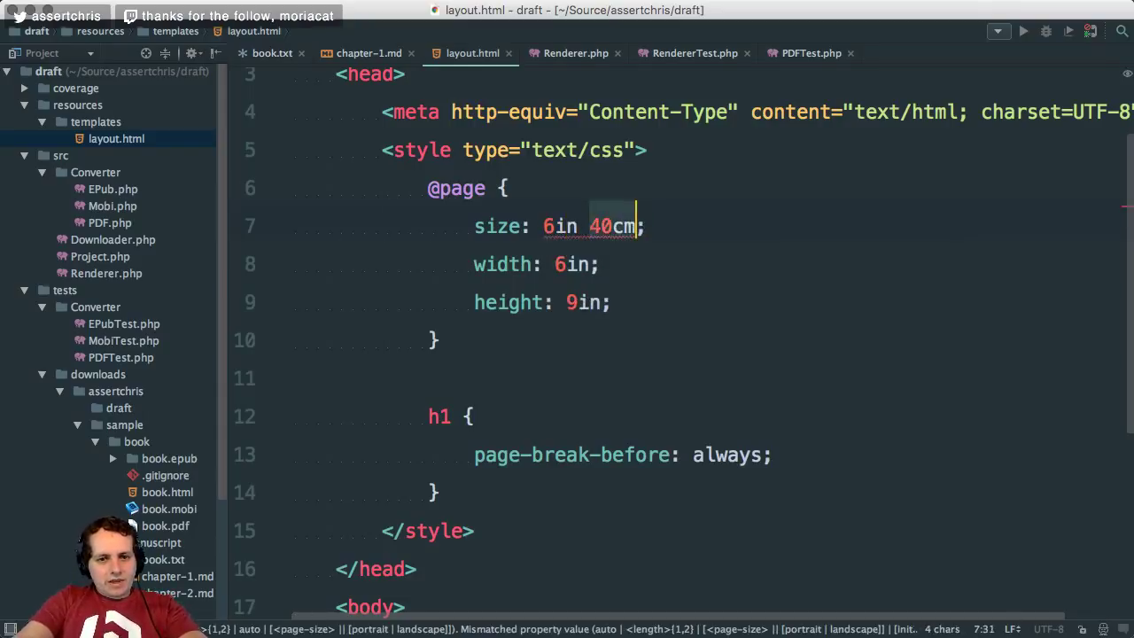
{"action": "type", "text": "9in"}
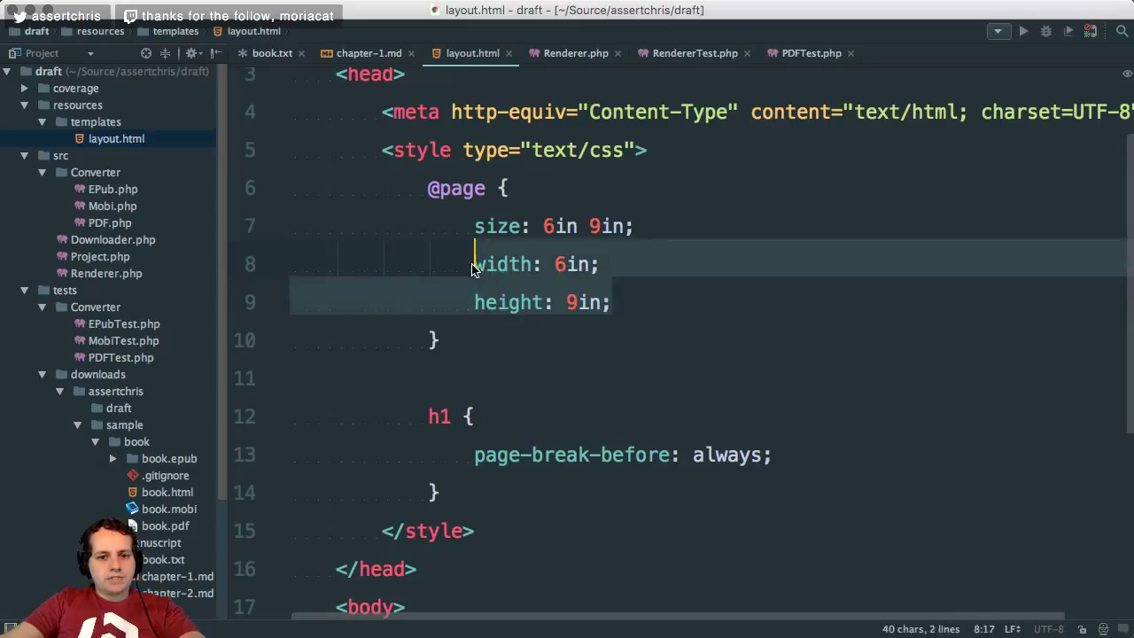
{"action": "left_click", "coordinate": [601, 264]}
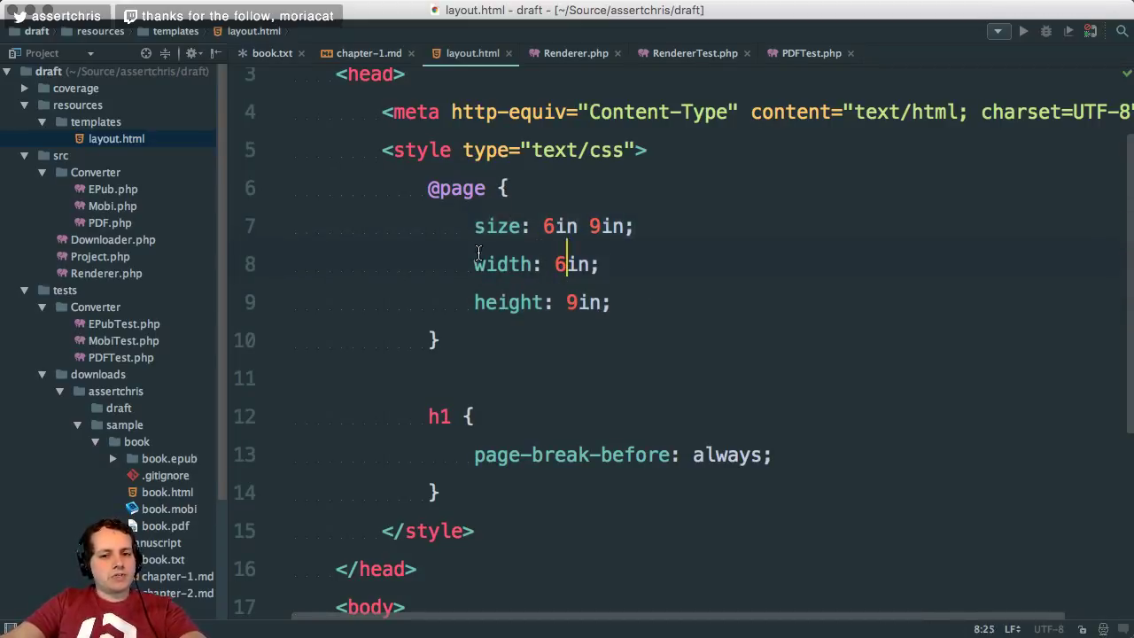
{"action": "left_click", "coordinate": [611, 302]}
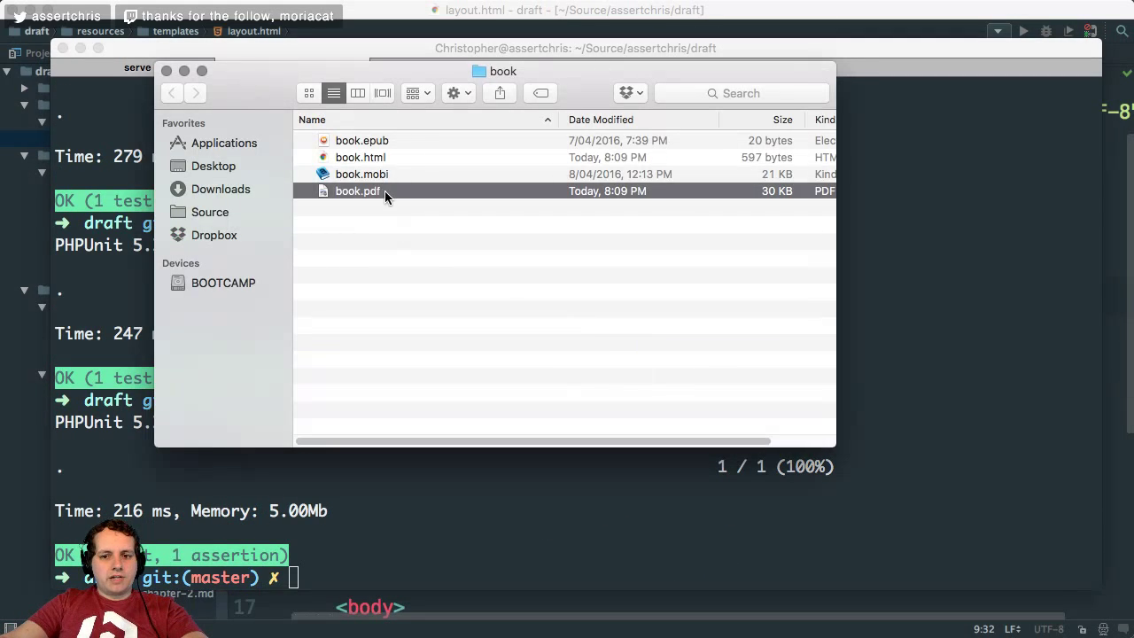
Step: Open the regenerated book.pdf in Preview and scroll through its two pages
{"action": "double_click", "coordinate": [357, 190]}
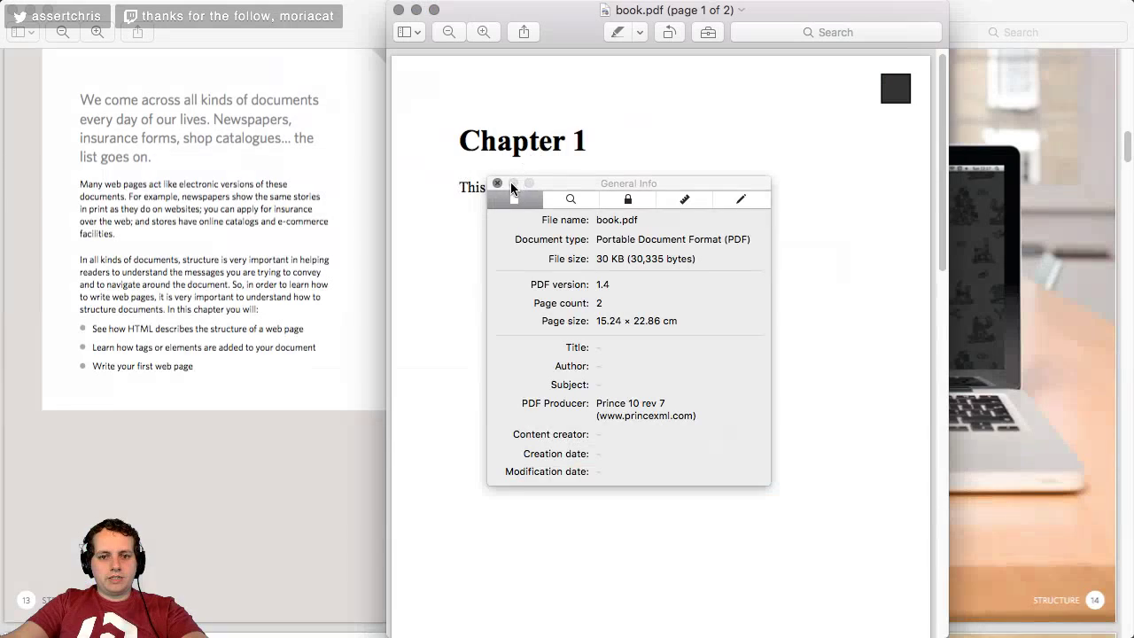
{"action": "left_click_drag", "start_coordinate": [629, 183], "coordinate": [984, 139]}
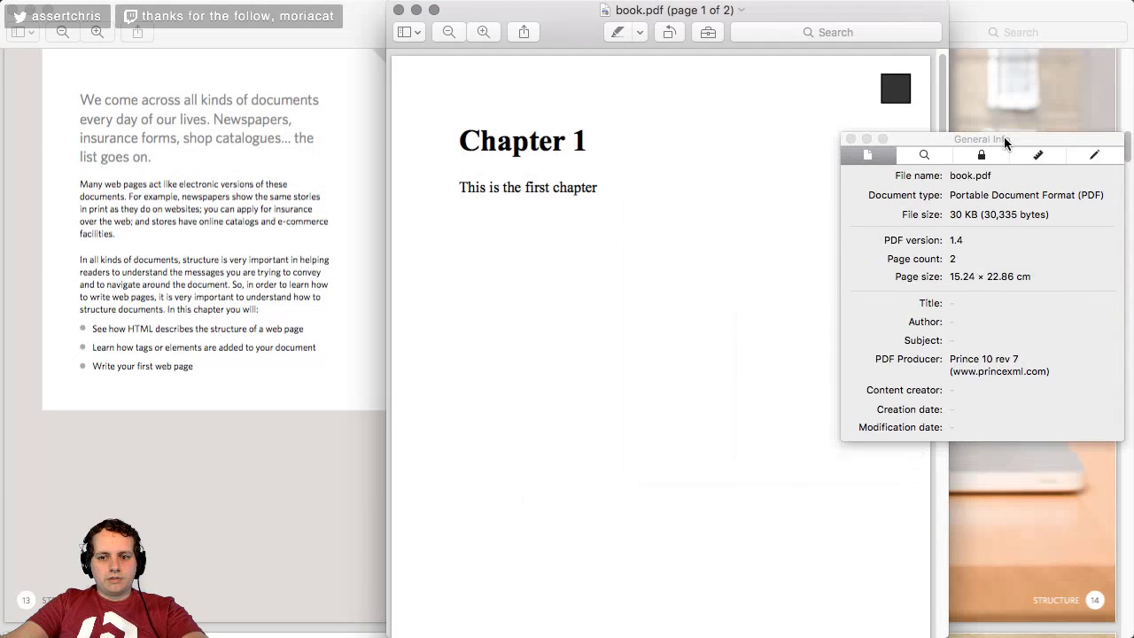
{"action": "scroll", "scroll_direction": "down", "scroll_amount": 3}
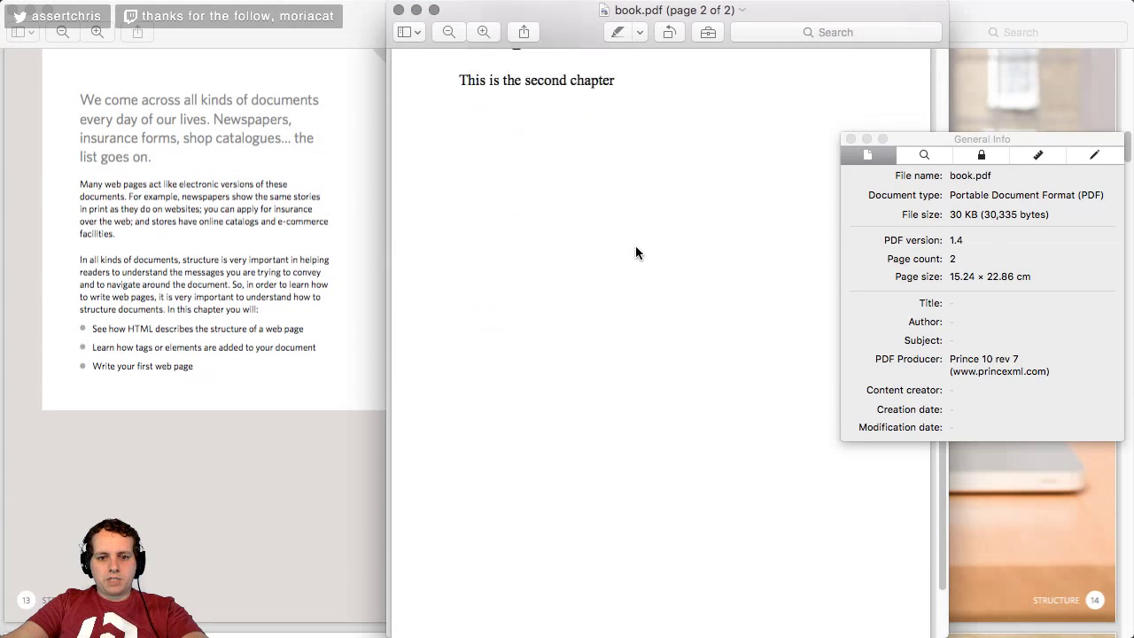
{"action": "scroll", "scroll_direction": "down", "scroll_amount": 3}
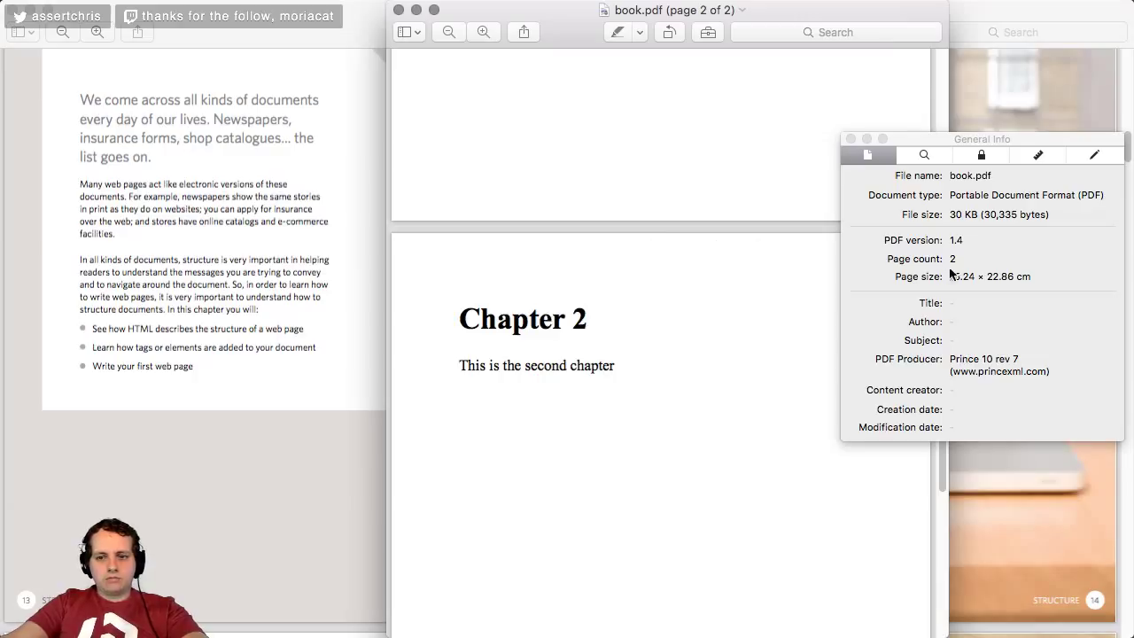
Step: Show the inspector's media and crop box sizes, confirming the pages measure 6 × 9 inches
{"action": "left_click", "coordinate": [1037, 155]}
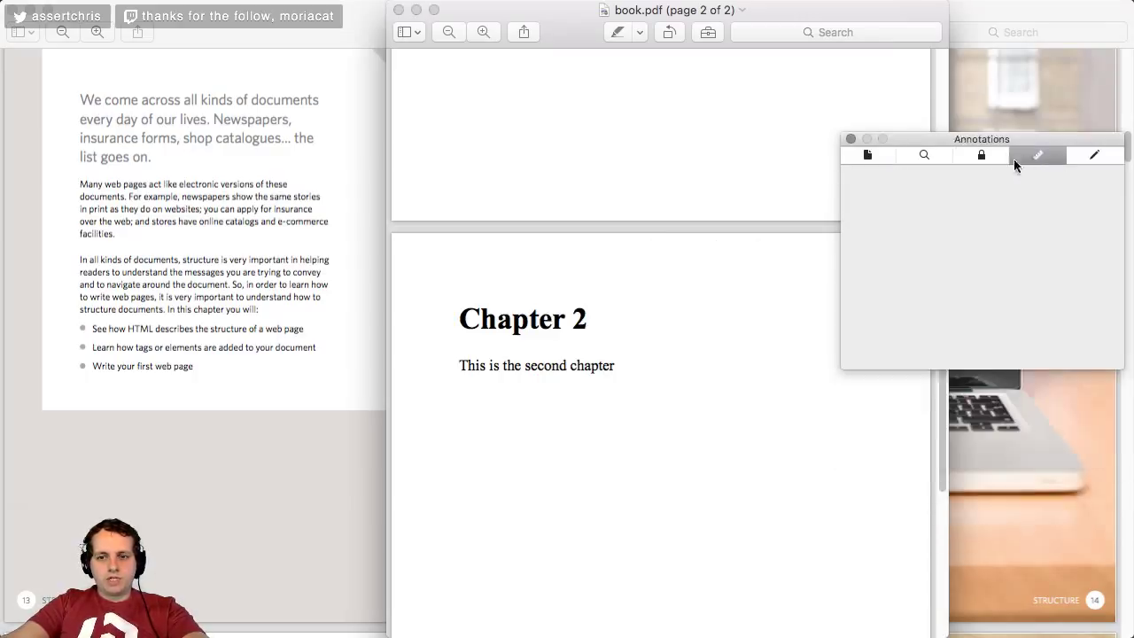
{"action": "left_click", "coordinate": [1037, 155]}
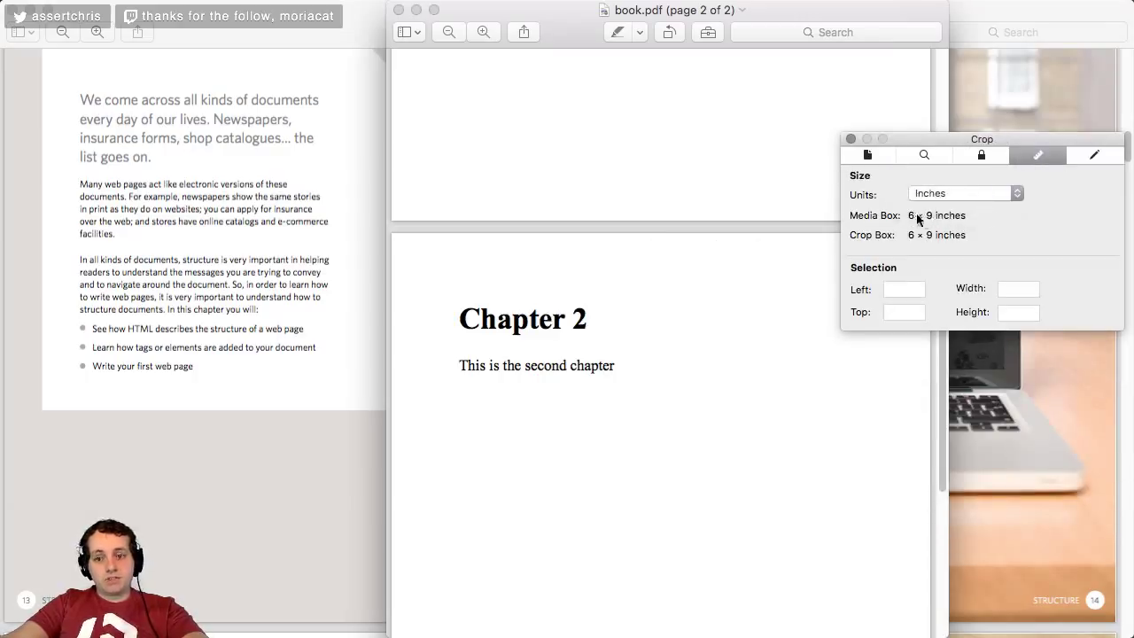
{"action": "mouse_move", "coordinate": [783, 278]}
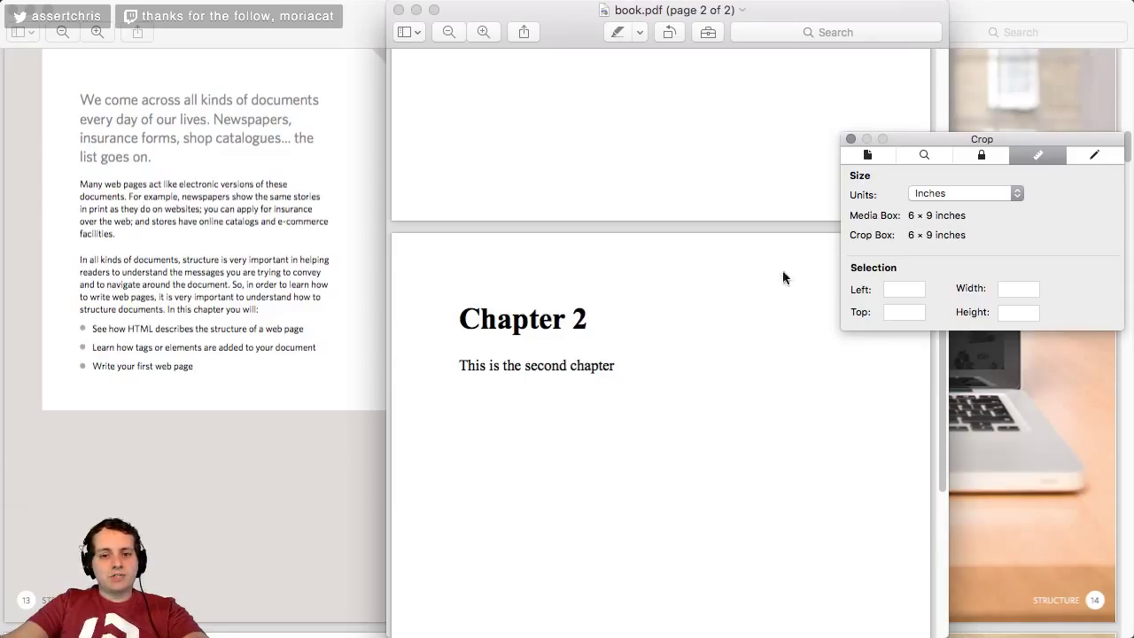
{"action": "scroll", "scroll_direction": "up", "scroll_amount": 3}
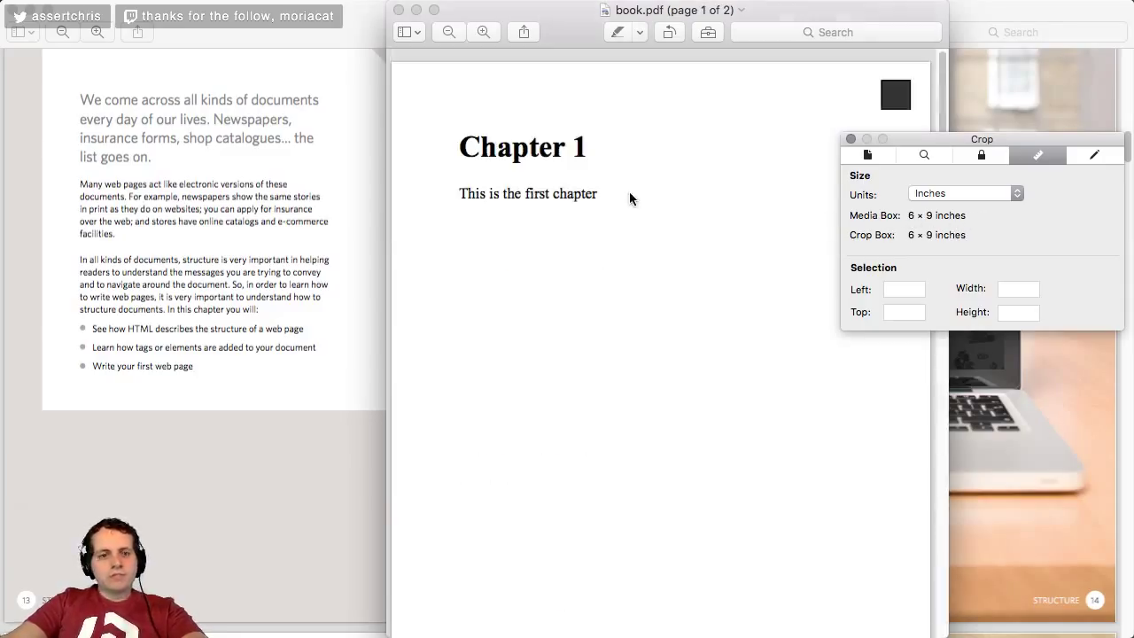
{"action": "mouse_move", "coordinate": [634, 177]}
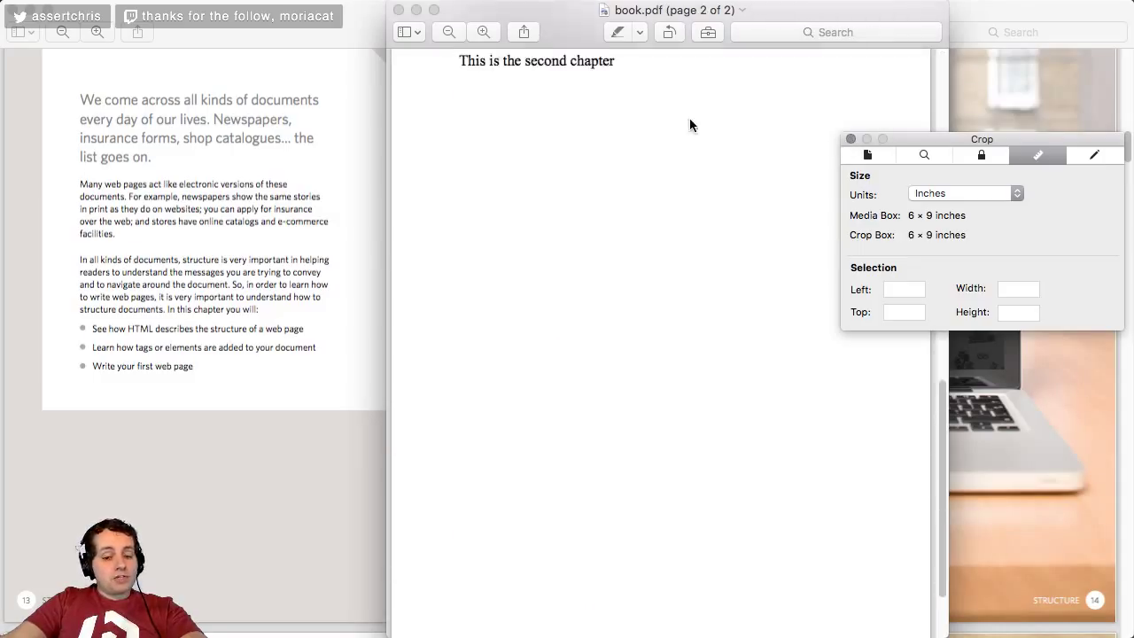
{"action": "scroll", "scroll_direction": "down", "scroll_amount": 3}
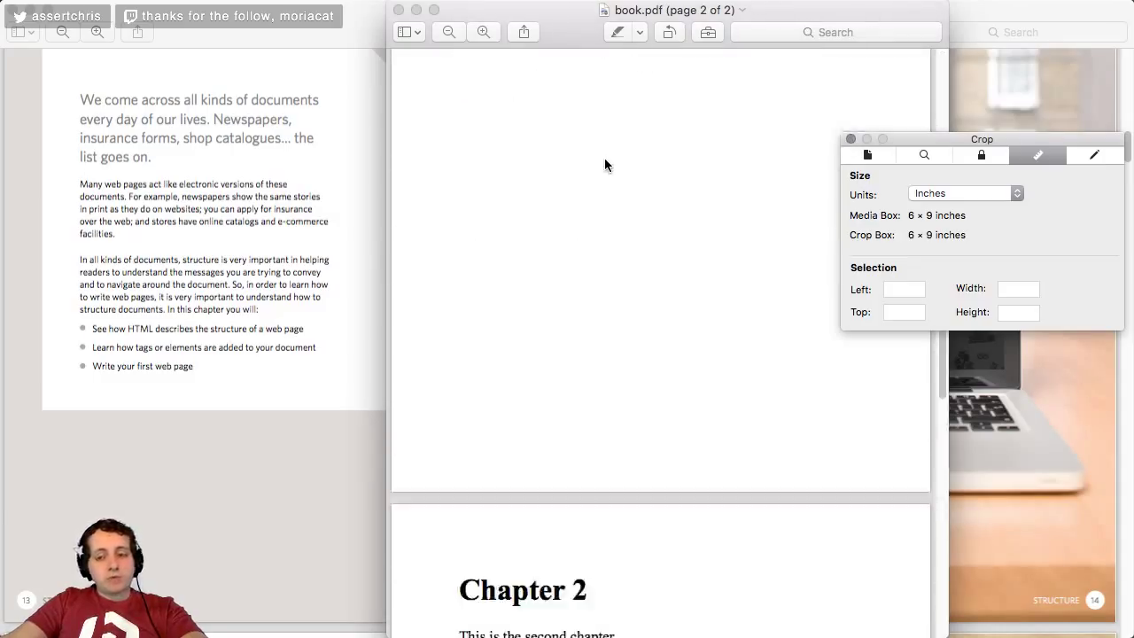
{"action": "scroll", "scroll_direction": "up", "scroll_amount": 3}
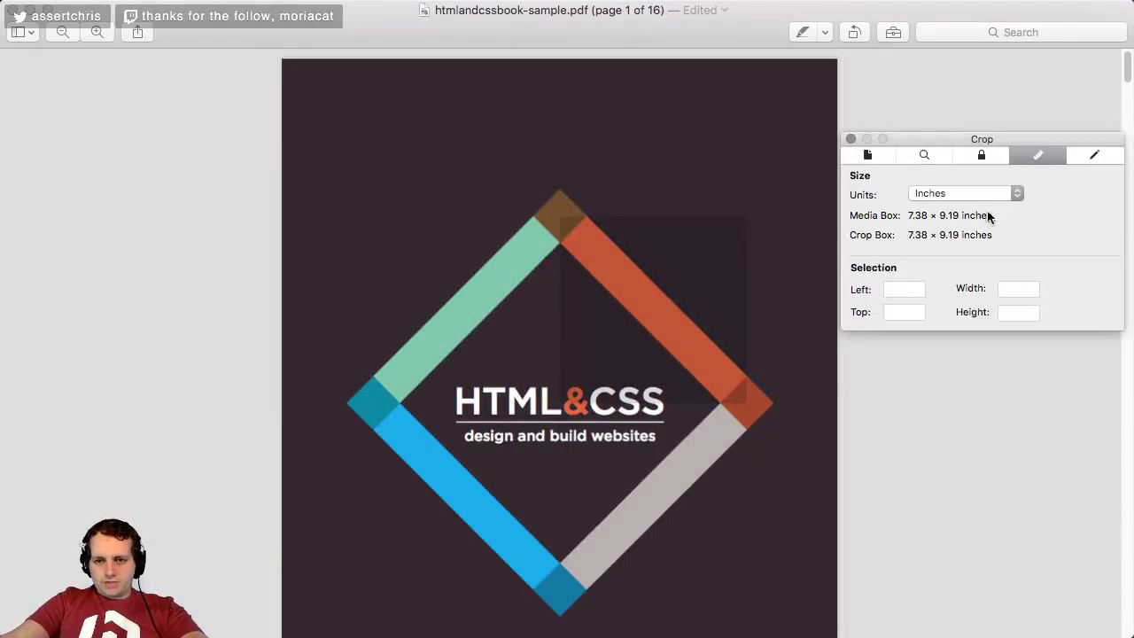
{"action": "mouse_move", "coordinate": [965, 229]}
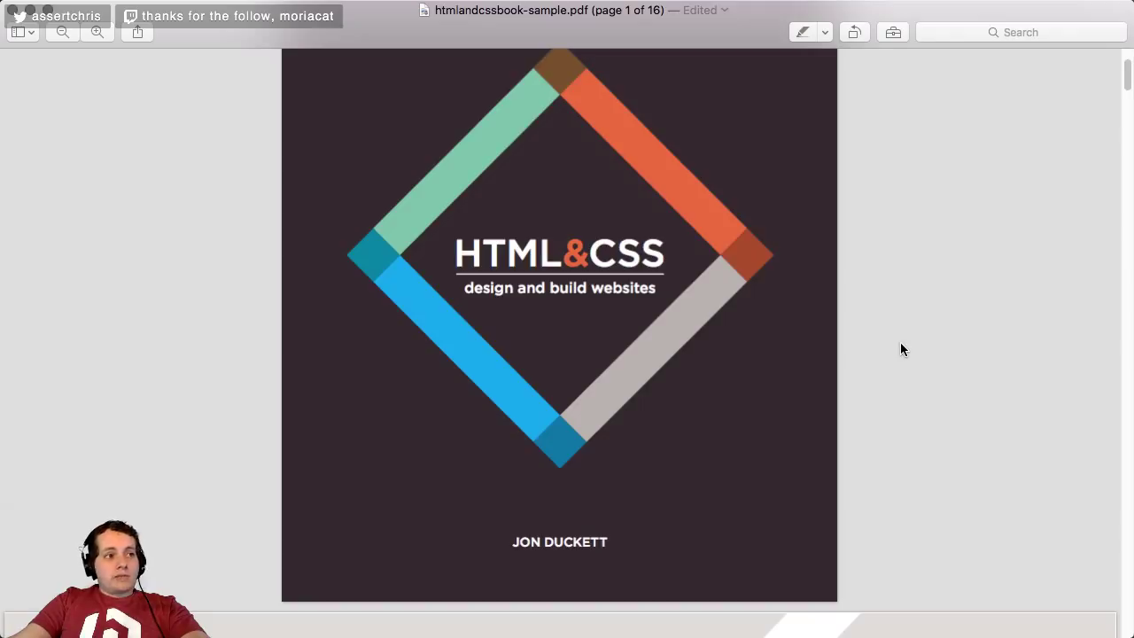
{"action": "mouse_move", "coordinate": [880, 384]}
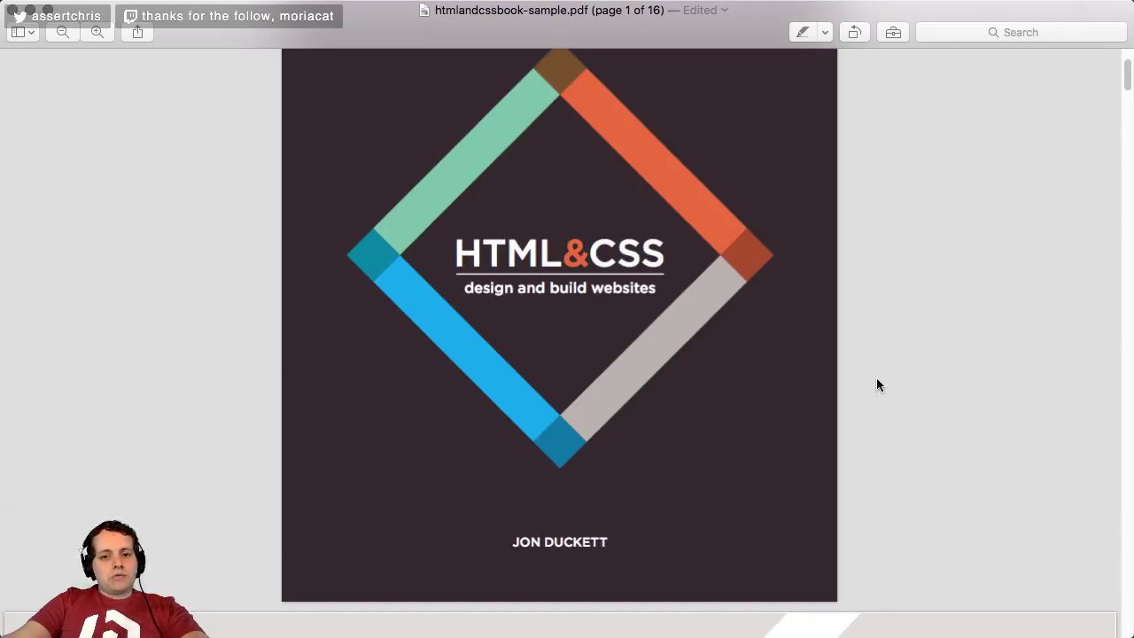
{"action": "mouse_move", "coordinate": [925, 351]}
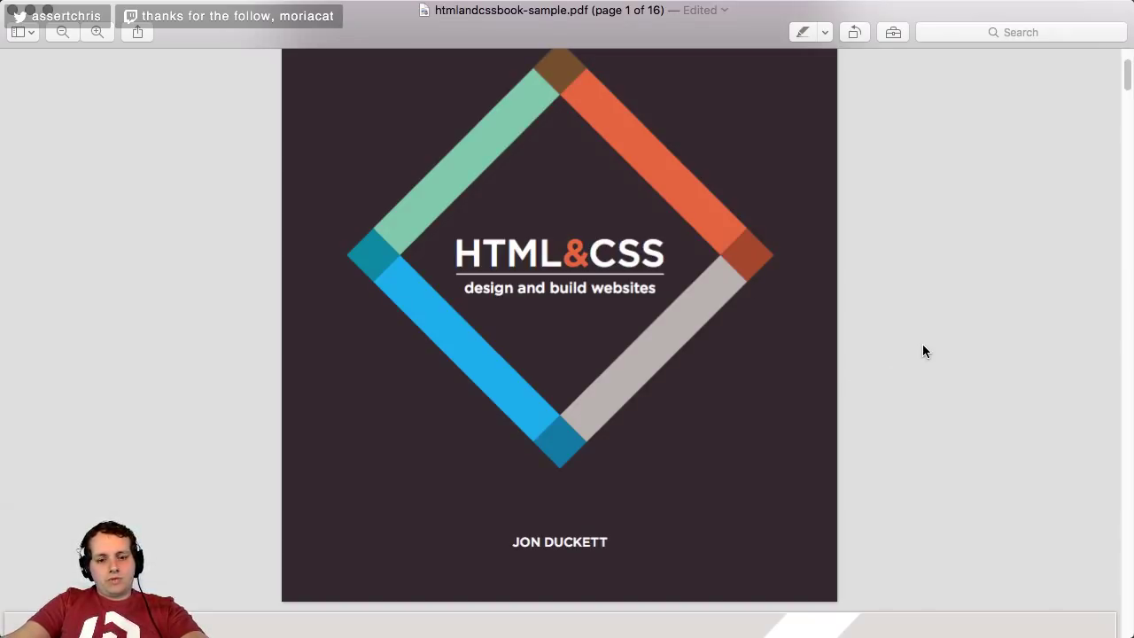
Step: Page through the HTML & CSS sample book's opening chapter layout at 7.38 × 9.19 inches
{"action": "scroll", "scroll_direction": "down", "scroll_amount": 3}
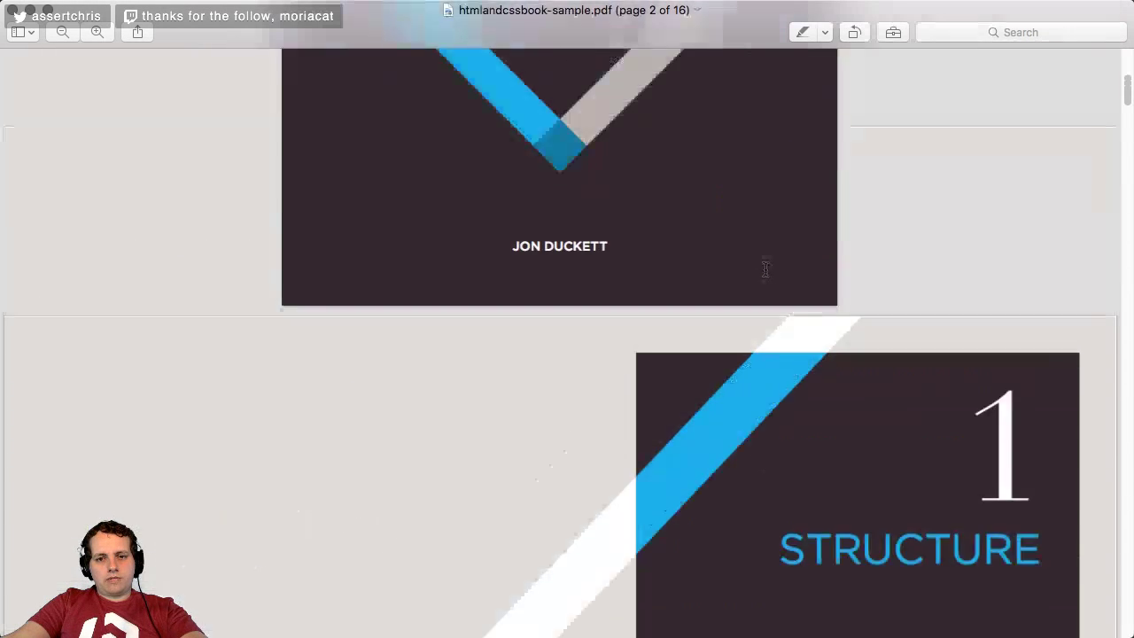
{"action": "scroll", "scroll_direction": "down", "scroll_amount": 3}
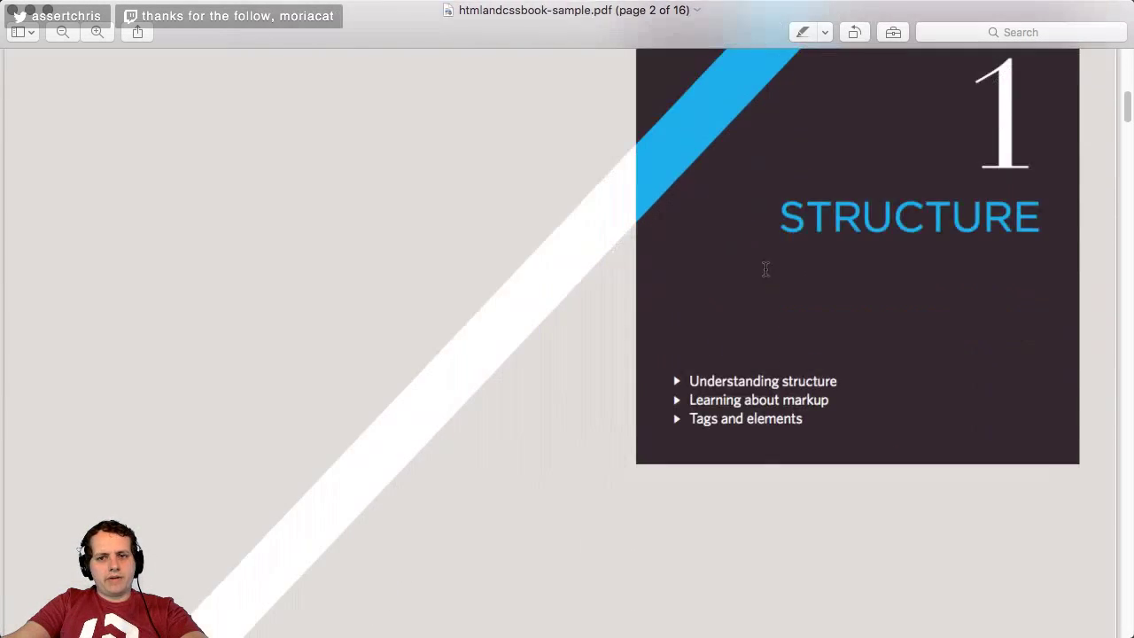
{"action": "scroll", "scroll_direction": "up", "scroll_amount": 3}
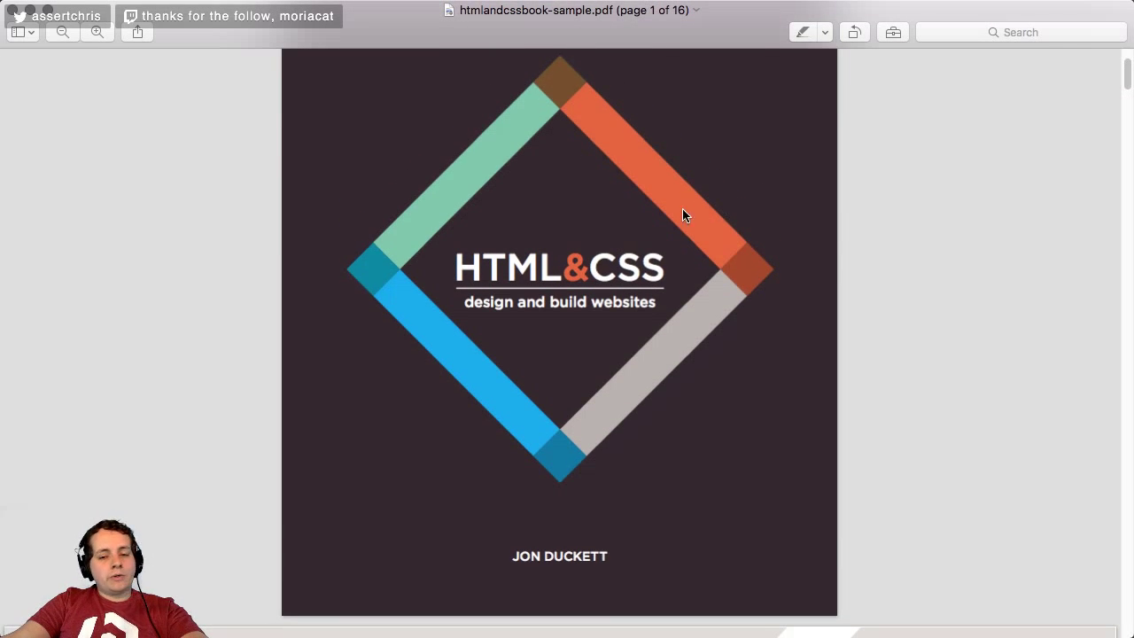
{"action": "scroll", "scroll_direction": "down", "scroll_amount": 3}
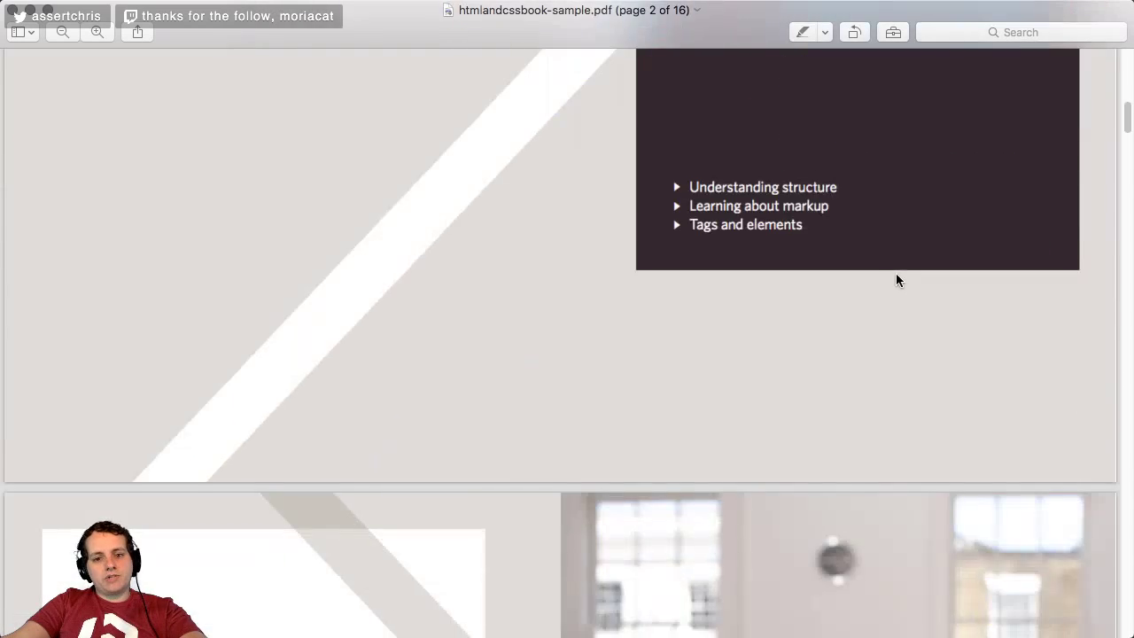
{"action": "scroll", "scroll_direction": "down", "scroll_amount": 3}
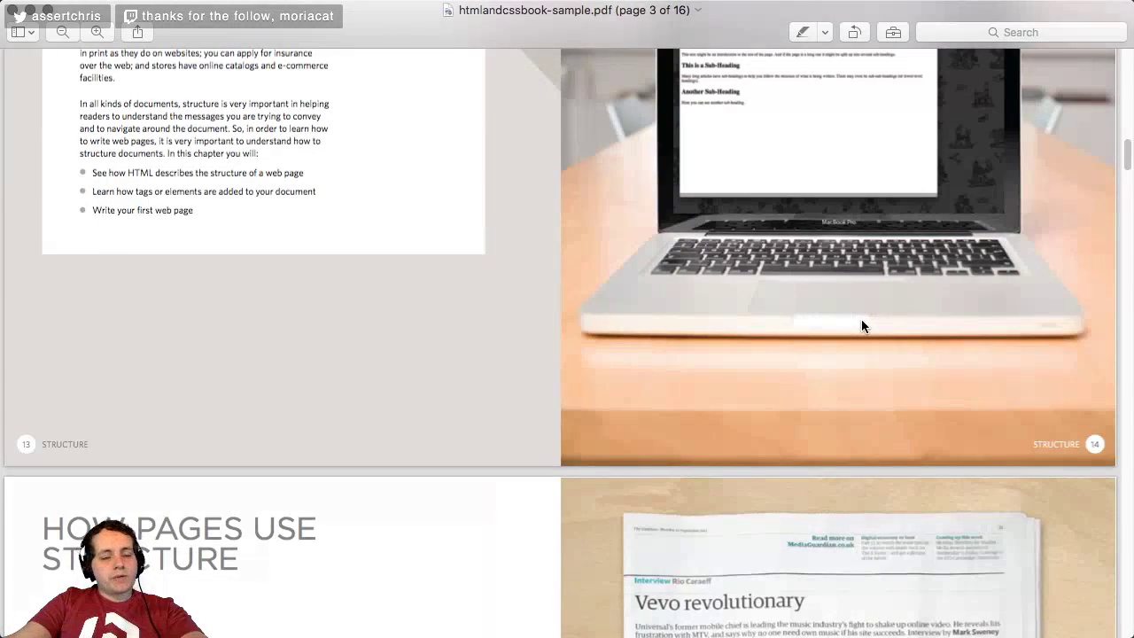
{"action": "scroll", "scroll_direction": "up", "scroll_amount": 3}
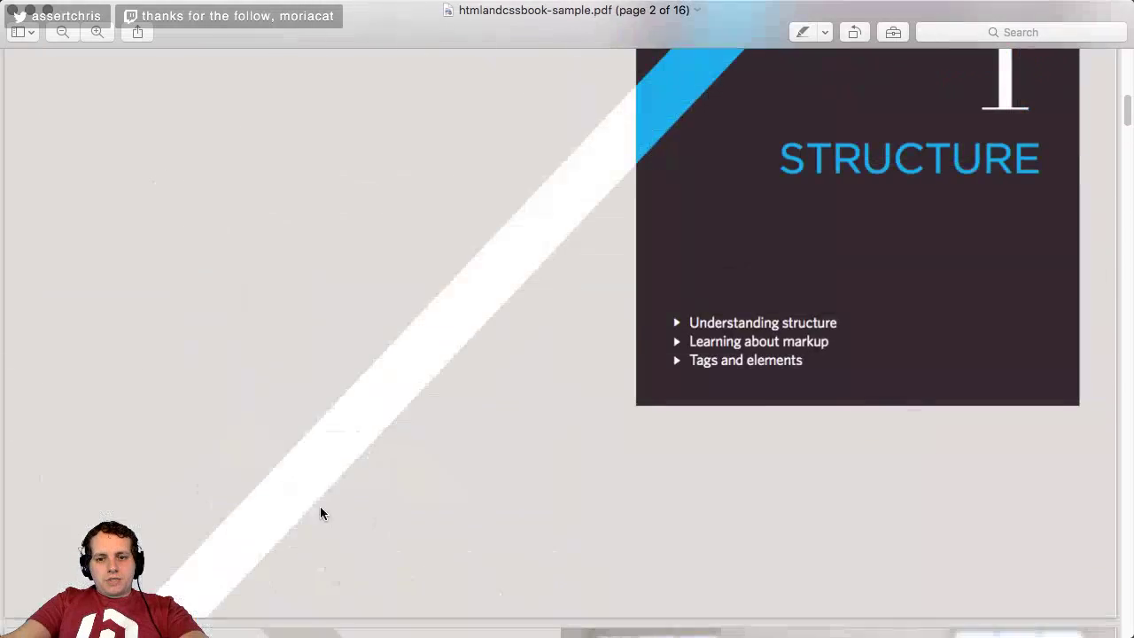
{"action": "scroll", "scroll_direction": "down", "scroll_amount": 3}
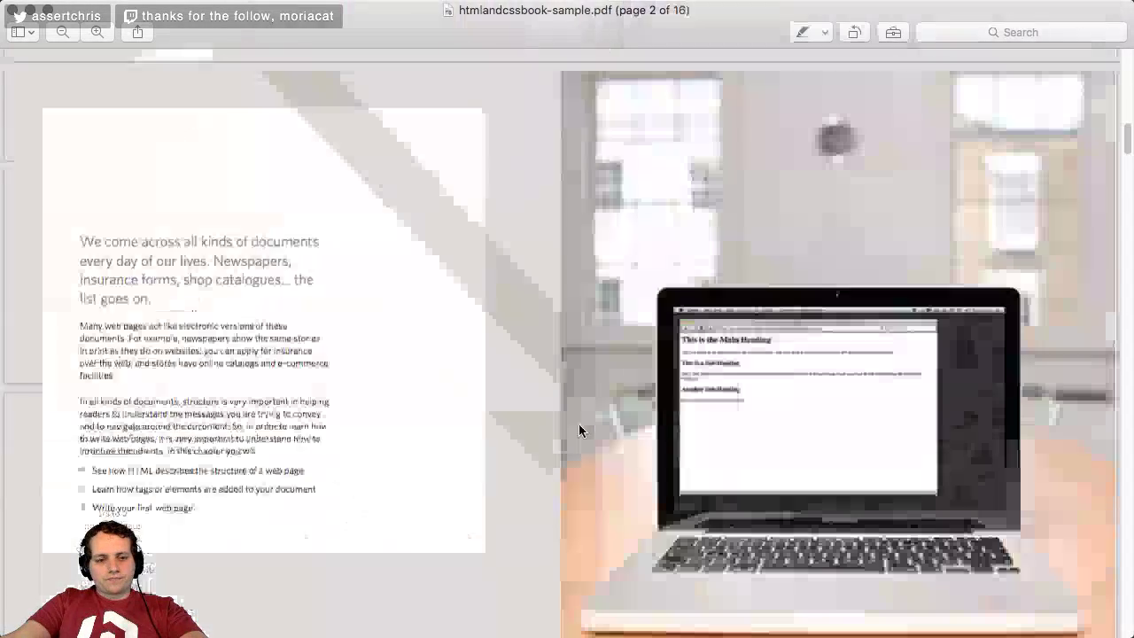
{"action": "scroll", "scroll_direction": "down", "scroll_amount": 3}
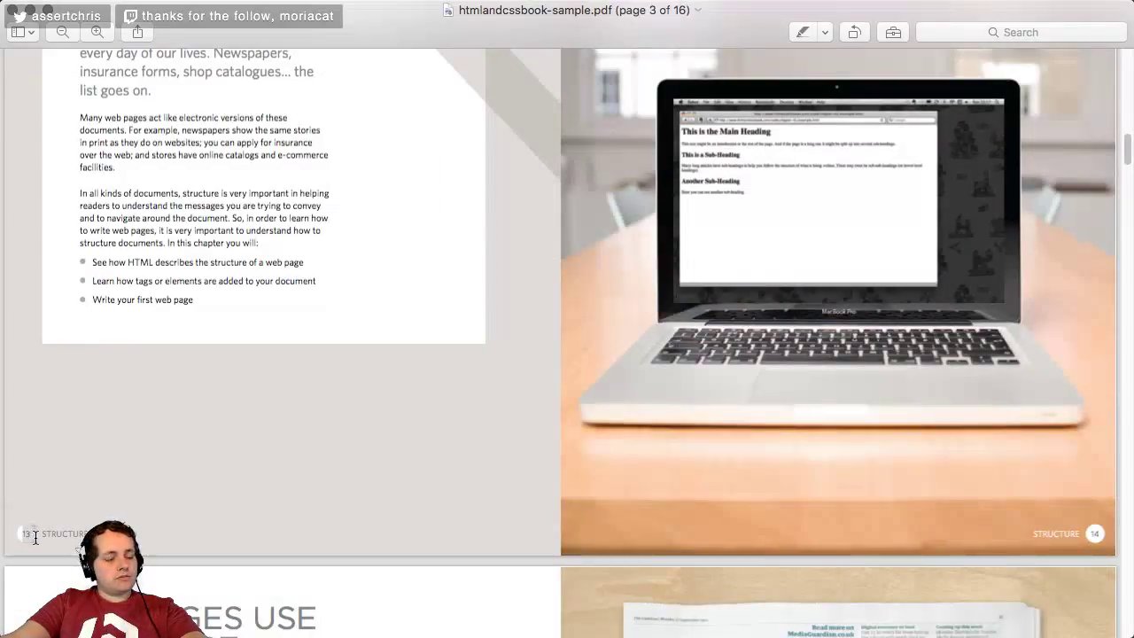
{"action": "mouse_move", "coordinate": [99, 520]}
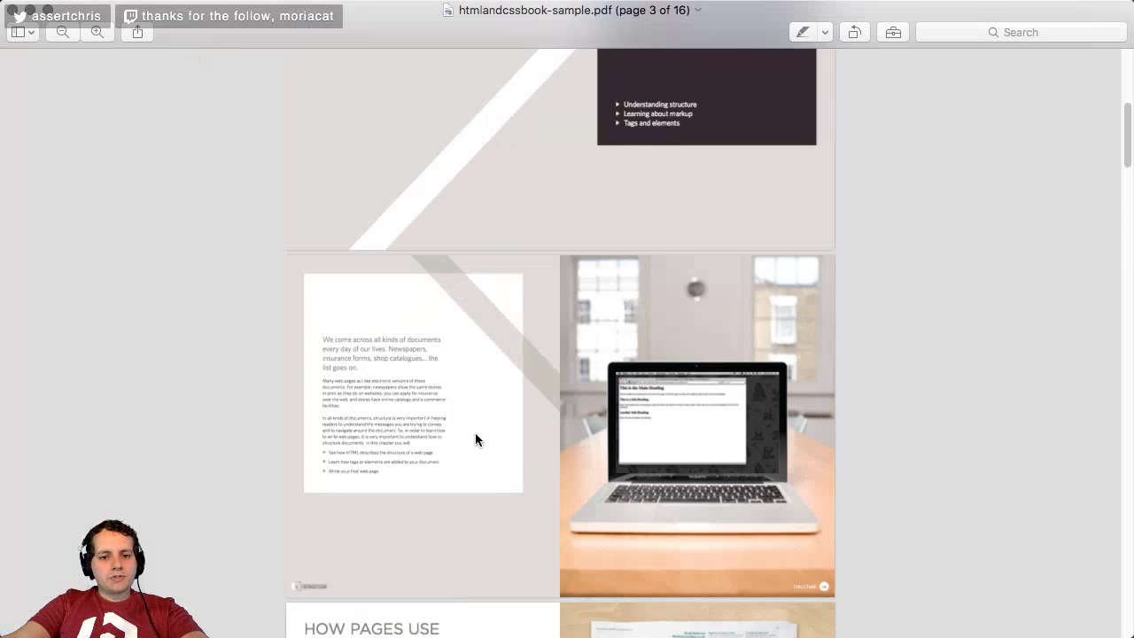
{"action": "left_click", "coordinate": [16, 32]}
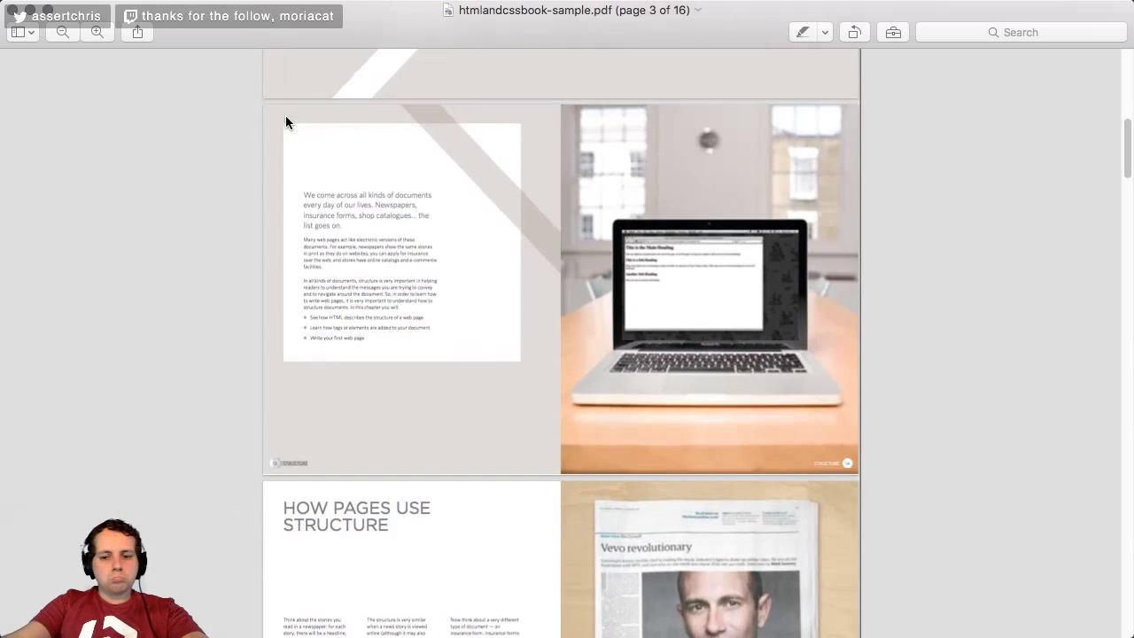
{"action": "left_click", "coordinate": [97, 32]}
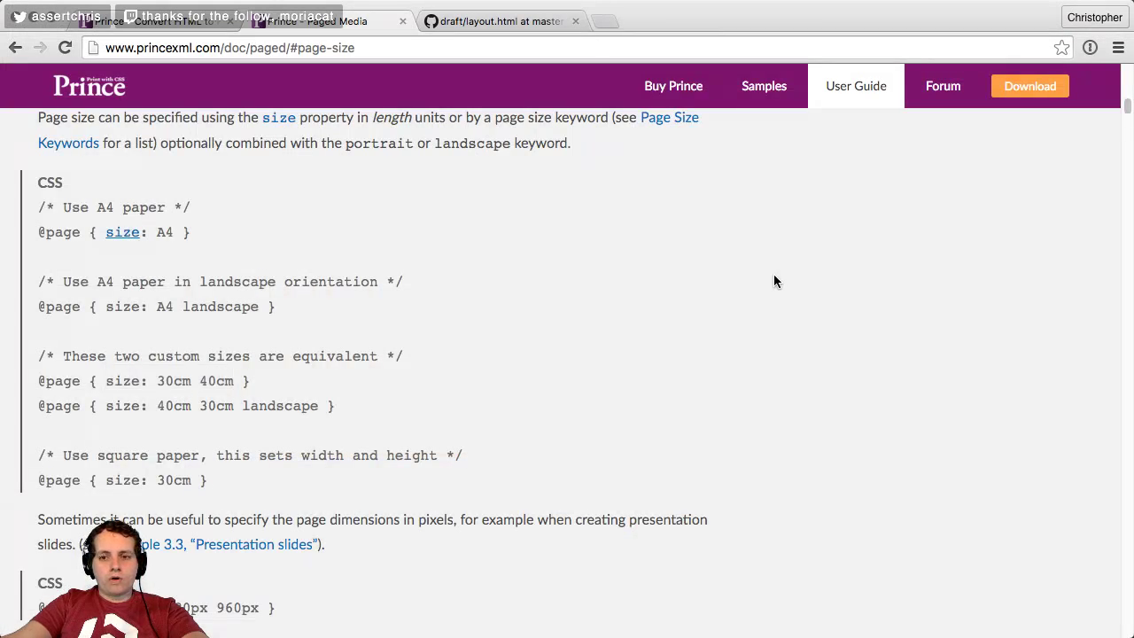
Step: Scroll up to the Prince Paged Media contents and follow the Page headers and footers link
{"action": "scroll", "scroll_direction": "up", "scroll_amount": 3}
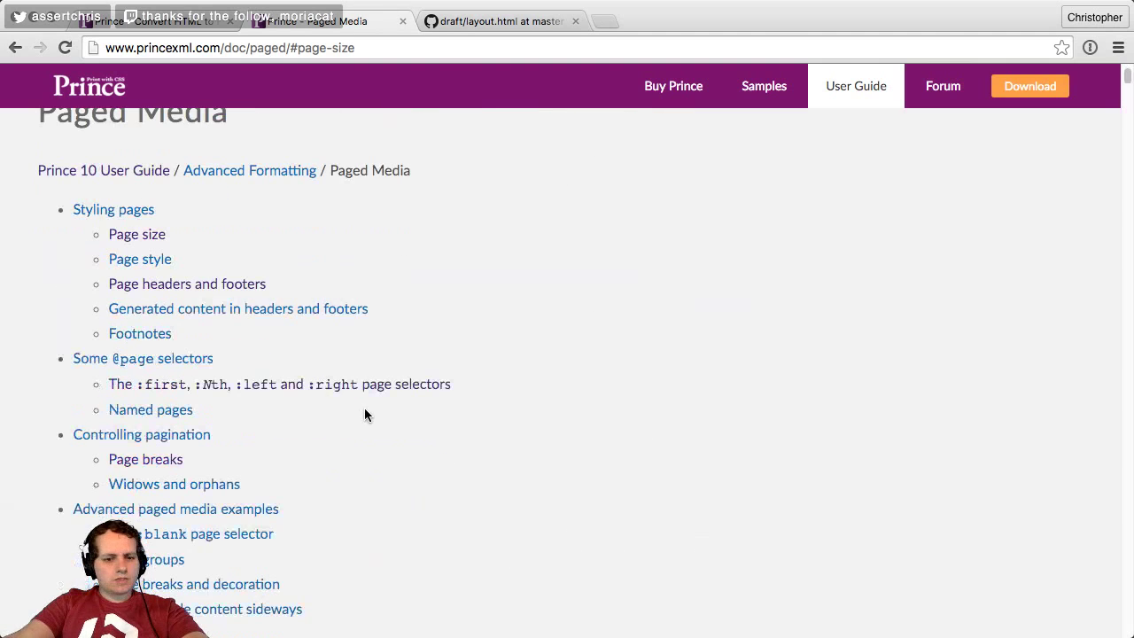
{"action": "mouse_move", "coordinate": [319, 384]}
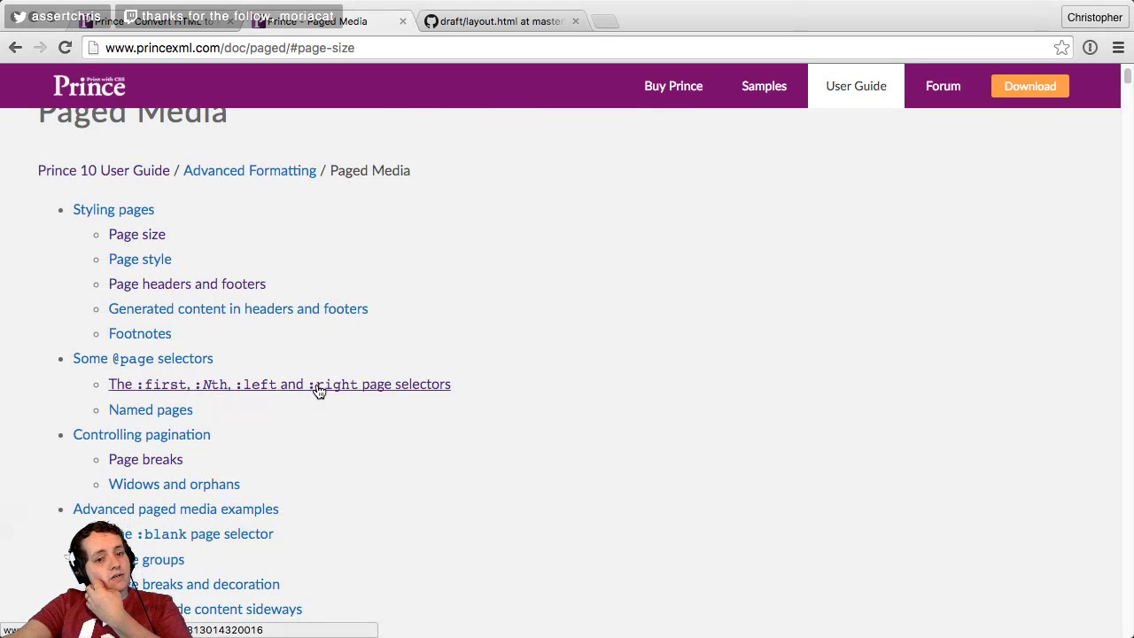
{"action": "mouse_move", "coordinate": [477, 427]}
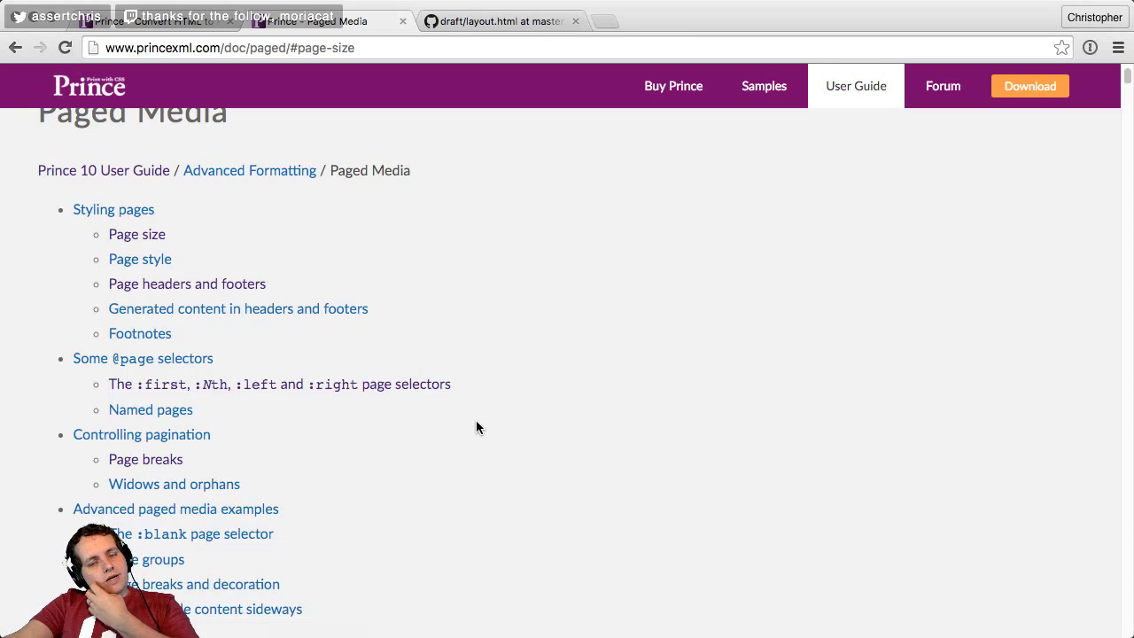
{"action": "mouse_move", "coordinate": [507, 410]}
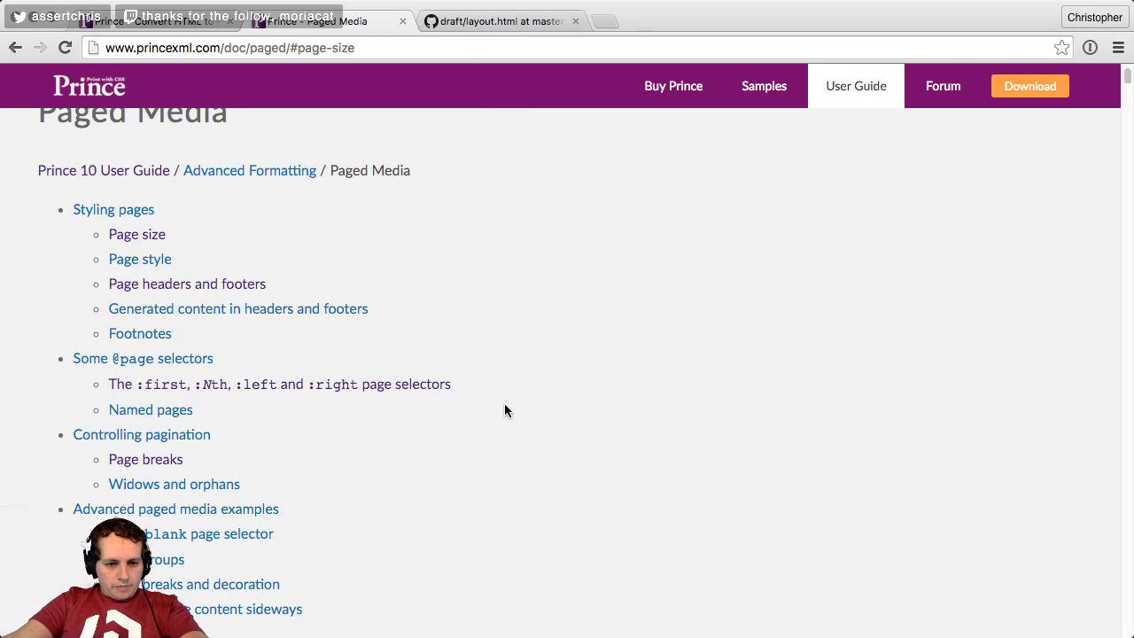
{"action": "mouse_move", "coordinate": [187, 284]}
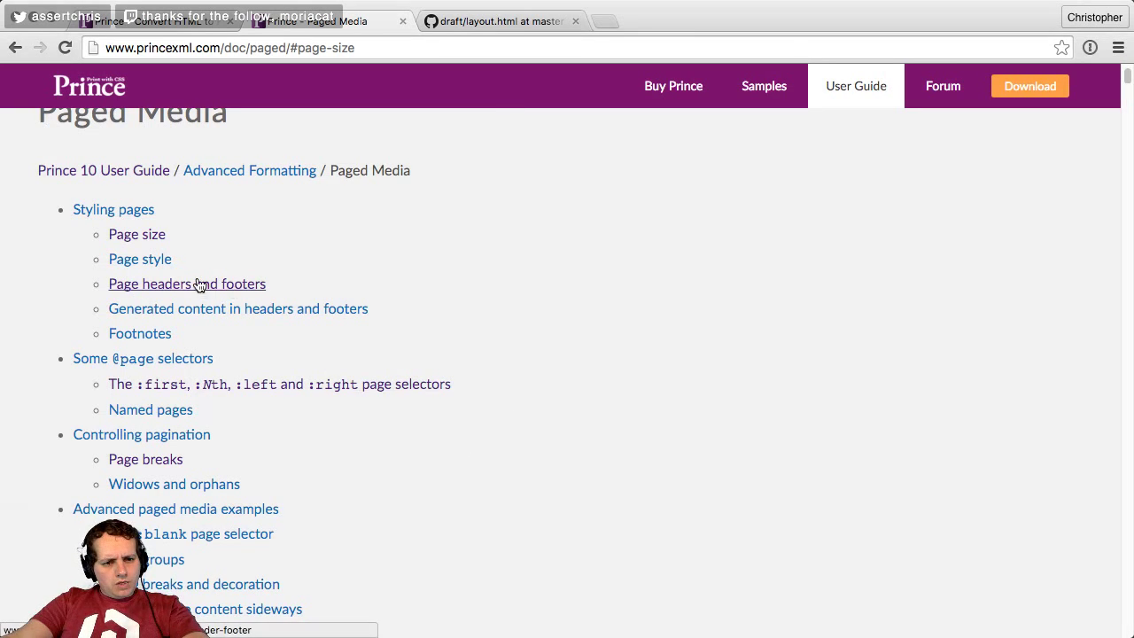
{"action": "left_click", "coordinate": [186, 283]}
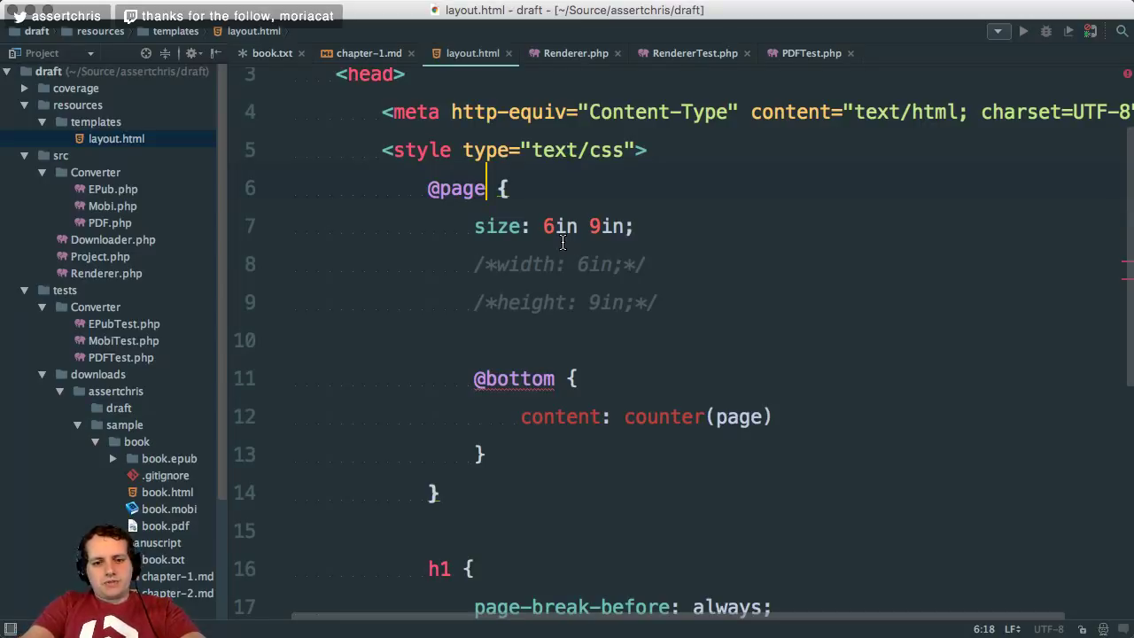
{"action": "mouse_move", "coordinate": [514, 379]}
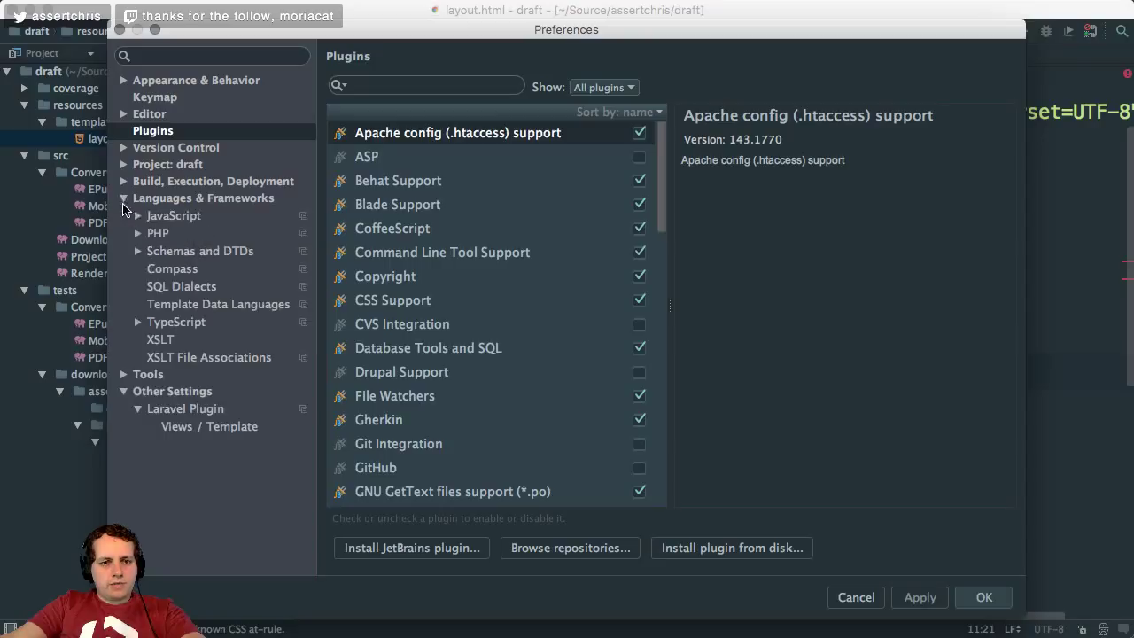
{"action": "mouse_move", "coordinate": [146, 325]}
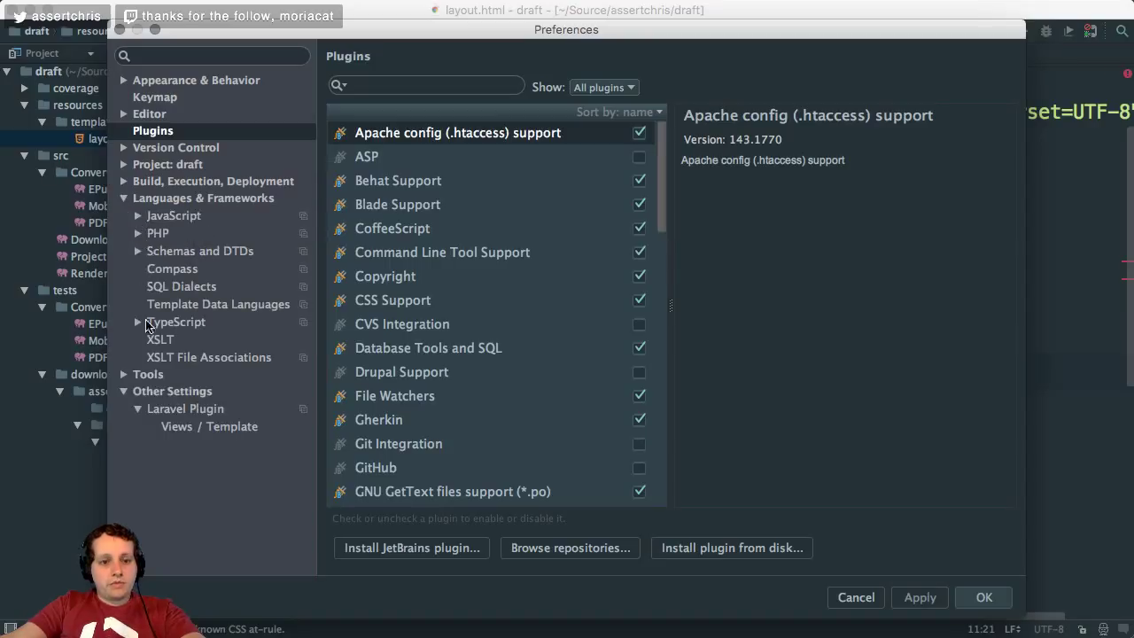
{"action": "mouse_move", "coordinate": [142, 228]}
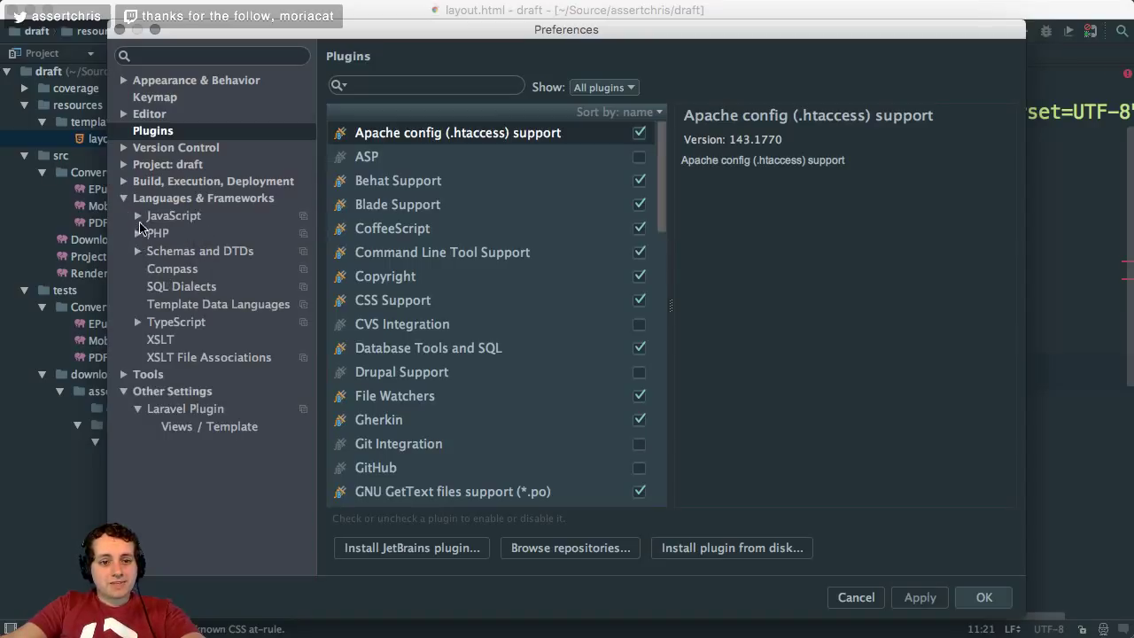
Step: View Preferences > Languages & Frameworks, then close the dialog with OK
{"action": "left_click", "coordinate": [203, 198]}
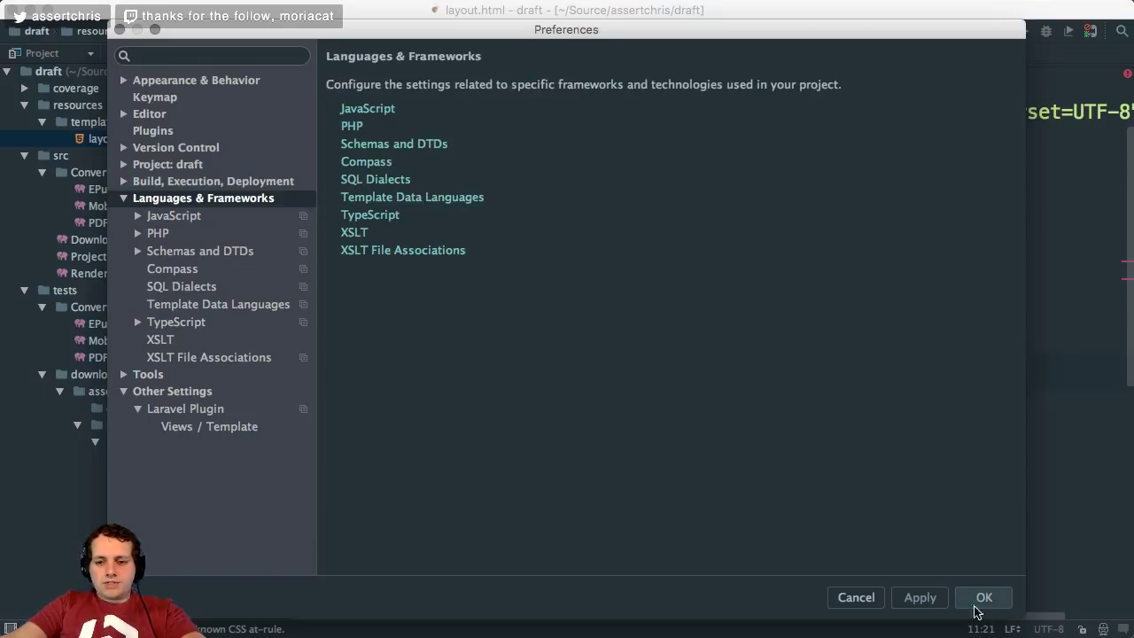
{"action": "left_click", "coordinate": [984, 597]}
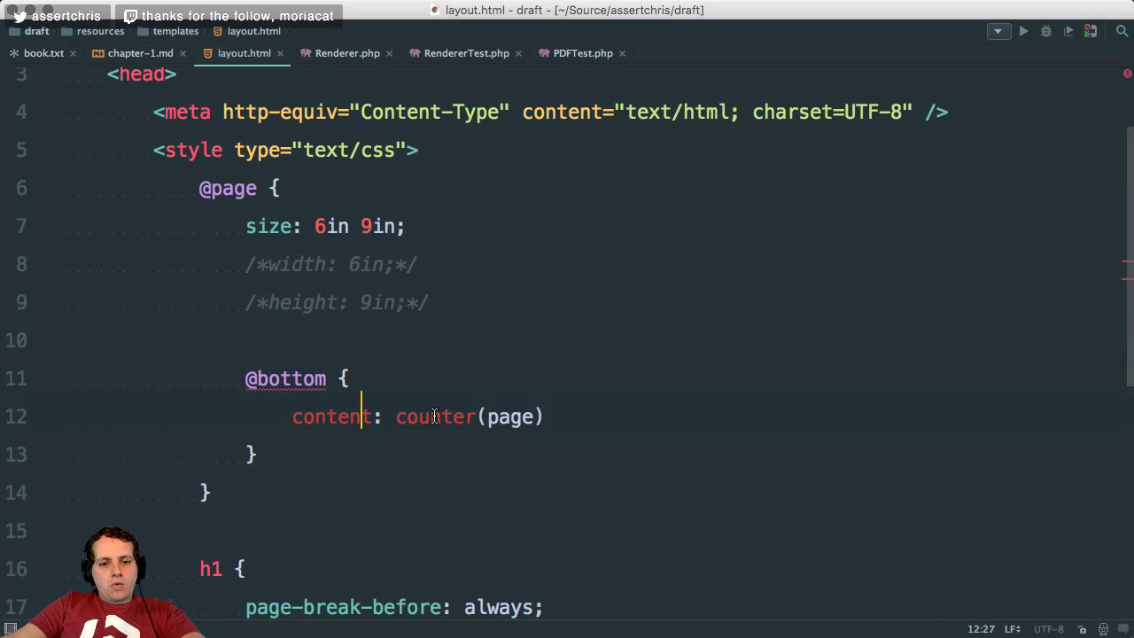
{"action": "double_click", "coordinate": [435, 417]}
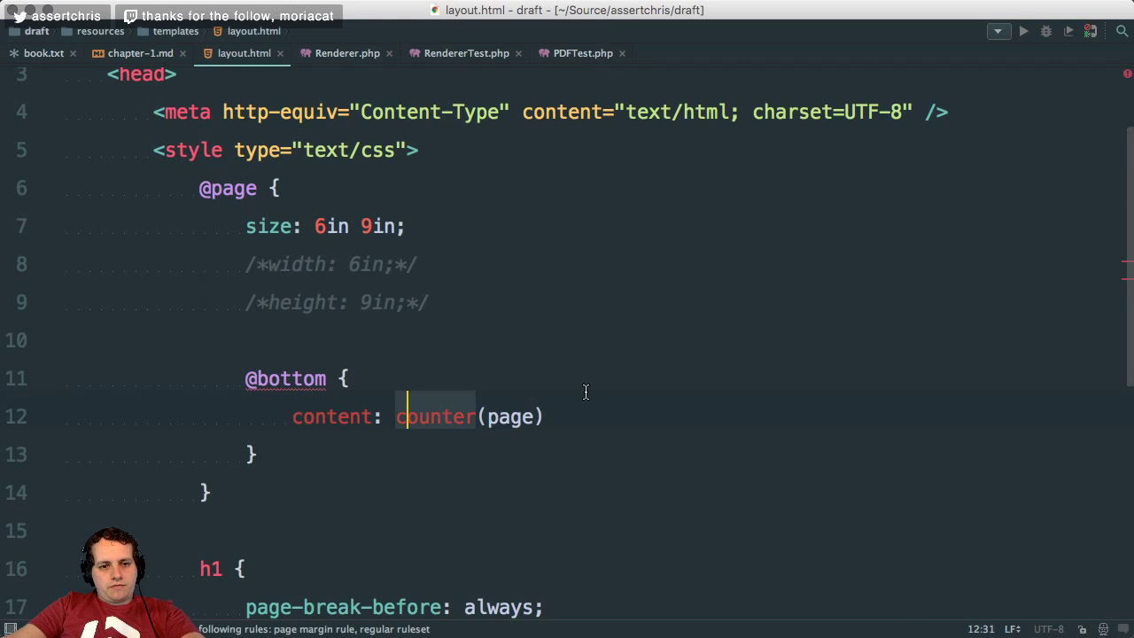
{"action": "left_click", "coordinate": [547, 416]}
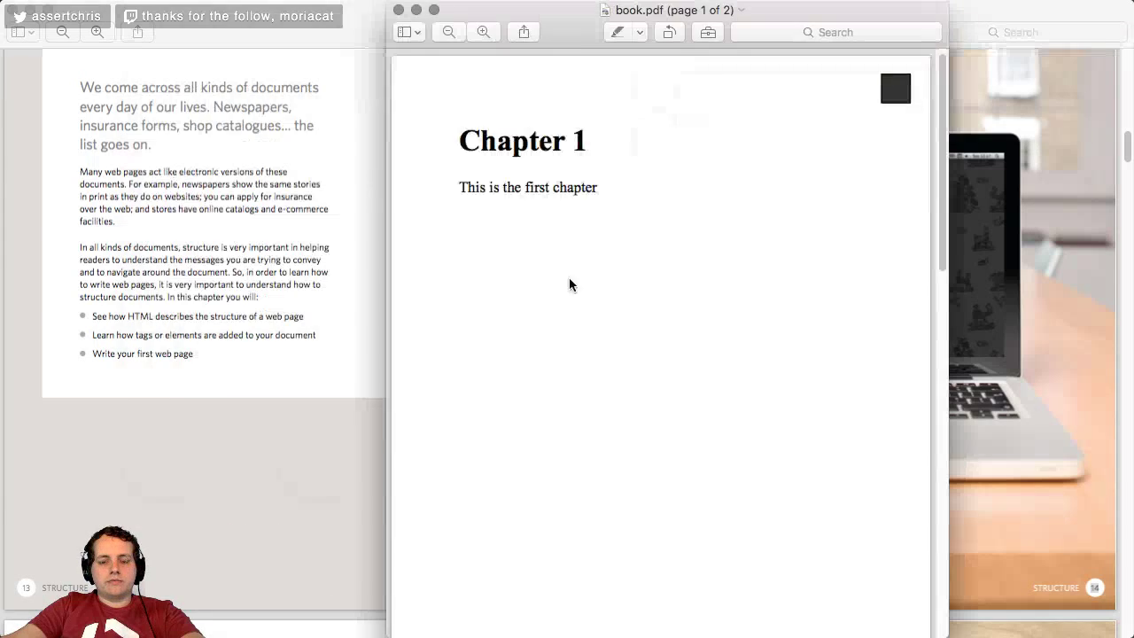
{"action": "scroll", "scroll_direction": "down", "scroll_amount": 3}
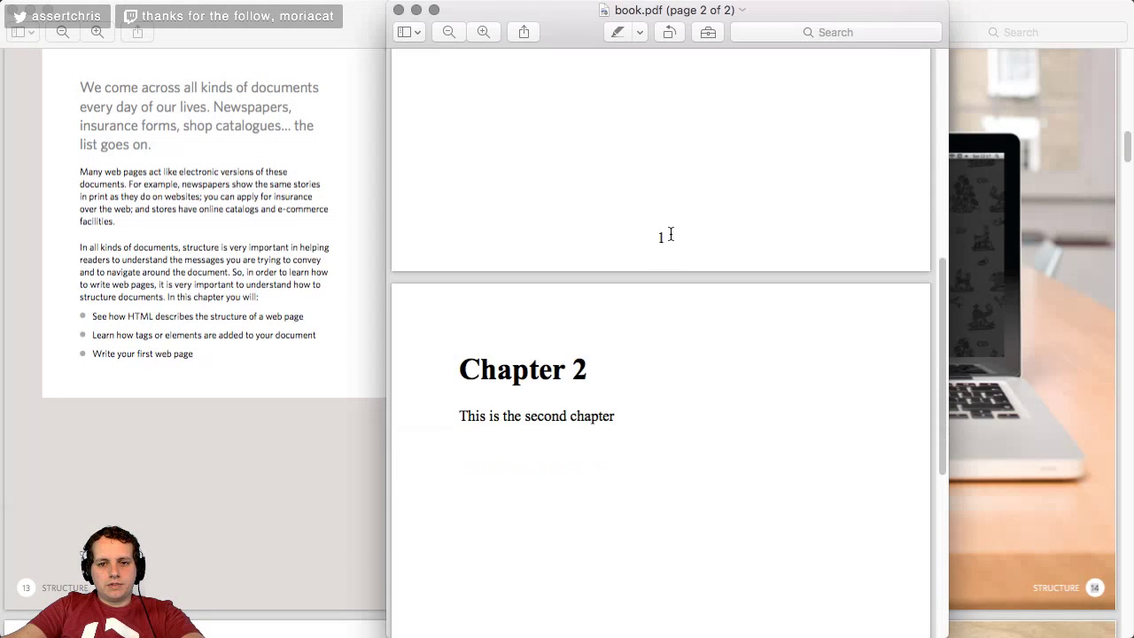
{"action": "scroll", "scroll_direction": "down", "scroll_amount": 3}
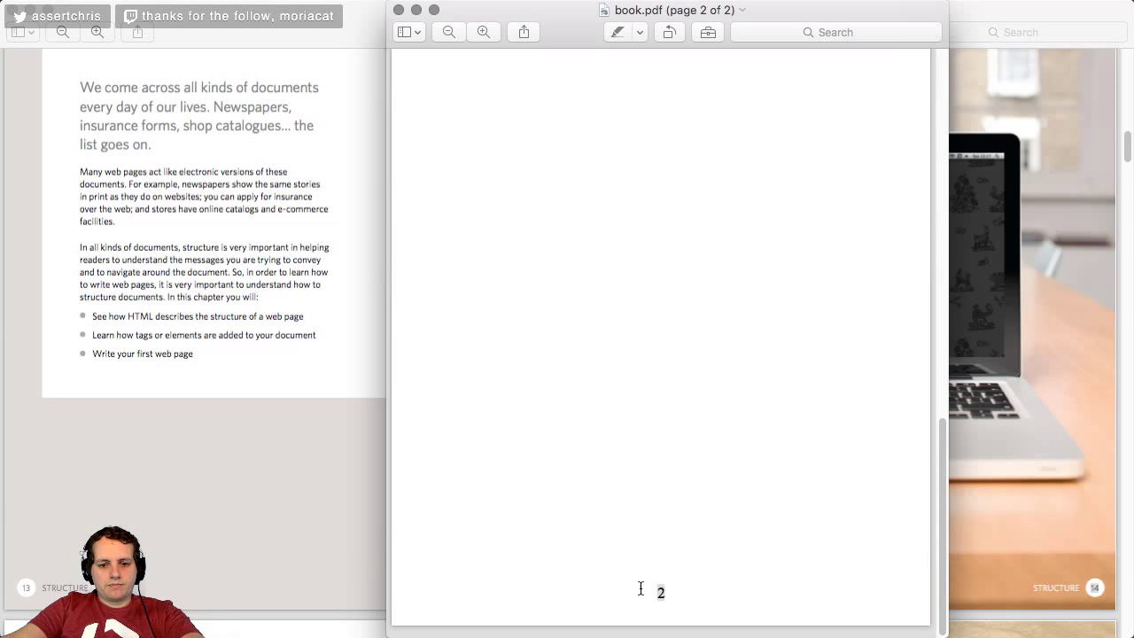
{"action": "scroll", "scroll_direction": "up", "scroll_amount": 3}
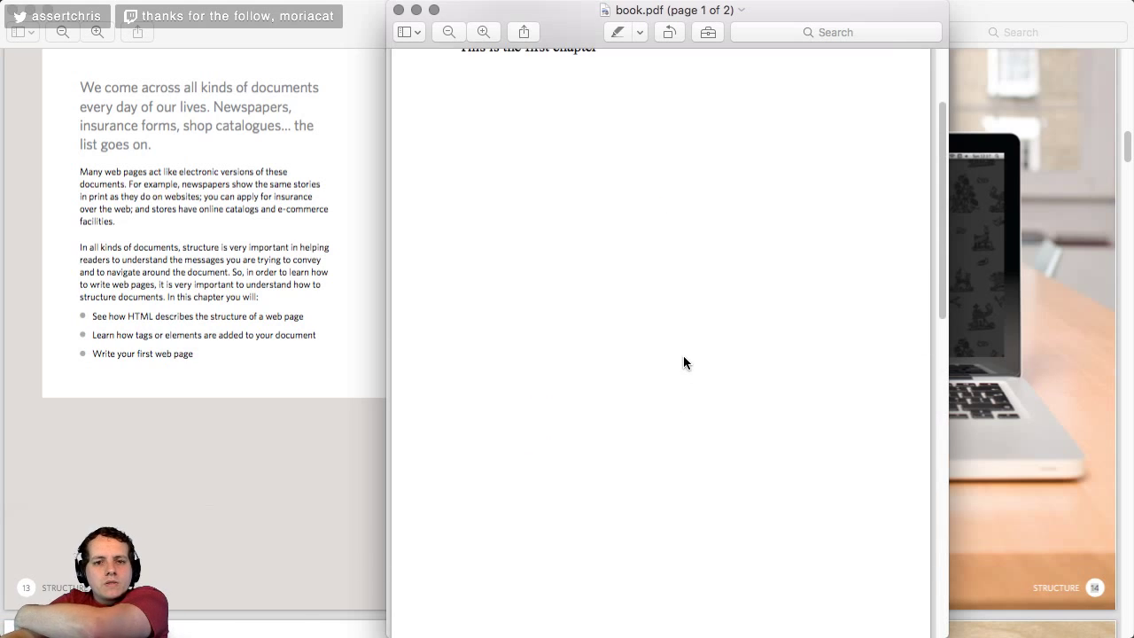
{"action": "scroll", "scroll_direction": "down", "scroll_amount": 3}
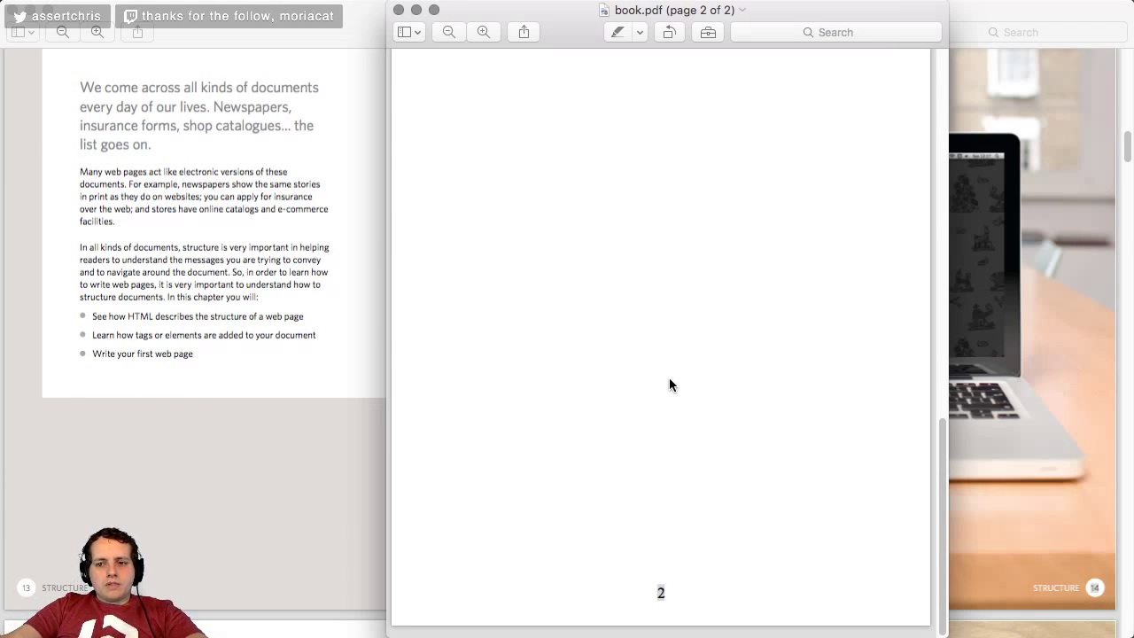
{"action": "scroll", "scroll_direction": "down", "scroll_amount": 3}
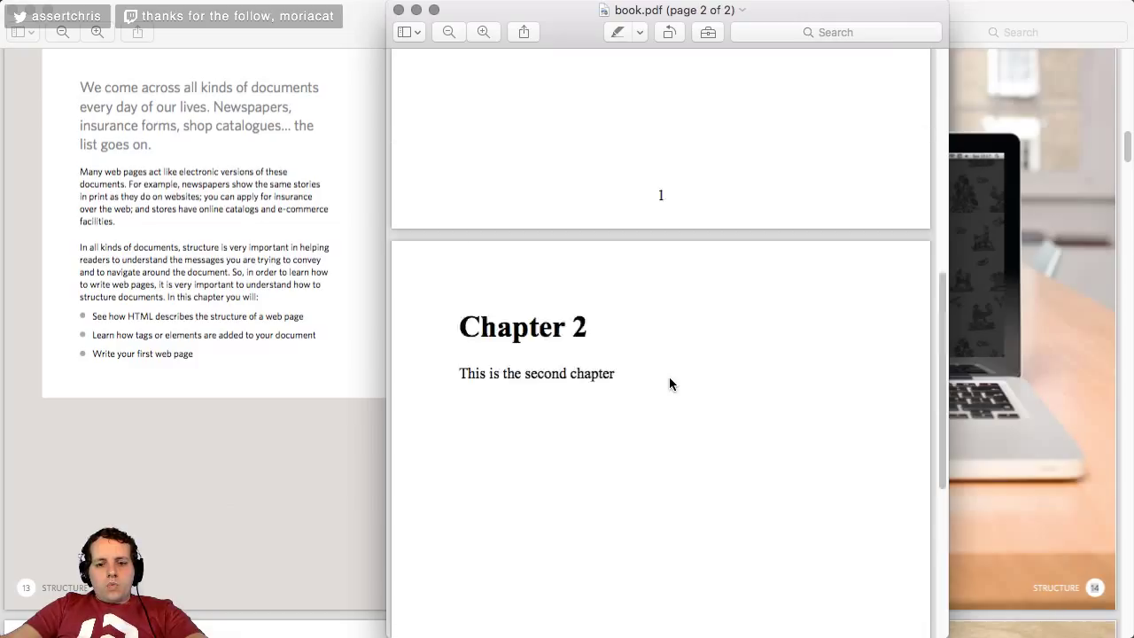
{"action": "scroll", "scroll_direction": "up", "scroll_amount": 3}
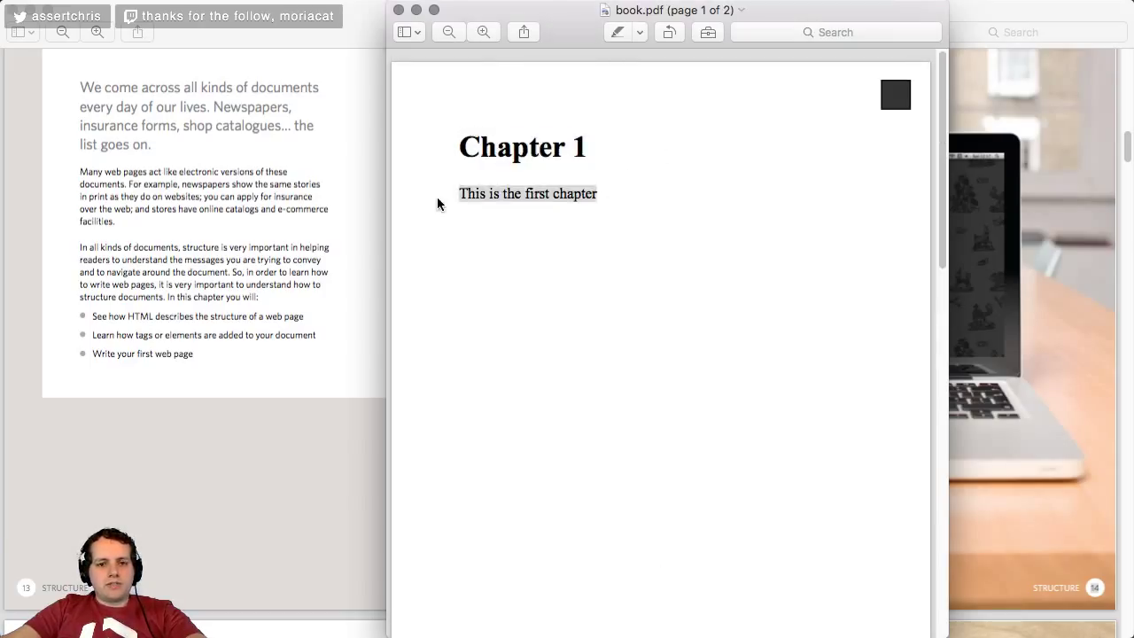
{"action": "scroll", "scroll_direction": "down", "scroll_amount": 3}
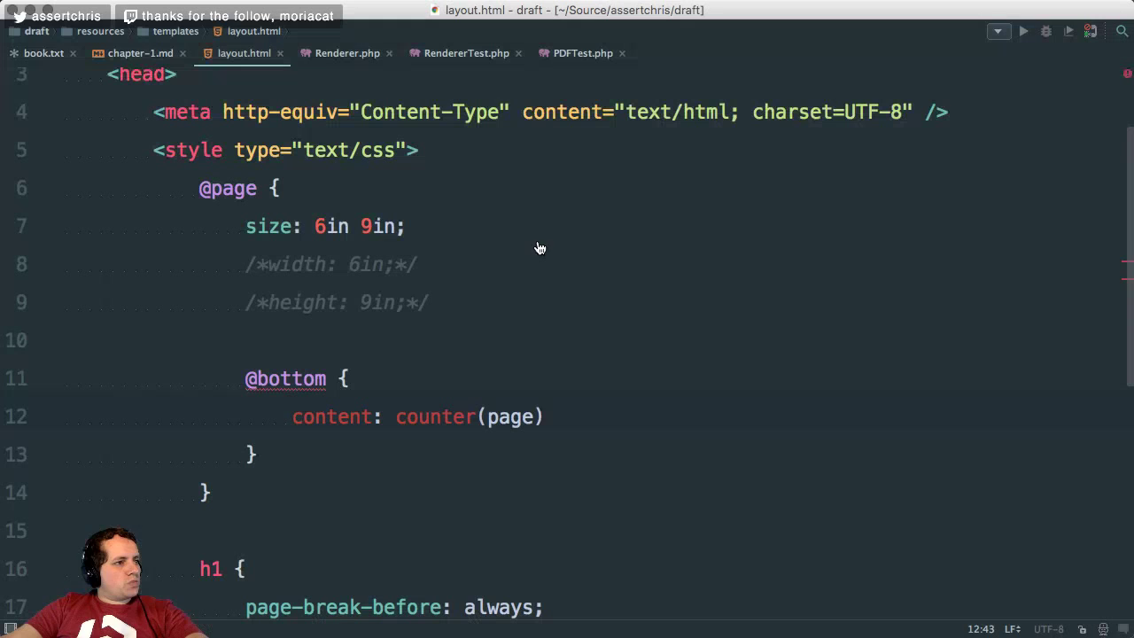
{"action": "left_click", "coordinate": [429, 302]}
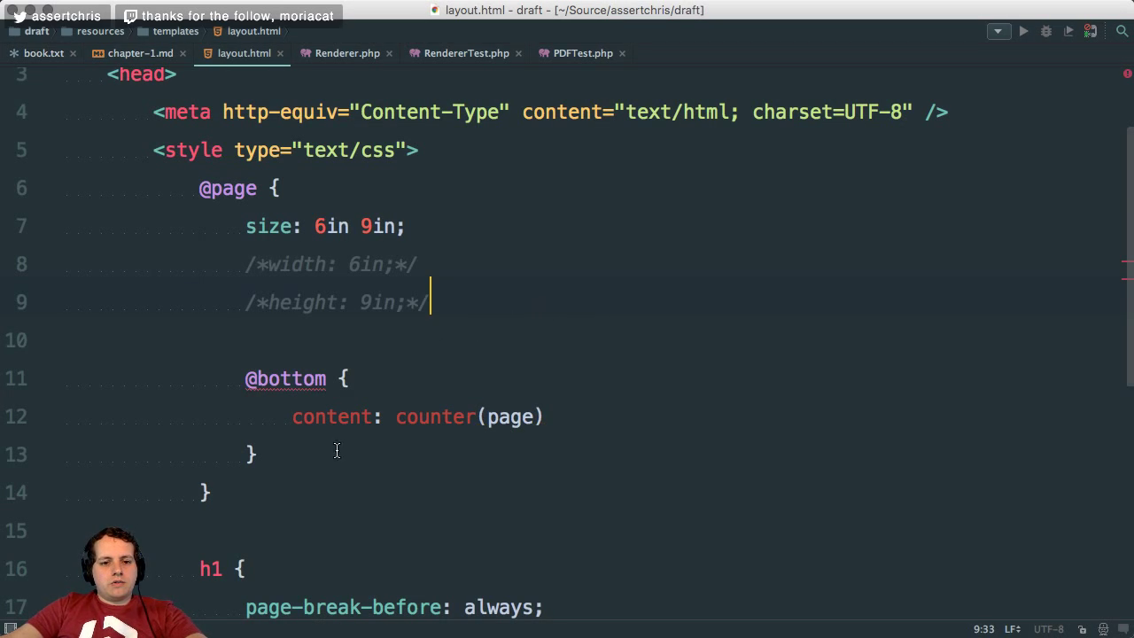
{"action": "mouse_move", "coordinate": [310, 496]}
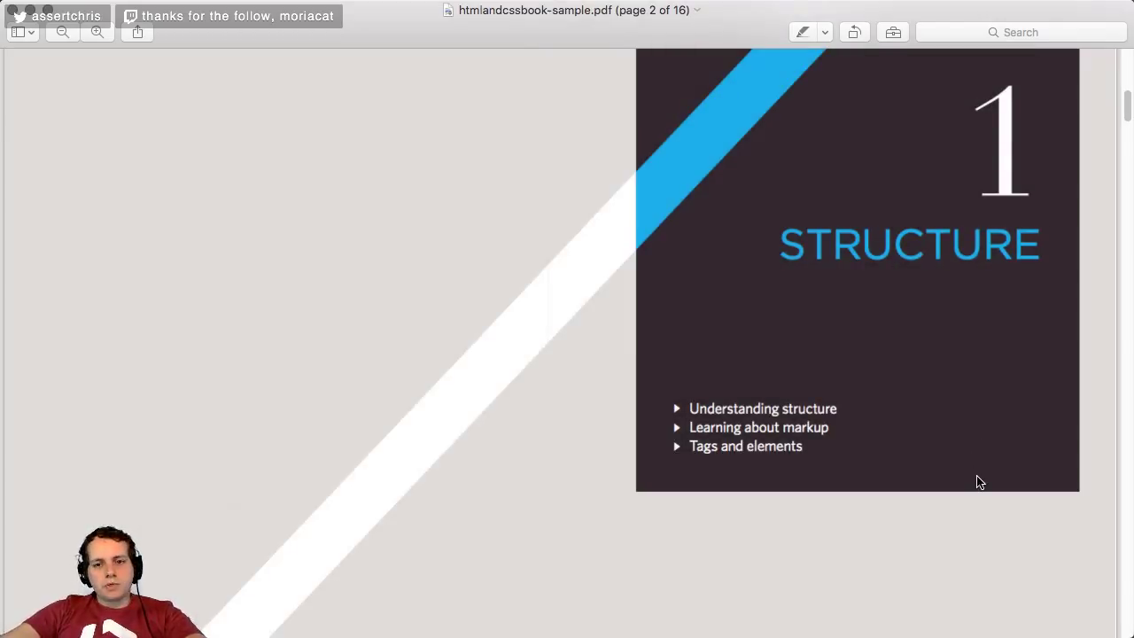
{"action": "mouse_move", "coordinate": [813, 440]}
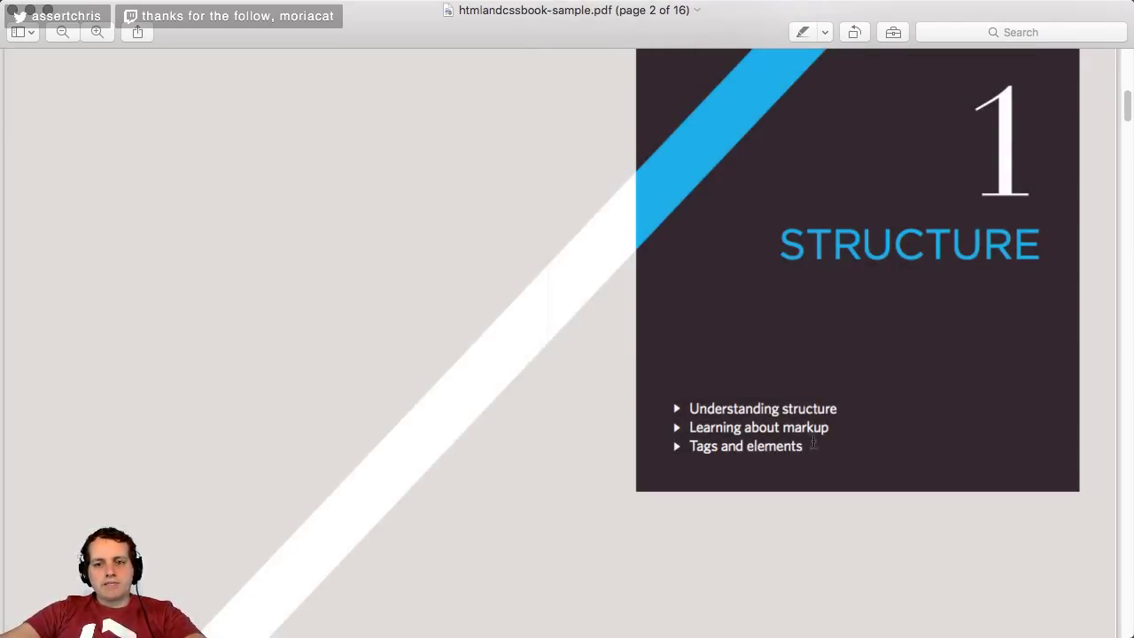
{"action": "scroll", "scroll_direction": "down", "scroll_amount": 3}
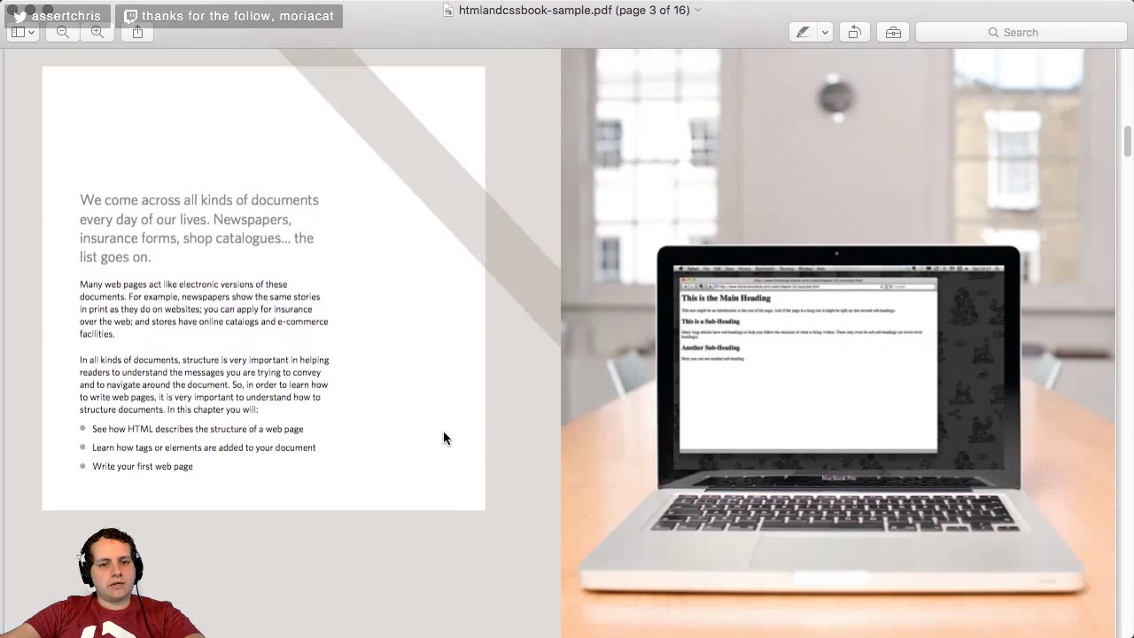
{"action": "scroll", "scroll_direction": "up", "scroll_amount": 3}
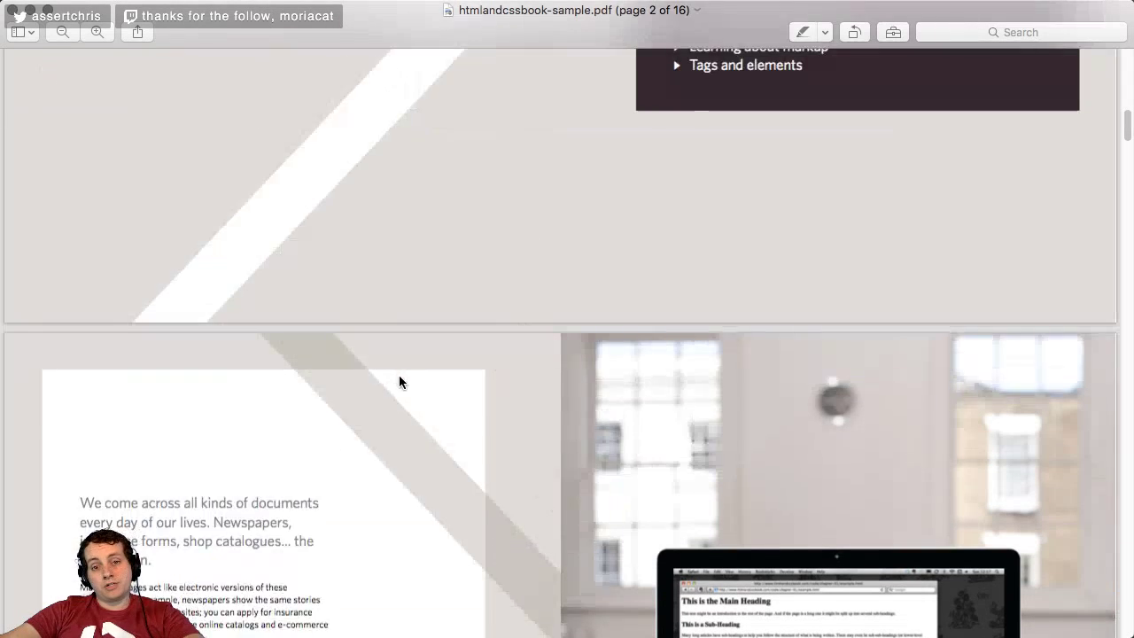
{"action": "scroll", "scroll_direction": "up", "scroll_amount": 3}
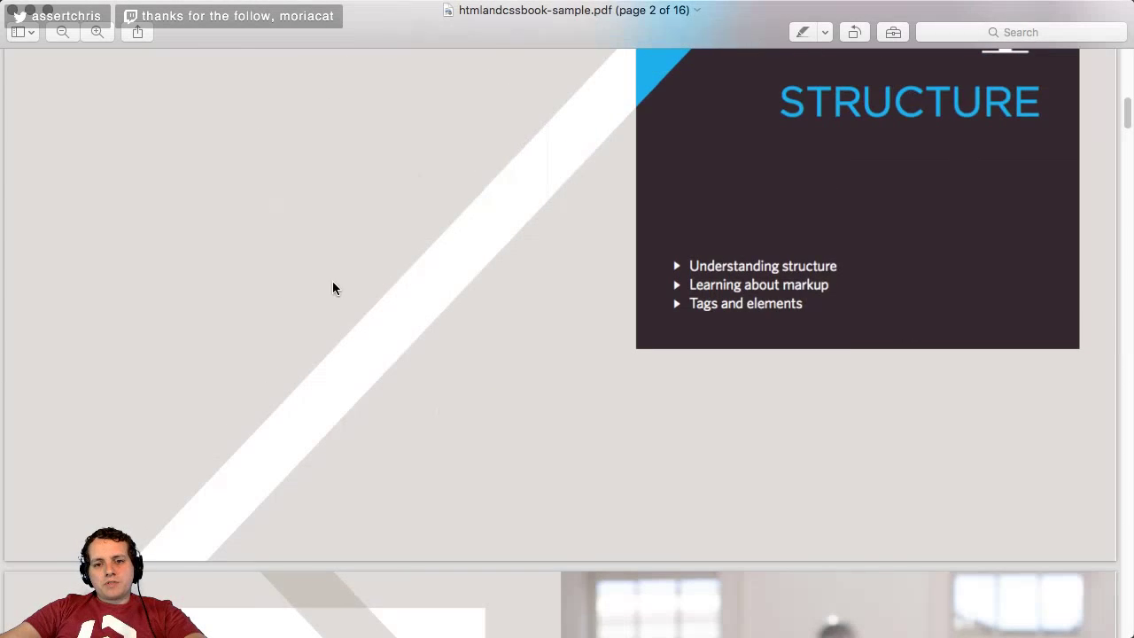
{"action": "mouse_move", "coordinate": [917, 397]}
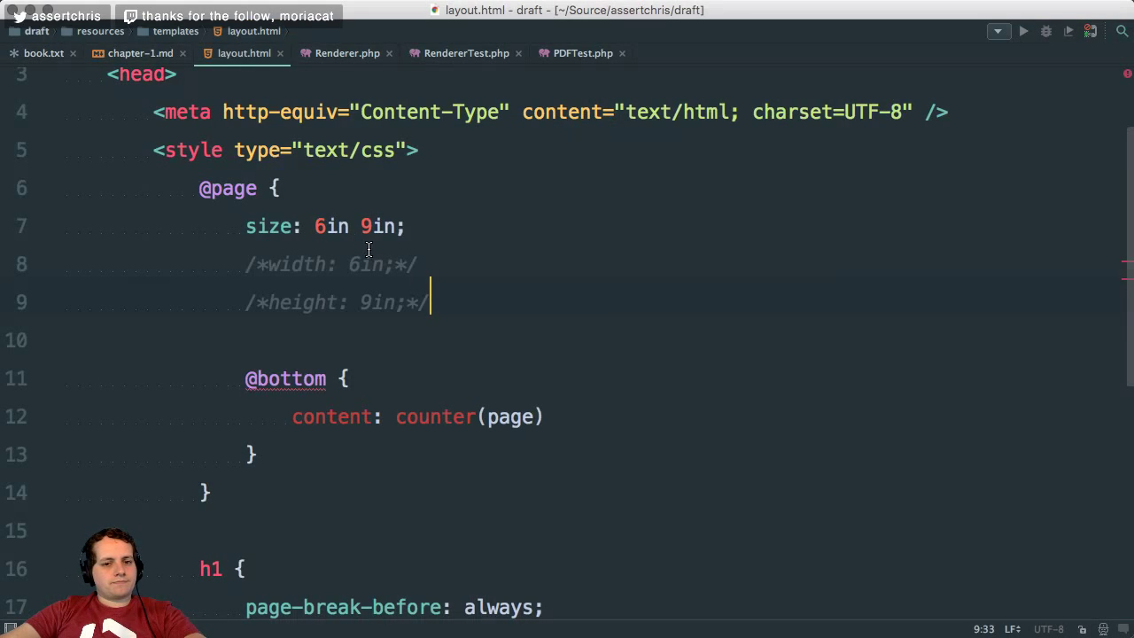
Step: Switch to the chapter-1.md tab showing the Chapter 1 heading and first paragraph
{"action": "left_click", "coordinate": [140, 52]}
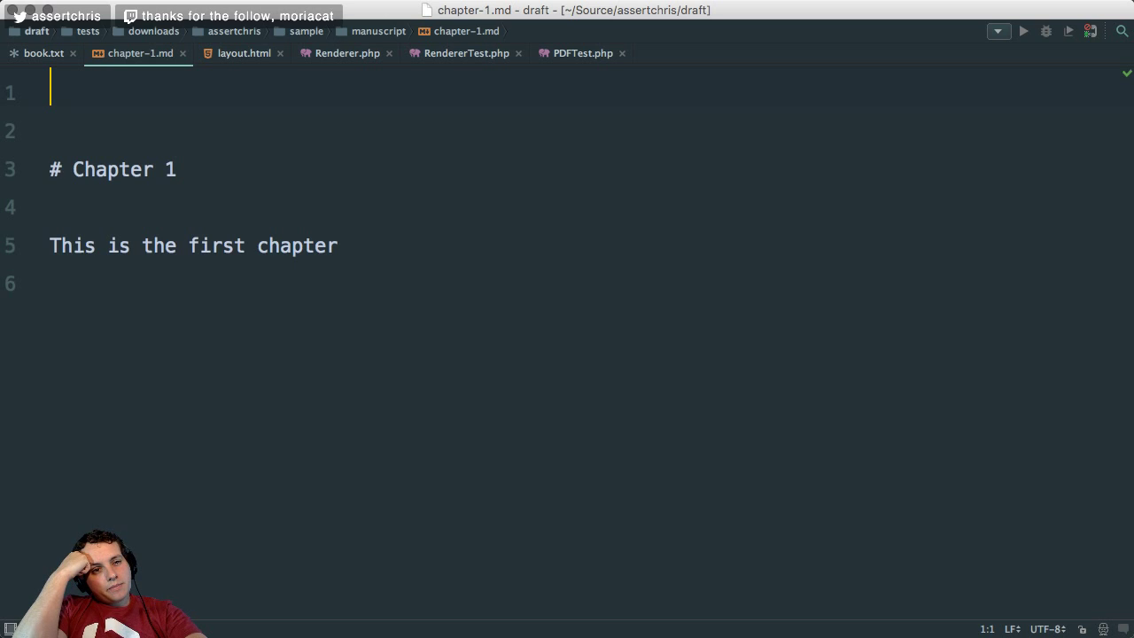
{"action": "mouse_move", "coordinate": [259, 95]}
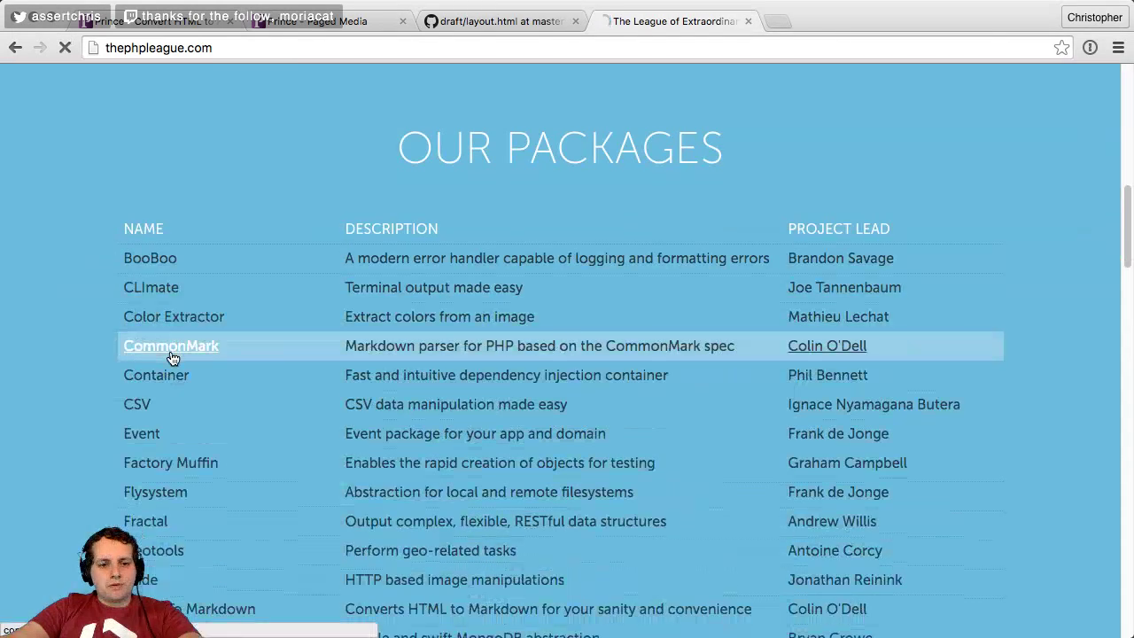
Step: Open the CommonMark documentation site and skim its block parsing page
{"action": "left_click", "coordinate": [170, 345]}
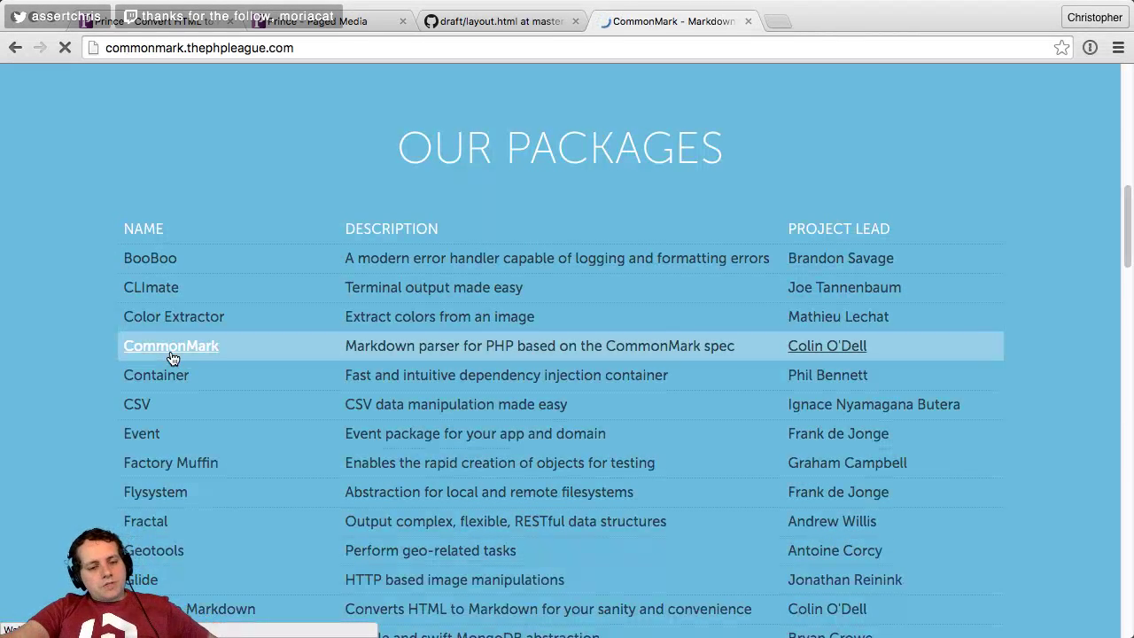
{"action": "left_click", "coordinate": [170, 345]}
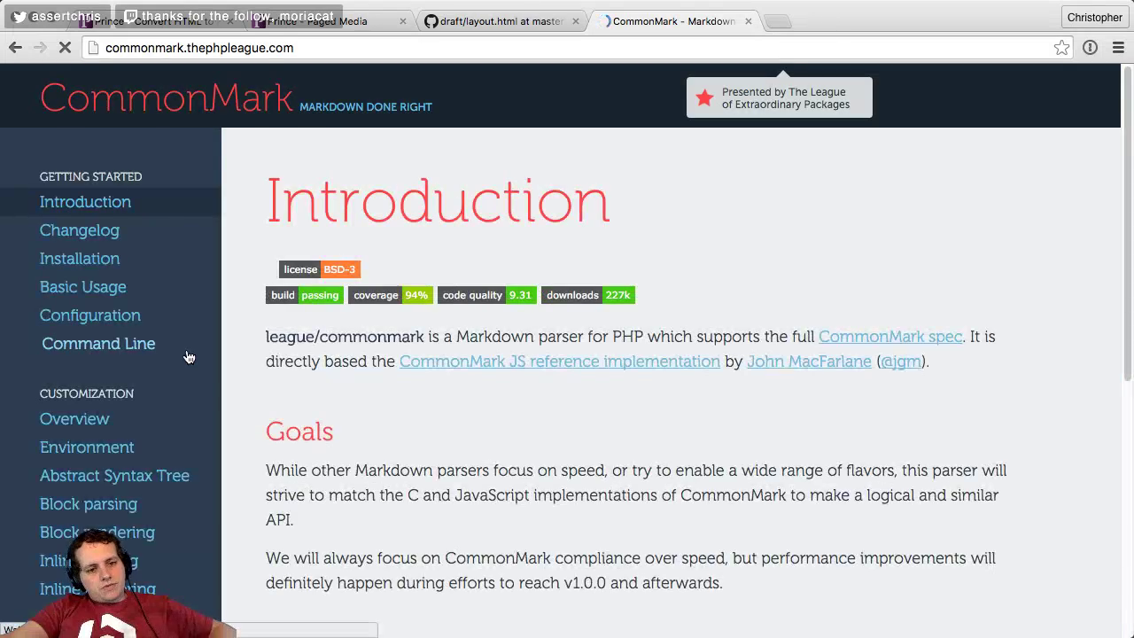
{"action": "scroll", "scroll_direction": "down", "scroll_amount": 3}
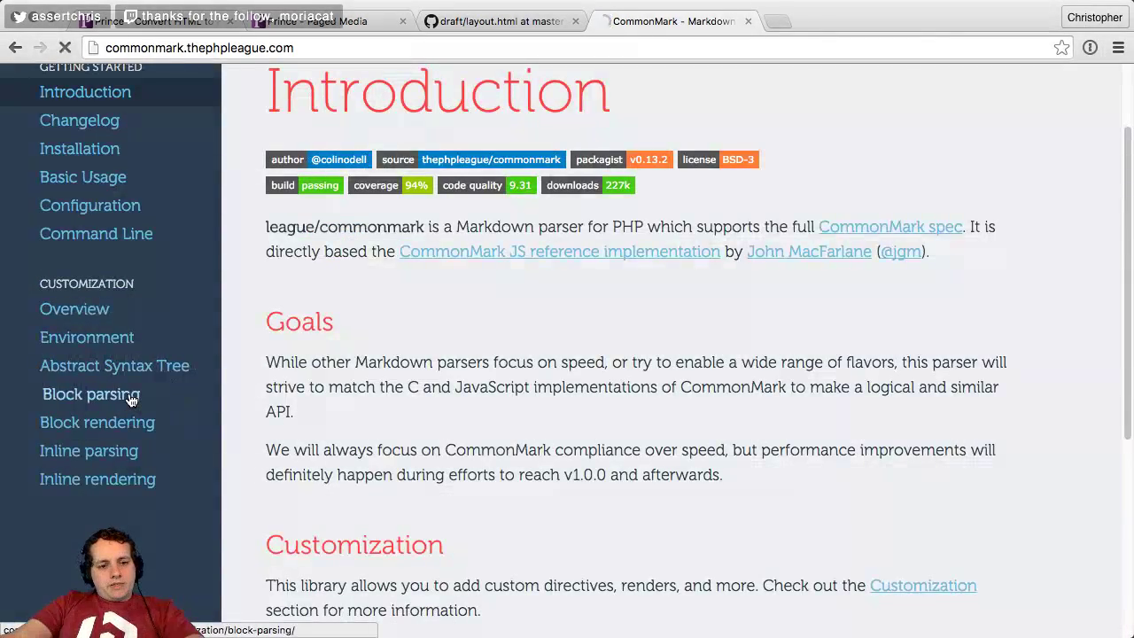
{"action": "left_click", "coordinate": [90, 394]}
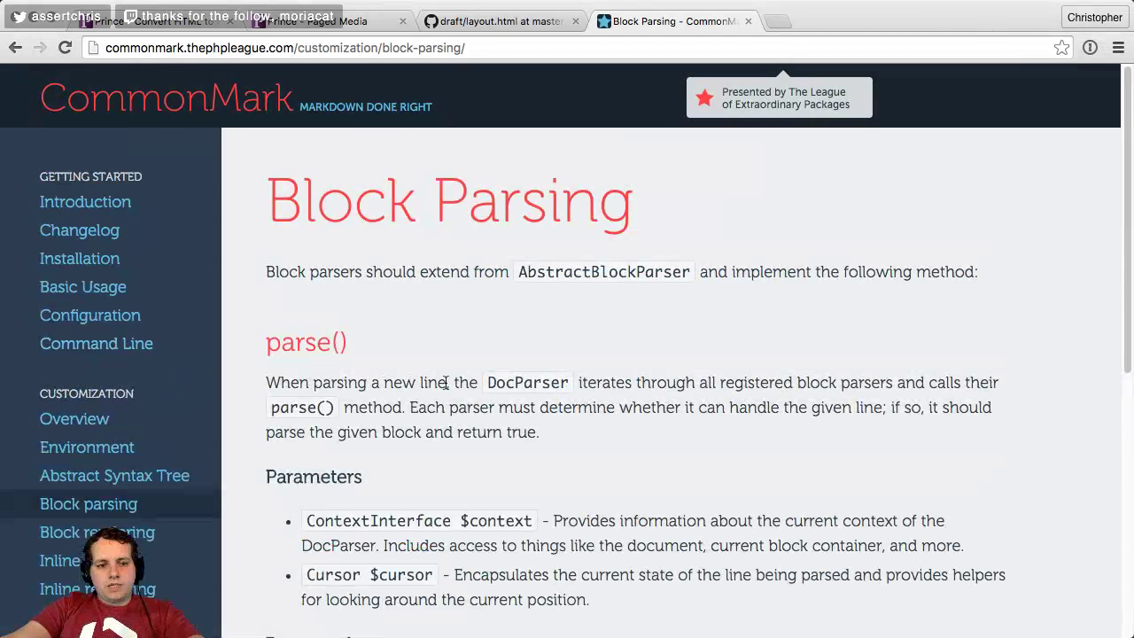
{"action": "scroll", "scroll_direction": "down", "scroll_amount": 3}
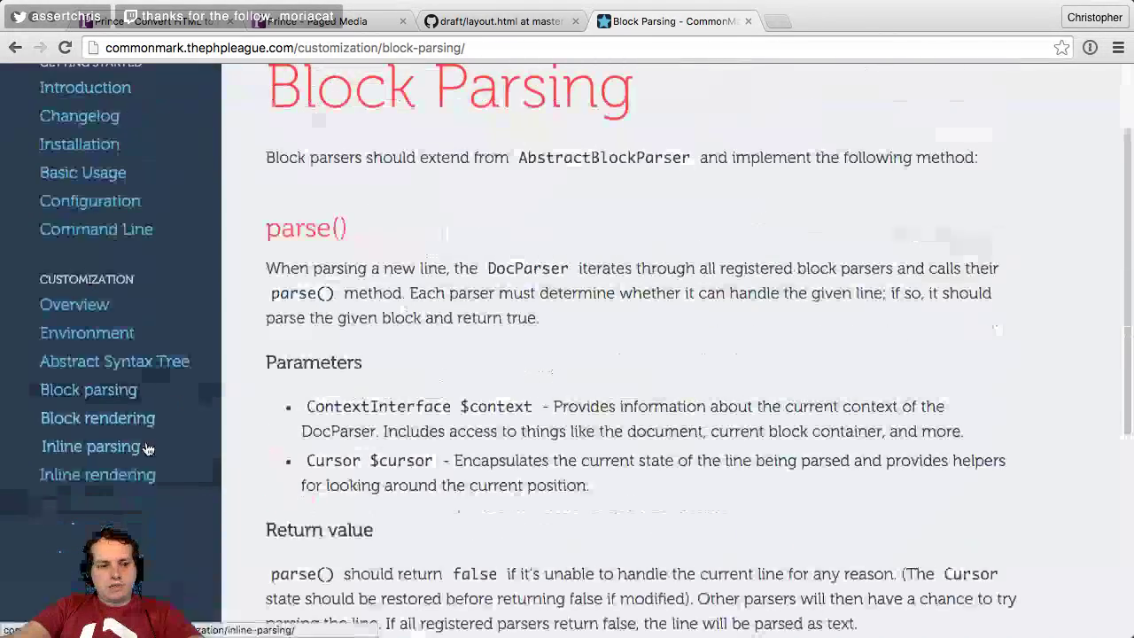
{"action": "scroll", "scroll_direction": "up", "scroll_amount": 3}
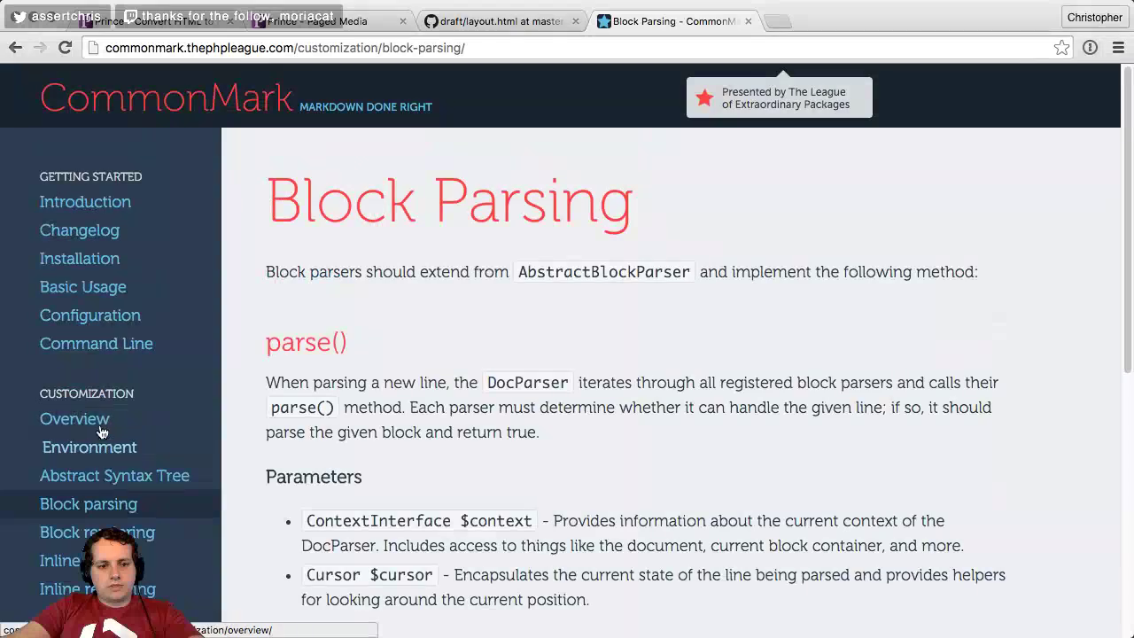
Step: Open the customization overview and read the Twitter handle parser example
{"action": "left_click", "coordinate": [75, 418]}
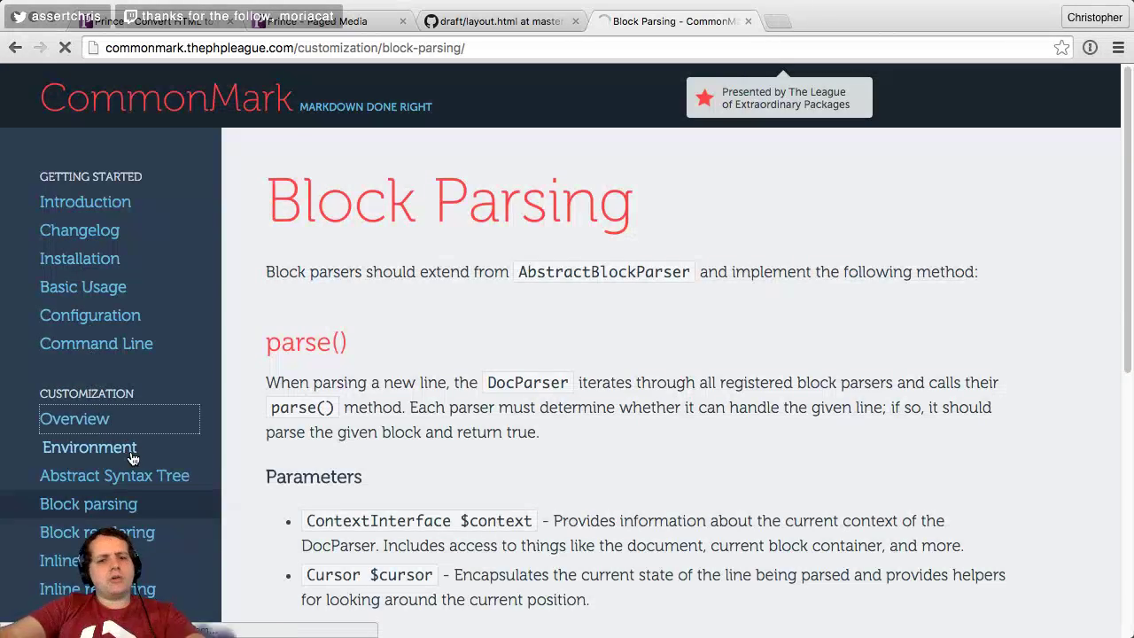
{"action": "left_click", "coordinate": [74, 418]}
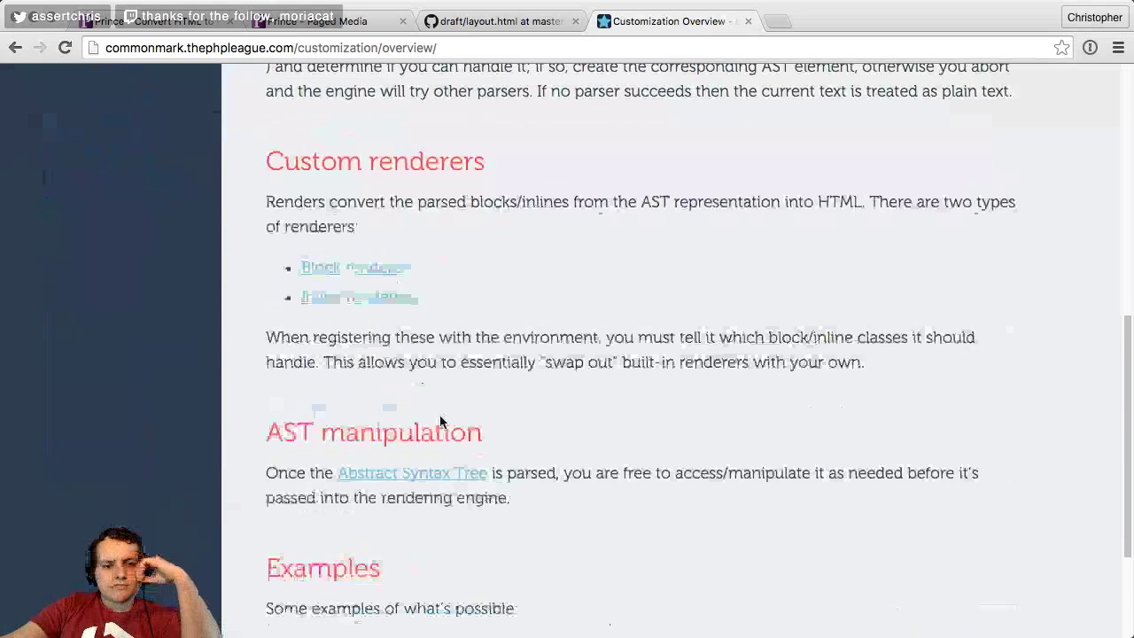
{"action": "scroll", "scroll_direction": "down", "scroll_amount": 3}
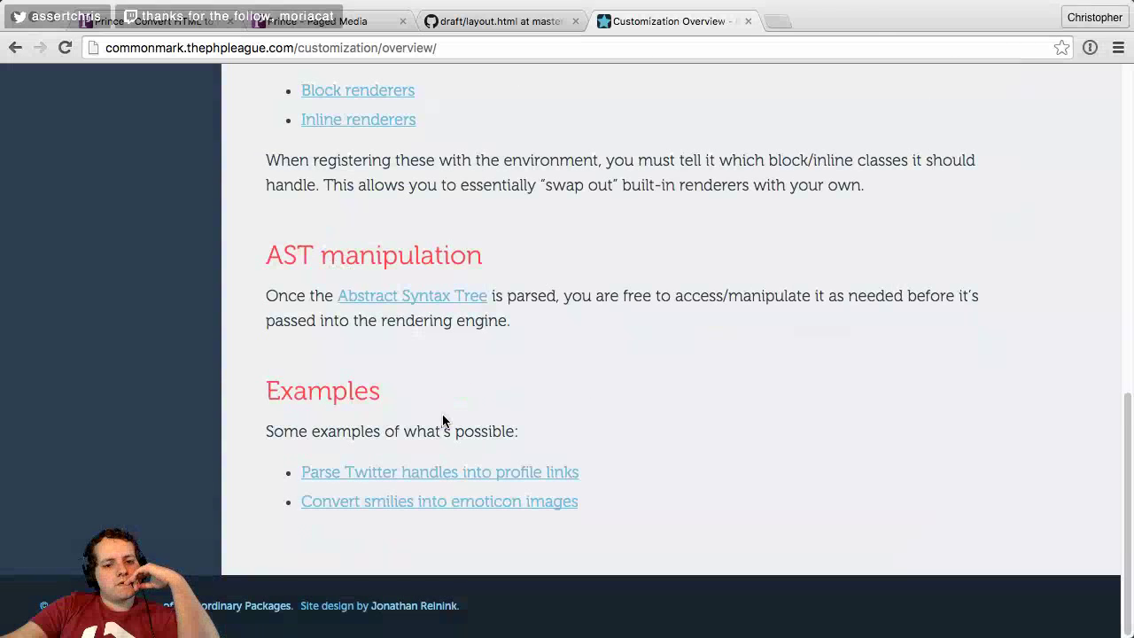
{"action": "left_click", "coordinate": [439, 471]}
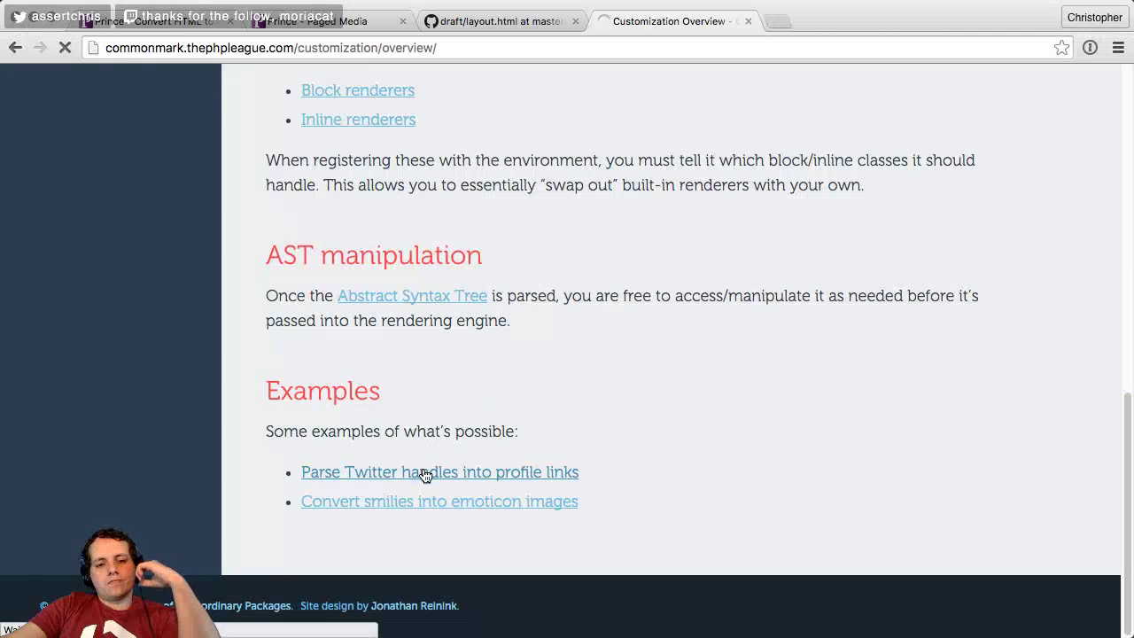
{"action": "left_click", "coordinate": [439, 471]}
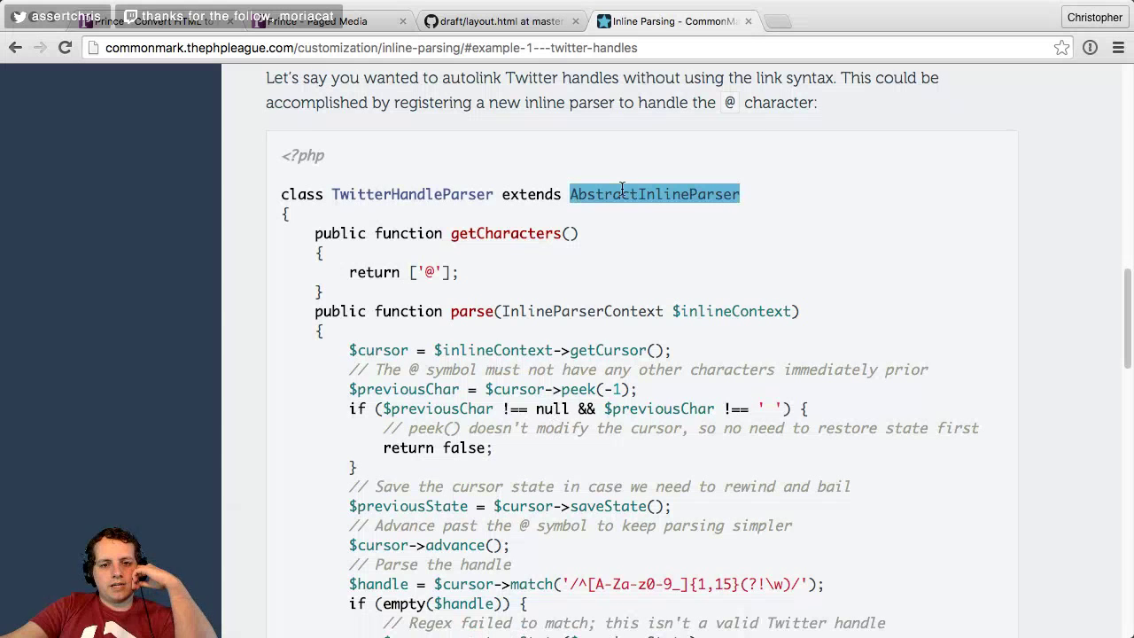
{"action": "left_click", "coordinate": [15, 48]}
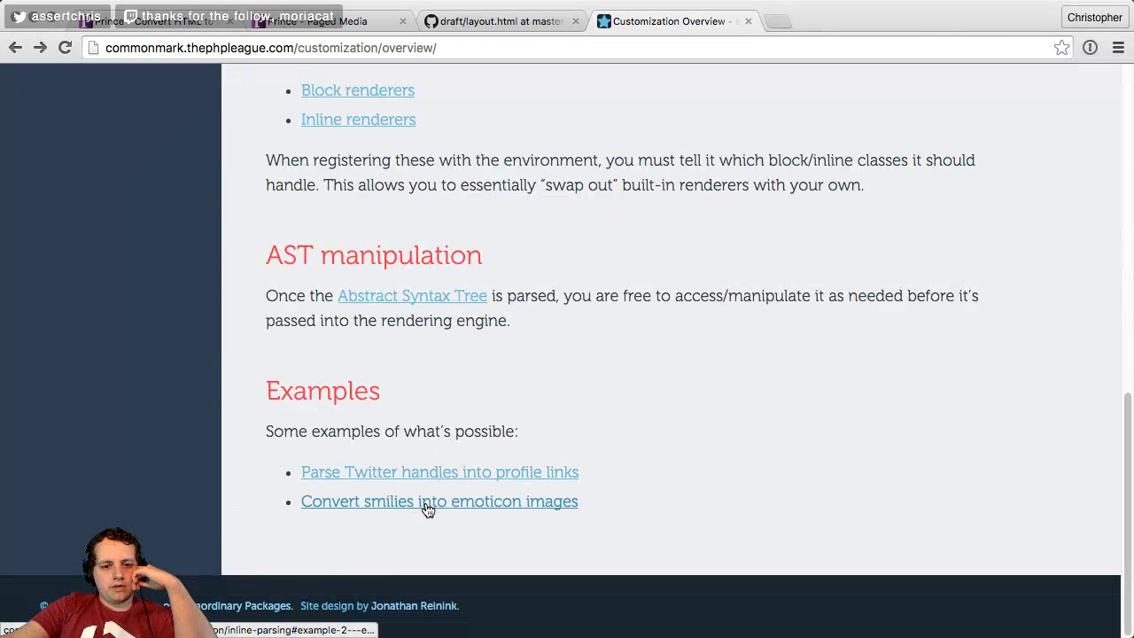
Step: Read through the emoticon conversion (SmilieParser) example's code
{"action": "left_click", "coordinate": [440, 471]}
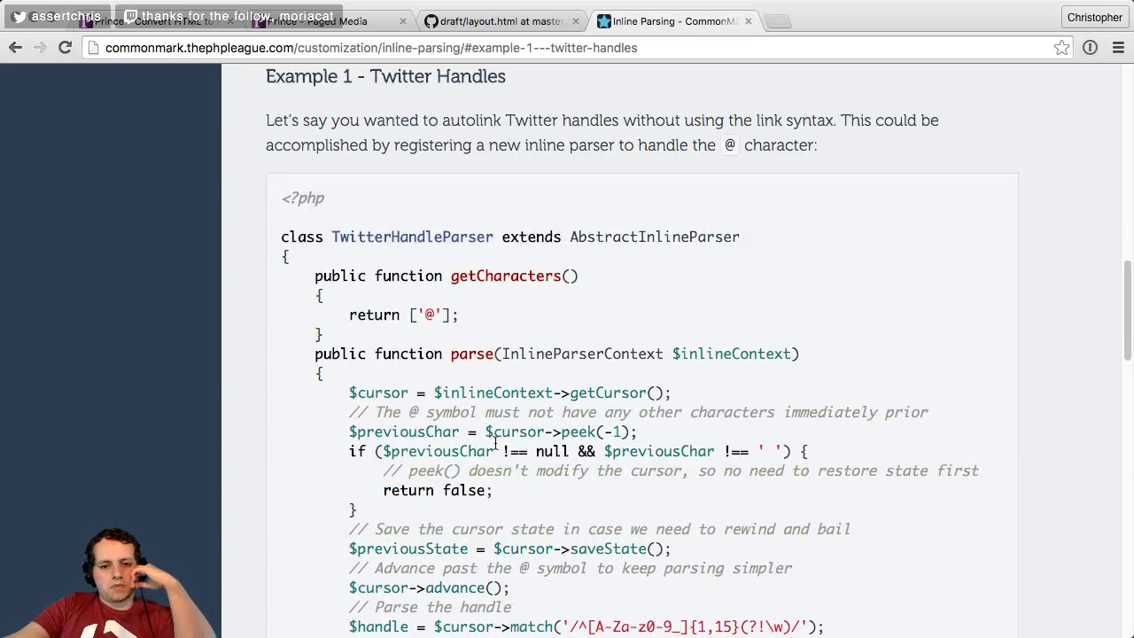
{"action": "scroll", "scroll_direction": "down", "scroll_amount": 3}
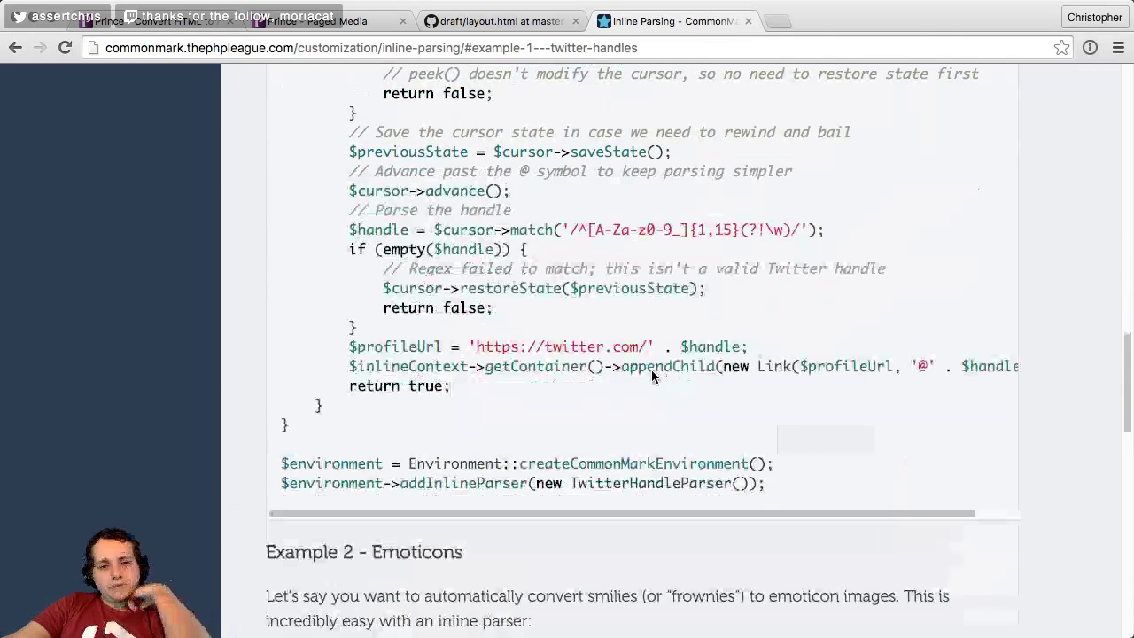
{"action": "scroll", "scroll_direction": "down", "scroll_amount": 3}
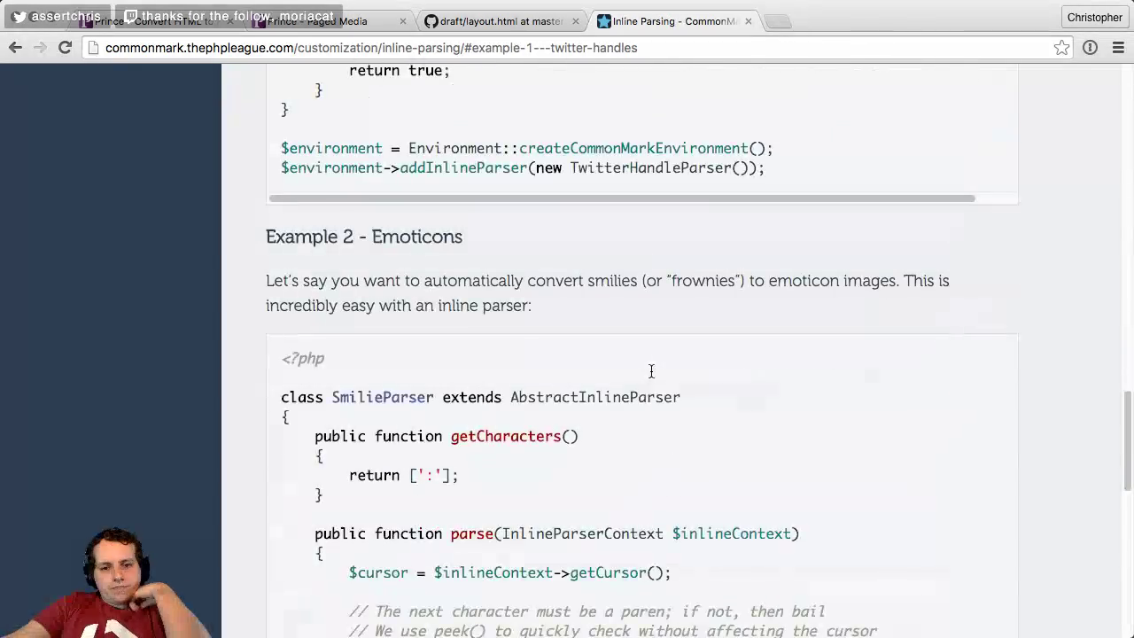
{"action": "scroll", "scroll_direction": "down", "scroll_amount": 3}
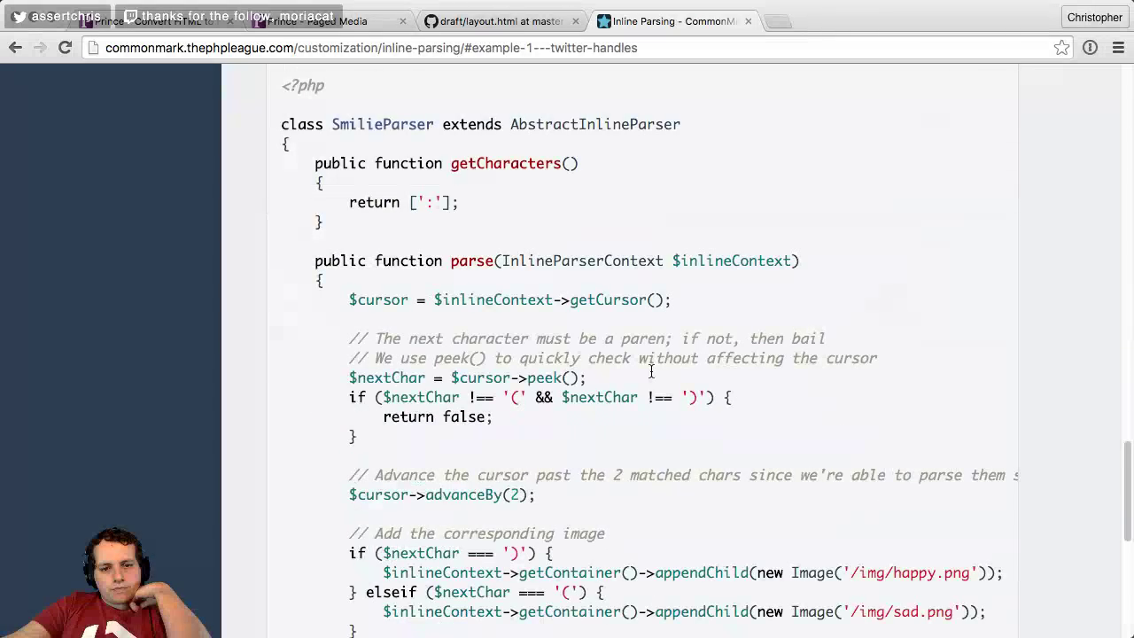
{"action": "scroll", "scroll_direction": "down", "scroll_amount": 3}
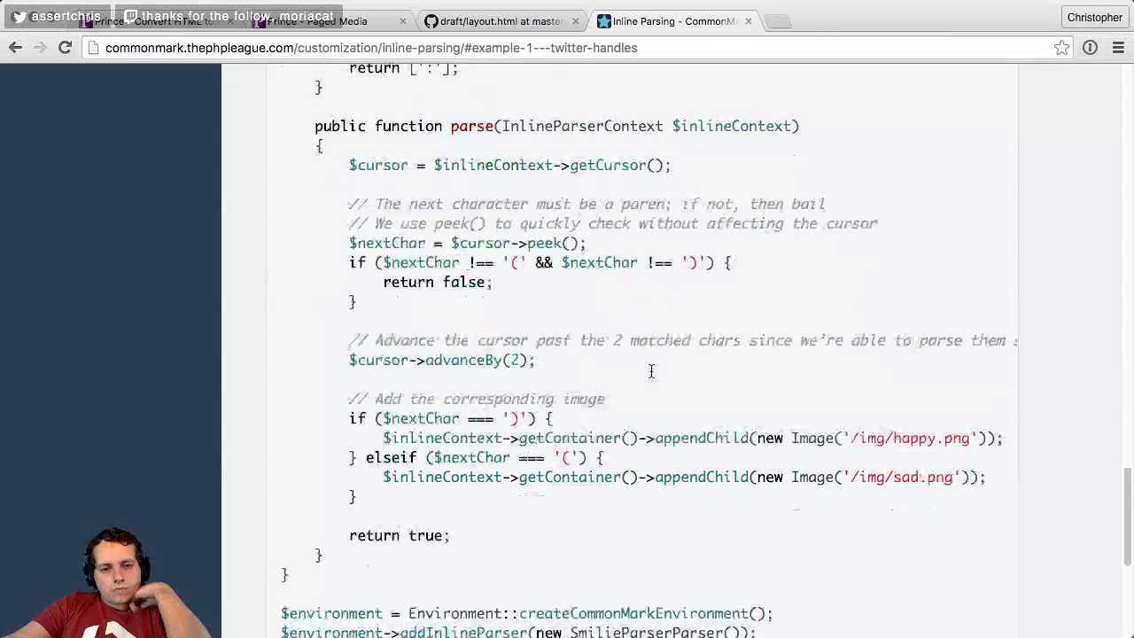
{"action": "scroll", "scroll_direction": "down", "scroll_amount": 3}
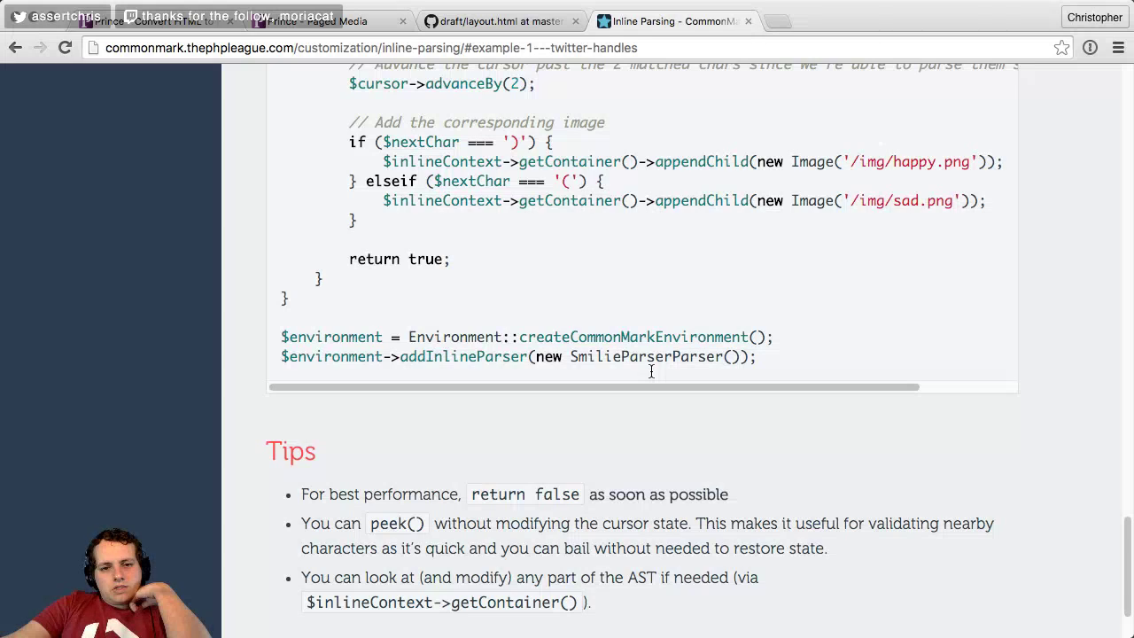
{"action": "scroll", "scroll_direction": "up", "scroll_amount": 3}
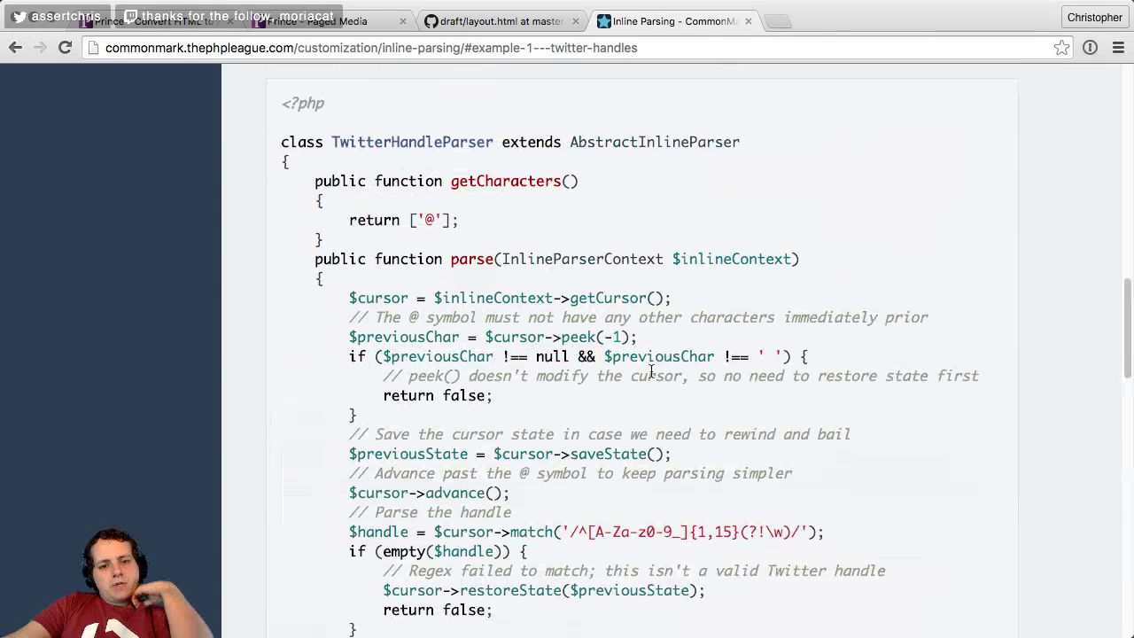
{"action": "scroll", "scroll_direction": "down", "scroll_amount": 3}
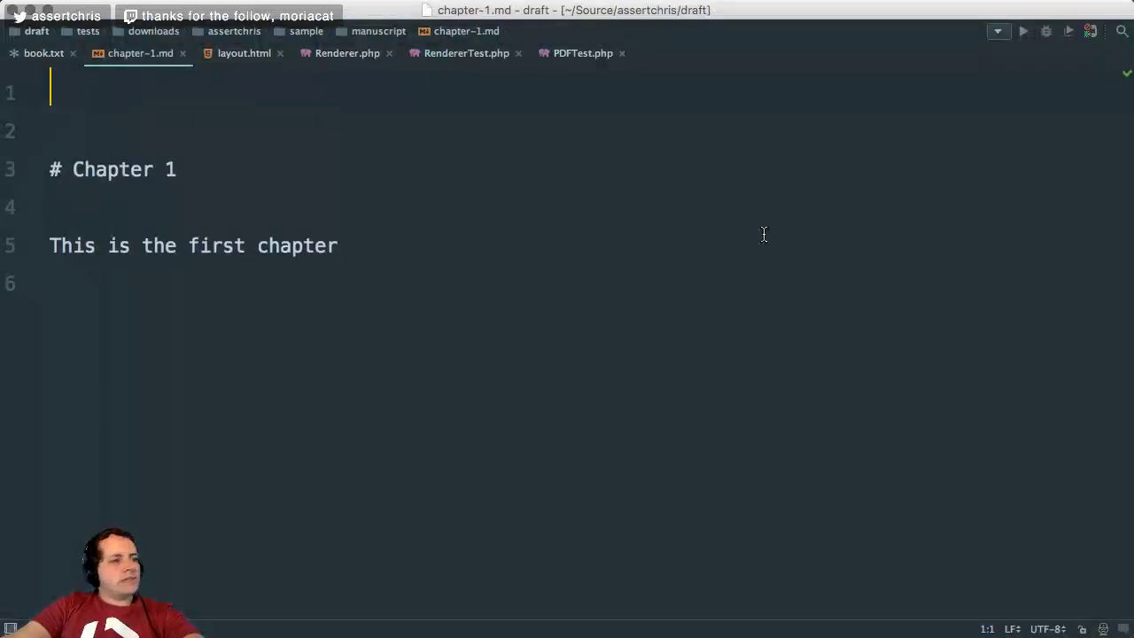
{"action": "mouse_move", "coordinate": [413, 163]}
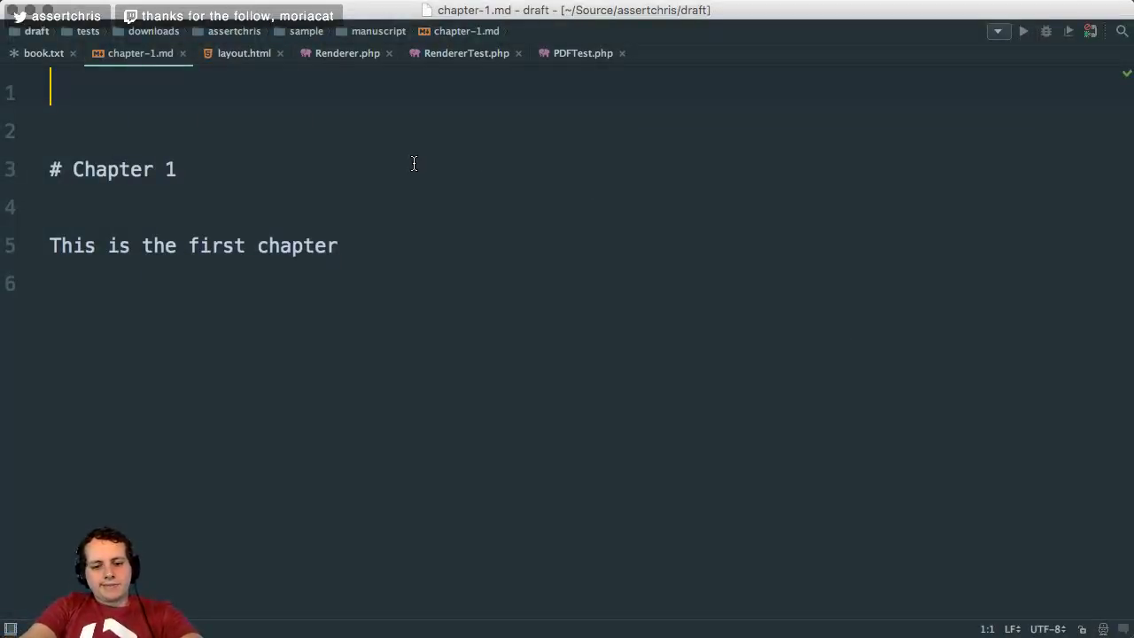
Step: Try --- and [[page as chapter markers on chapter-1.md's first line, then clear them
{"action": "type", "text": "---"}
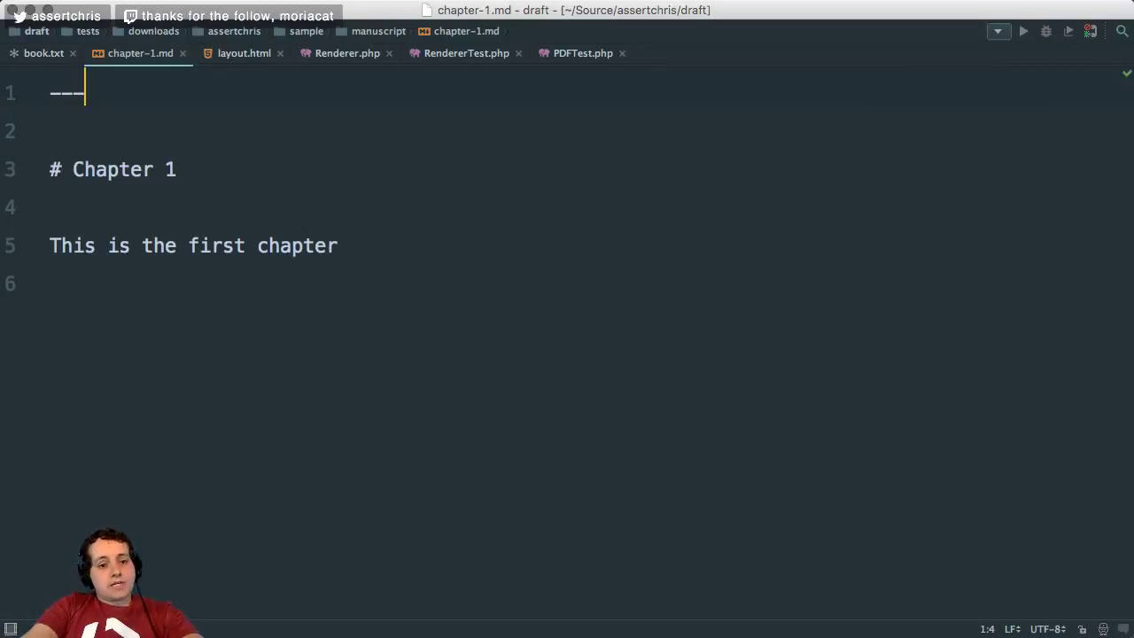
{"action": "type", "text": "[["}
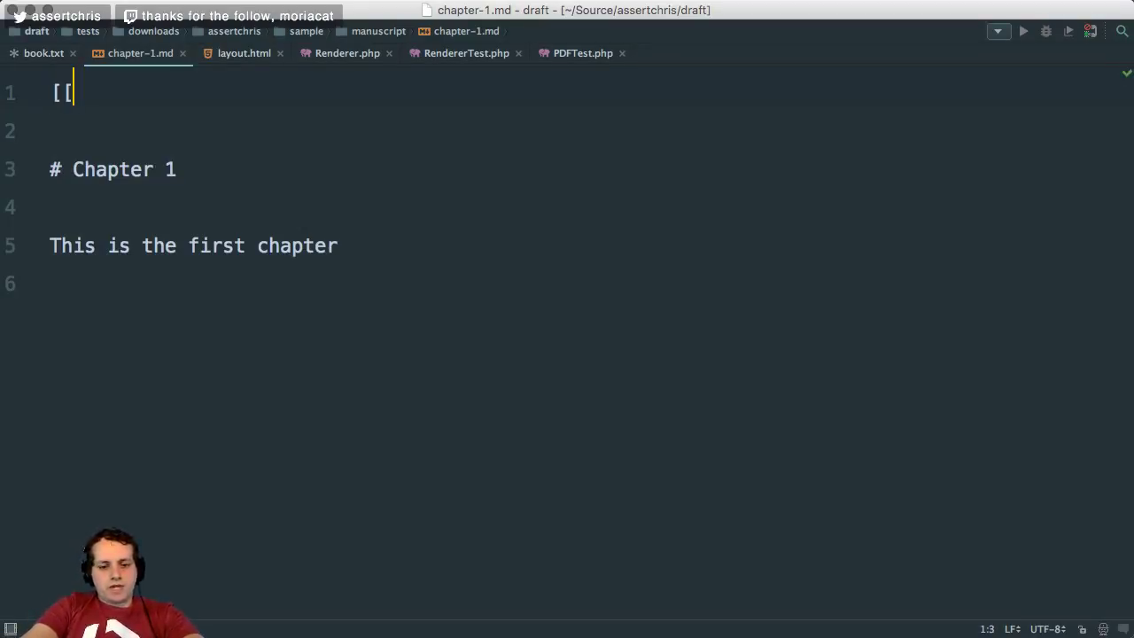
{"action": "type", "text": "pa"}
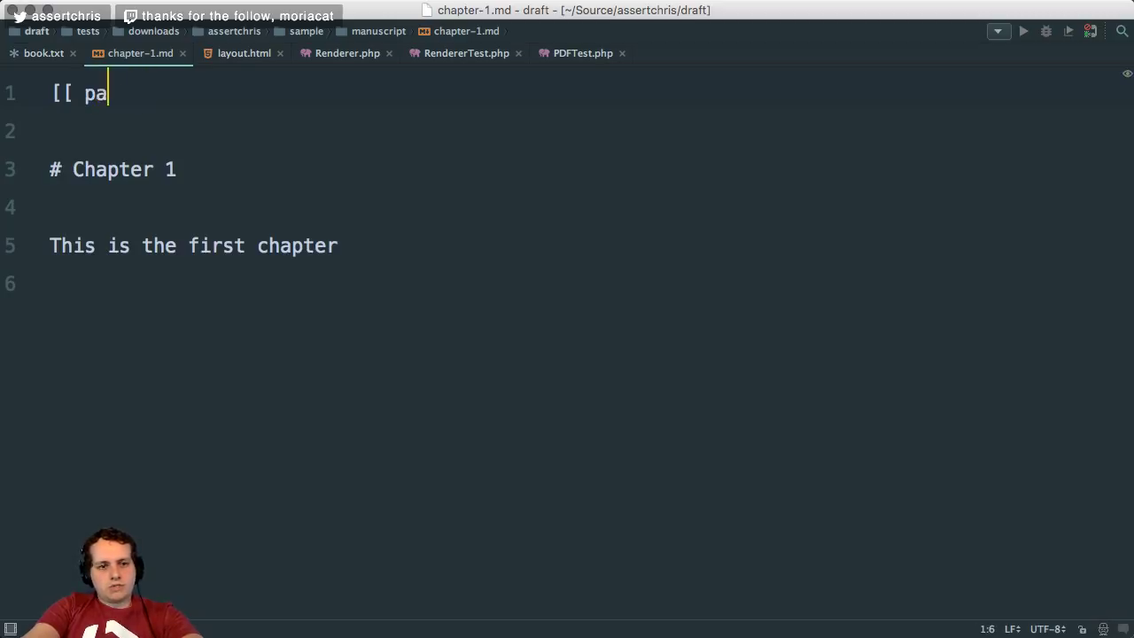
{"action": "key", "text": "backspace"}
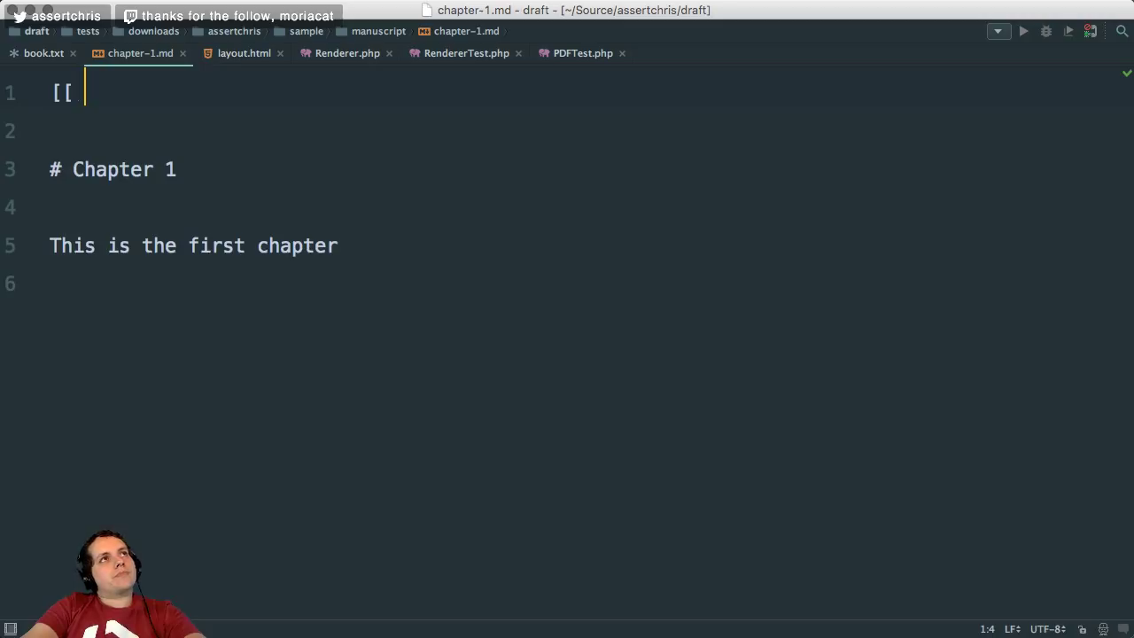
{"action": "type", "text": "page"}
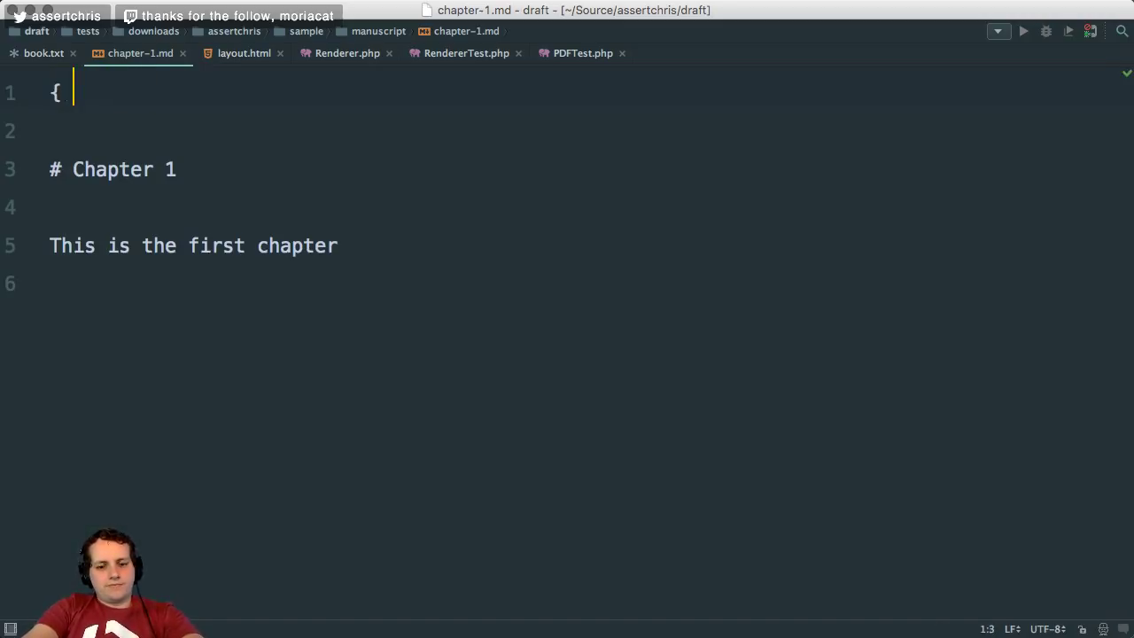
{"action": "key", "text": "Backspace"}
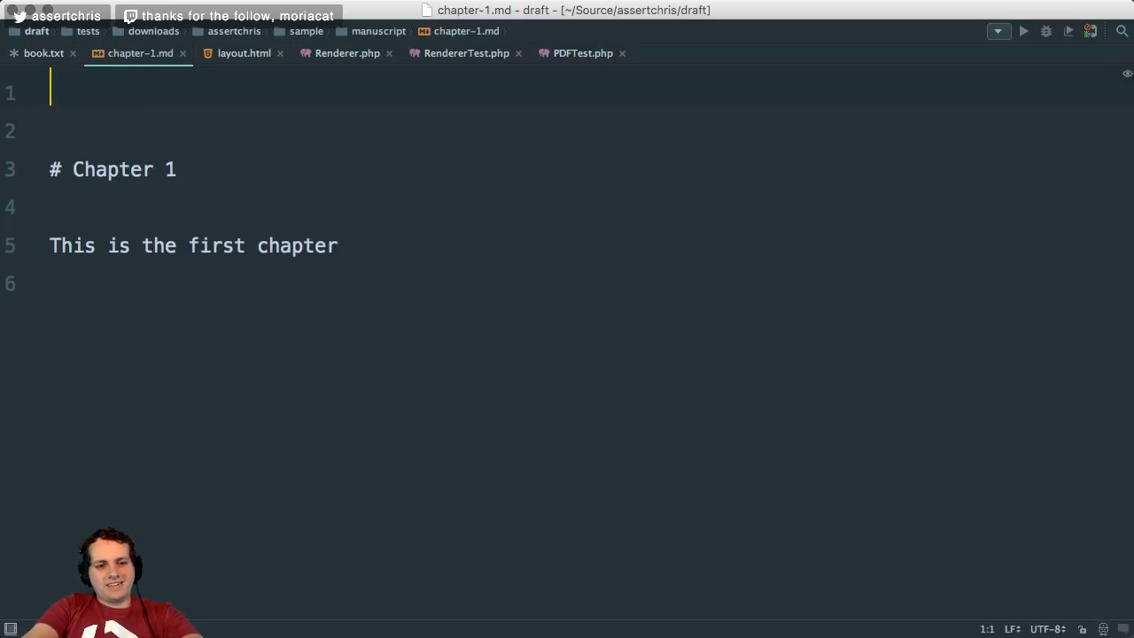
Step: Write the {{ theme: chapter }} marker on line 1 above the Chapter 1 heading
{"action": "type", "text": "{{ page:"}
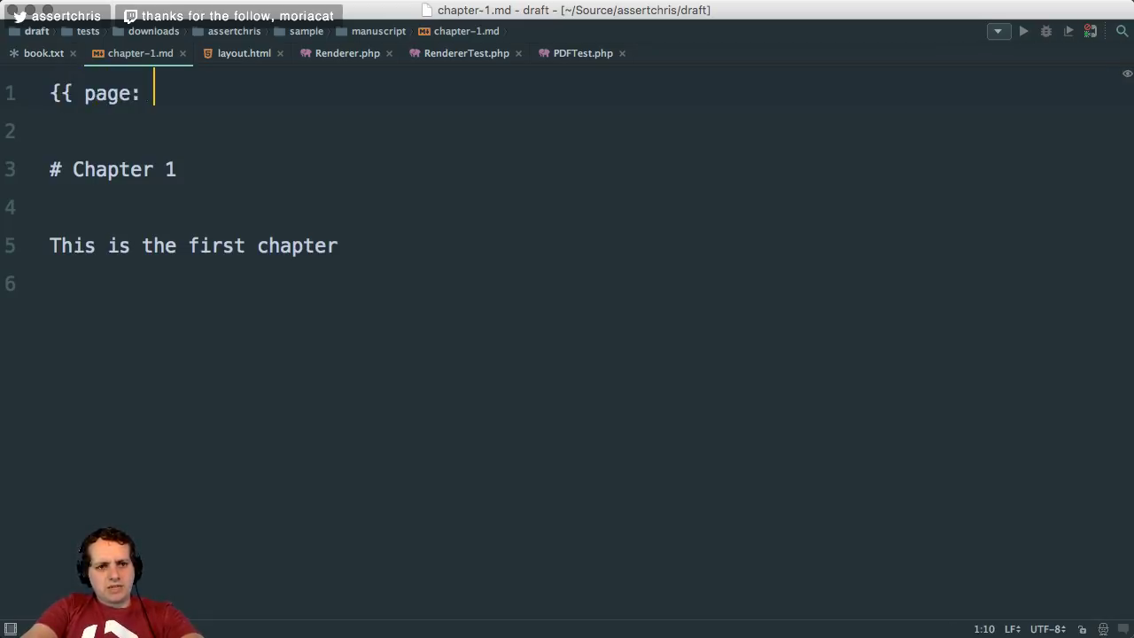
{"action": "key", "text": "backspace"}
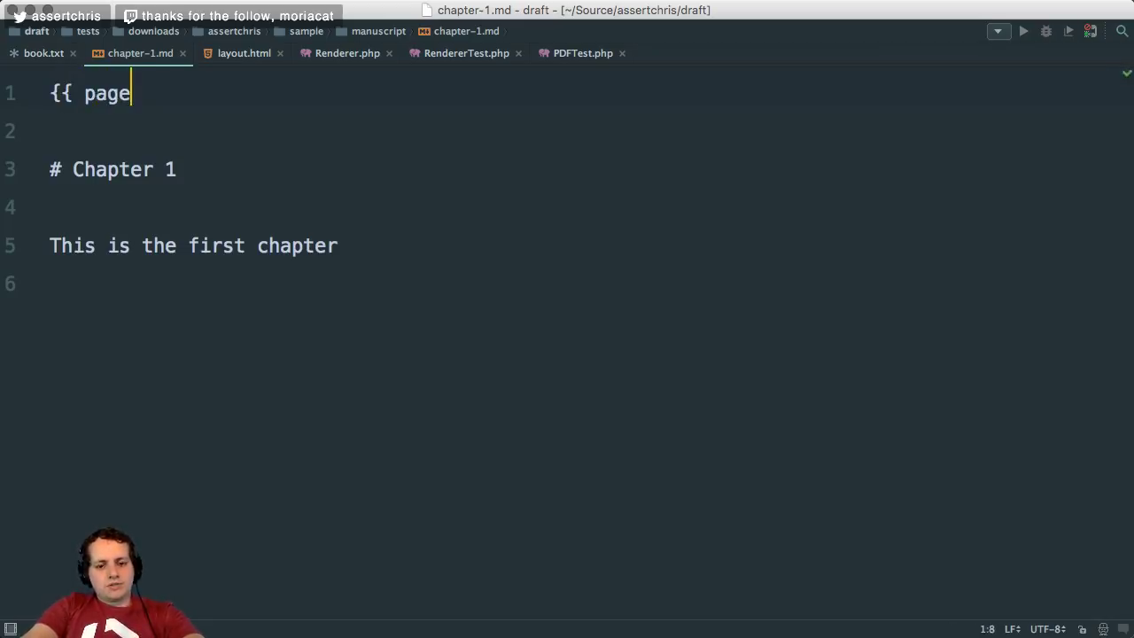
{"action": "key", "text": "Backspace"}
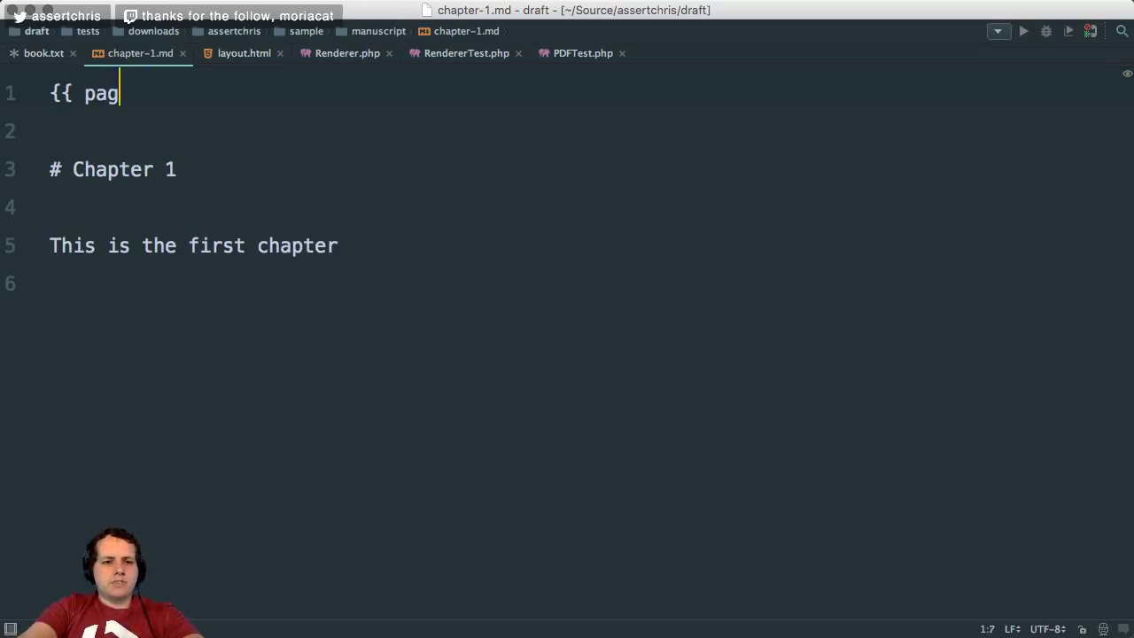
{"action": "type", "text": "theme:"}
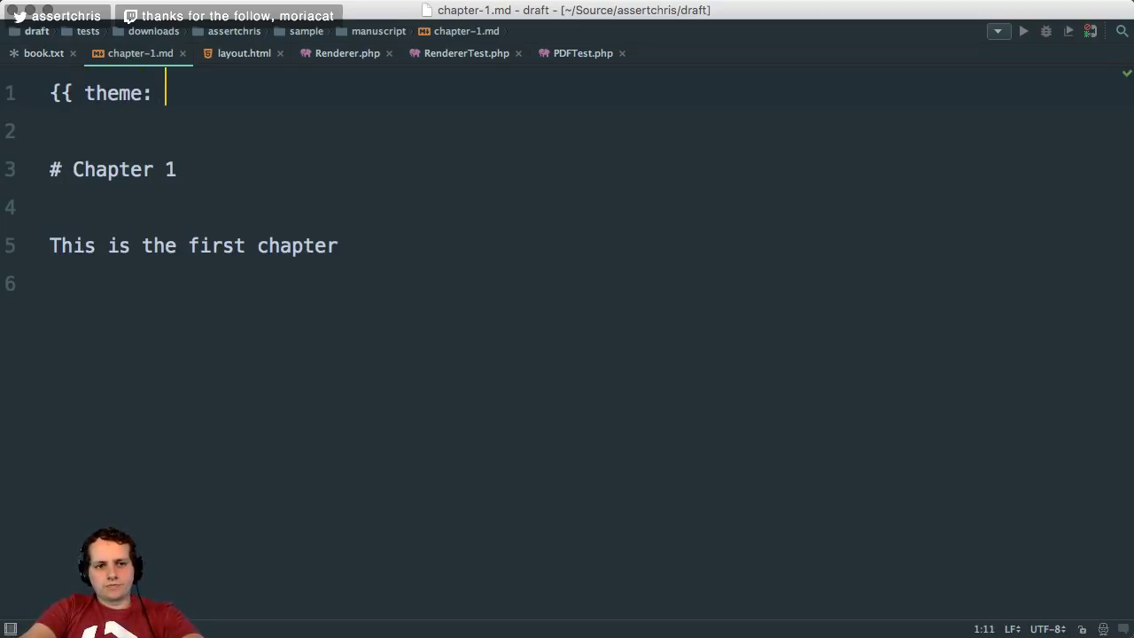
{"action": "type", "text": "chapate"}
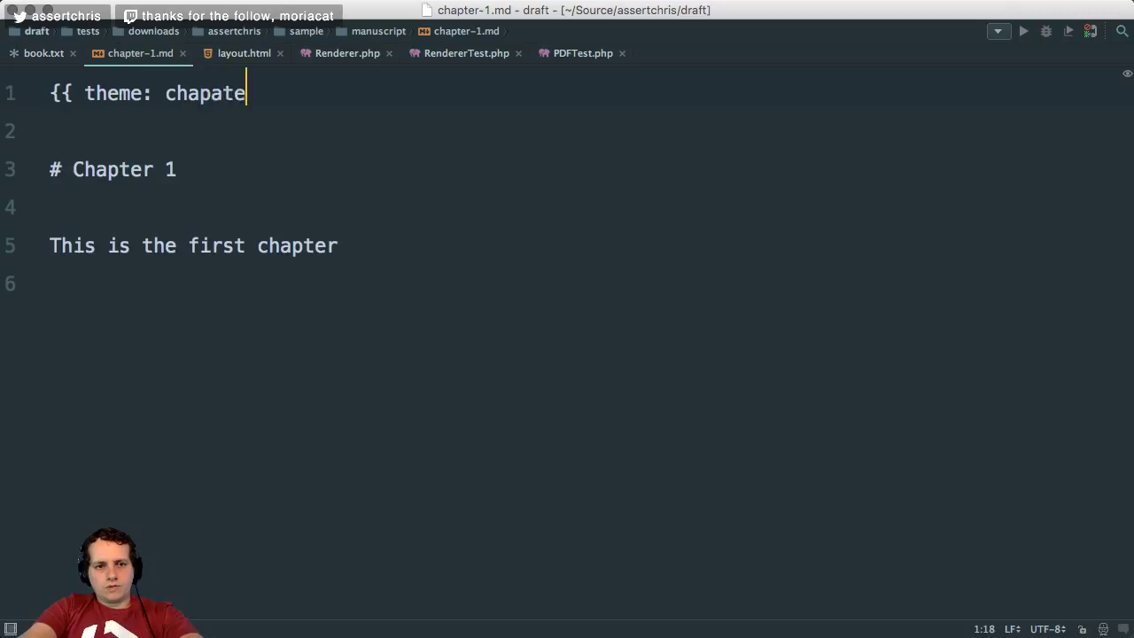
{"action": "type", "text": "r"}
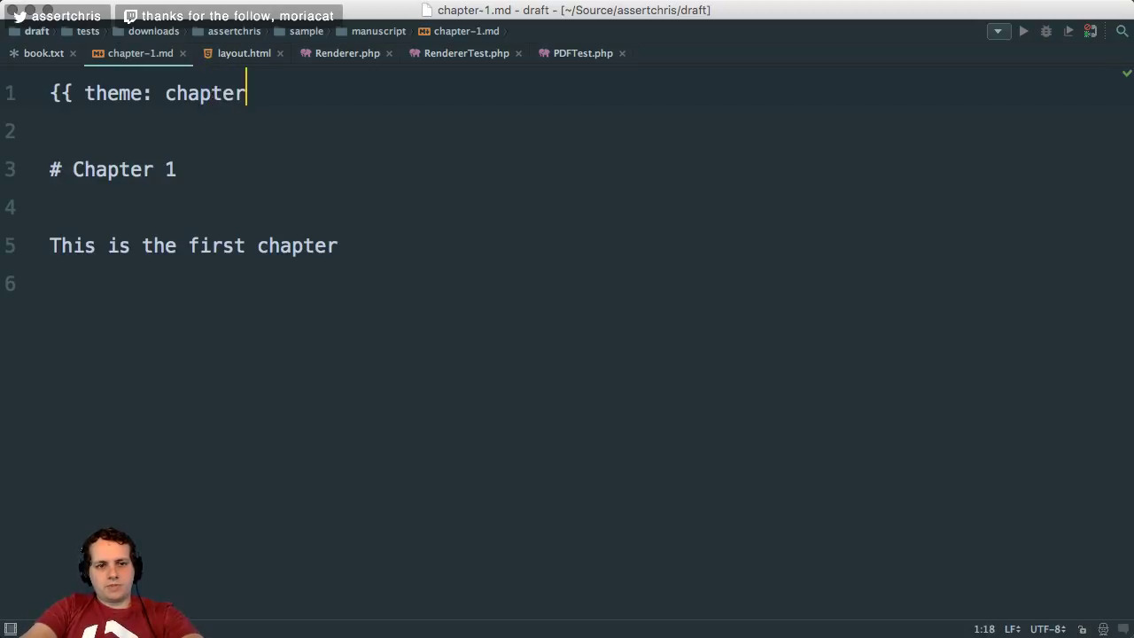
{"action": "type", "text": "}}"}
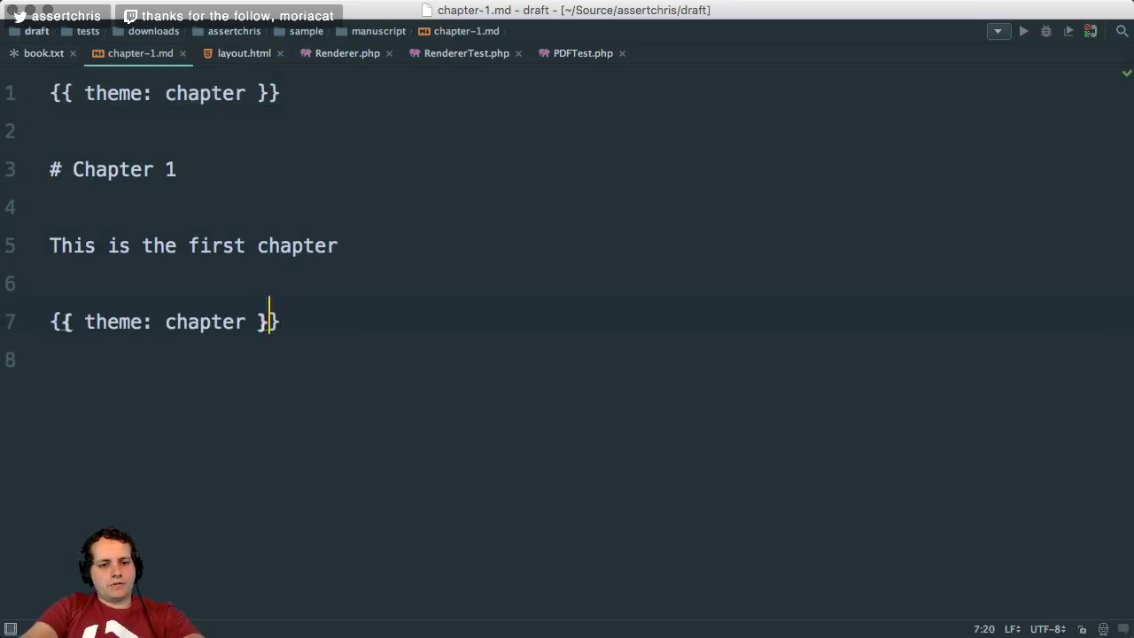
{"action": "double_click", "coordinate": [205, 321]}
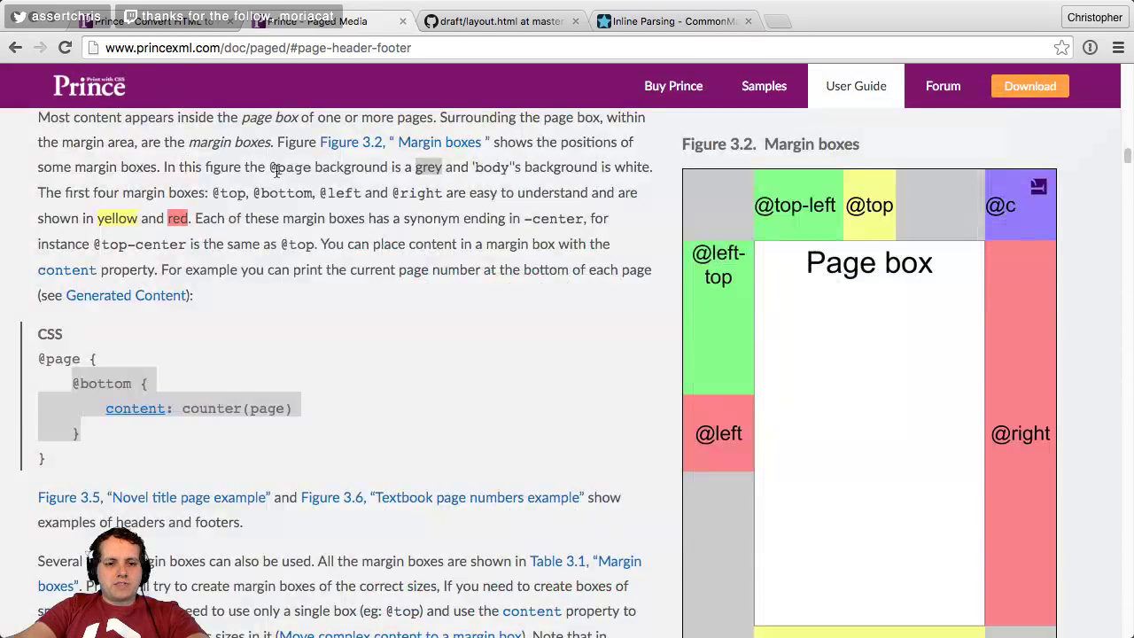
{"action": "scroll", "scroll_direction": "down", "scroll_amount": 3}
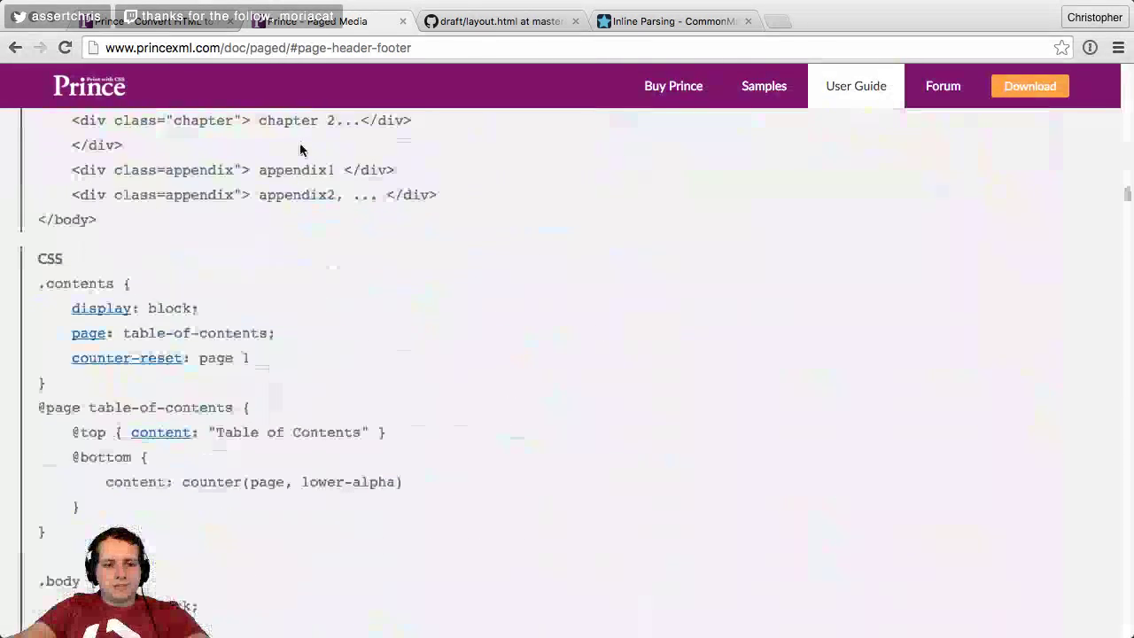
{"action": "mouse_move", "coordinate": [127, 357]}
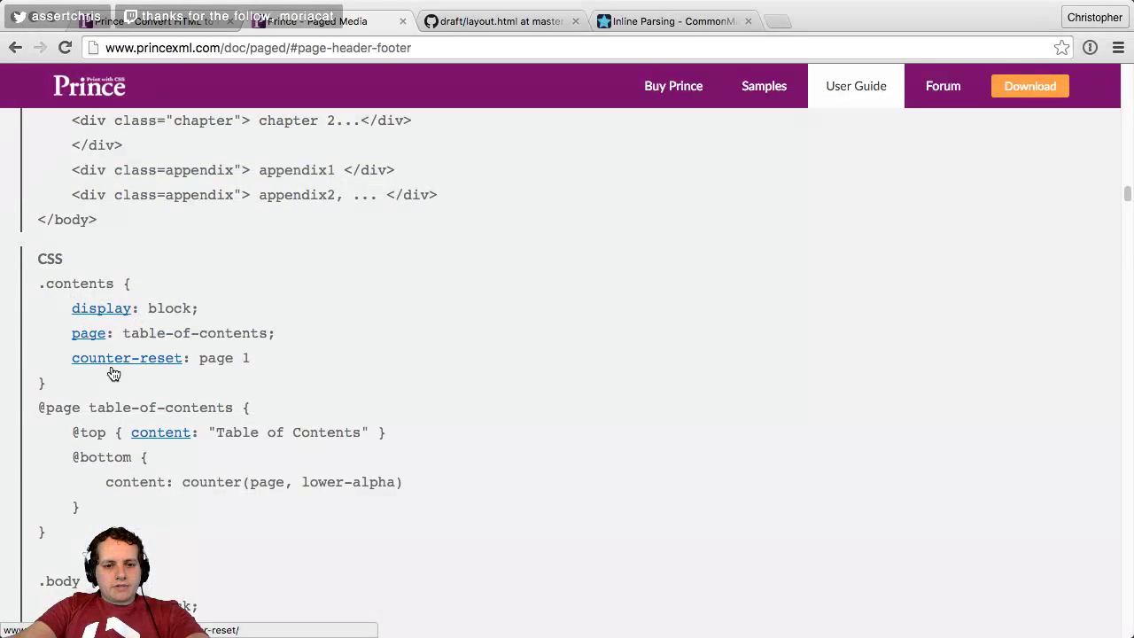
{"action": "scroll", "scroll_direction": "down", "scroll_amount": 3}
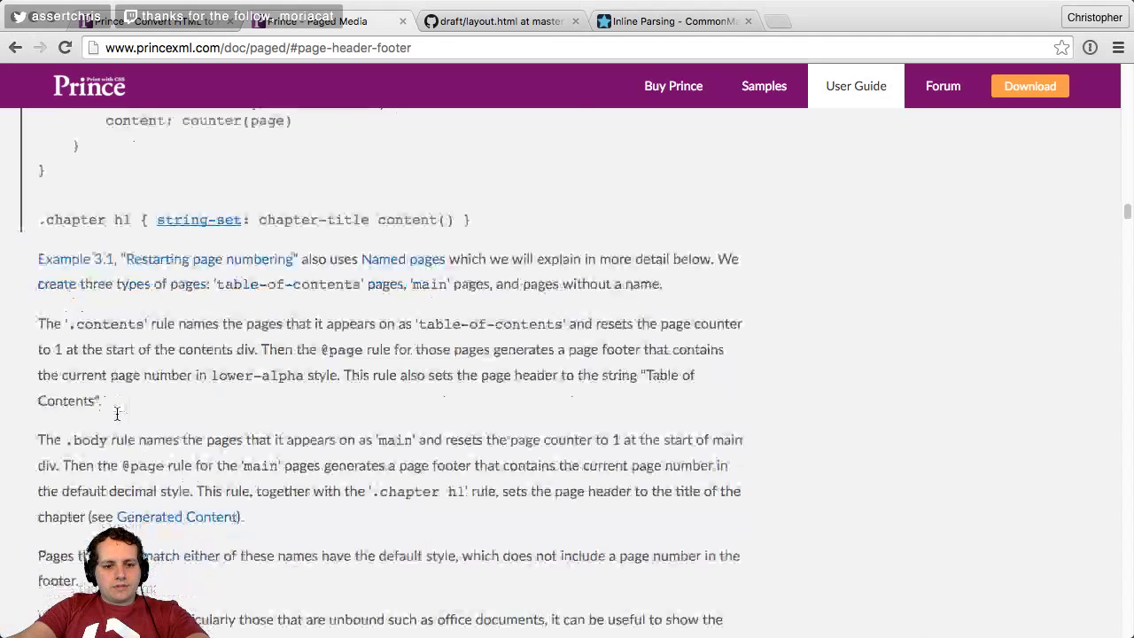
{"action": "scroll", "scroll_direction": "up", "scroll_amount": 3}
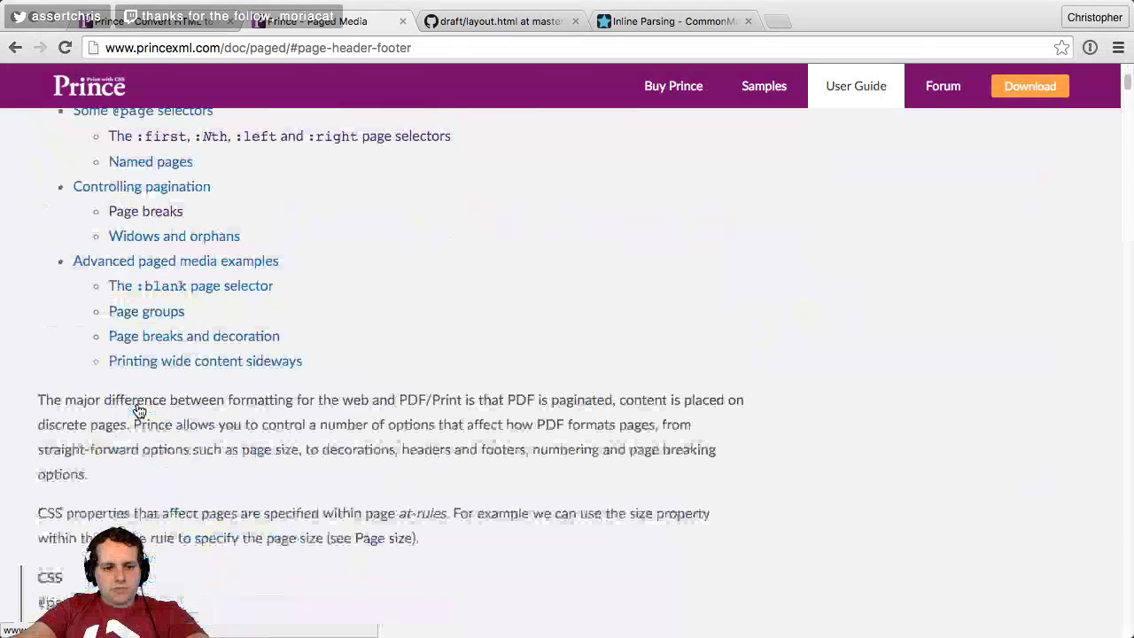
{"action": "left_click", "coordinate": [145, 311]}
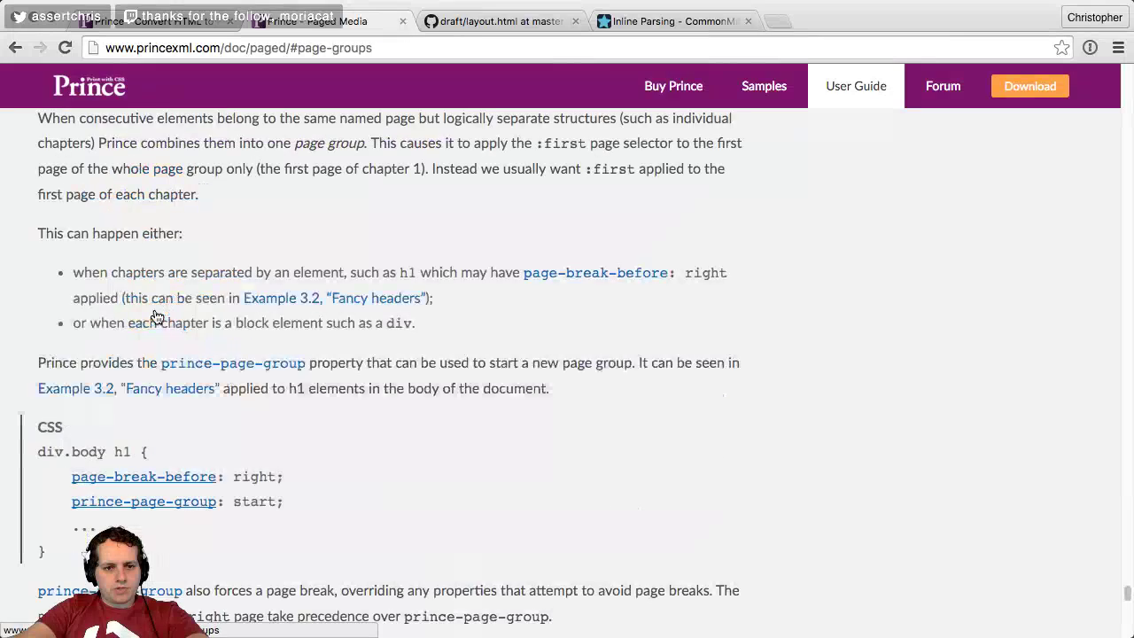
{"action": "scroll", "scroll_direction": "down", "scroll_amount": 3}
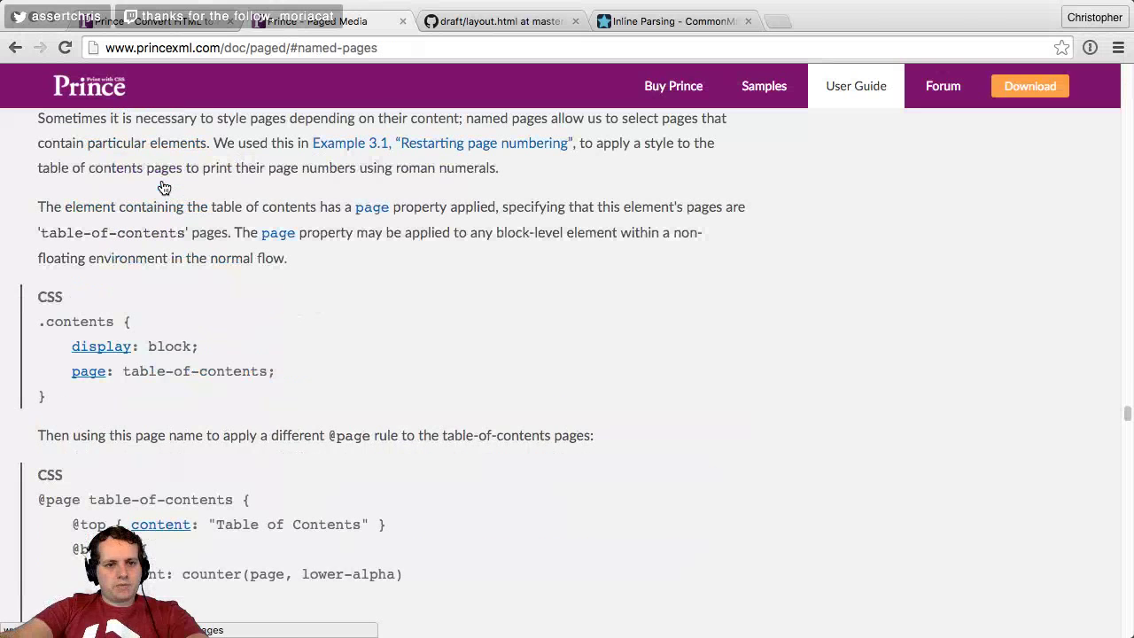
{"action": "scroll", "scroll_direction": "down", "scroll_amount": 3}
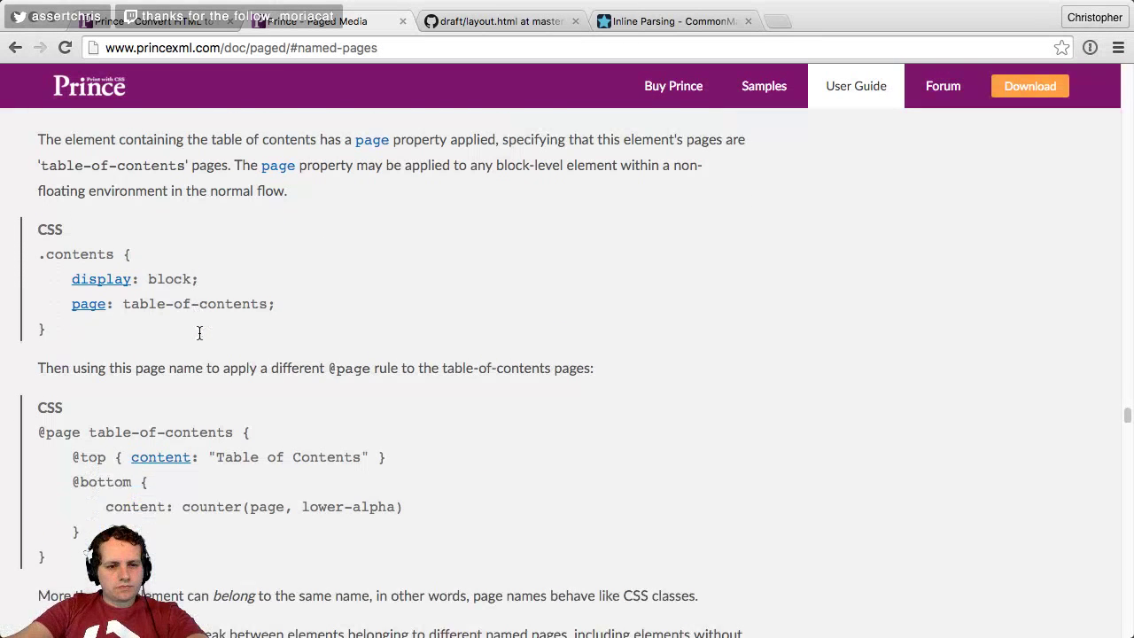
{"action": "scroll", "scroll_direction": "down", "scroll_amount": 3}
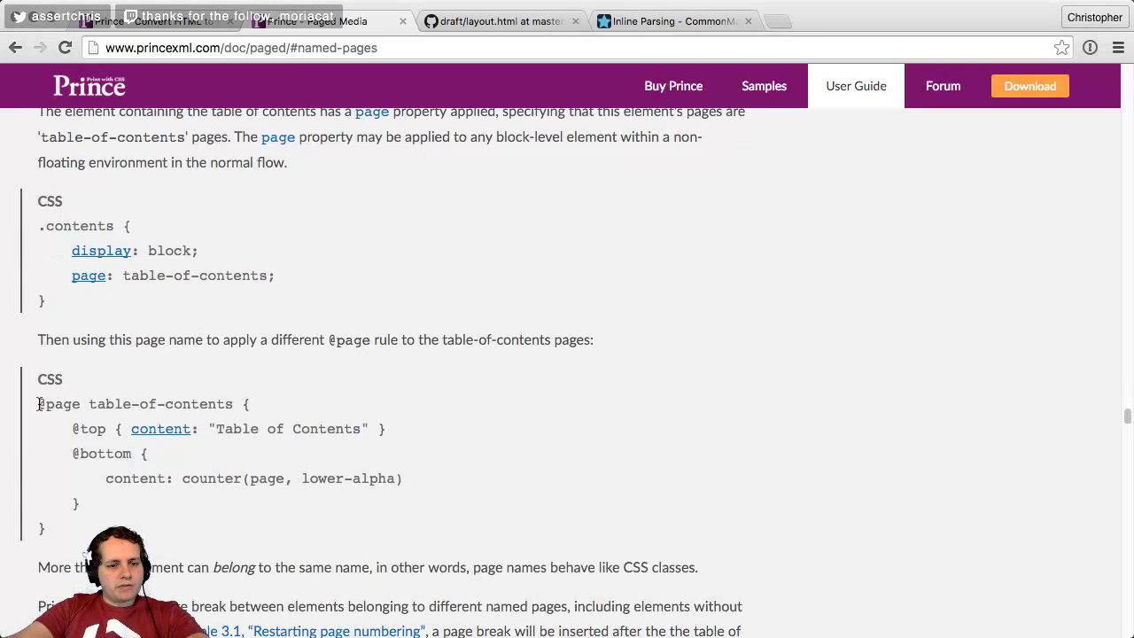
{"action": "left_click_drag", "start_coordinate": [38, 403], "coordinate": [131, 523]}
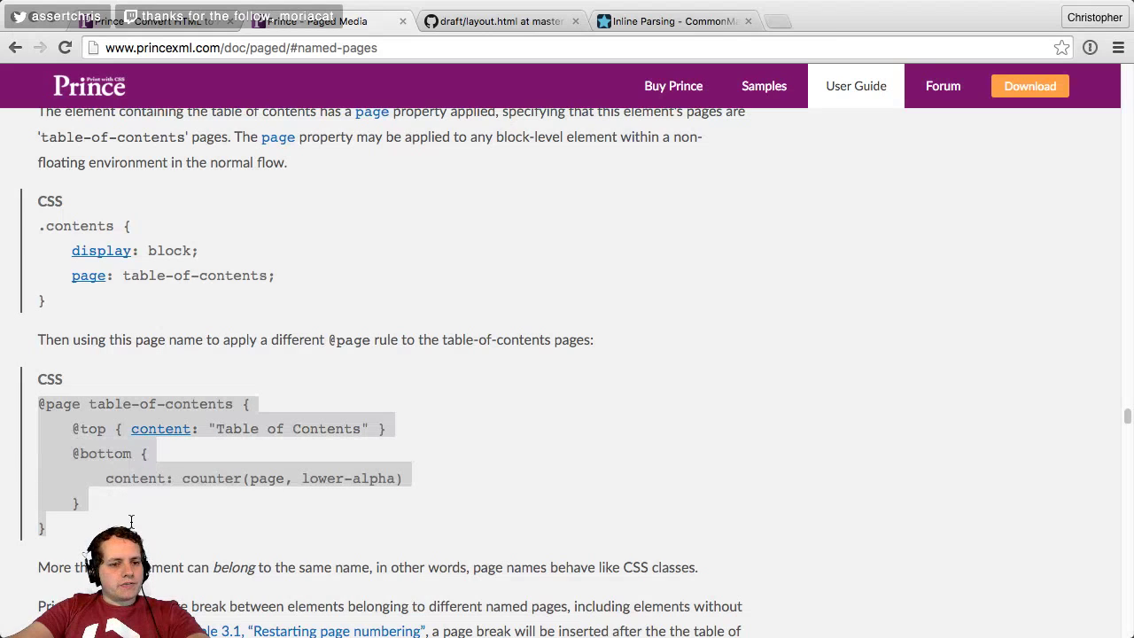
{"action": "mouse_move", "coordinate": [204, 523]}
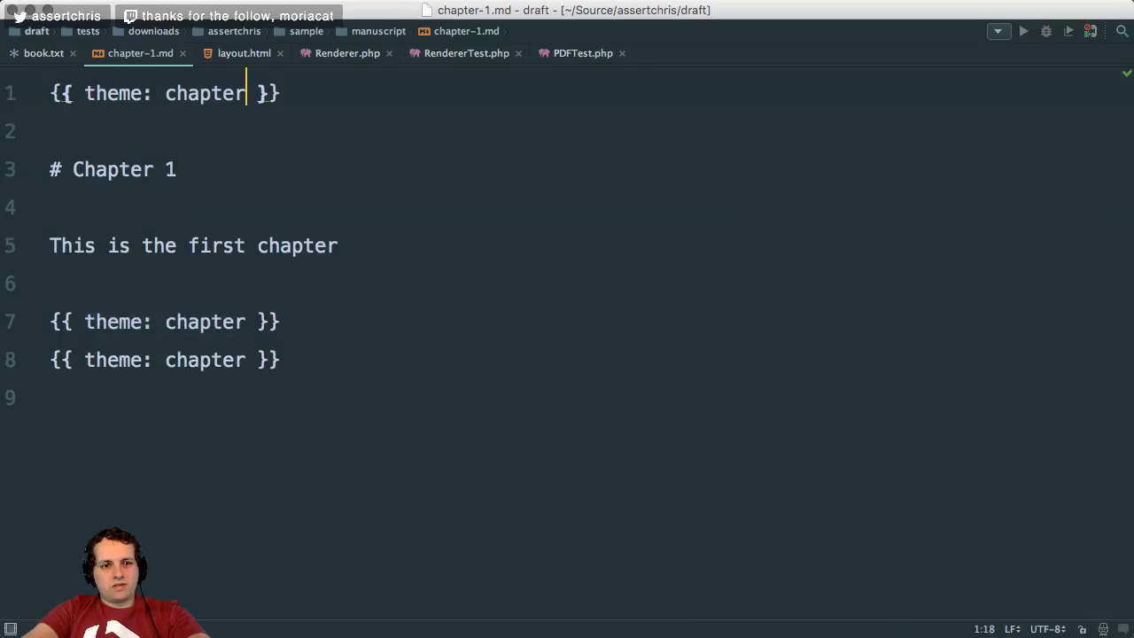
{"action": "key", "text": "BackSpace"}
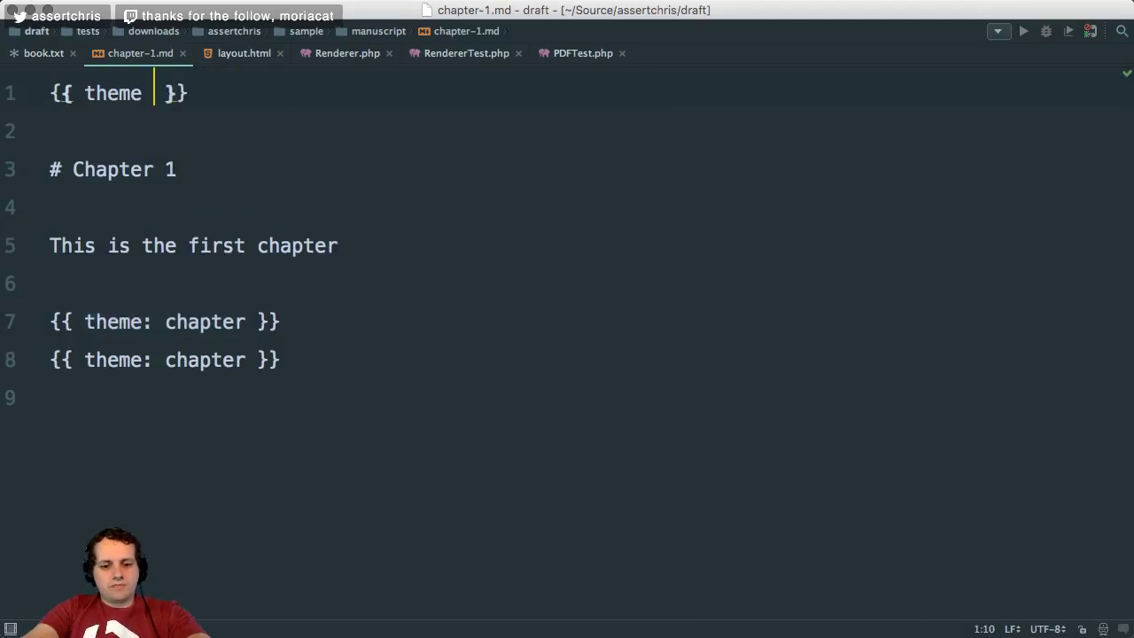
{"action": "type", "text": "chapter"}
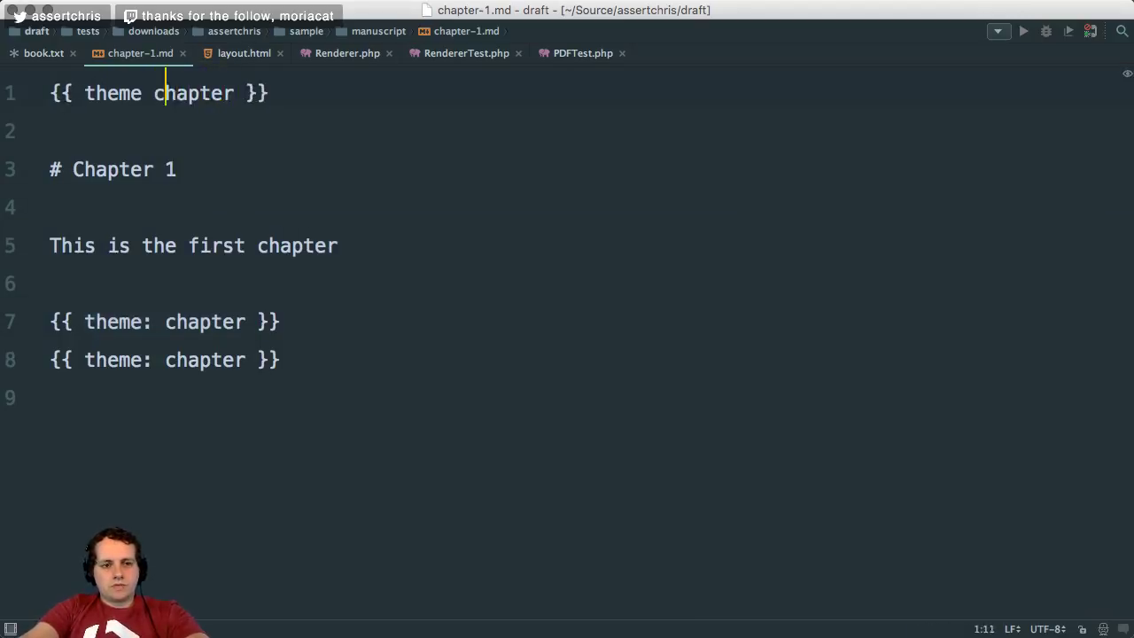
{"action": "left_click", "coordinate": [85, 93]}
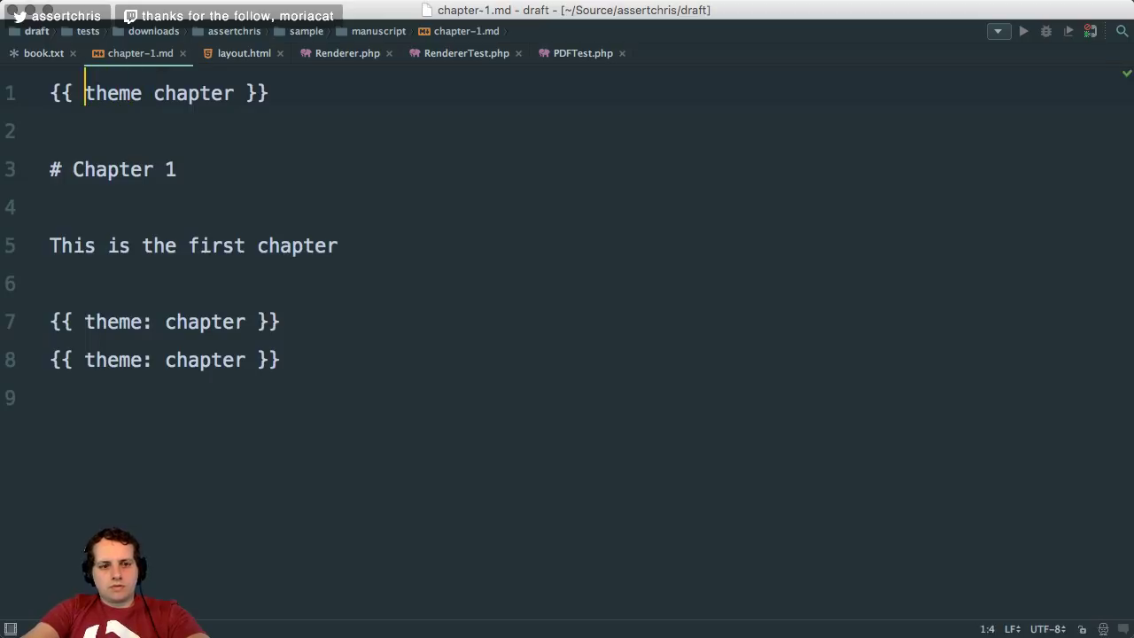
{"action": "type", "text": "@"}
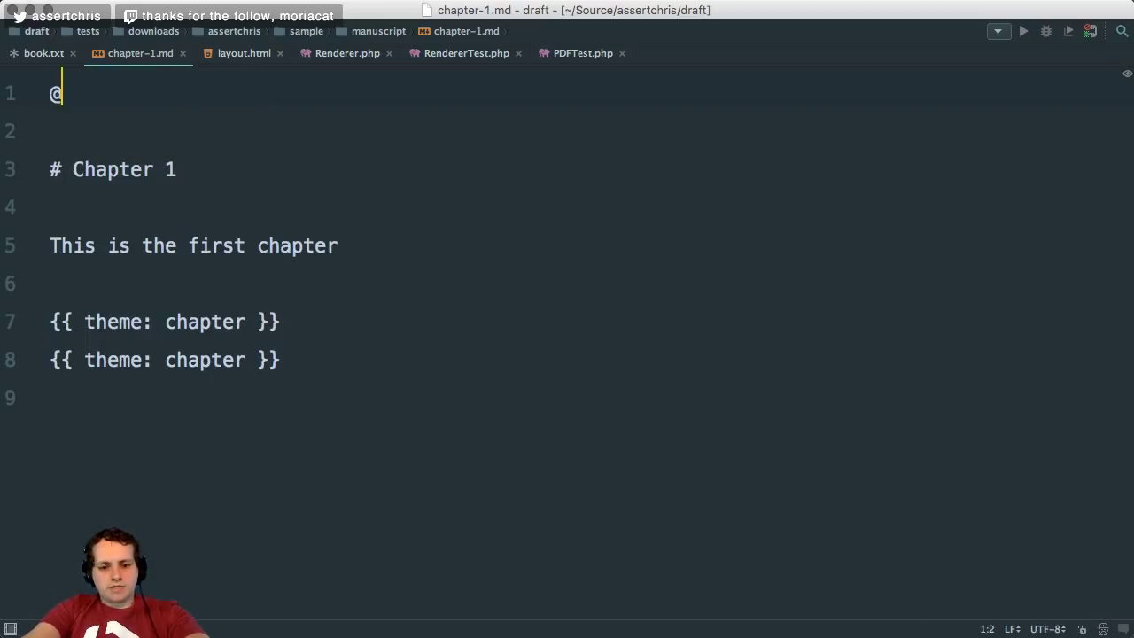
{"action": "type", "text": "theme(\"chapte\""}
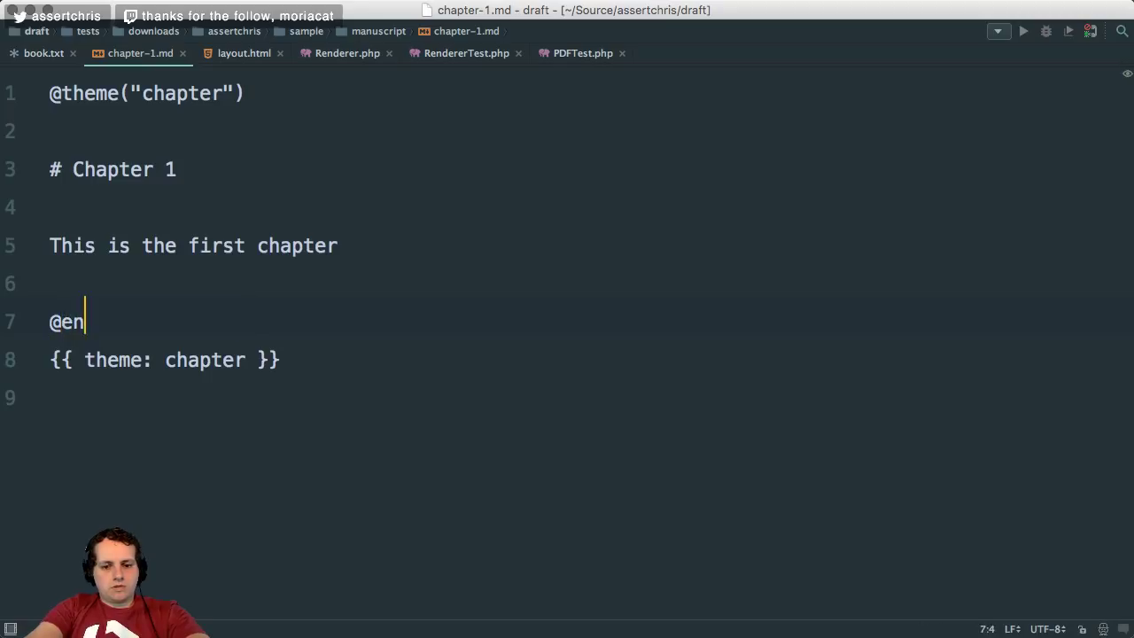
{"action": "type", "text": "dtheme"}
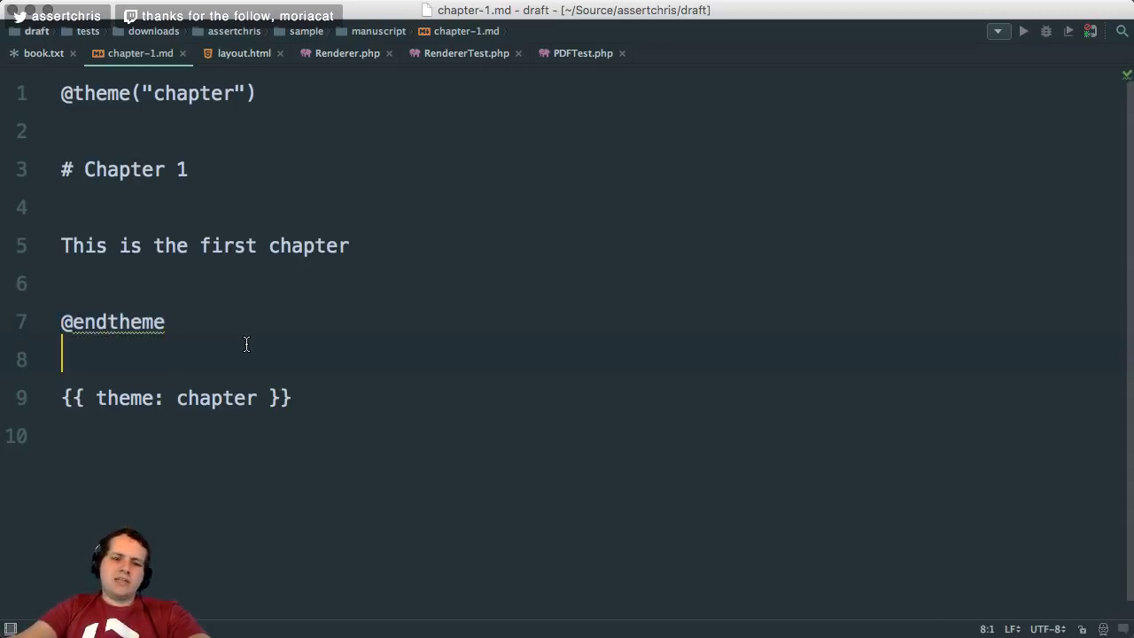
{"action": "mouse_move", "coordinate": [236, 338]}
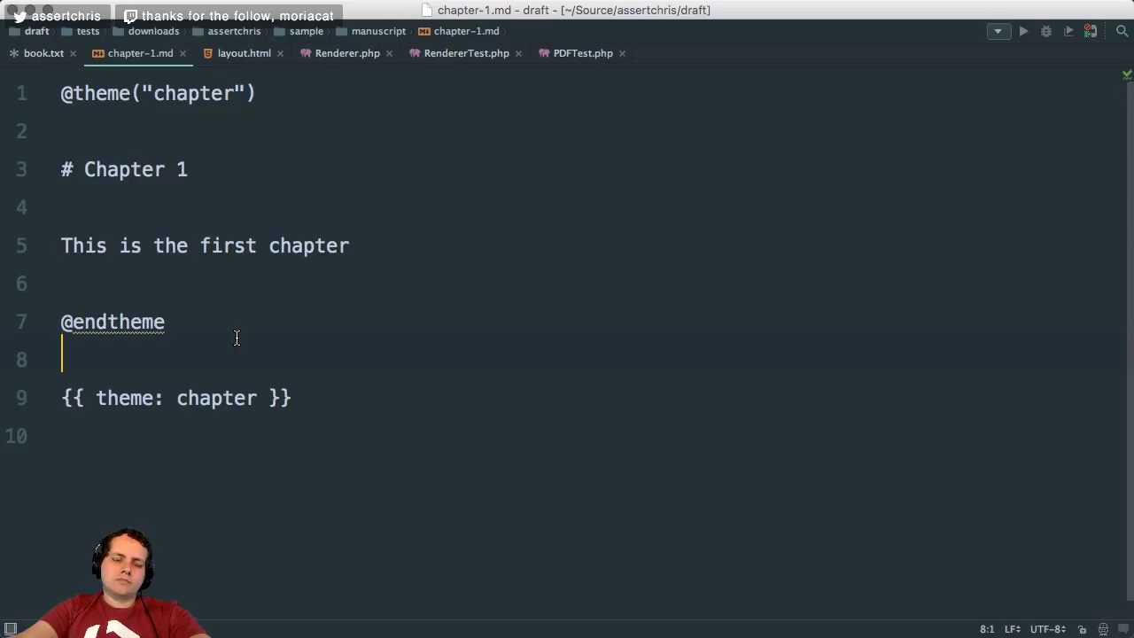
{"action": "left_click", "coordinate": [165, 322]}
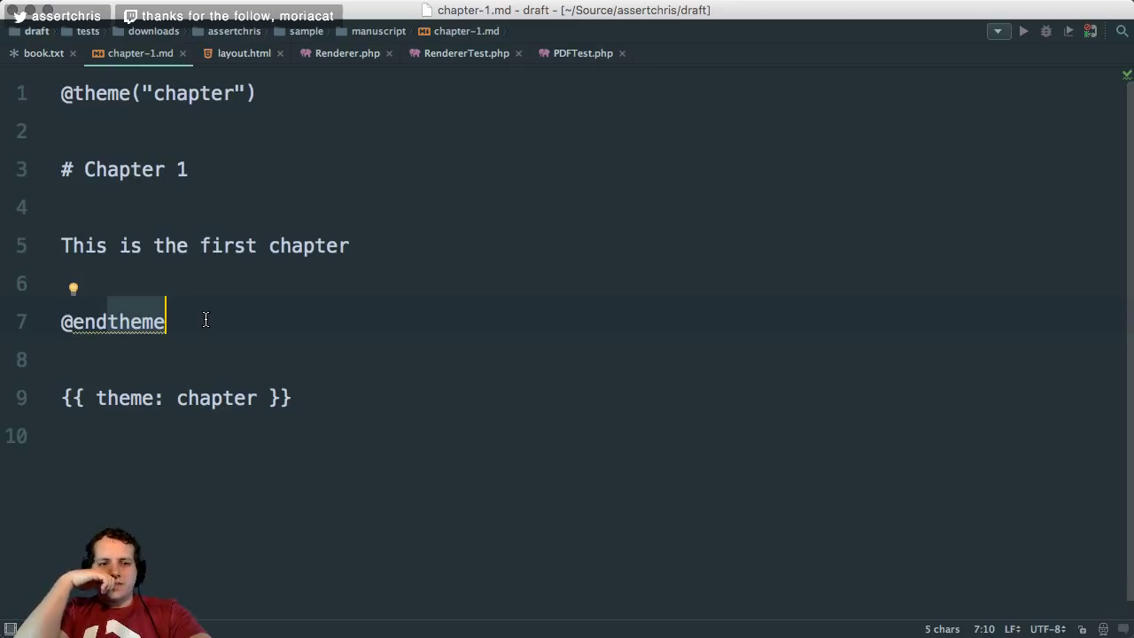
{"action": "key", "text": "Backspace"}
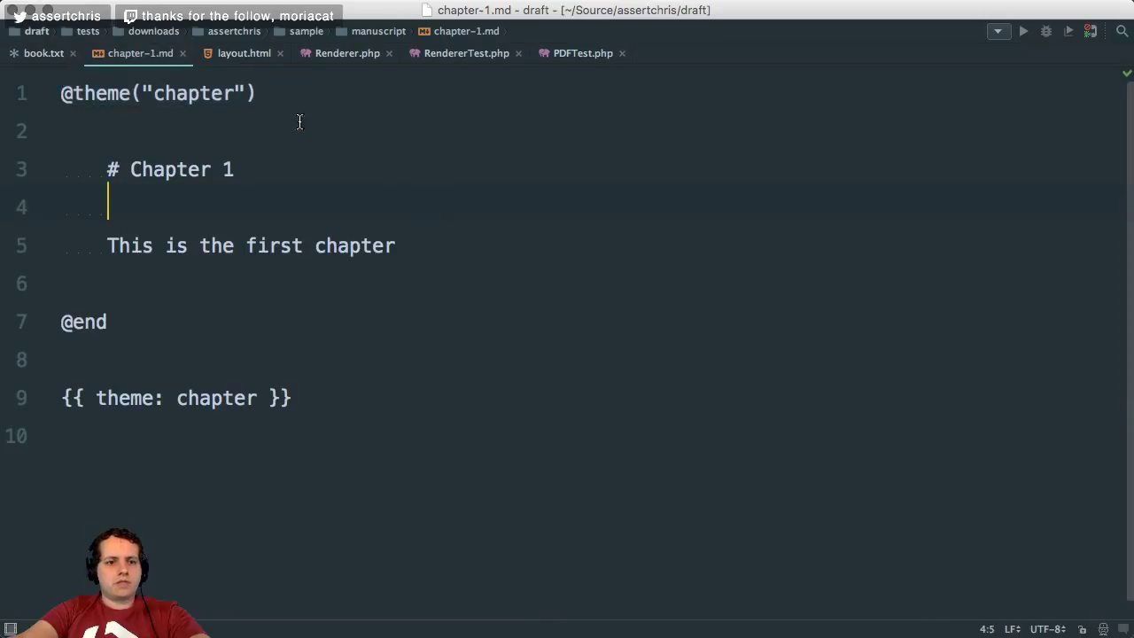
{"action": "double_click", "coordinate": [186, 92]}
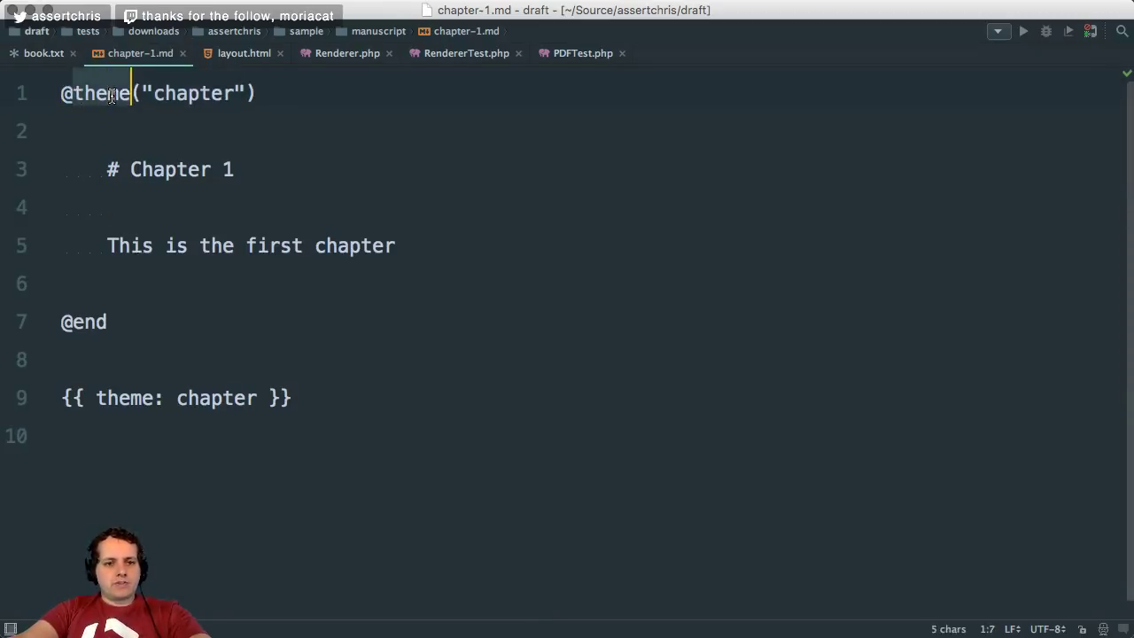
{"action": "type", "text": "class"}
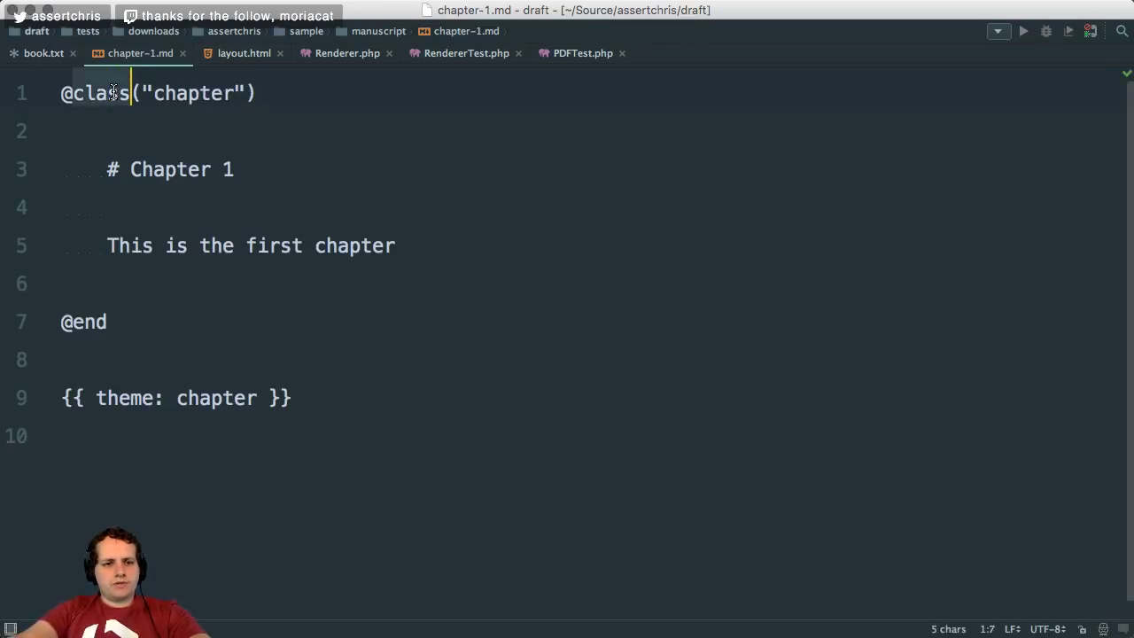
{"action": "key", "text": "BackSpace"}
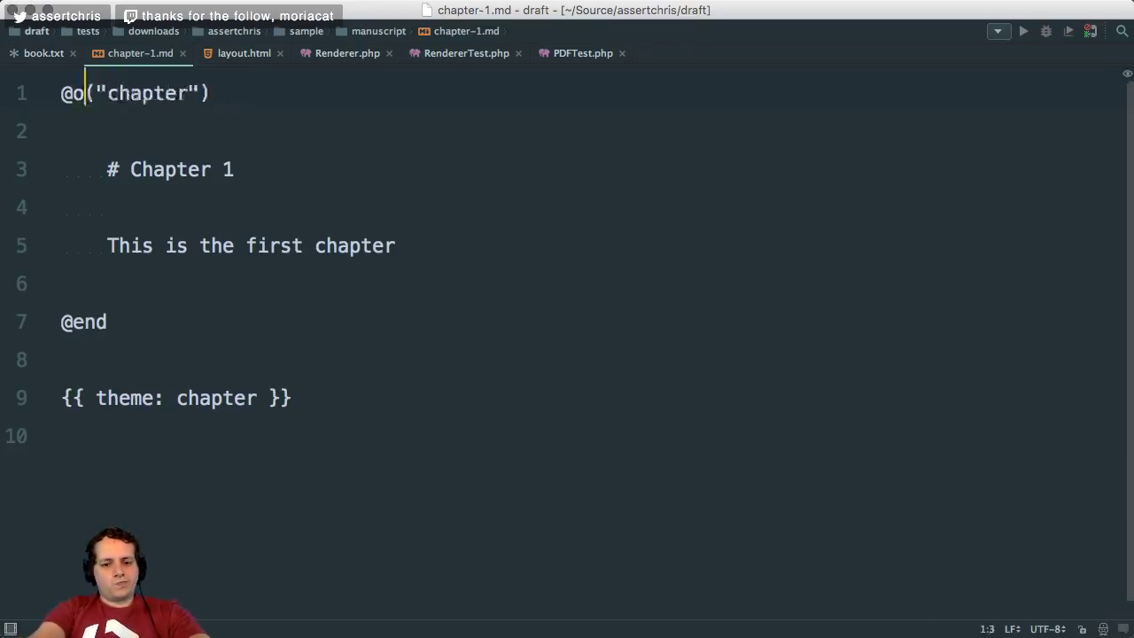
{"action": "type", "text": "pen"}
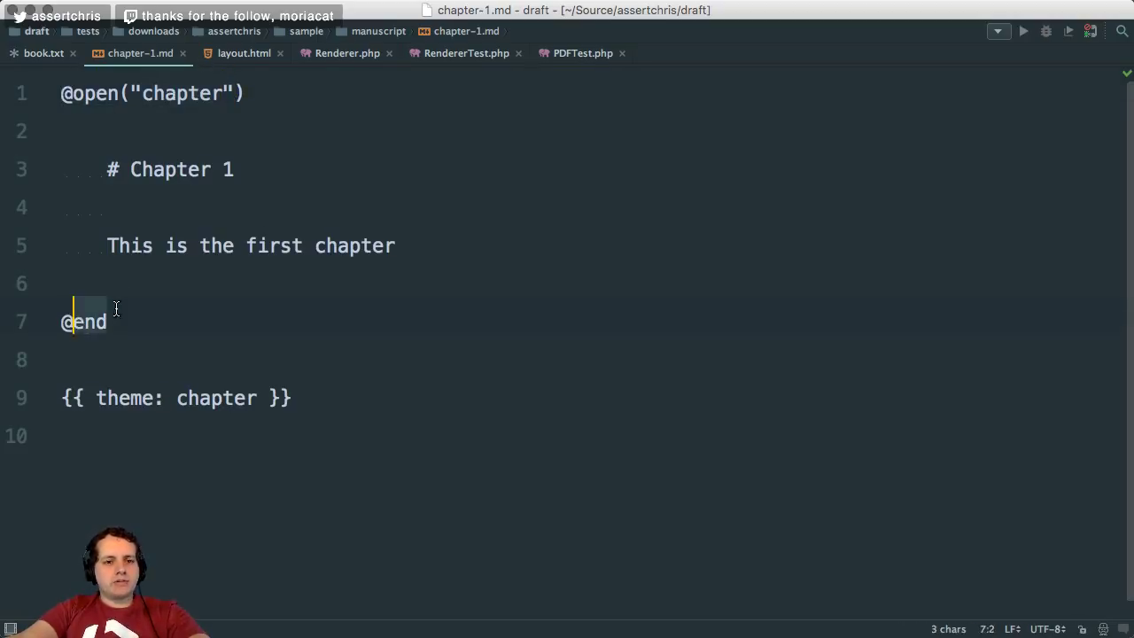
{"action": "type", "text": "close"}
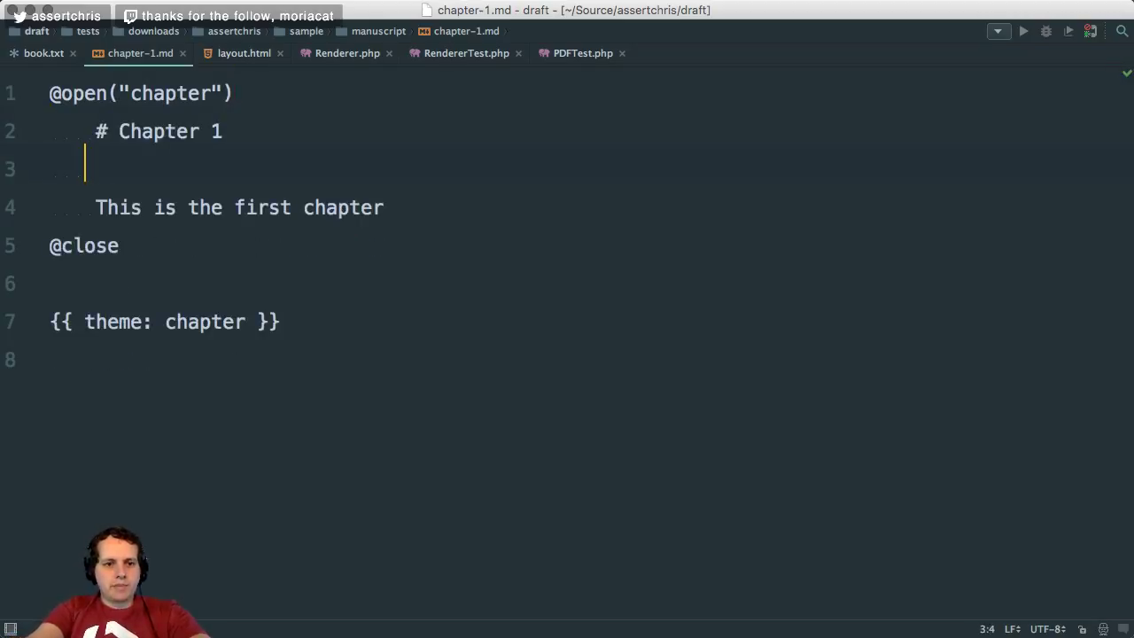
{"action": "key", "text": "Home"}
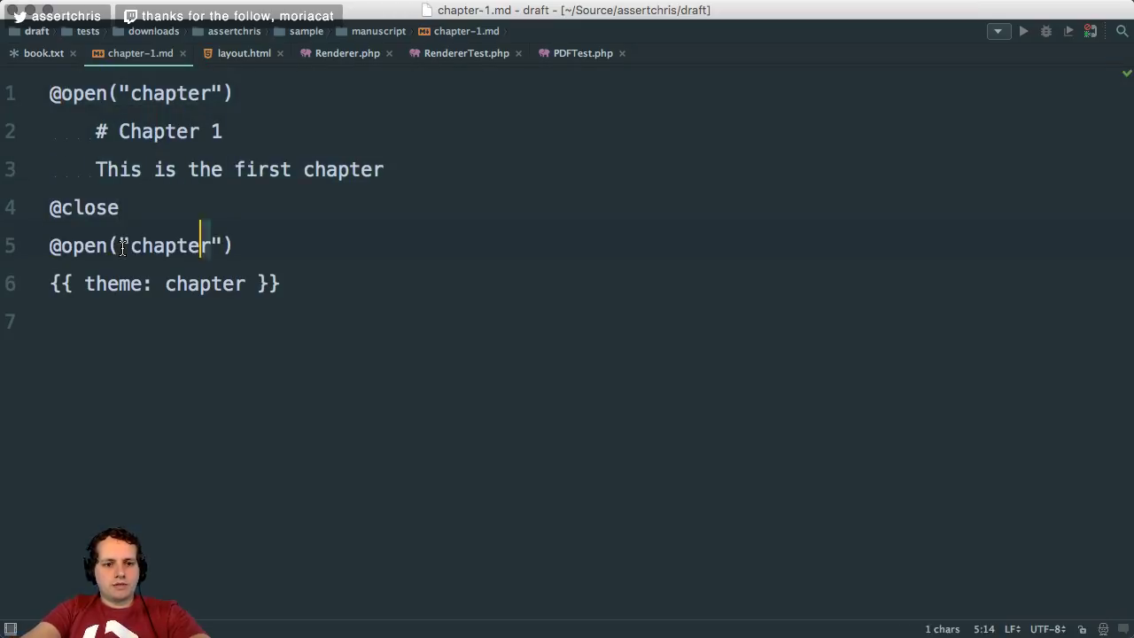
{"action": "type", "text": "-"}
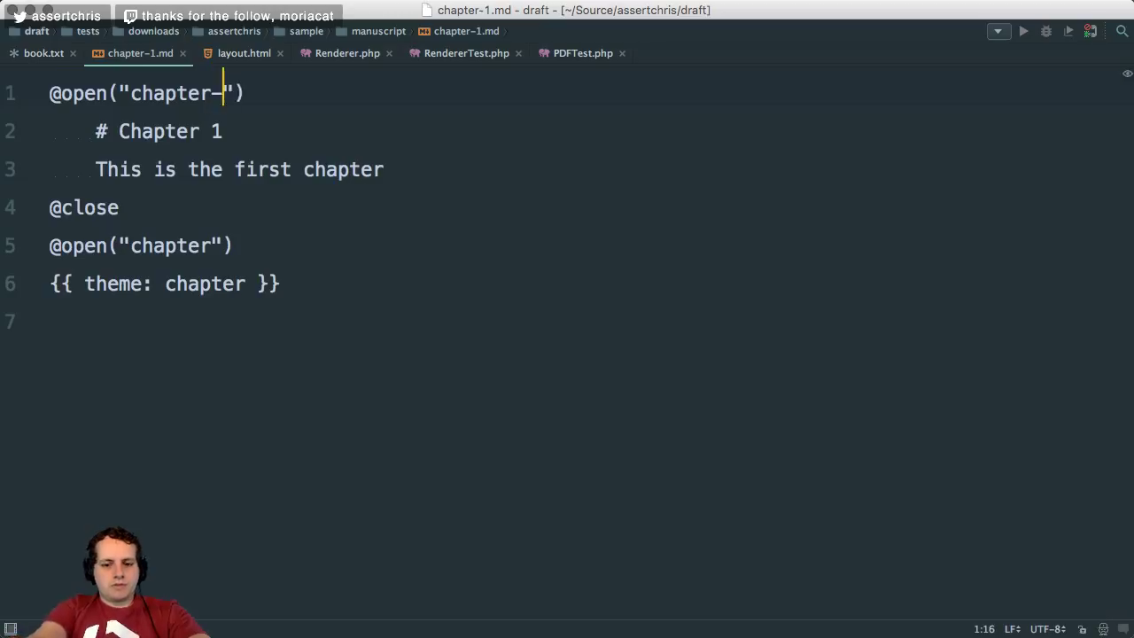
{"action": "type", "text": "title"}
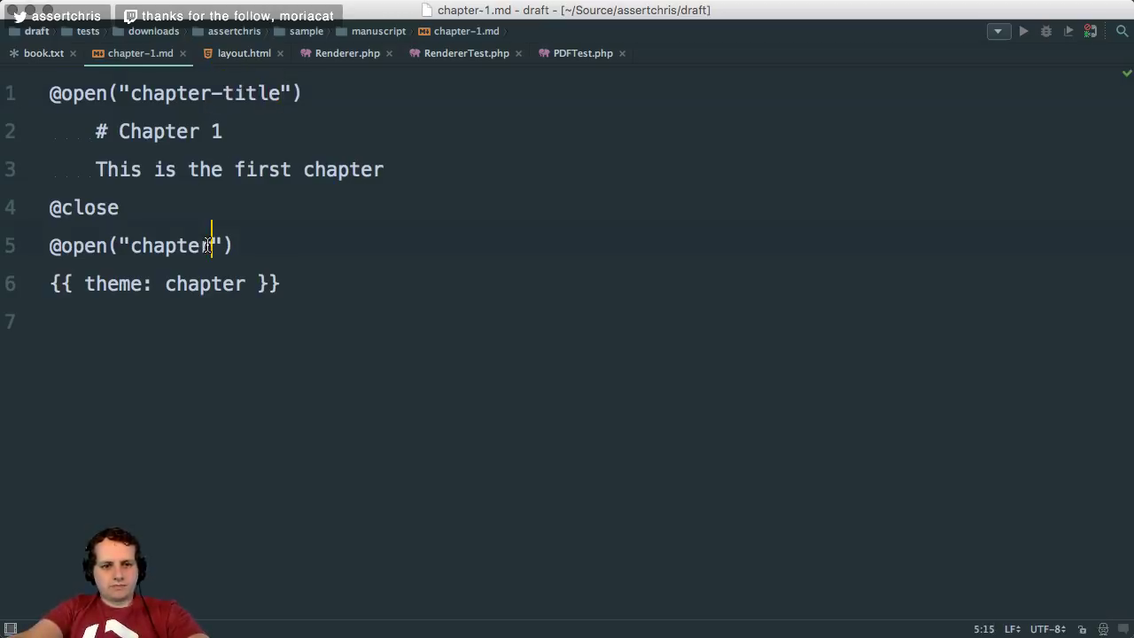
{"action": "type", "text": "-content"}
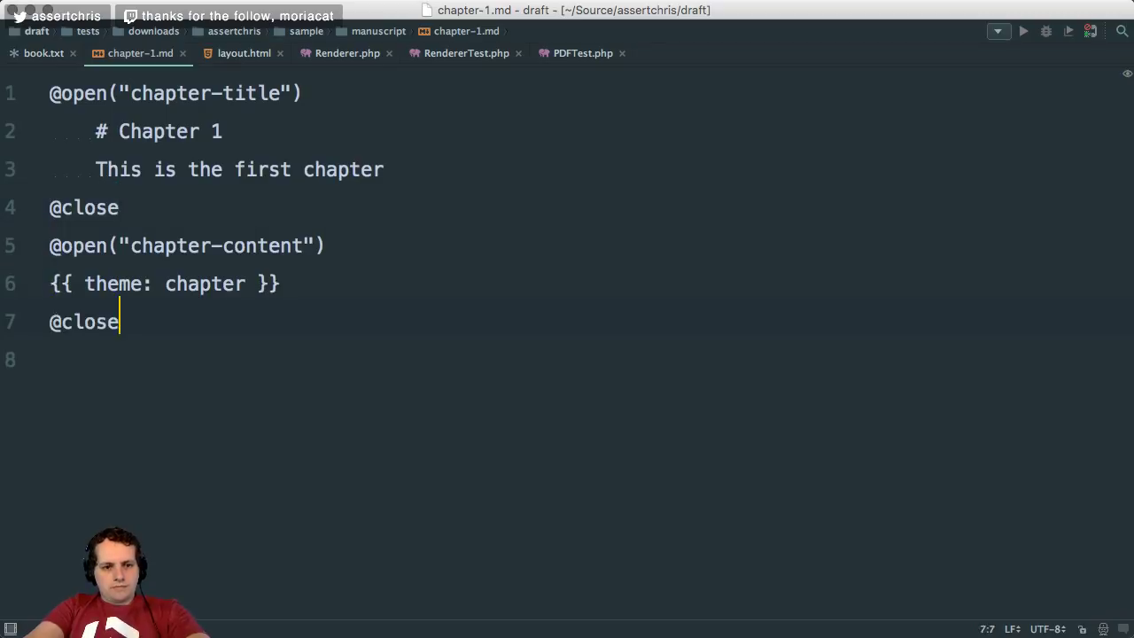
{"action": "type", "text": "This"}
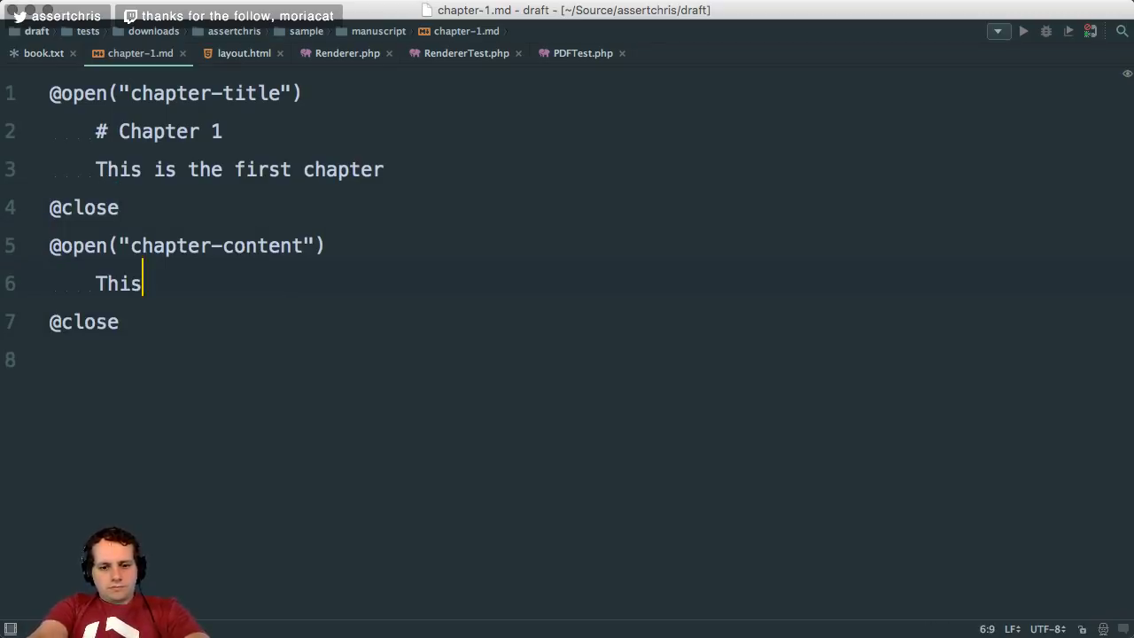
{"action": "type", "text": "is some chapter text"}
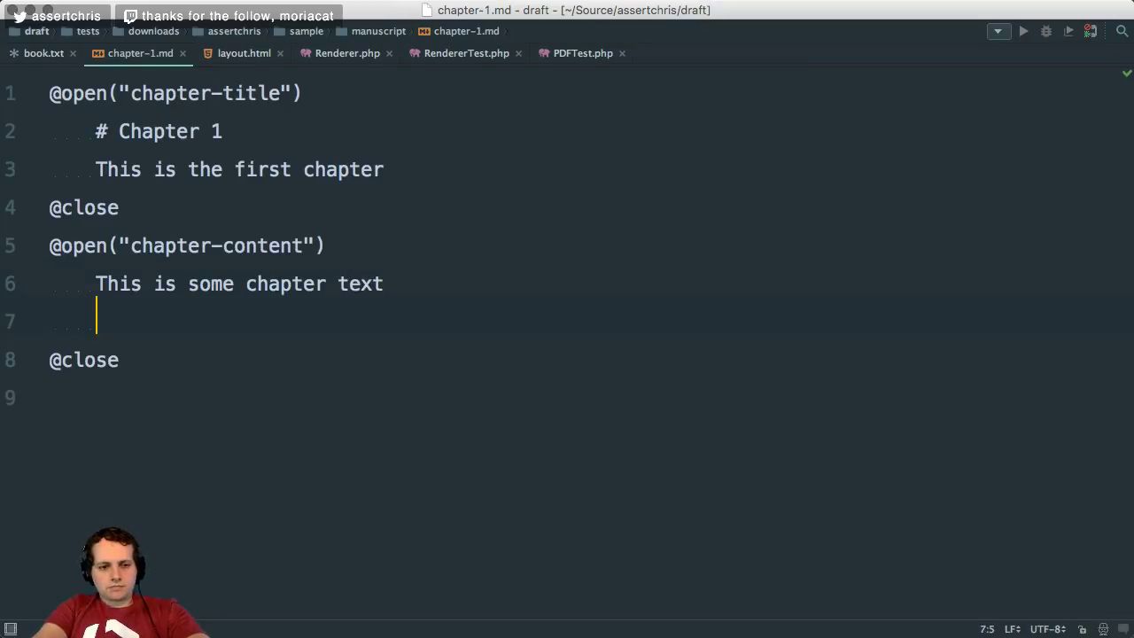
{"action": "type", "text": "@break"}
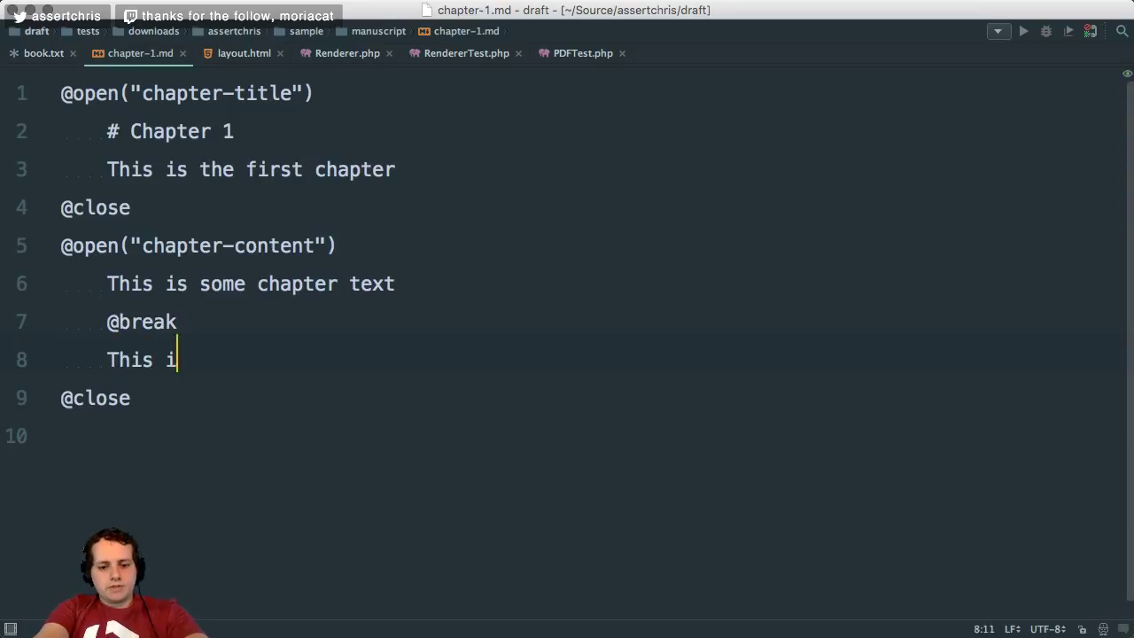
{"action": "type", "text": "s some new chap"}
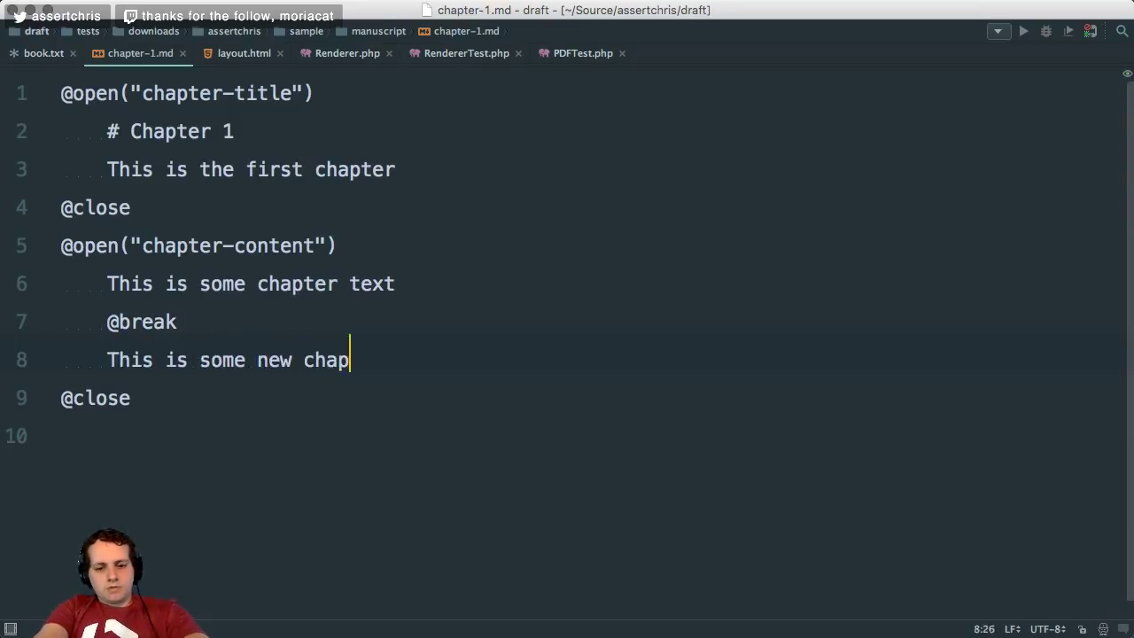
{"action": "type", "text": "ter text"}
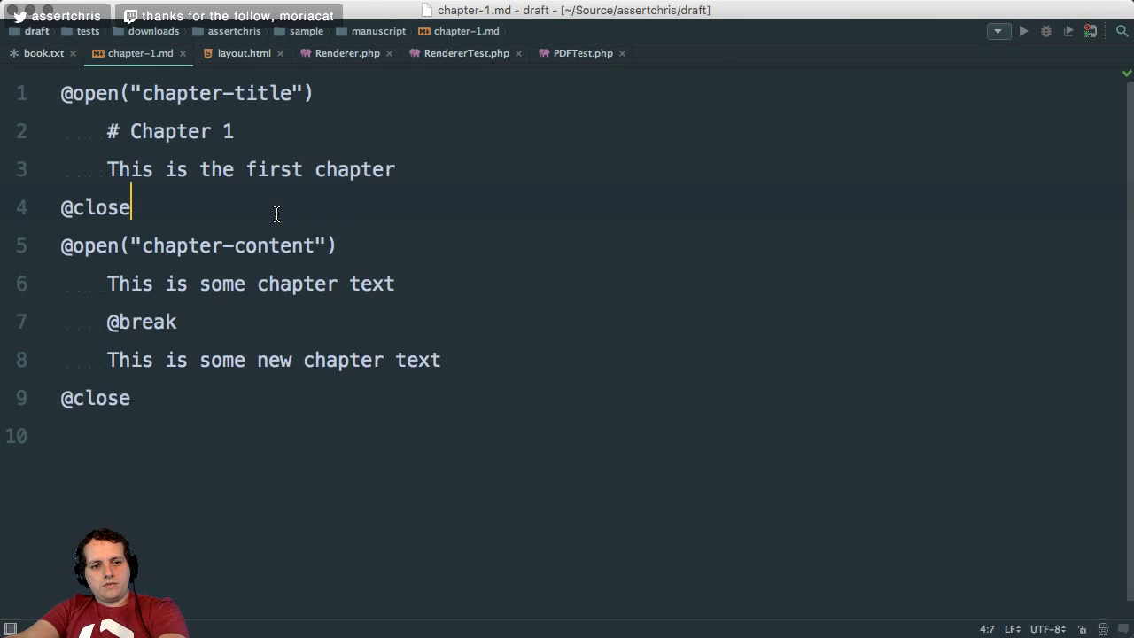
Step: Unindent the blocks, separate lines with blank lines, then view the CommonMark inline parsing guide
{"action": "key", "text": "enter"}
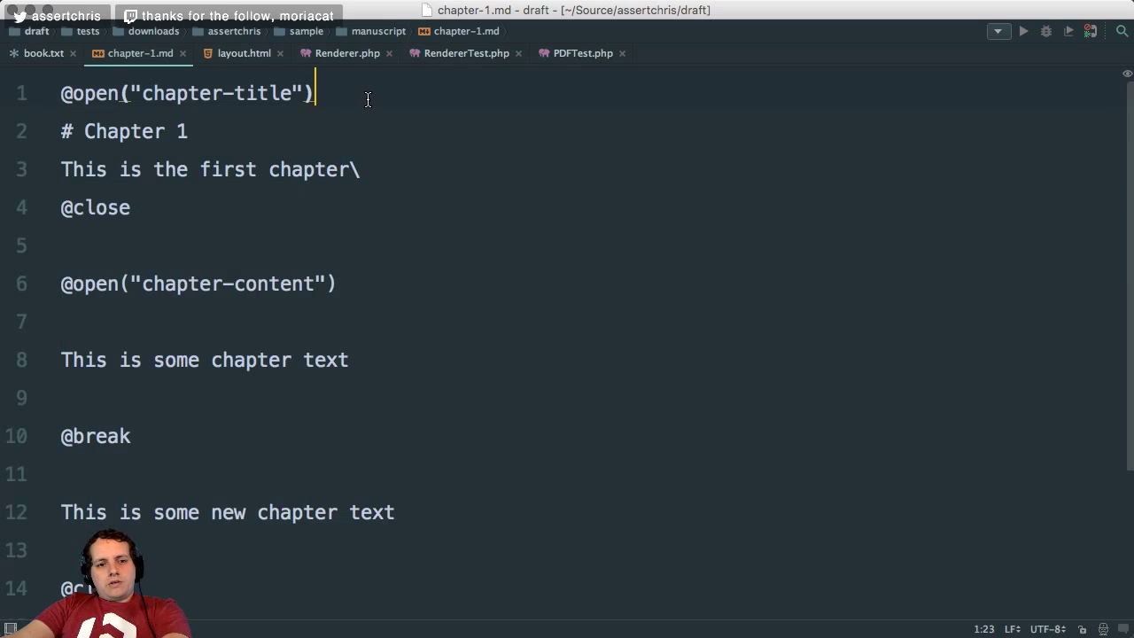
{"action": "key", "text": "backspace"}
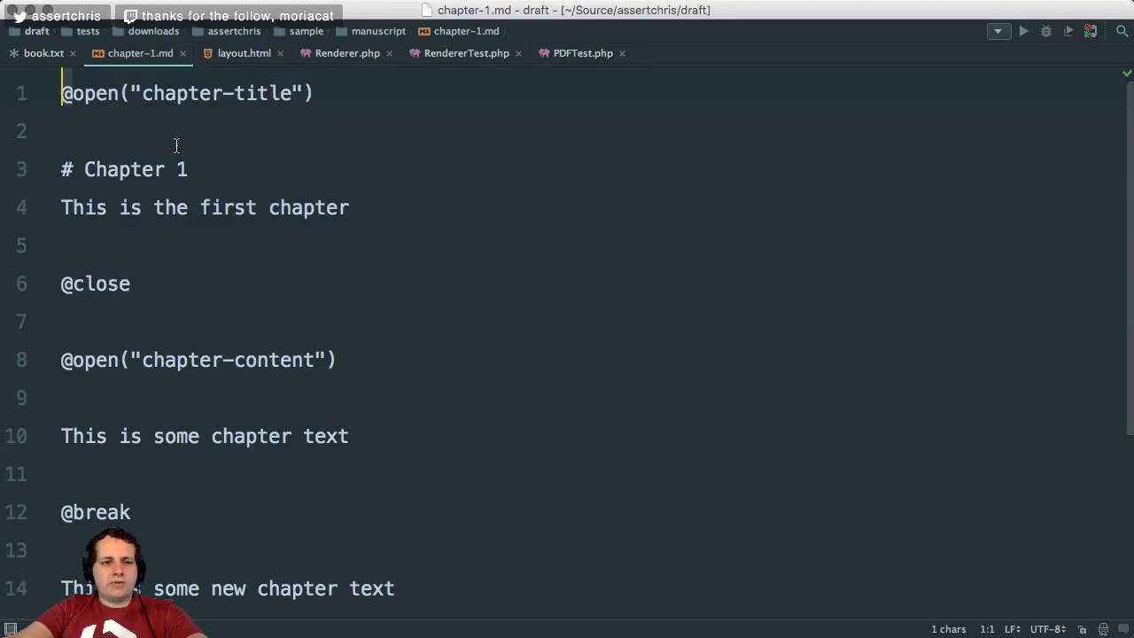
{"action": "type", "text": "##"}
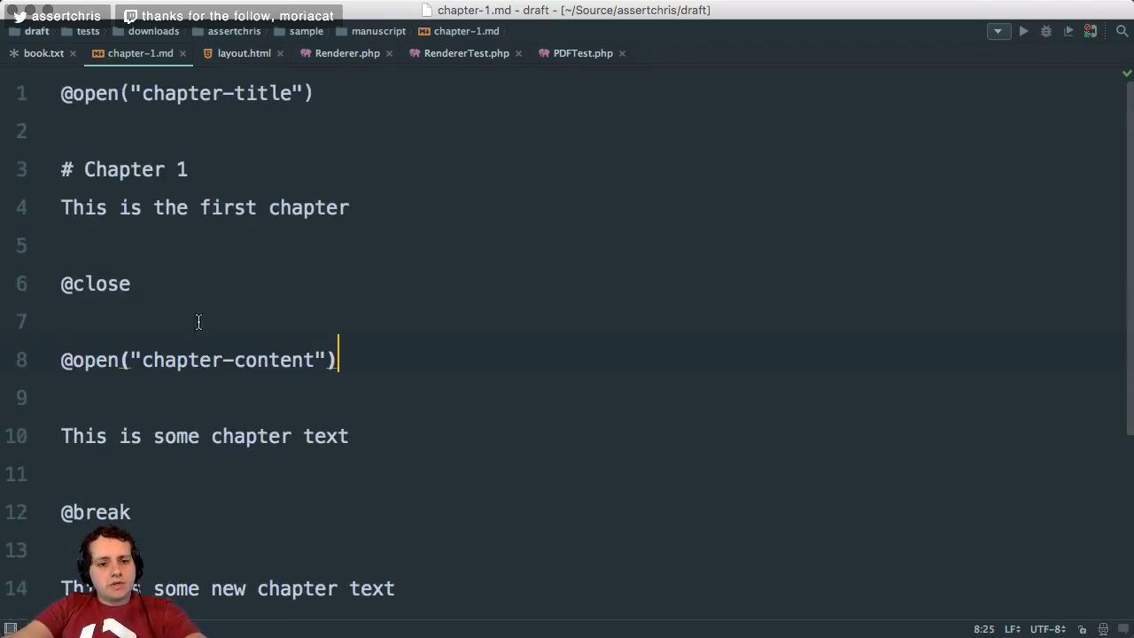
{"action": "scroll", "scroll_direction": "down", "scroll_amount": 3}
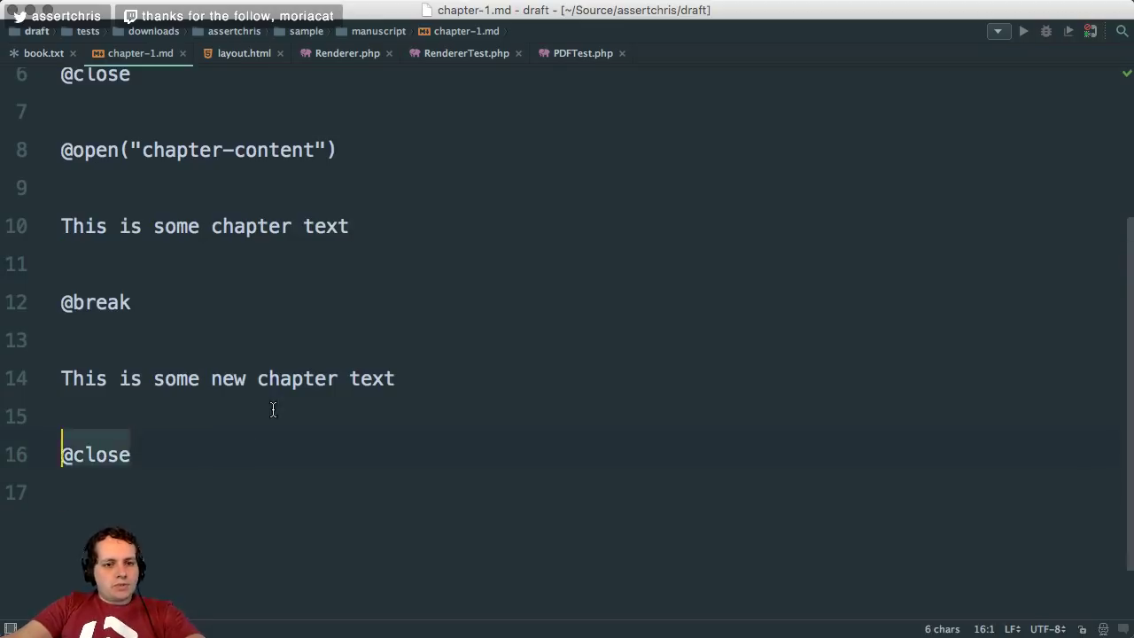
{"action": "scroll", "scroll_direction": "up", "scroll_amount": 3}
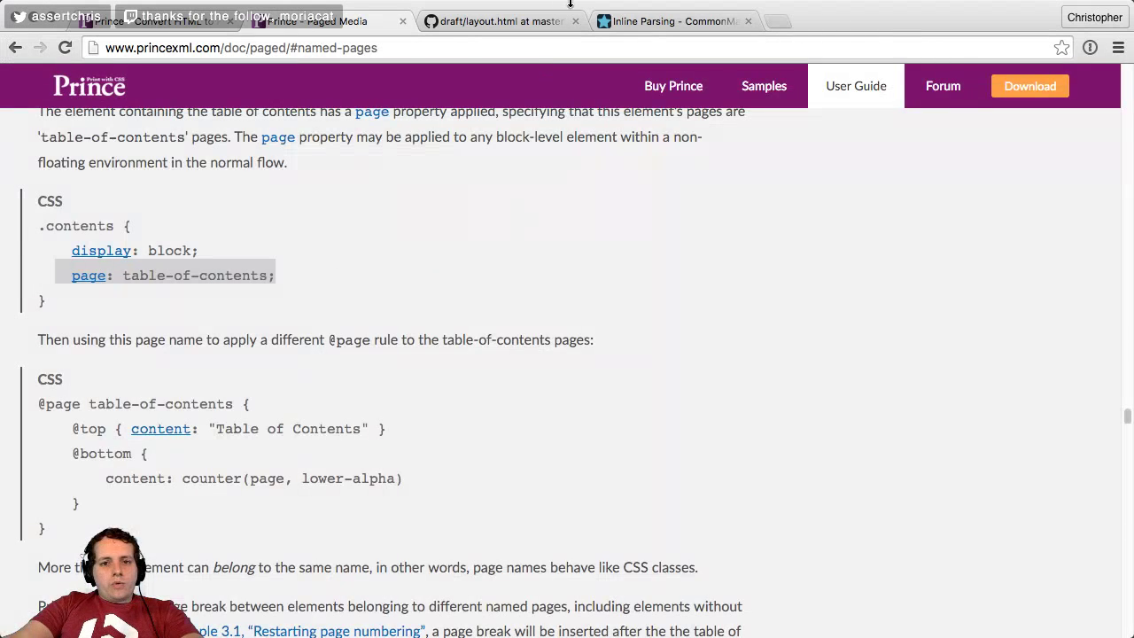
{"action": "left_click", "coordinate": [673, 21]}
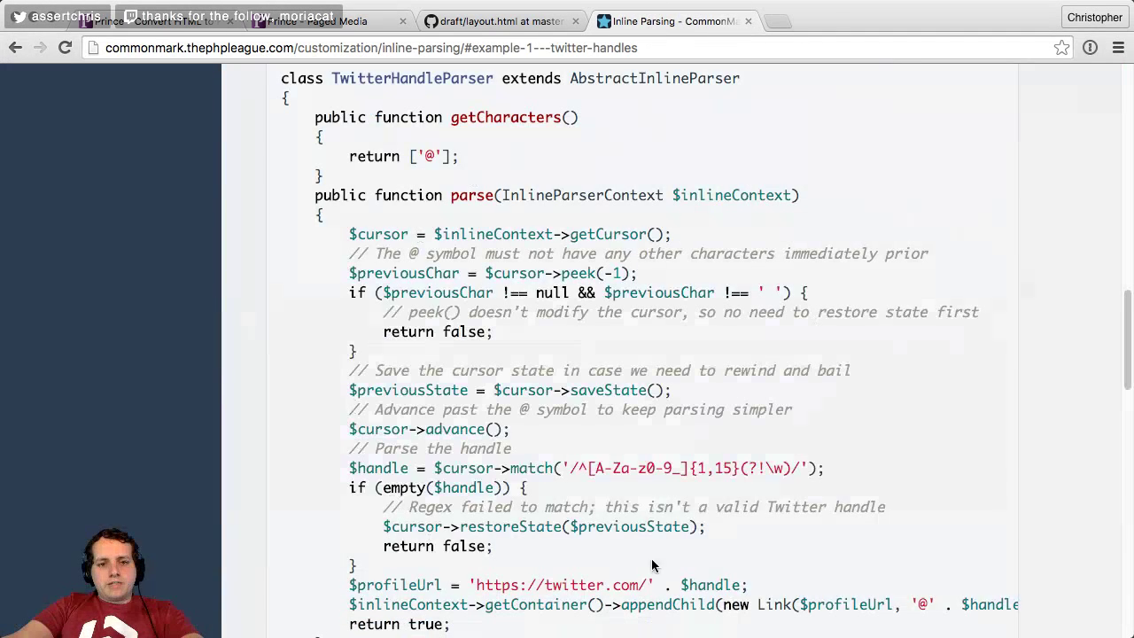